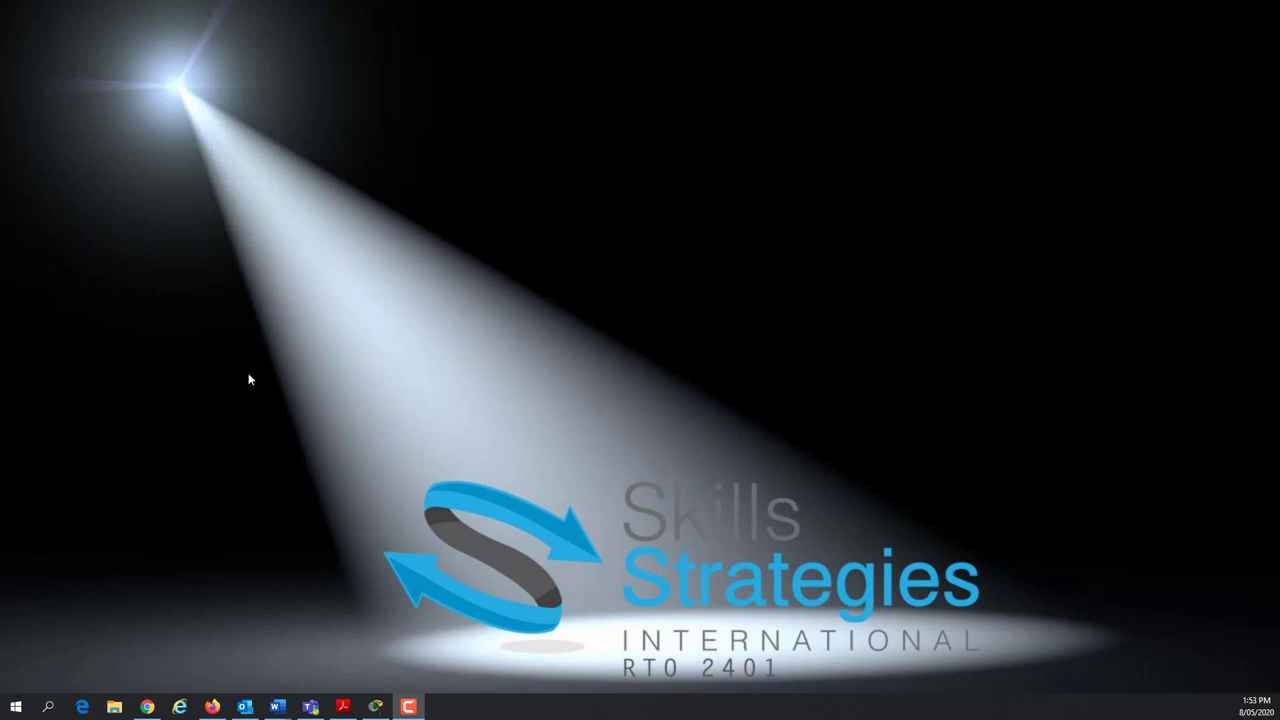
Bring the PC2–PC5 star LAN into view and select Switch0 to open its device window
{"action": "left_click", "coordinate": [410, 710]}
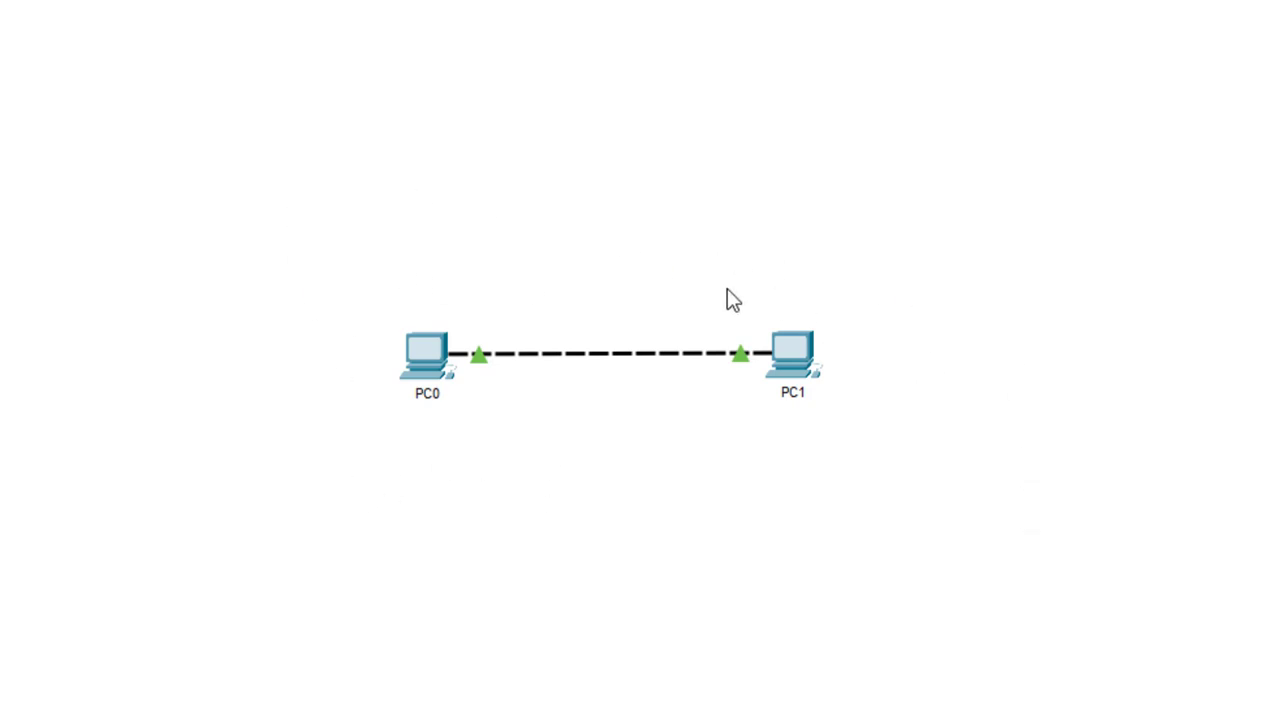
{"action": "mouse_move", "coordinate": [460, 376]}
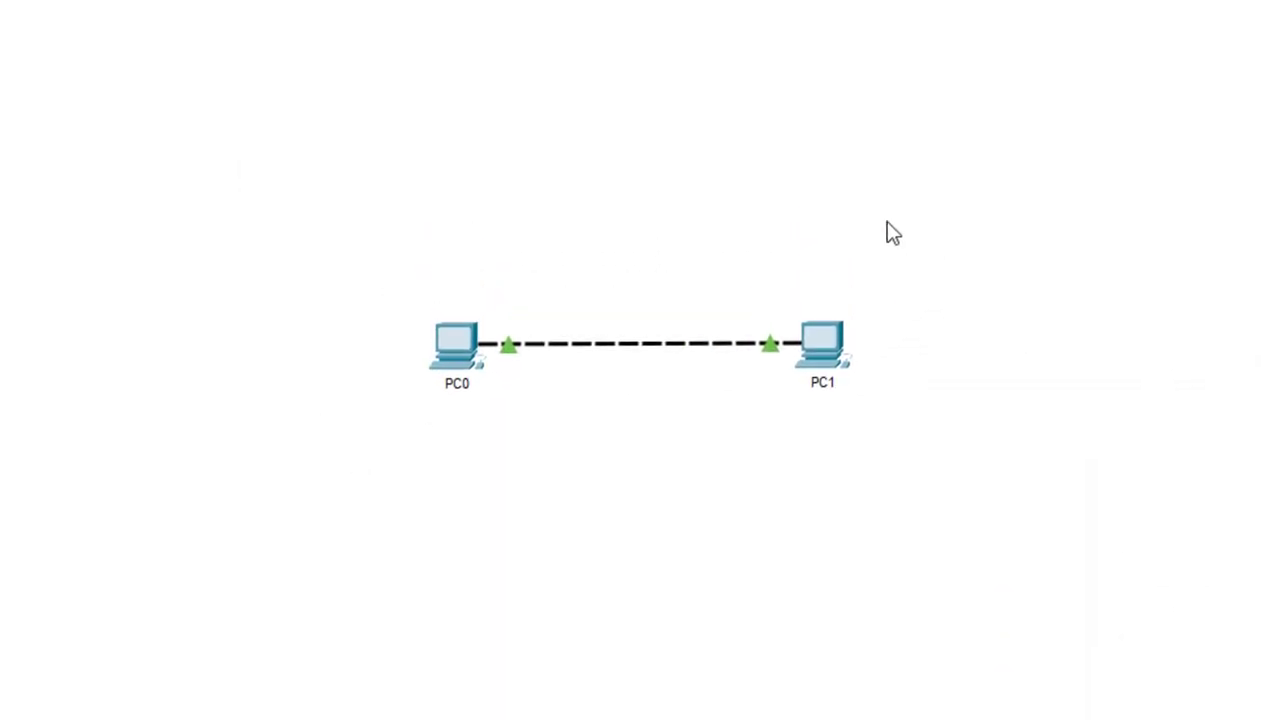
{"action": "mouse_move", "coordinate": [347, 259]}
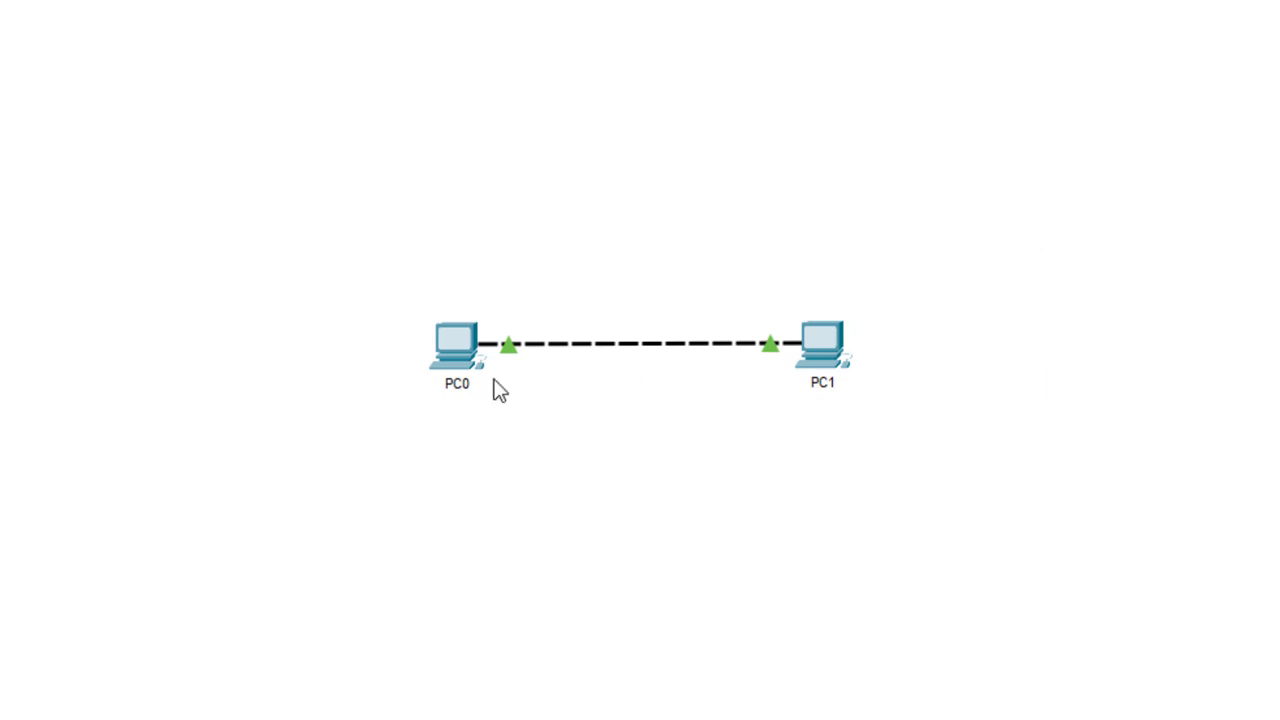
{"action": "mouse_move", "coordinate": [986, 275]}
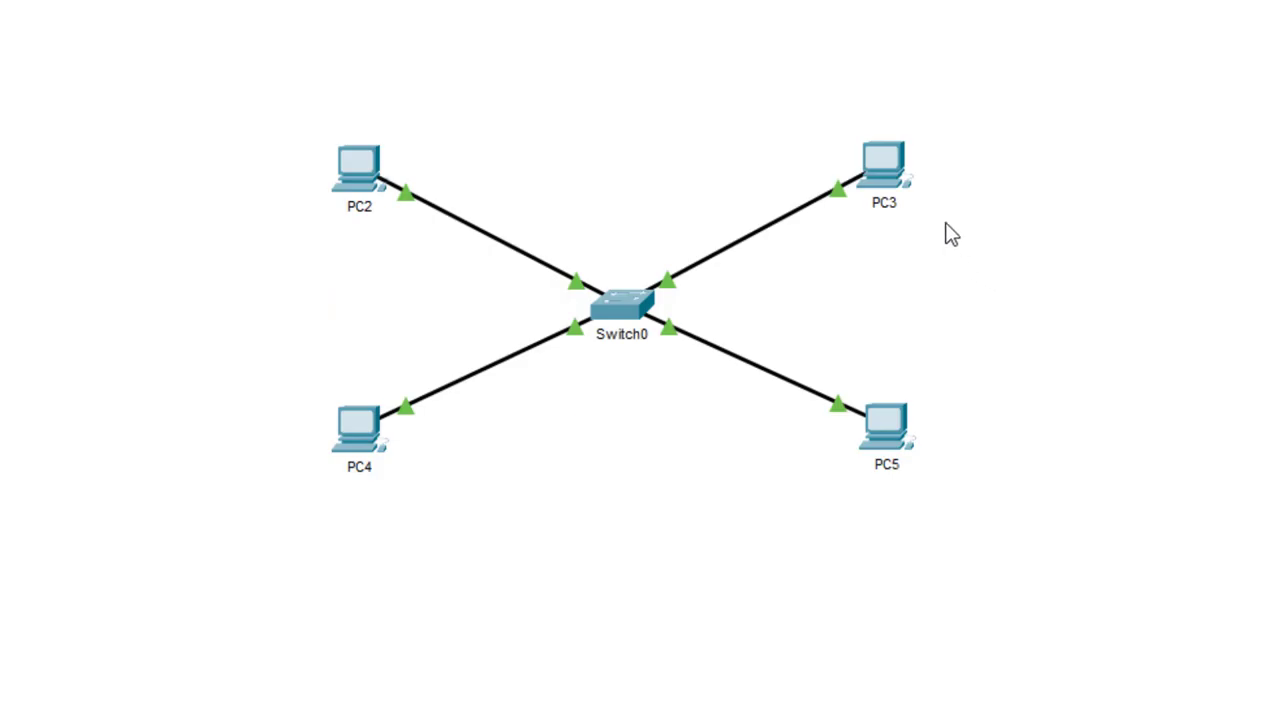
{"action": "mouse_move", "coordinate": [980, 205]}
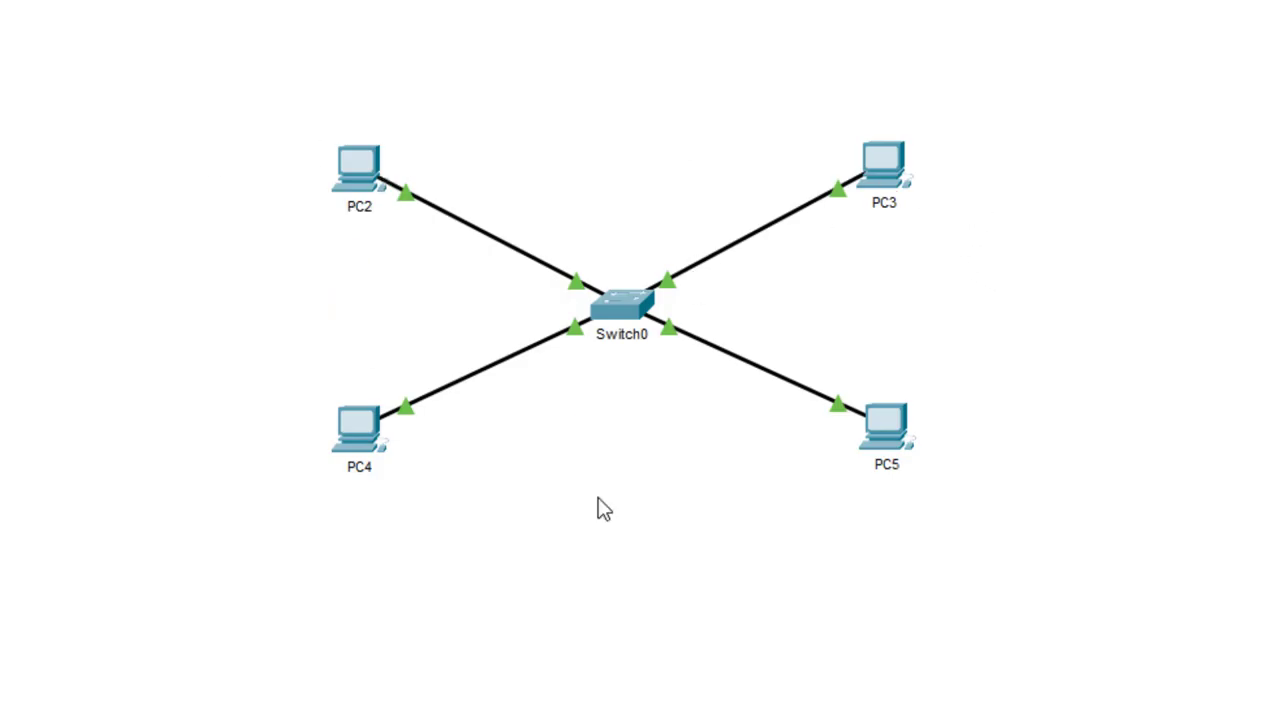
{"action": "mouse_move", "coordinate": [458, 423]}
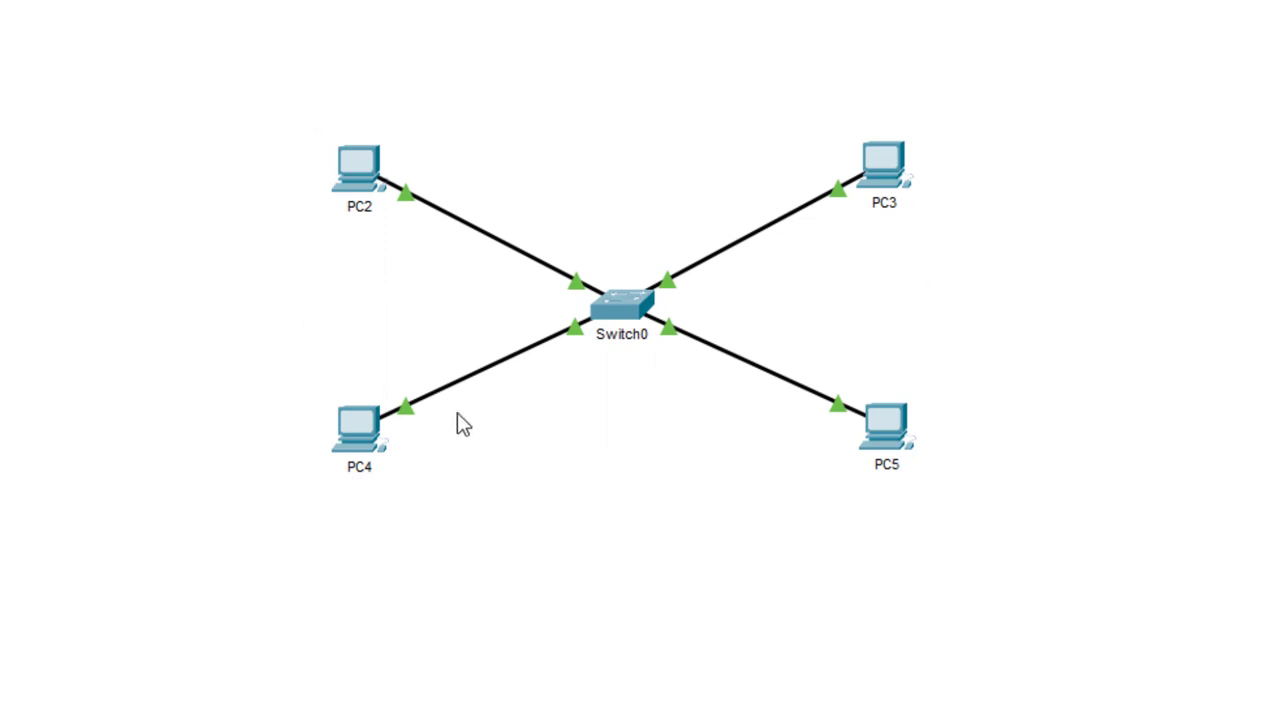
{"action": "mouse_move", "coordinate": [633, 322]}
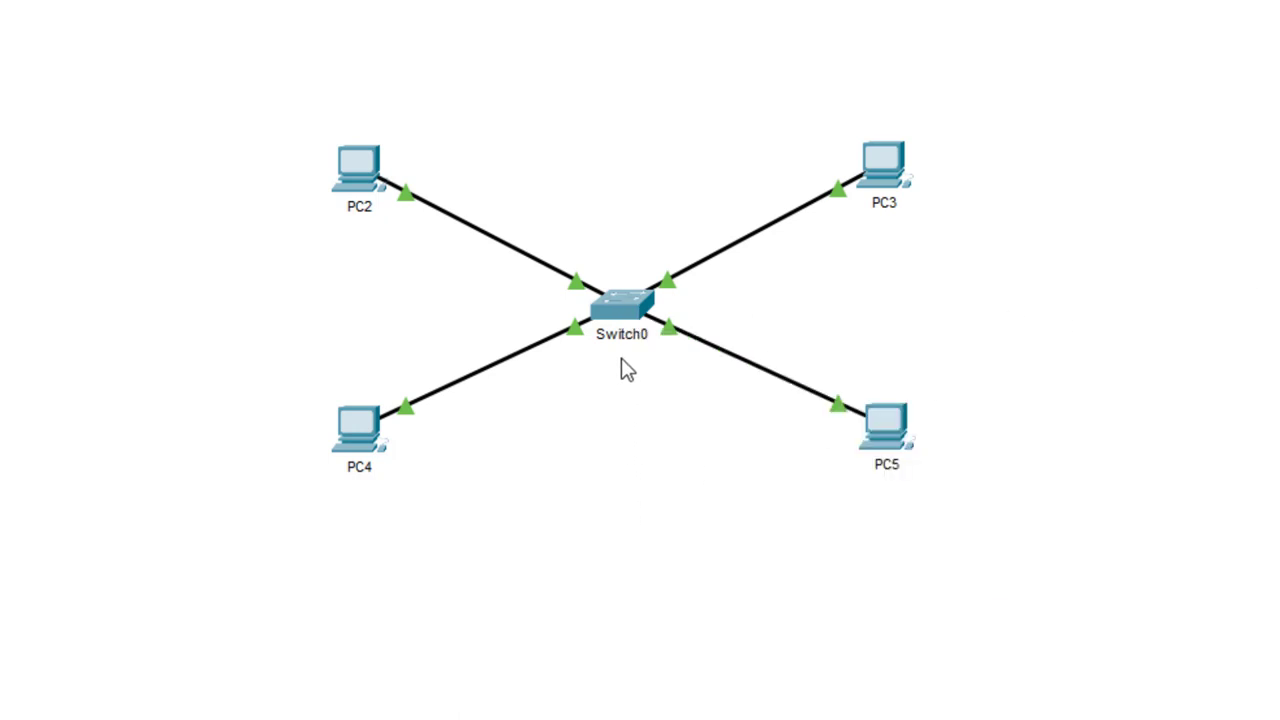
{"action": "mouse_move", "coordinate": [650, 410]}
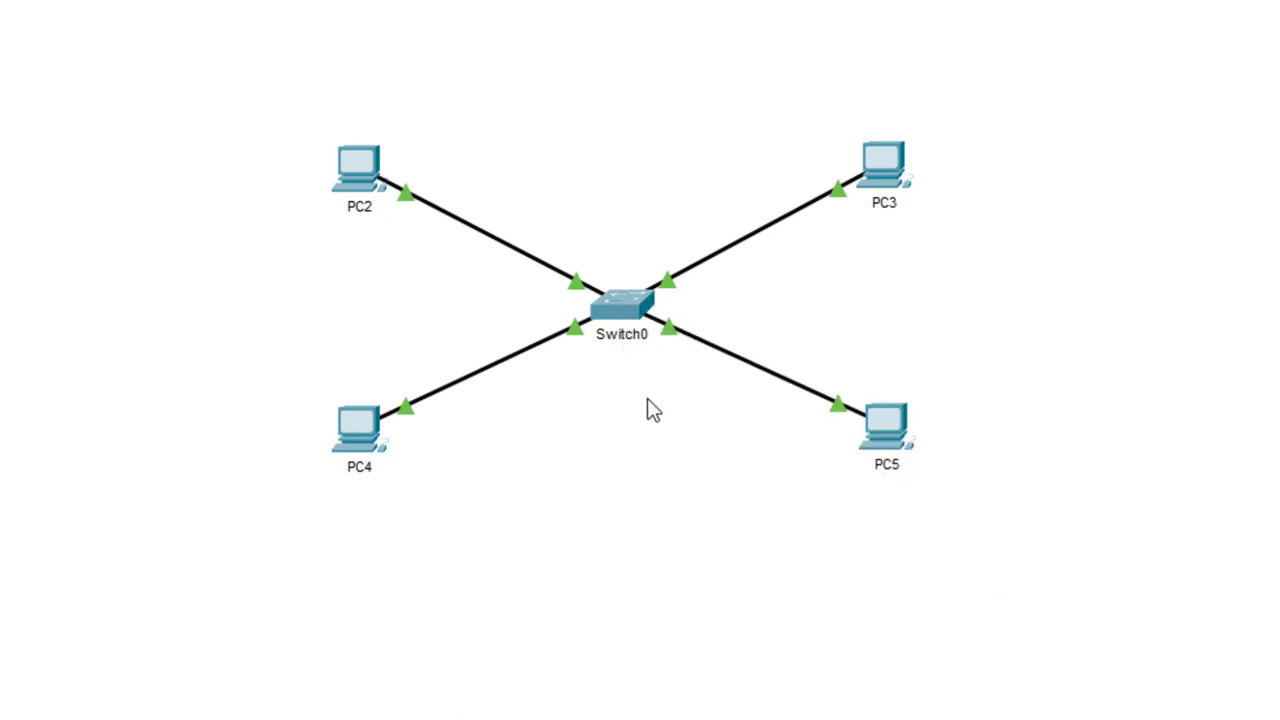
{"action": "mouse_move", "coordinate": [634, 363]}
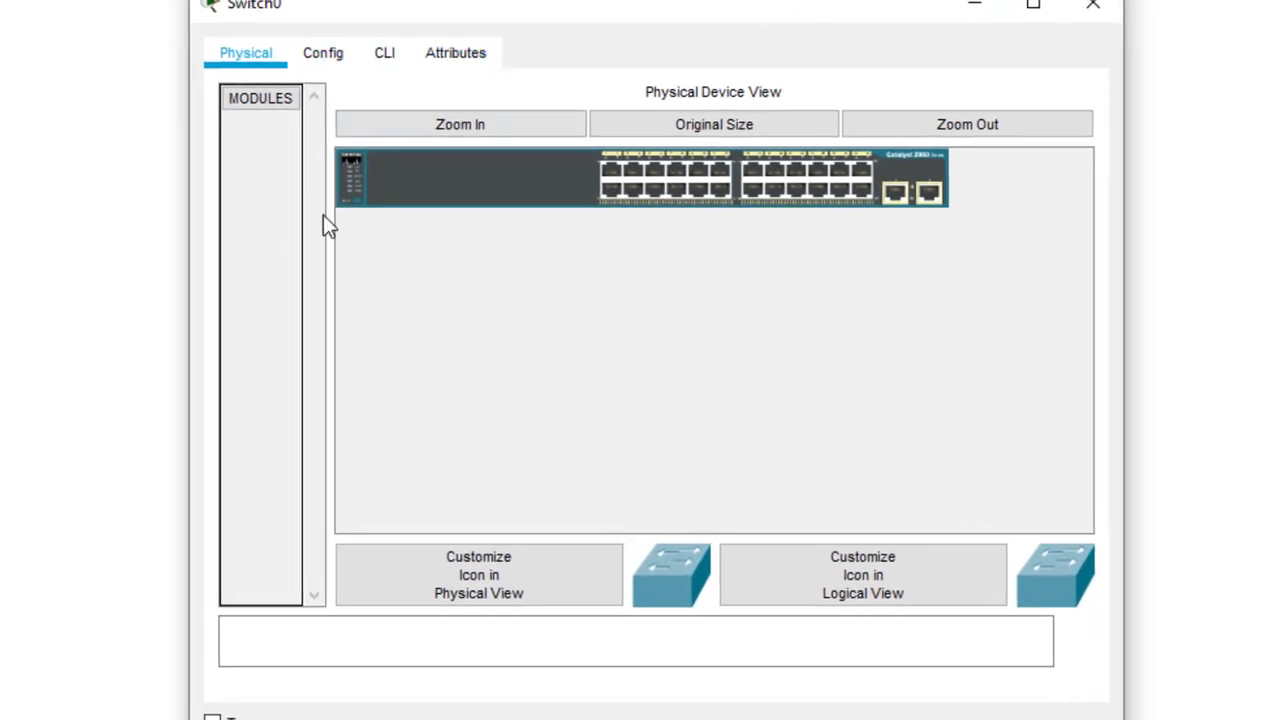
Zoom in on Switch0's Catalyst 2960 chassis to show ports 1–24 and two uplinks
{"action": "left_click", "coordinate": [456, 123]}
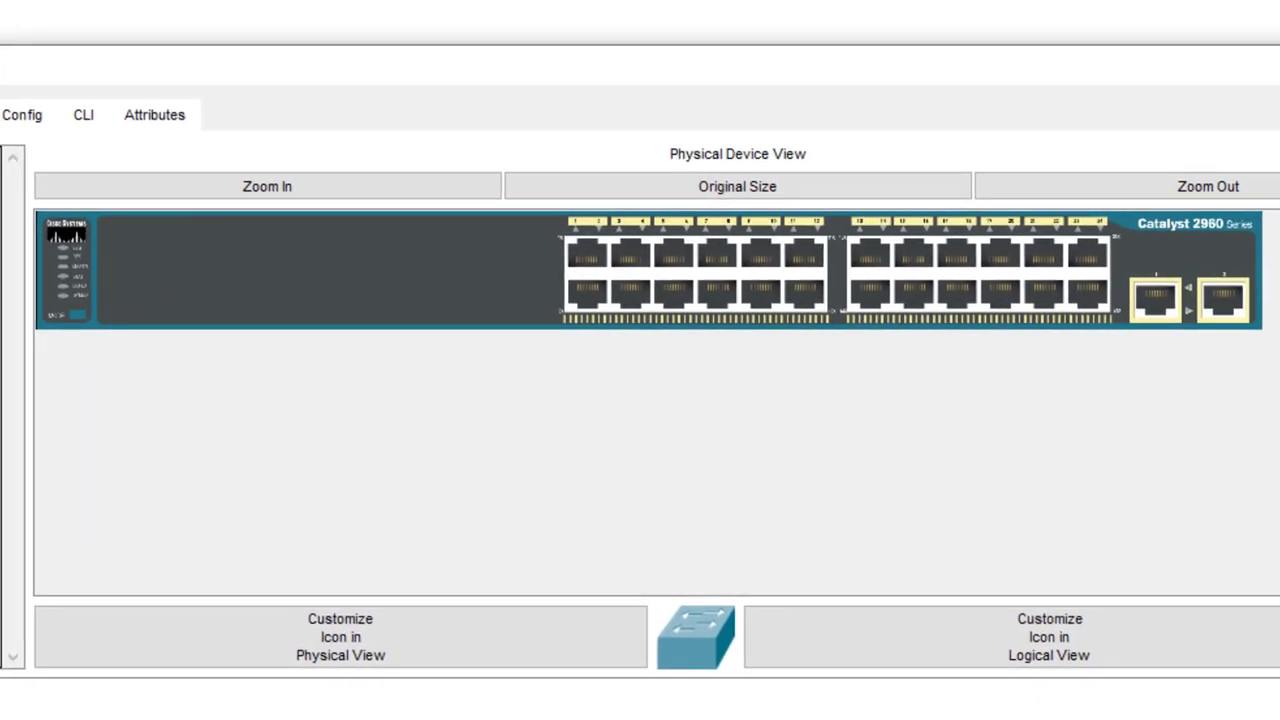
{"action": "mouse_move", "coordinate": [657, 291]}
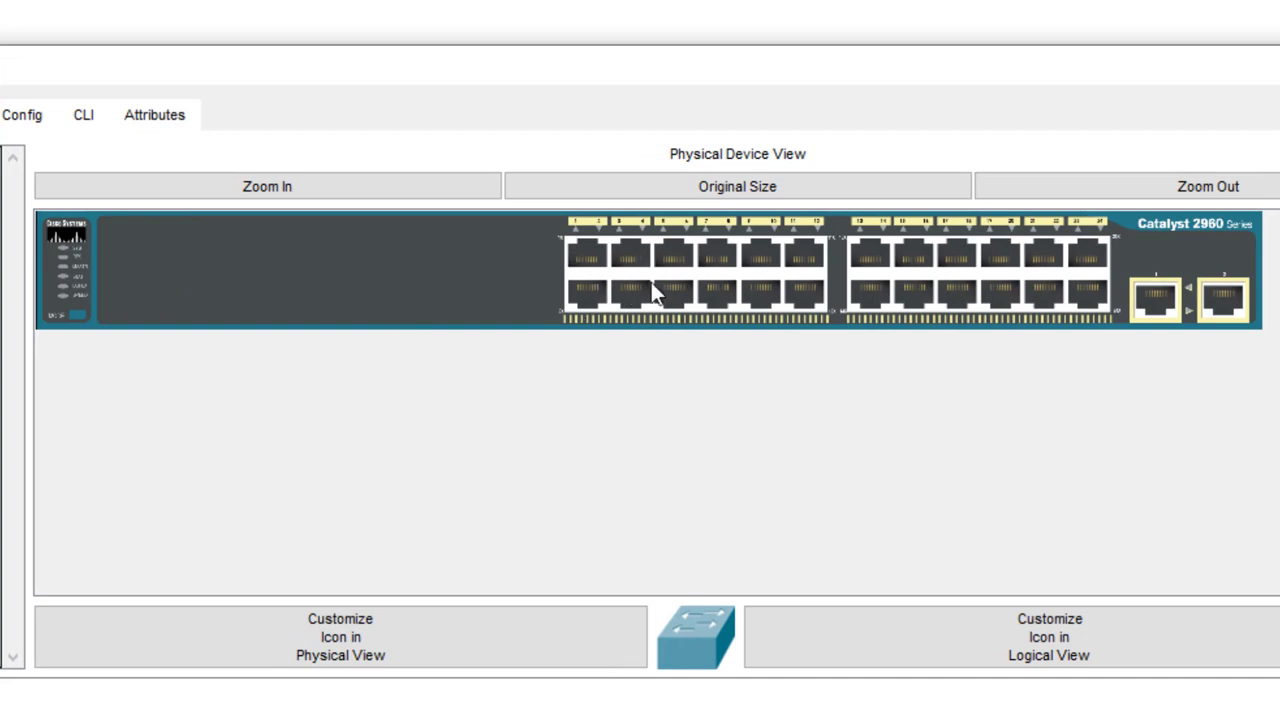
{"action": "mouse_move", "coordinate": [660, 316]}
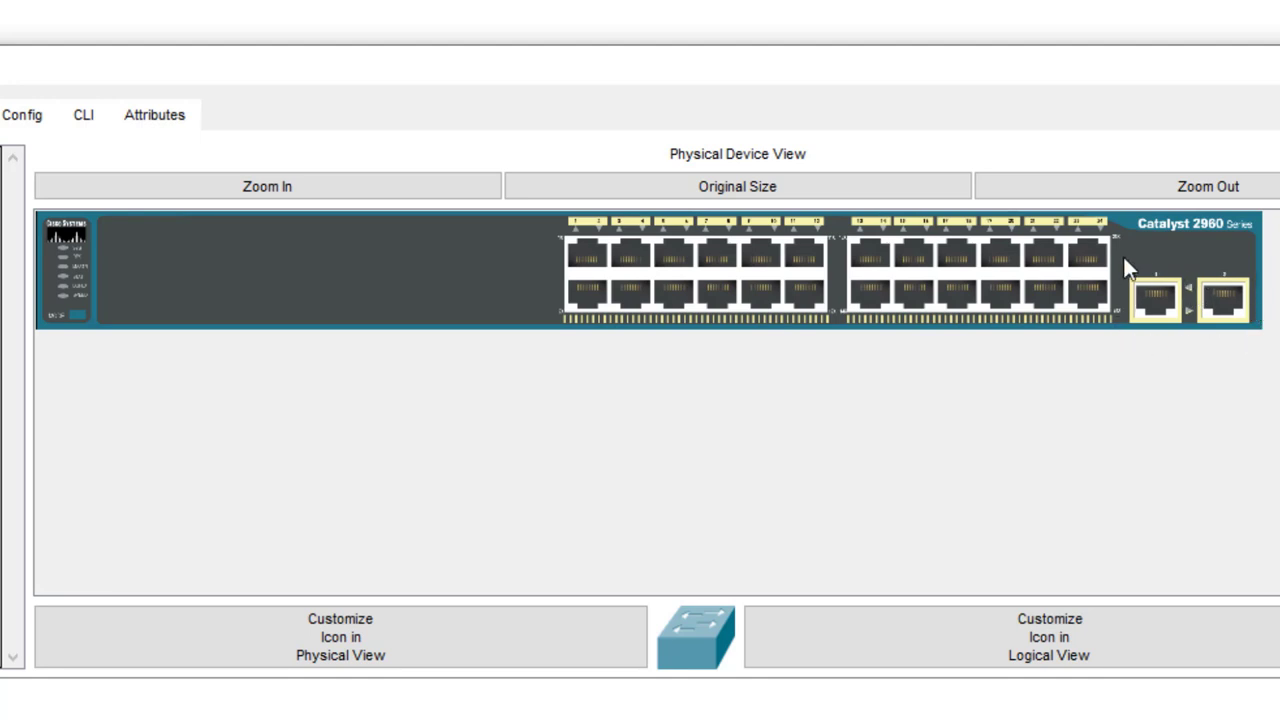
{"action": "mouse_move", "coordinate": [1252, 283]}
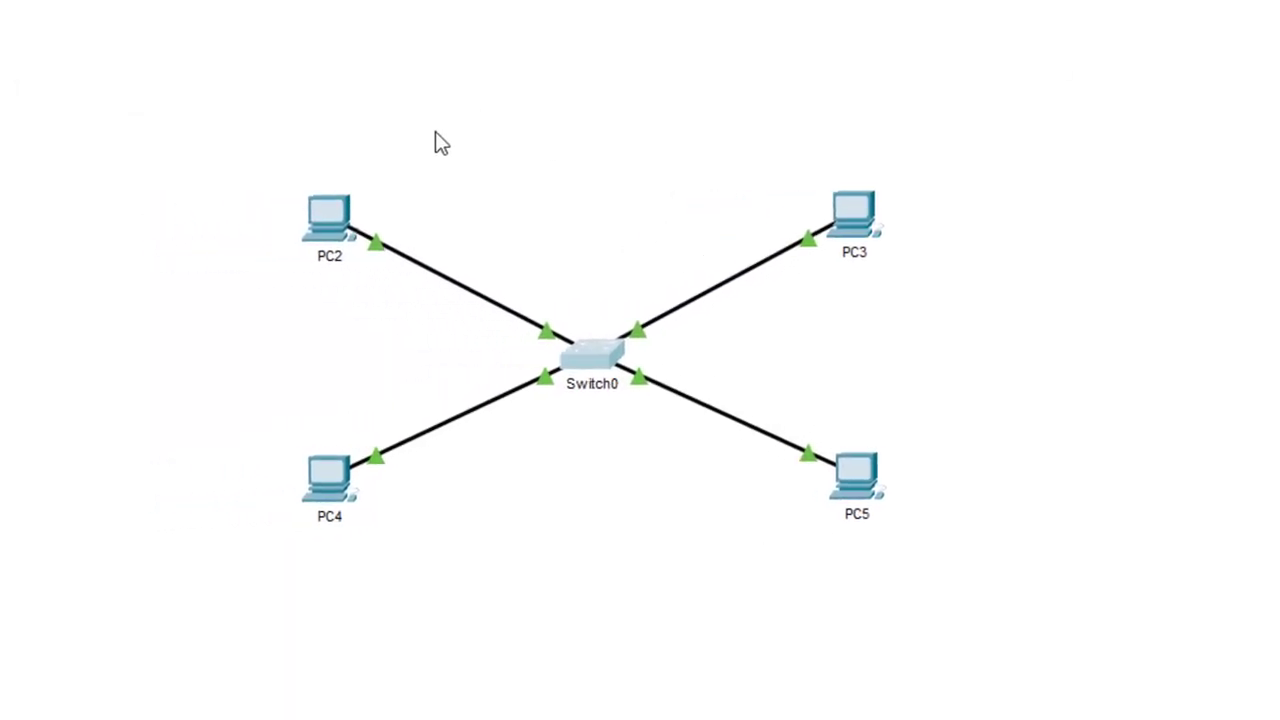
{"action": "mouse_move", "coordinate": [874, 380]}
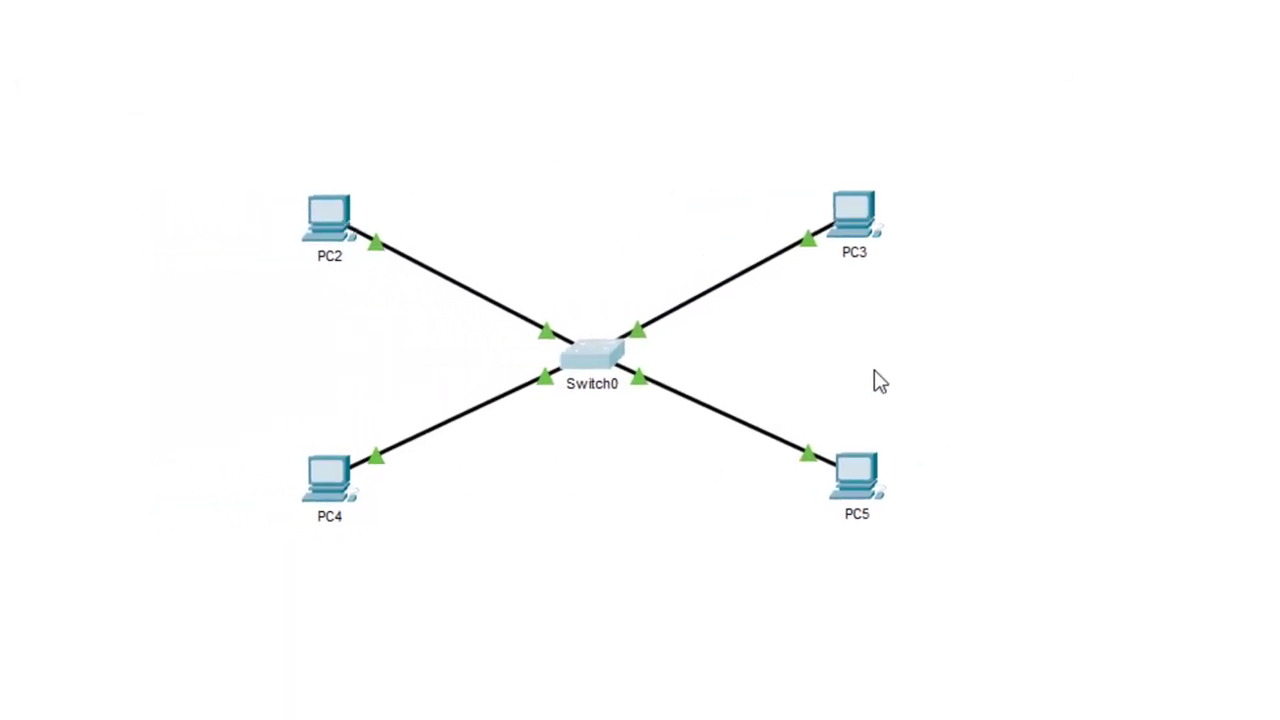
{"action": "mouse_move", "coordinate": [532, 397]}
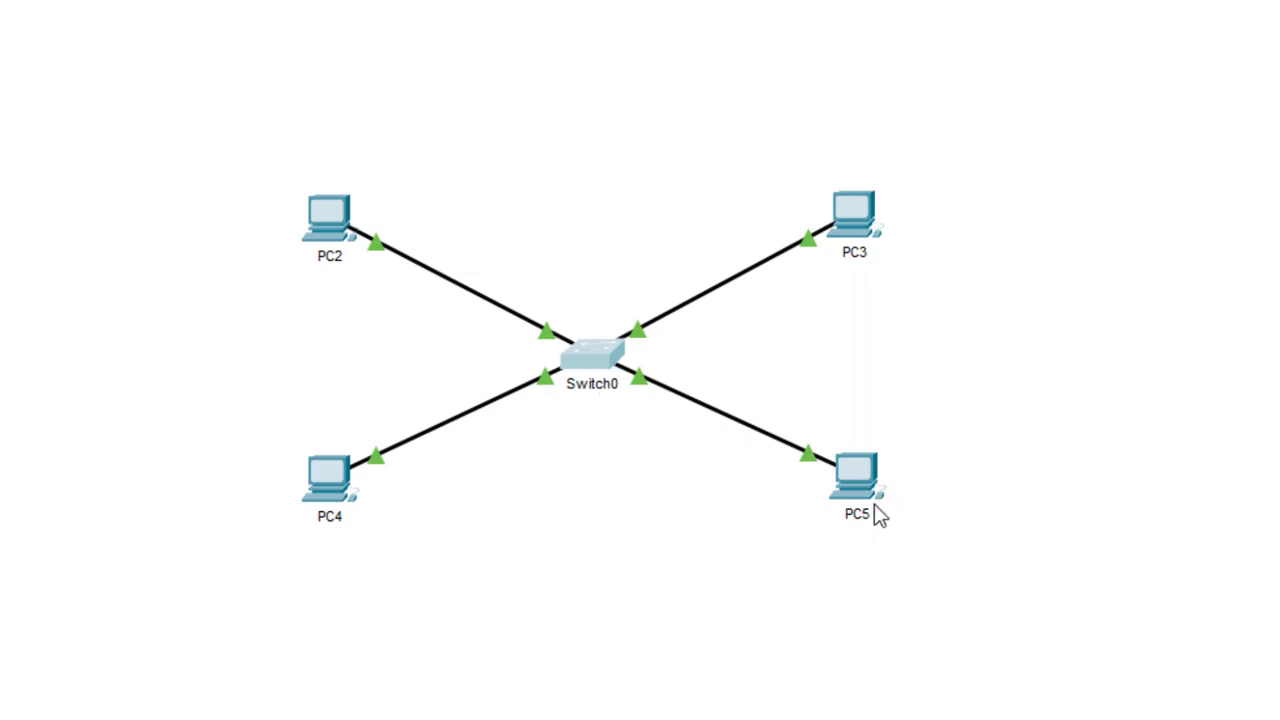
{"action": "mouse_move", "coordinate": [360, 634]}
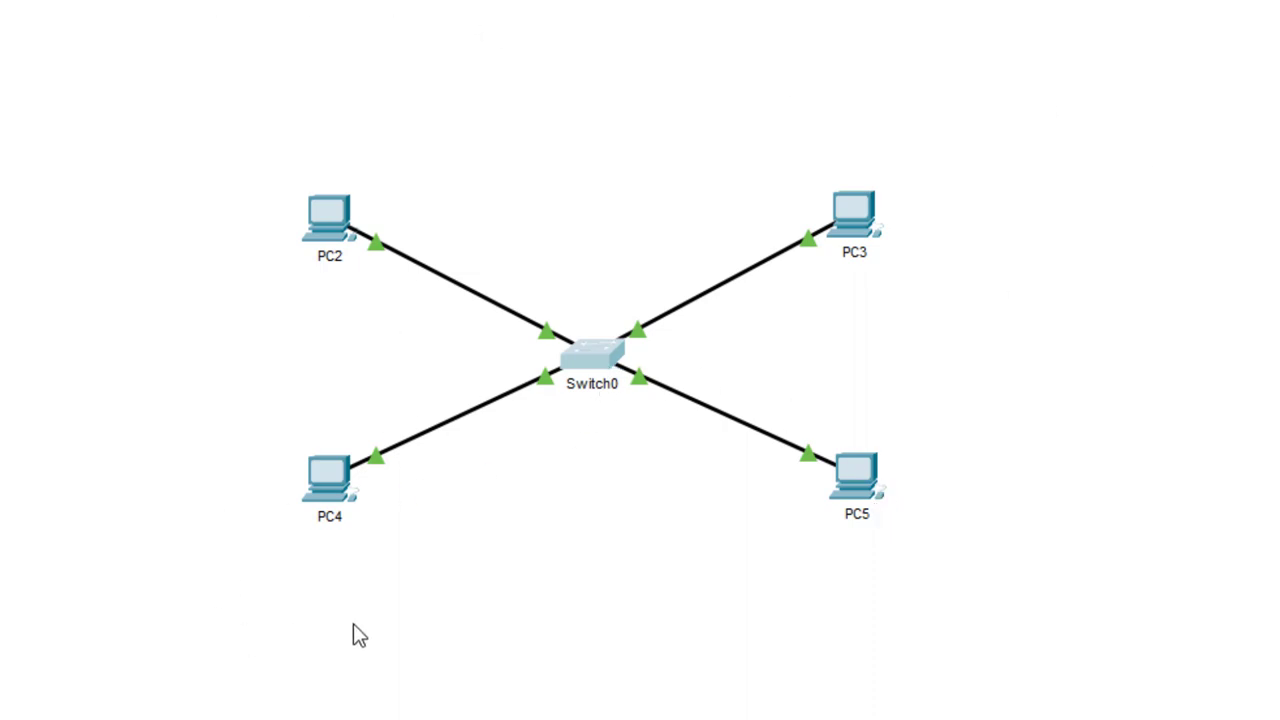
{"action": "mouse_move", "coordinate": [690, 644]}
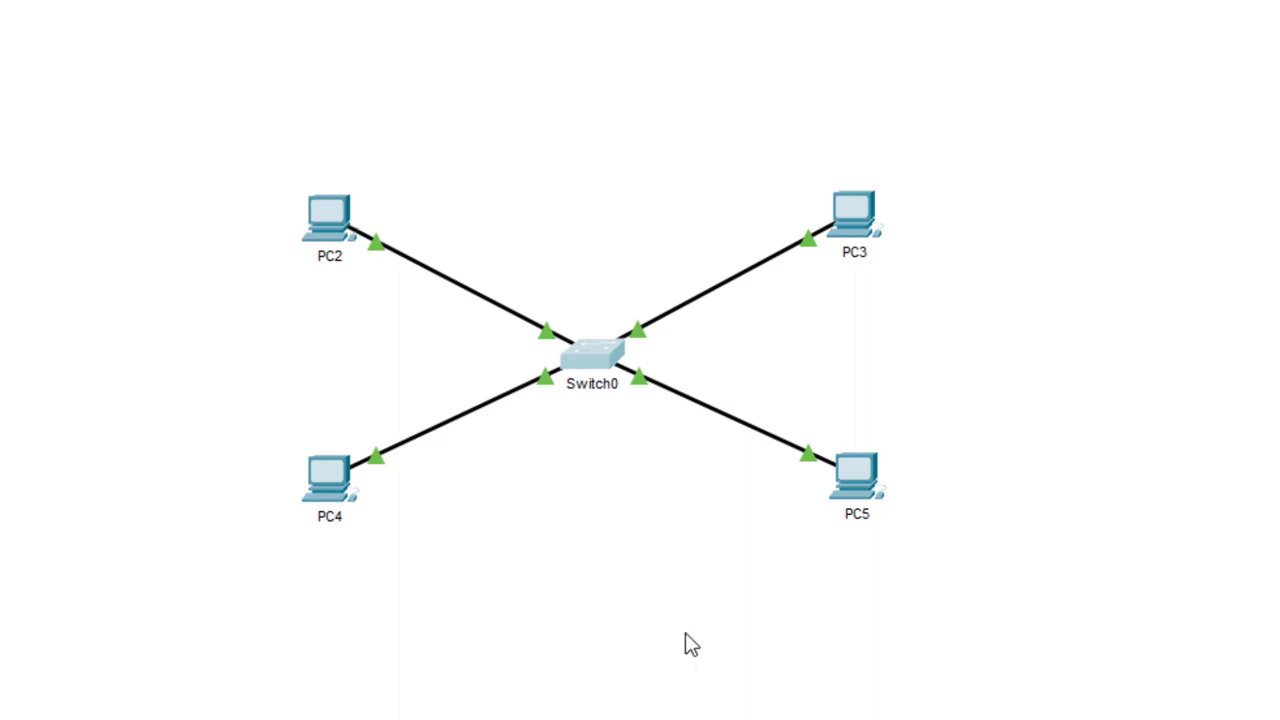
{"action": "mouse_move", "coordinate": [920, 650]}
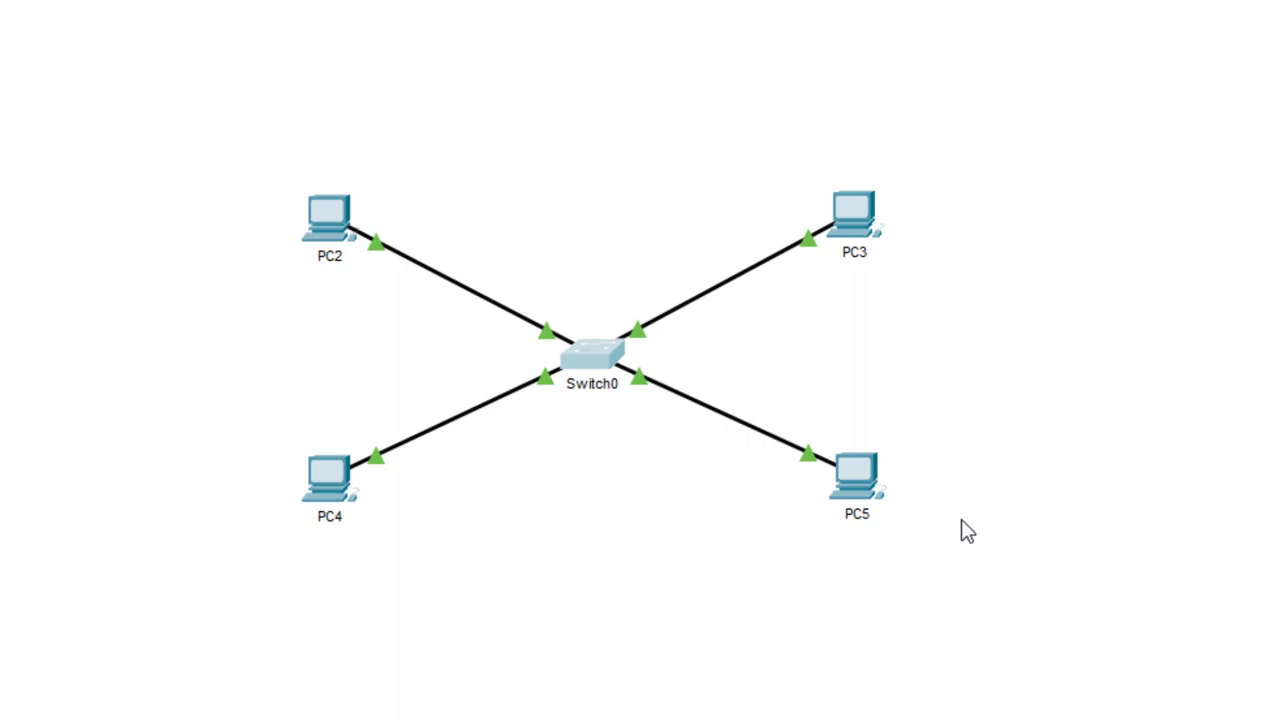
{"action": "mouse_move", "coordinate": [537, 303]}
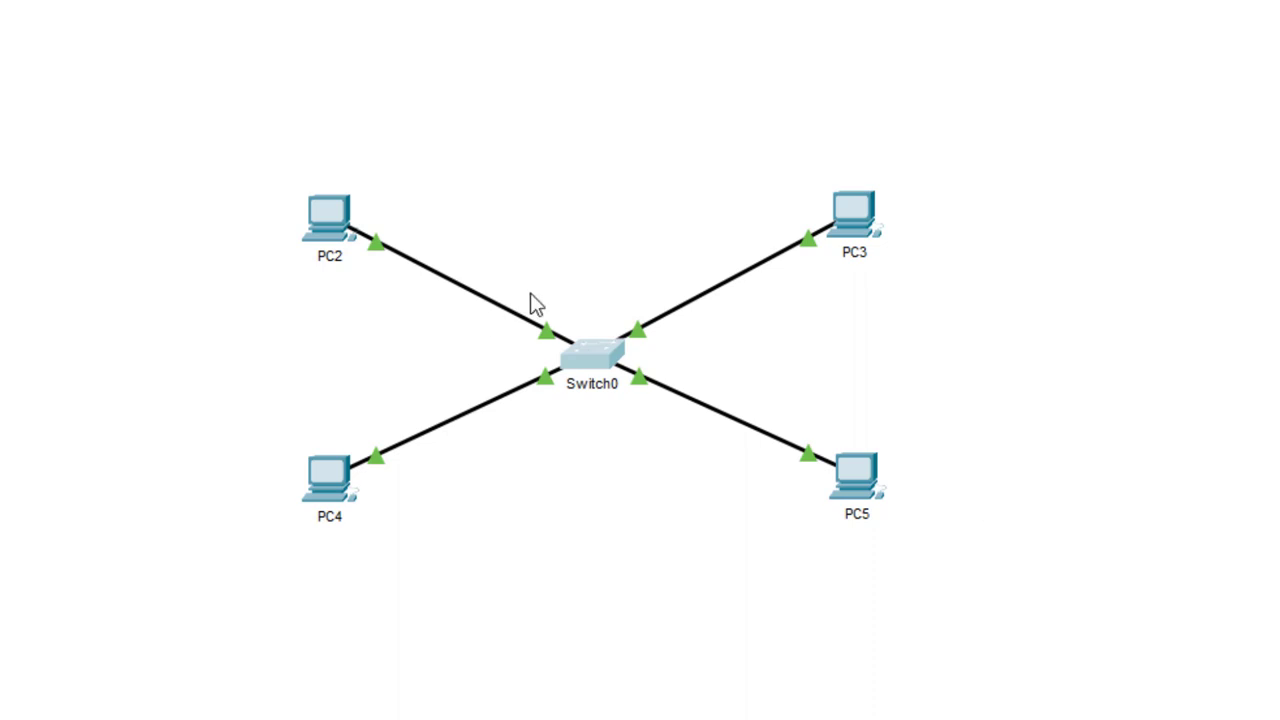
{"action": "mouse_move", "coordinate": [415, 473]}
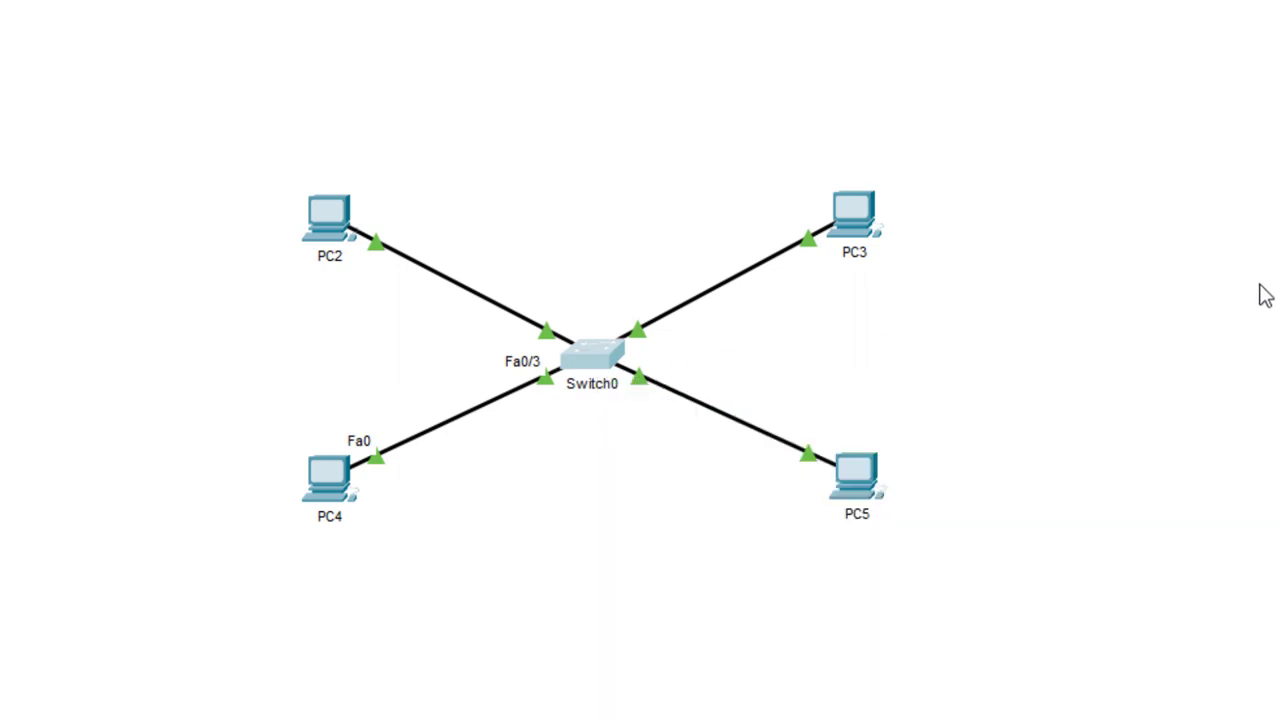
{"action": "mouse_move", "coordinate": [1098, 326]}
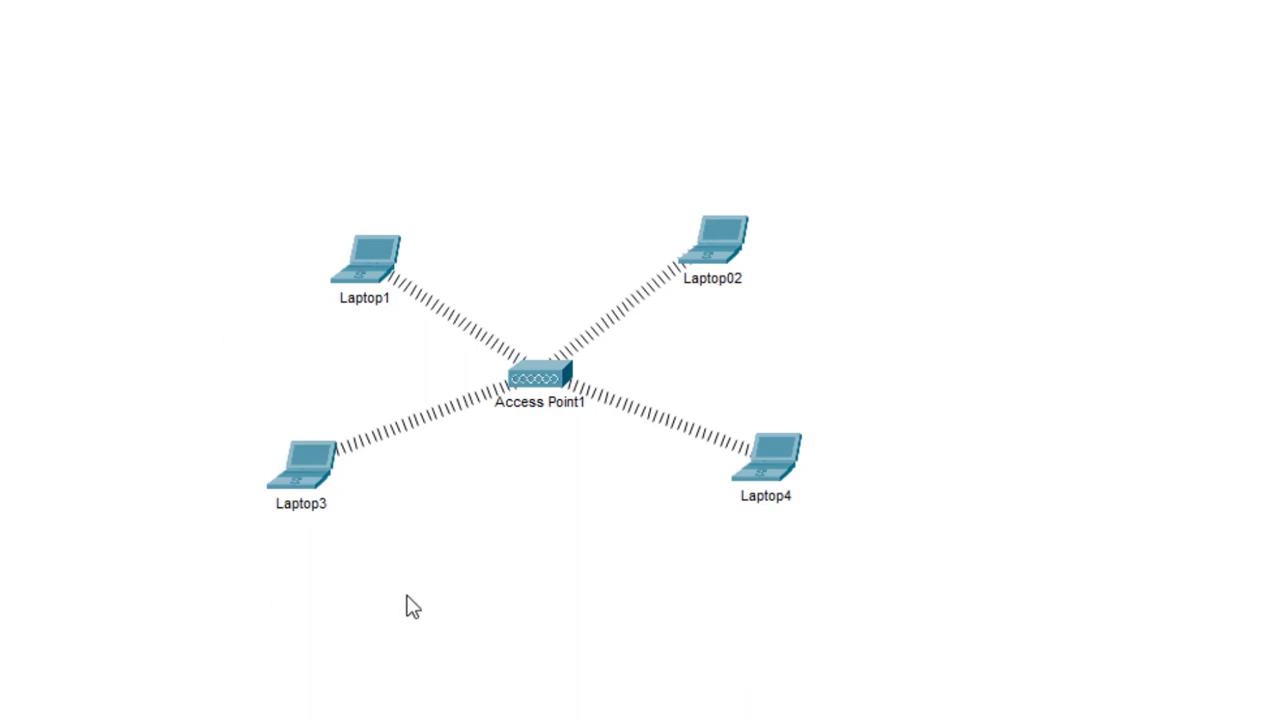
{"action": "mouse_move", "coordinate": [540, 619]}
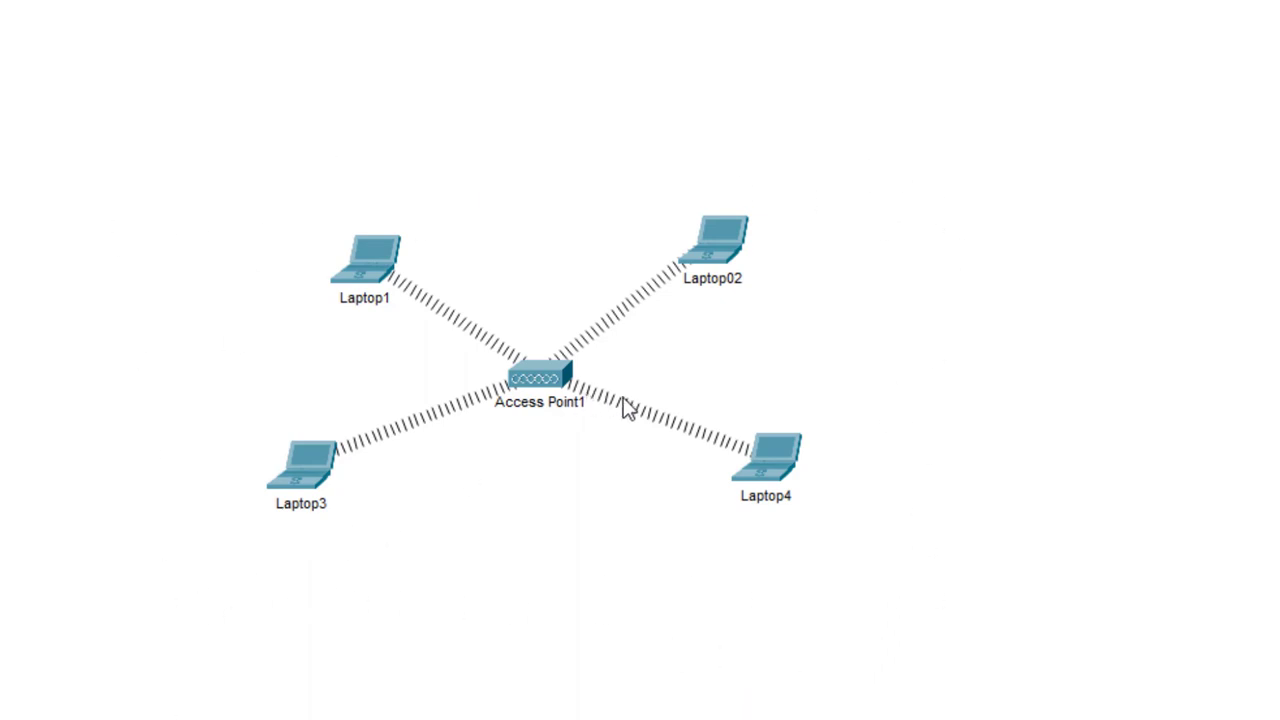
{"action": "mouse_move", "coordinate": [932, 258]}
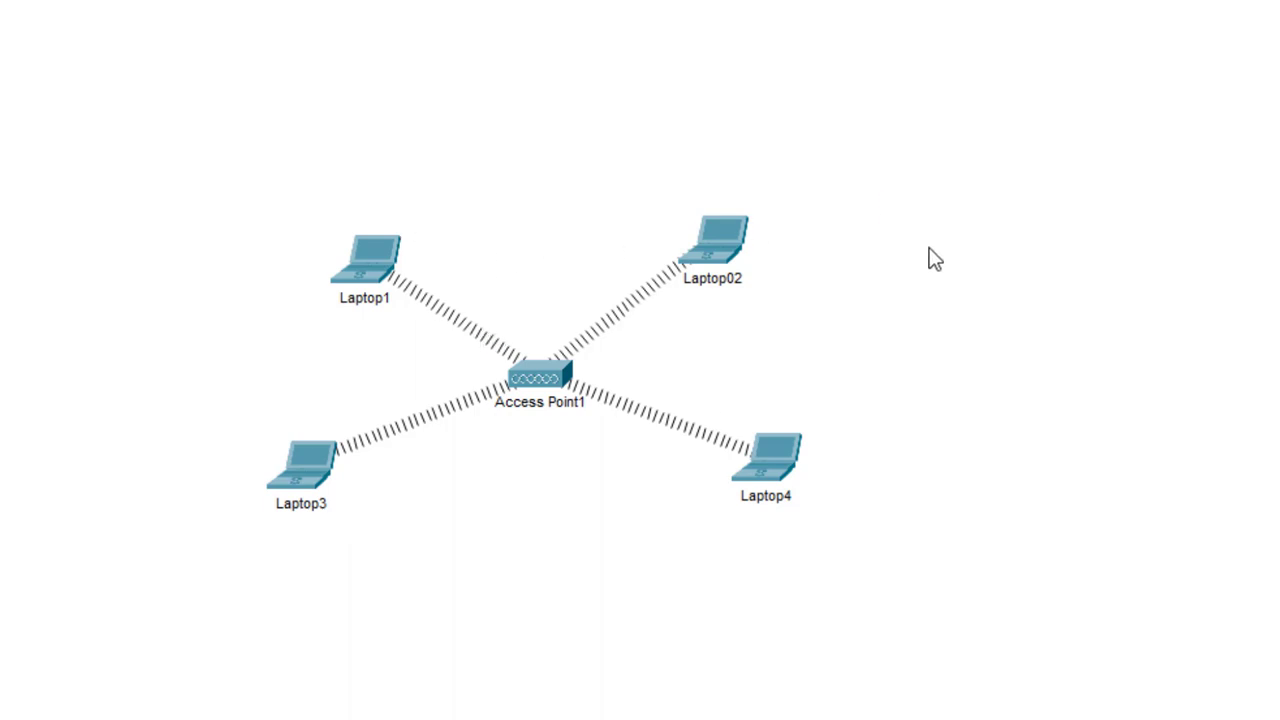
{"action": "mouse_move", "coordinate": [562, 385]}
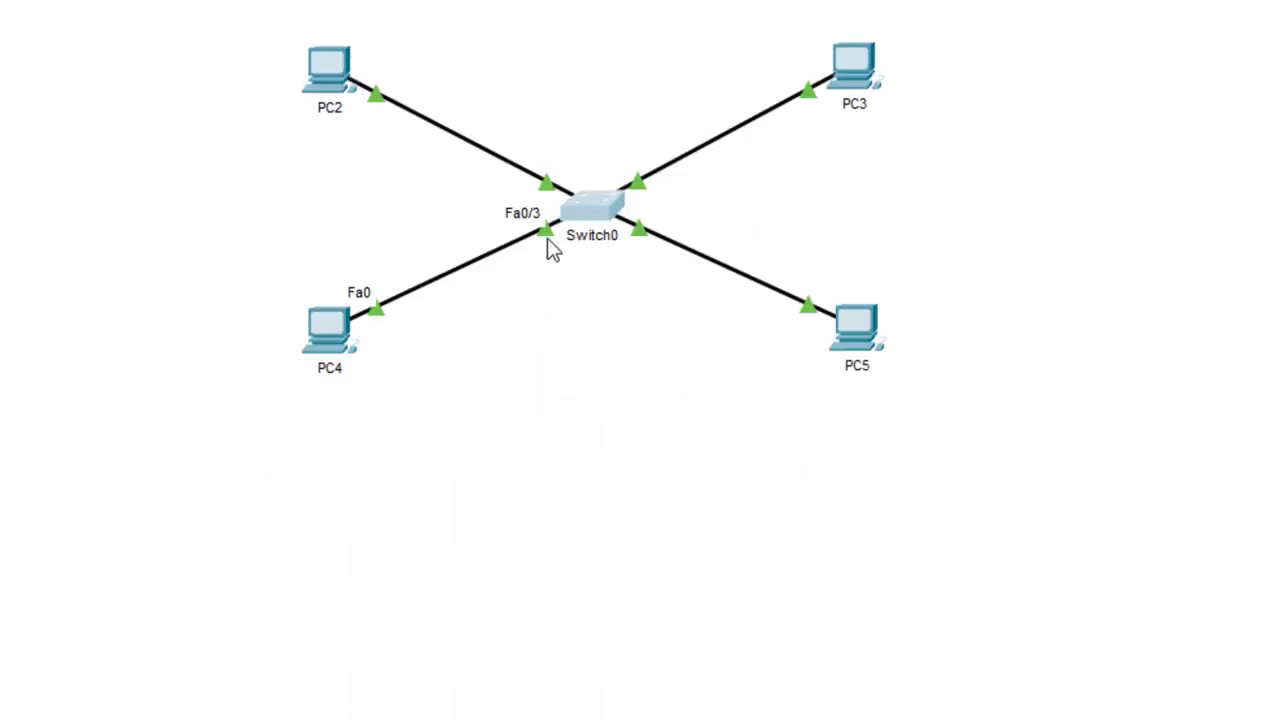
{"action": "mouse_move", "coordinate": [585, 185]}
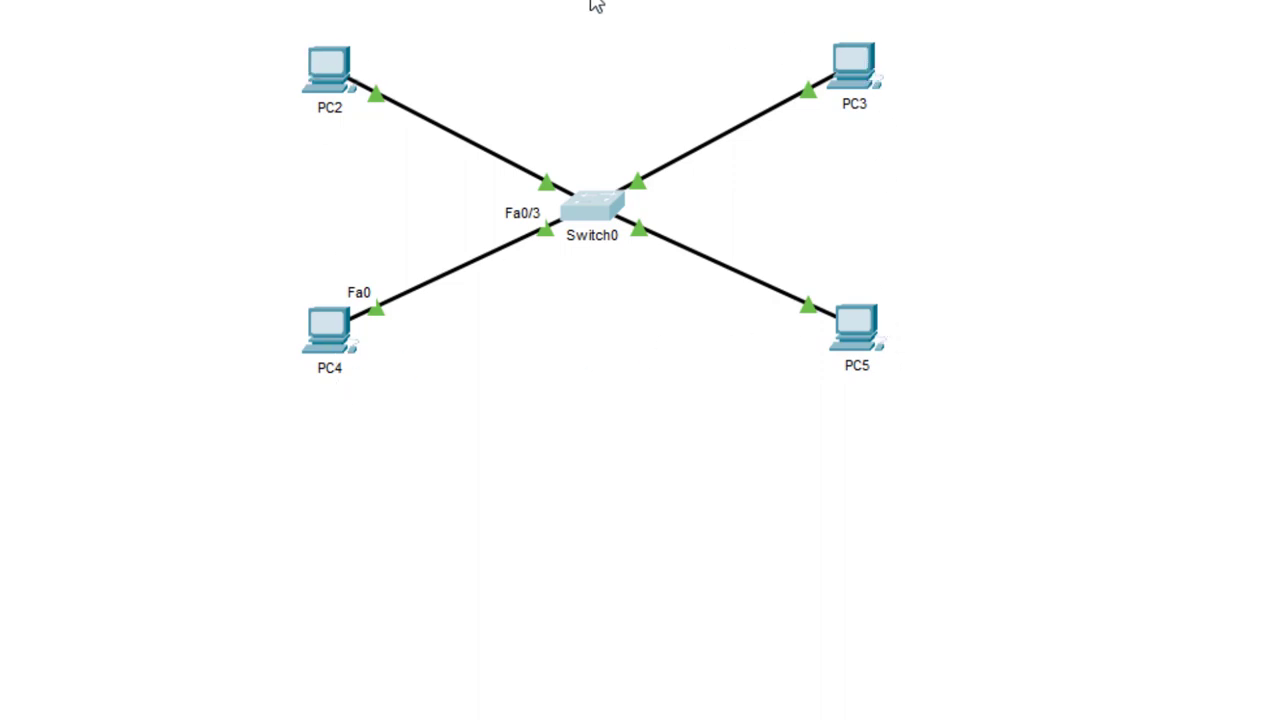
{"action": "mouse_move", "coordinate": [721, 409]}
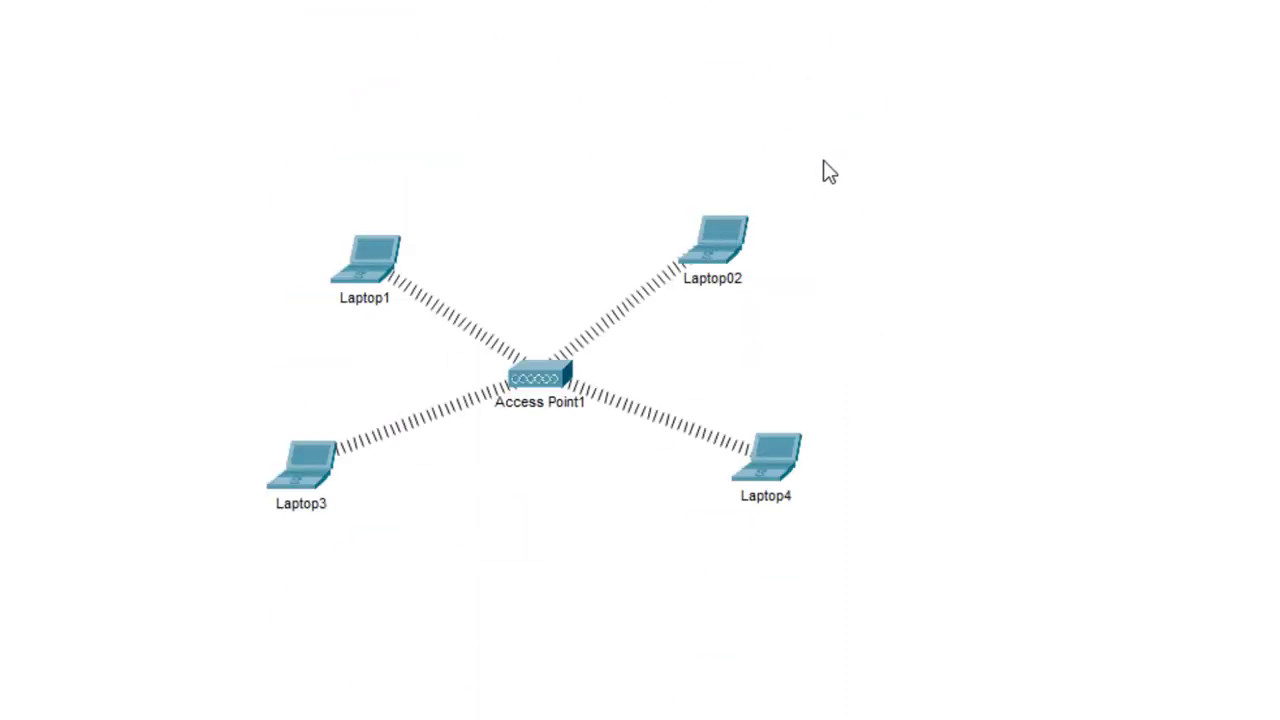
{"action": "mouse_move", "coordinate": [293, 111]}
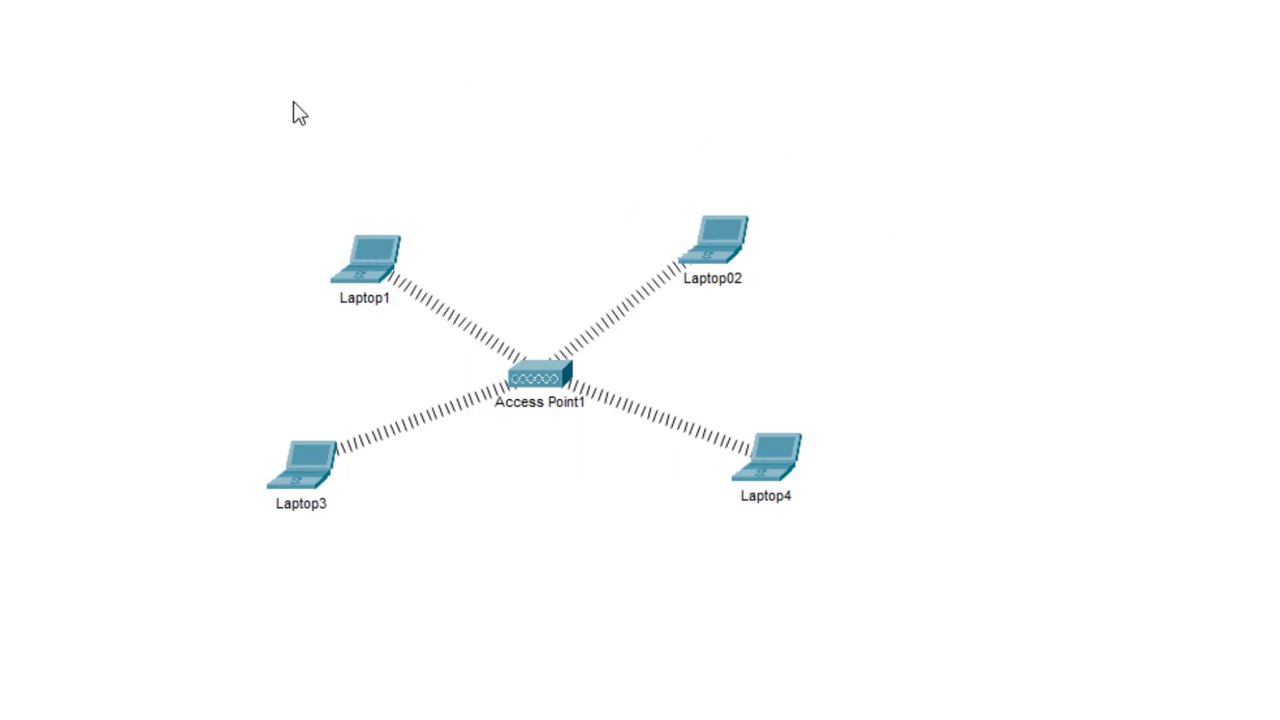
{"action": "mouse_move", "coordinate": [553, 385]}
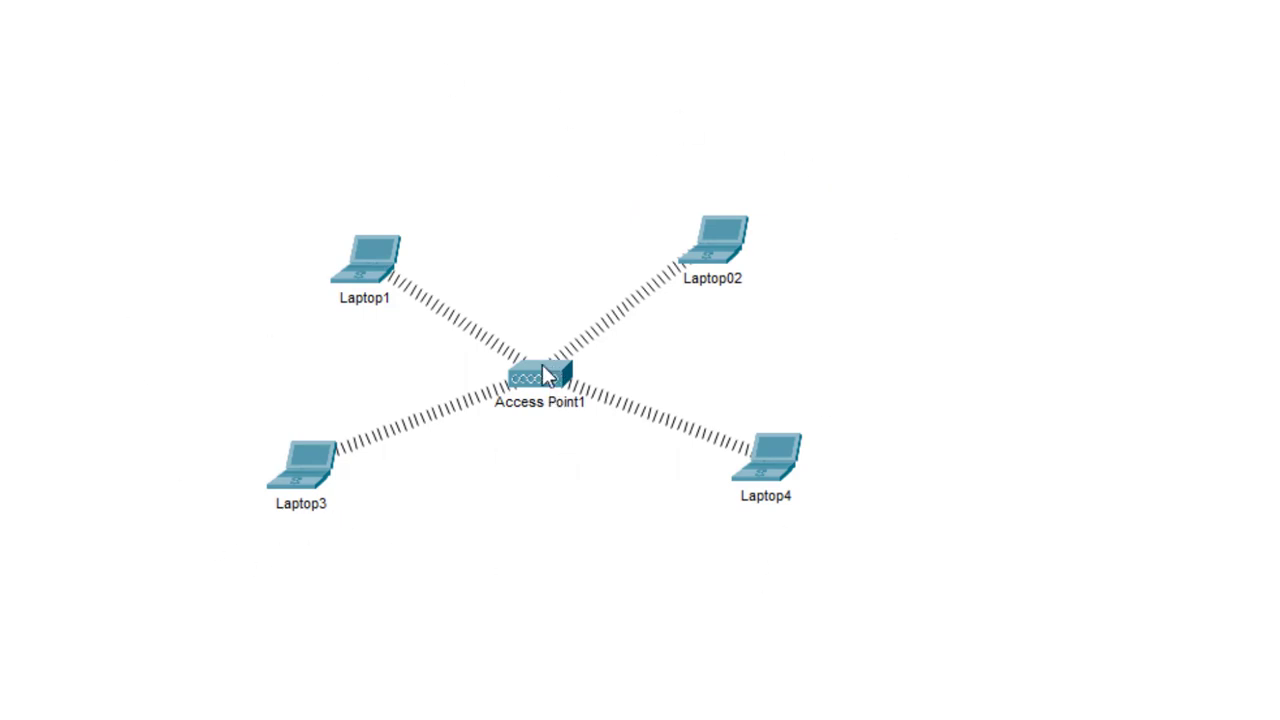
{"action": "mouse_move", "coordinate": [546, 390]}
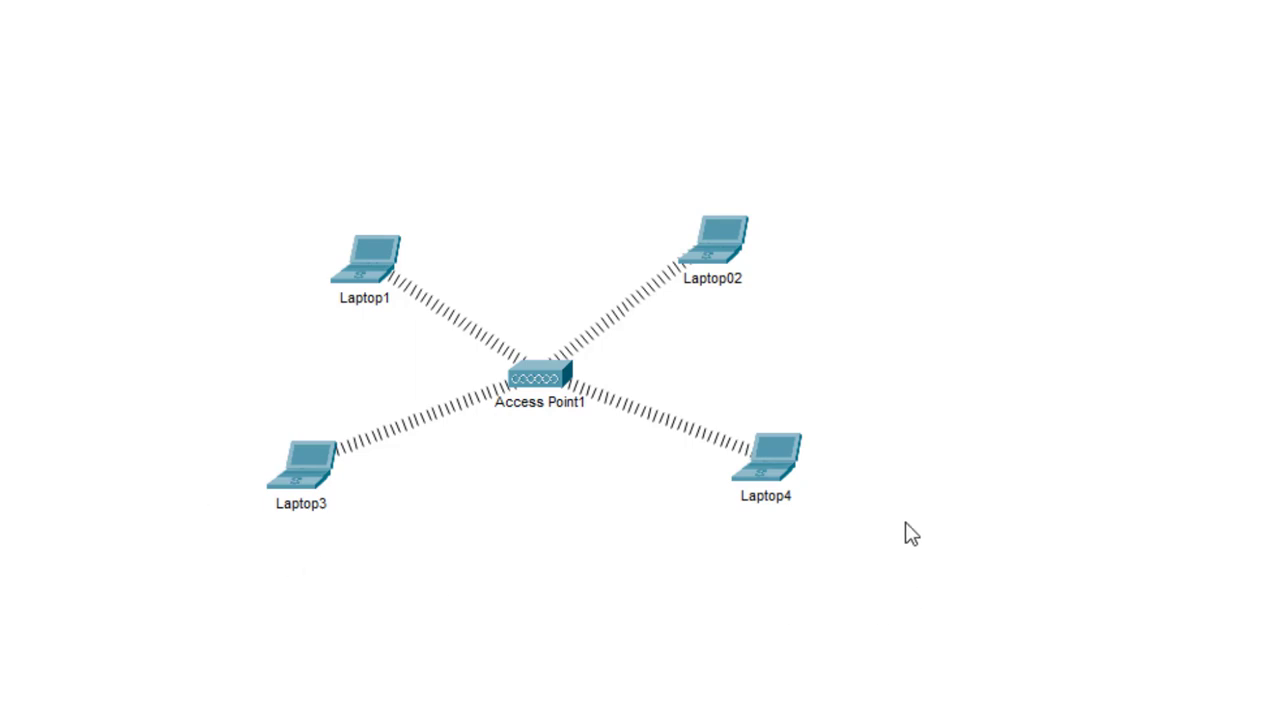
{"action": "mouse_move", "coordinate": [886, 305]}
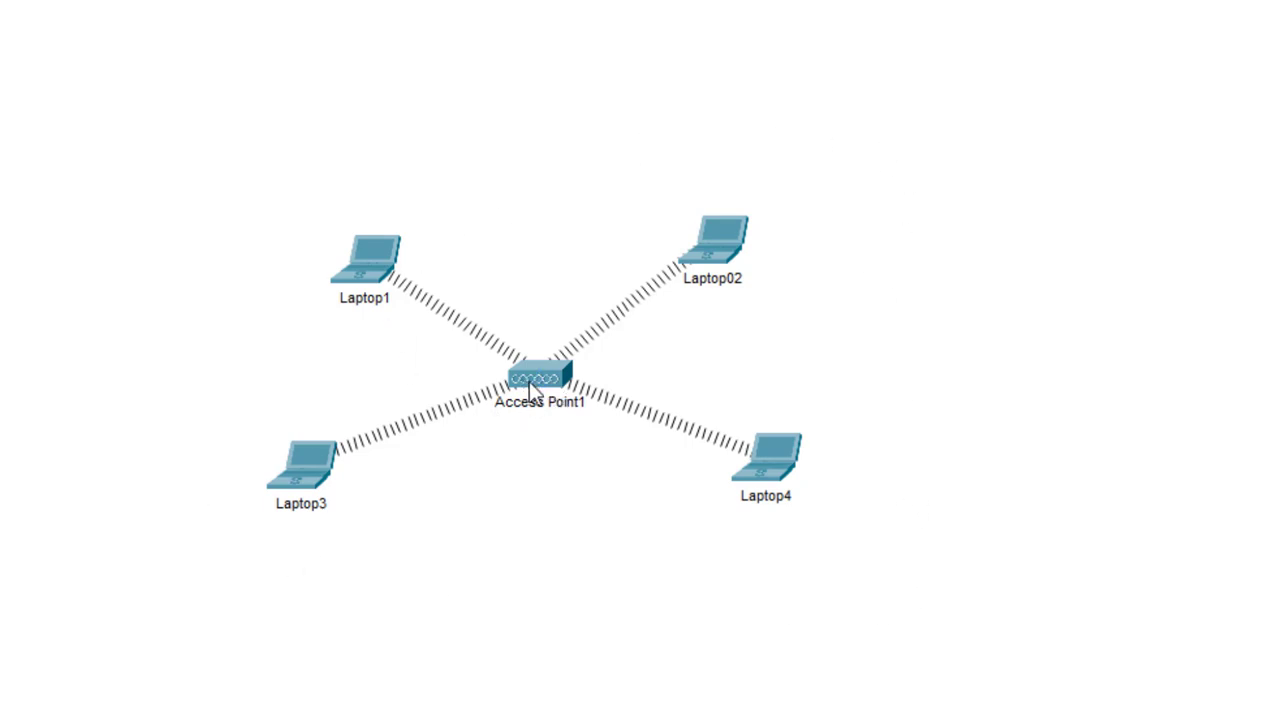
{"action": "mouse_move", "coordinate": [787, 194]}
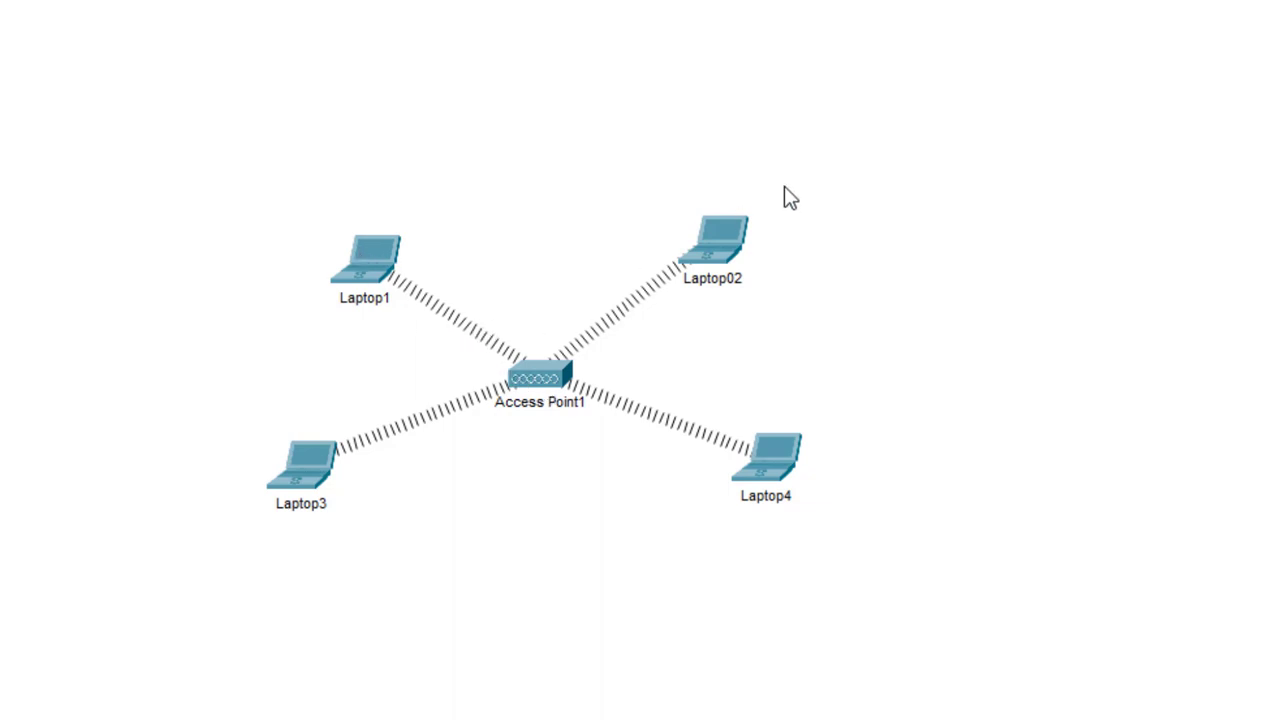
{"action": "mouse_move", "coordinate": [396, 311]}
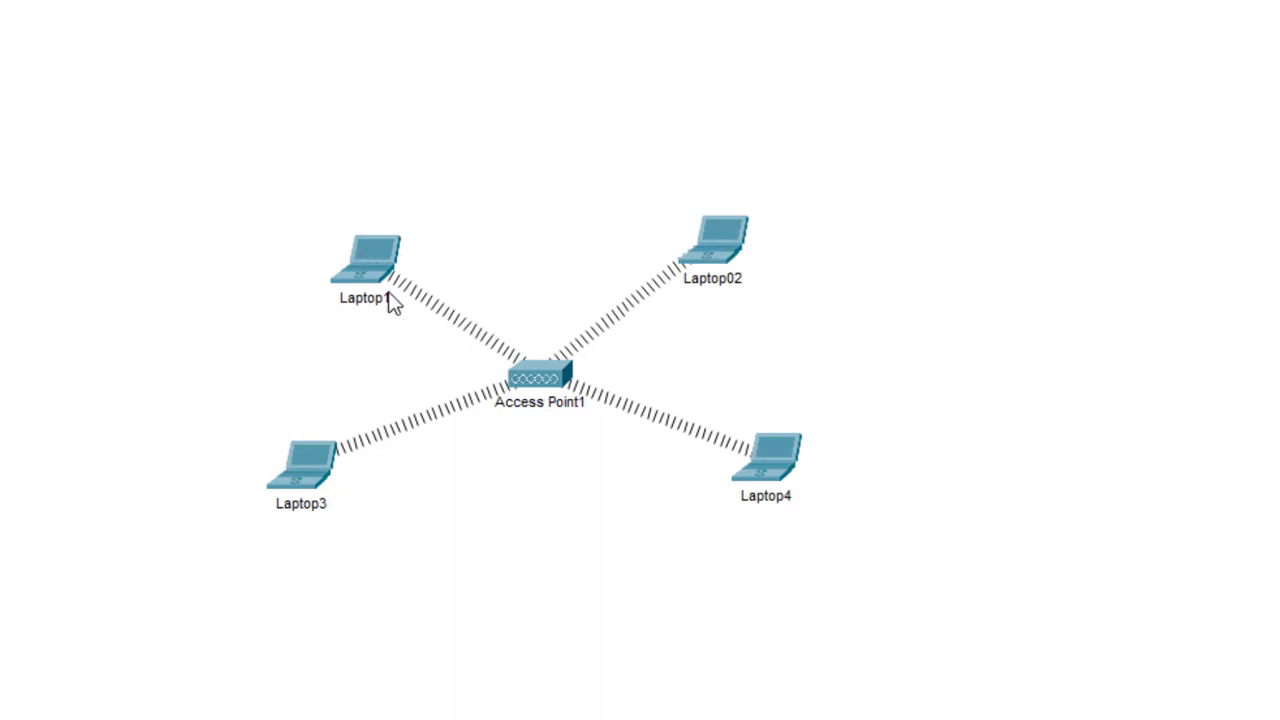
{"action": "mouse_move", "coordinate": [546, 402]}
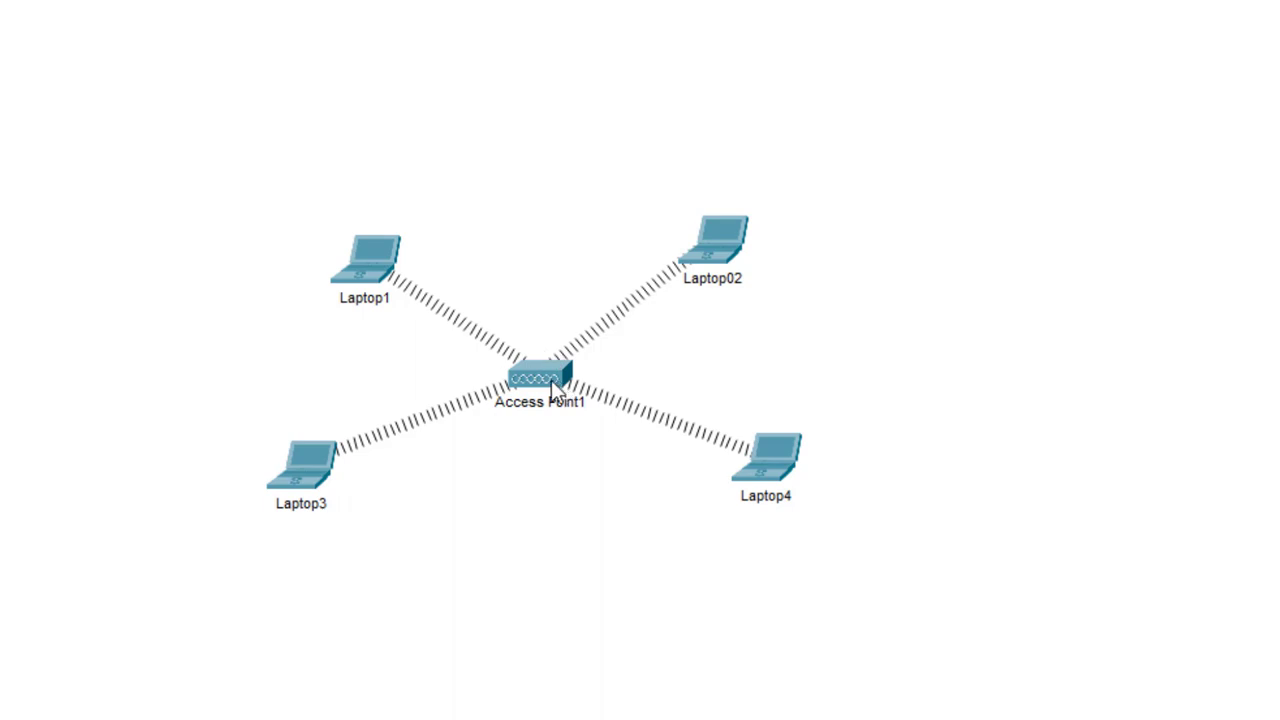
{"action": "mouse_move", "coordinate": [535, 383]}
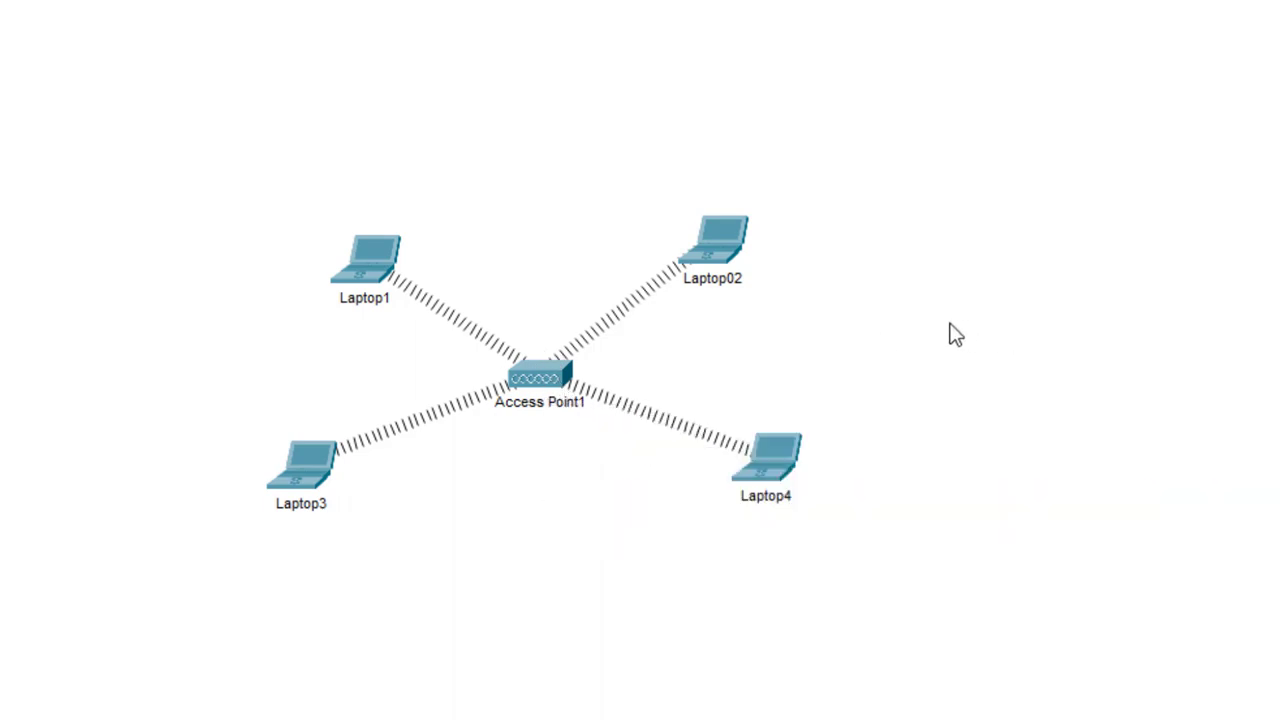
{"action": "mouse_move", "coordinate": [932, 331]}
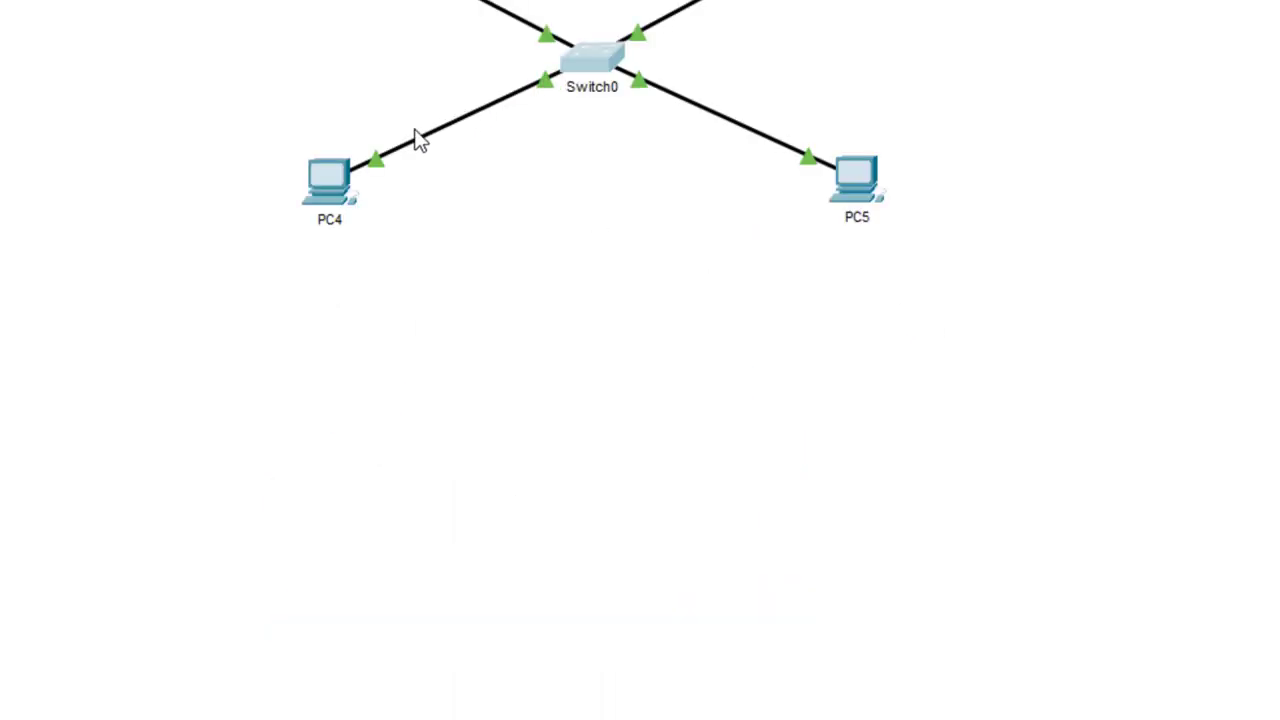
{"action": "mouse_move", "coordinate": [580, 70]}
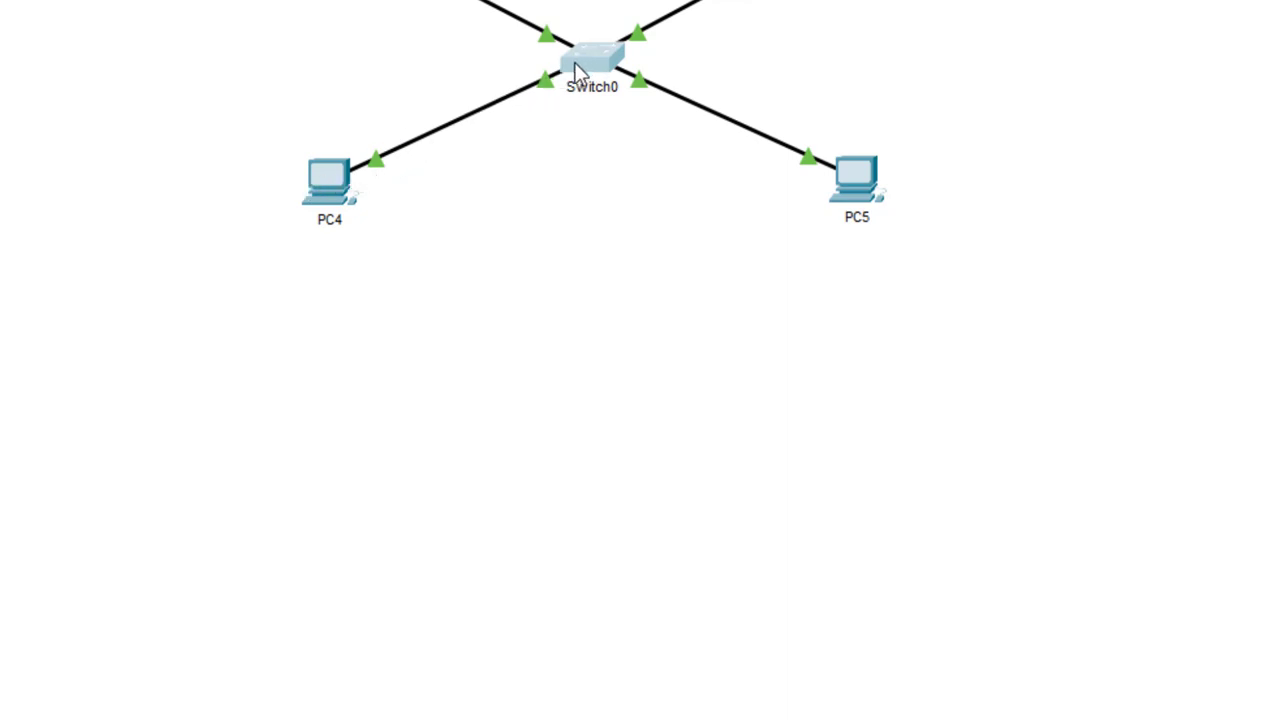
{"action": "mouse_move", "coordinate": [446, 154]}
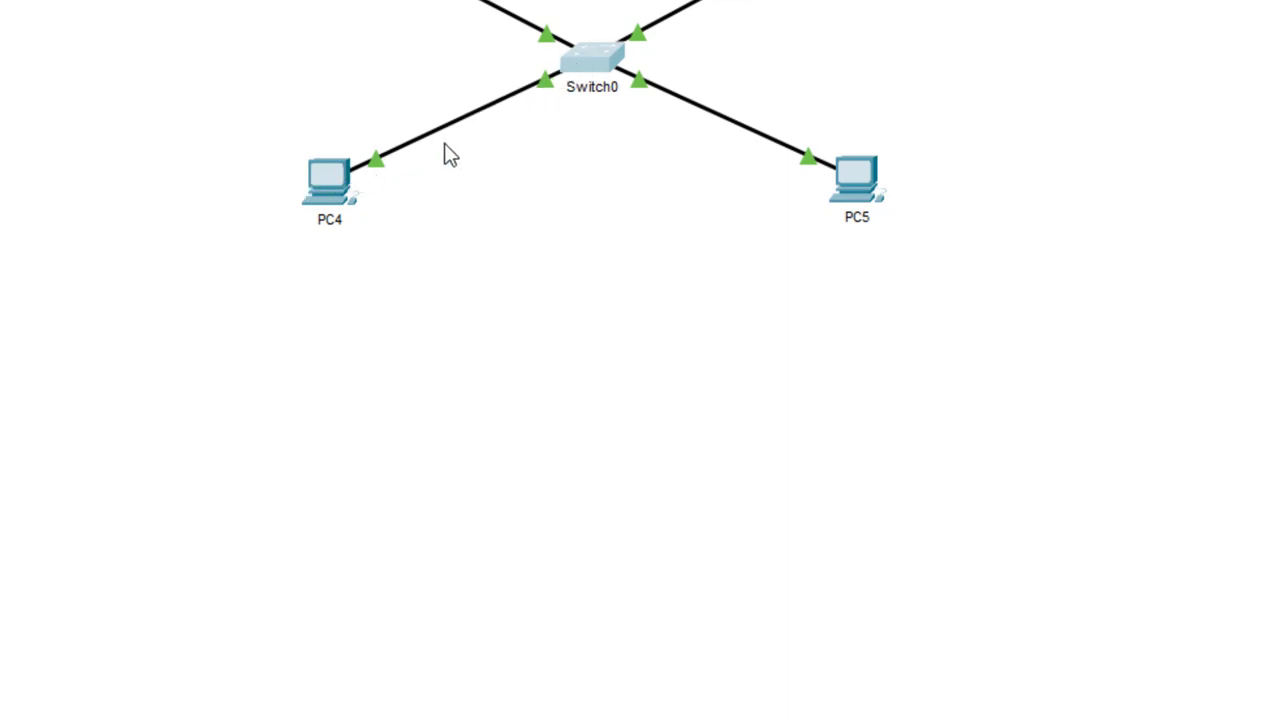
{"action": "mouse_move", "coordinate": [632, 184]}
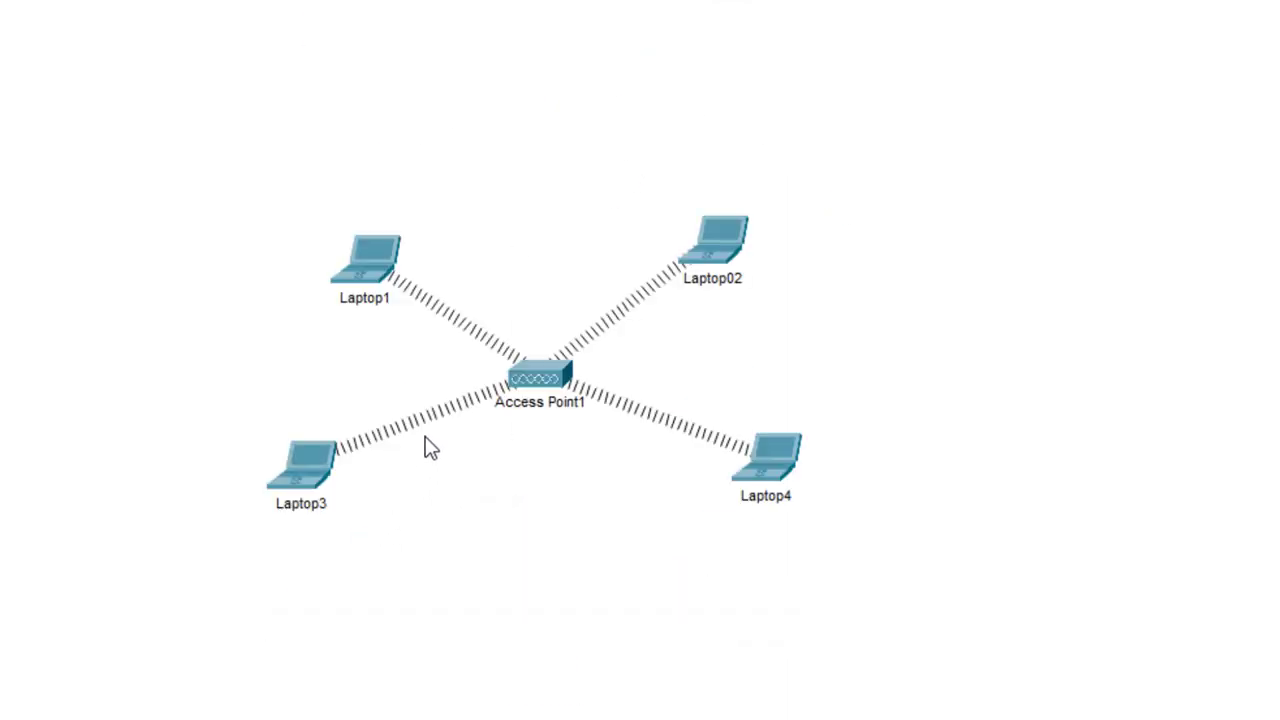
{"action": "mouse_move", "coordinate": [312, 466]}
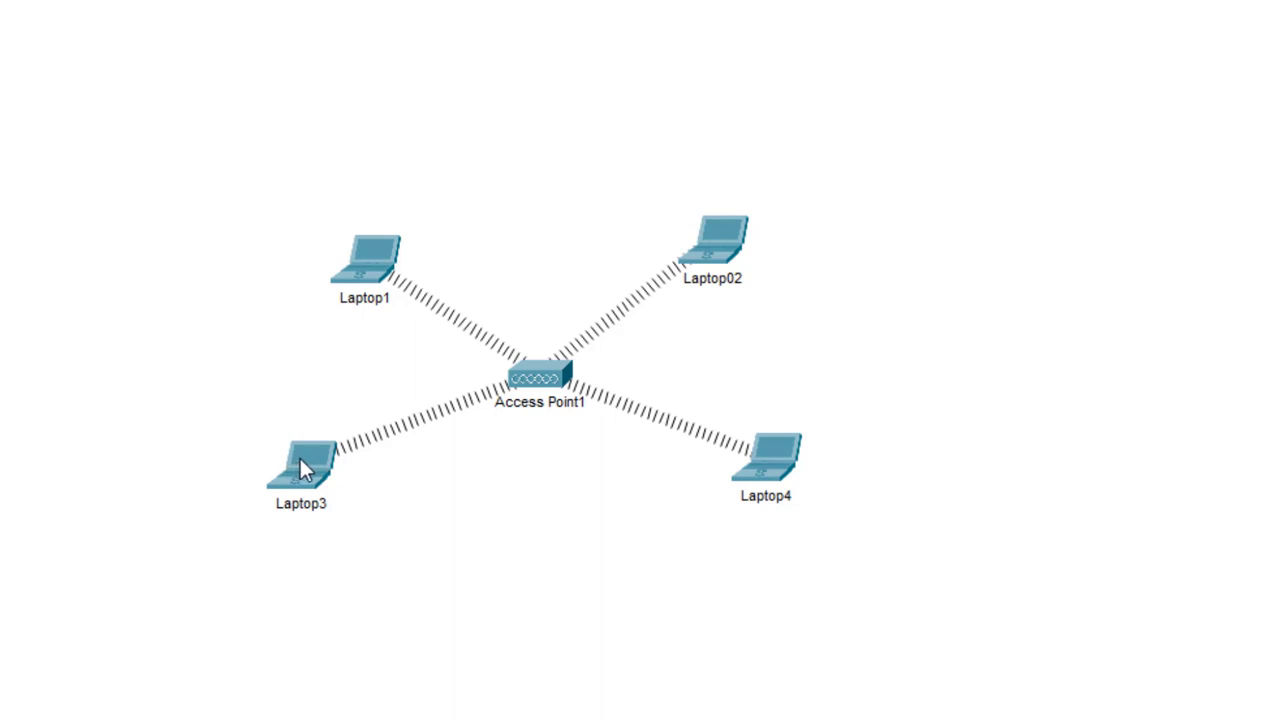
{"action": "mouse_move", "coordinate": [307, 468]}
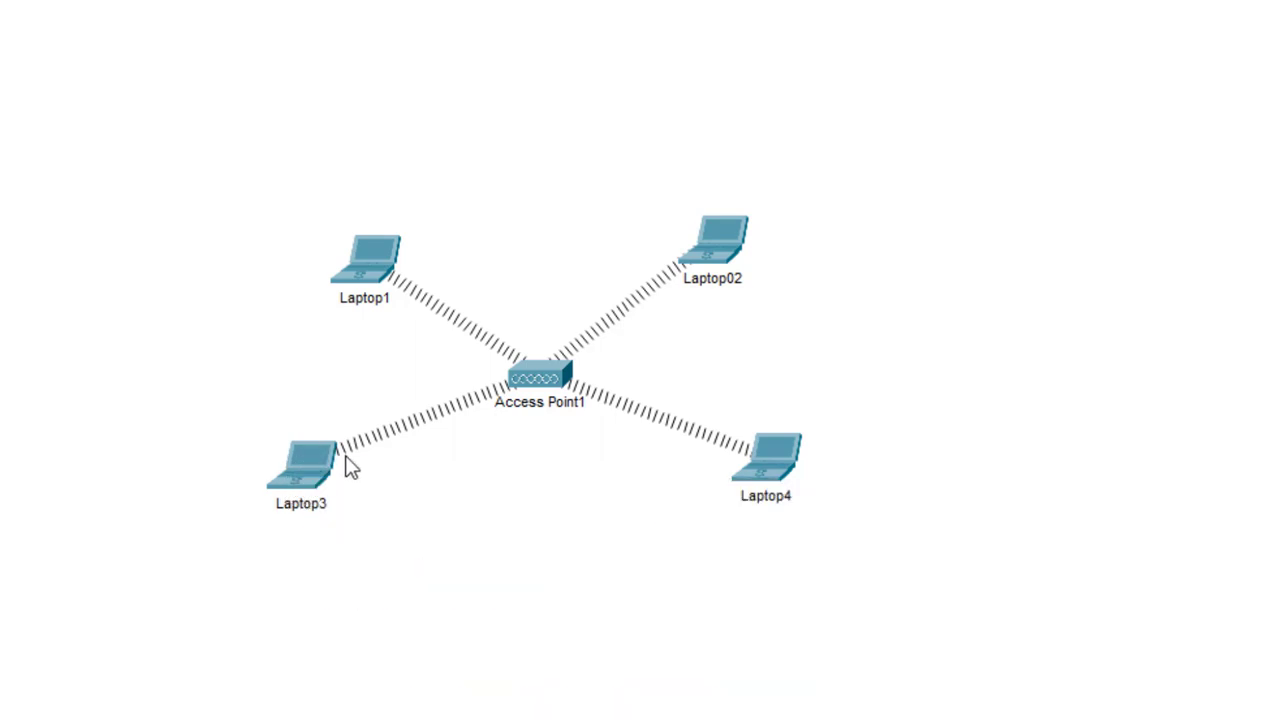
{"action": "mouse_move", "coordinate": [316, 464]}
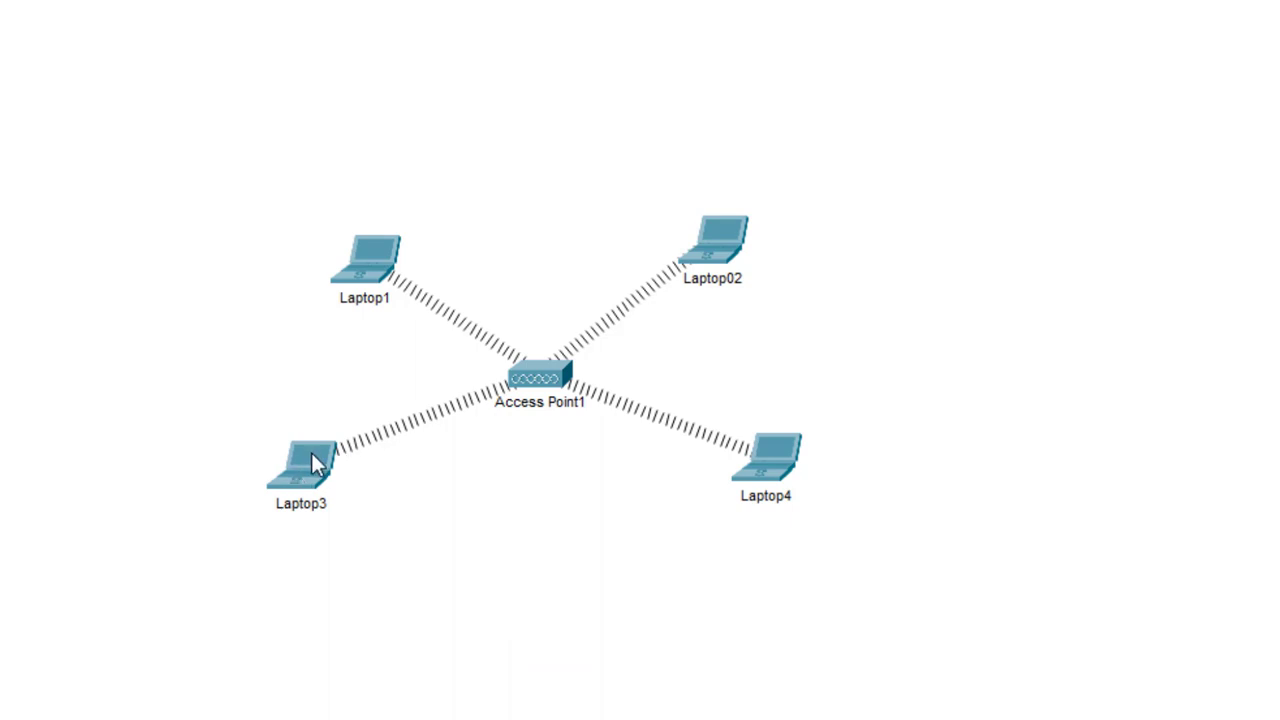
{"action": "mouse_move", "coordinate": [345, 472]}
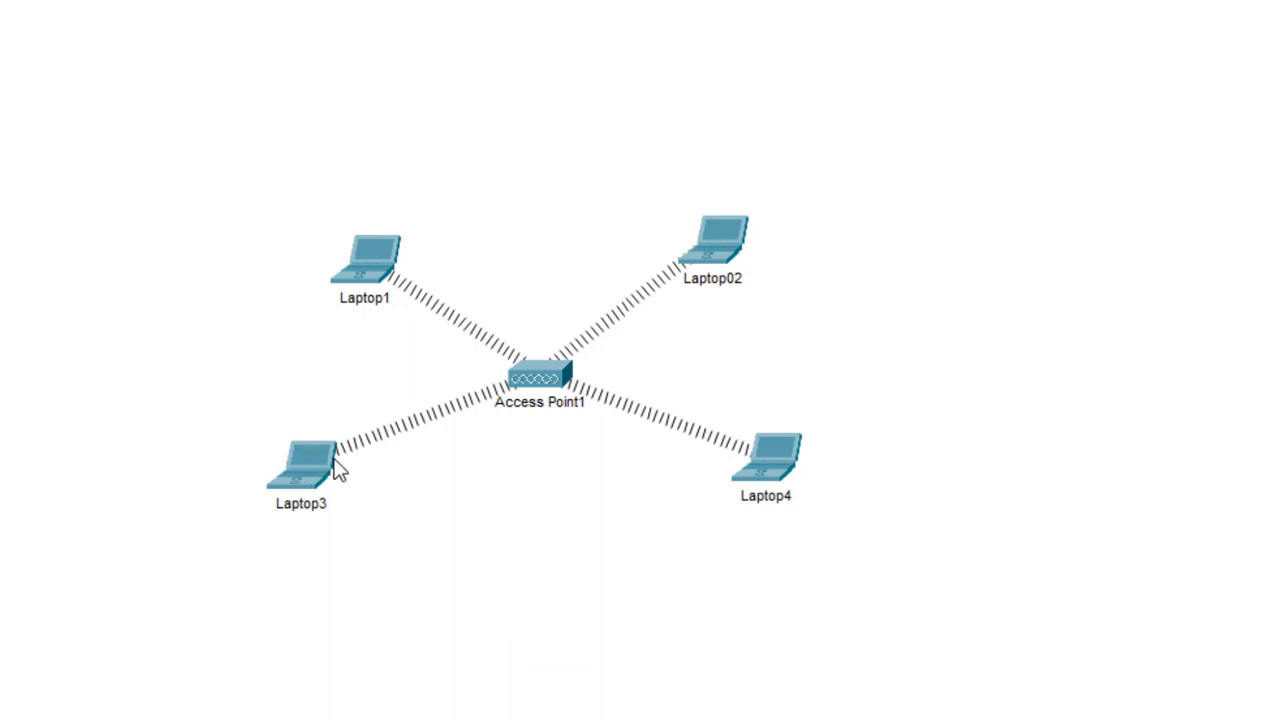
{"action": "mouse_move", "coordinate": [752, 386]}
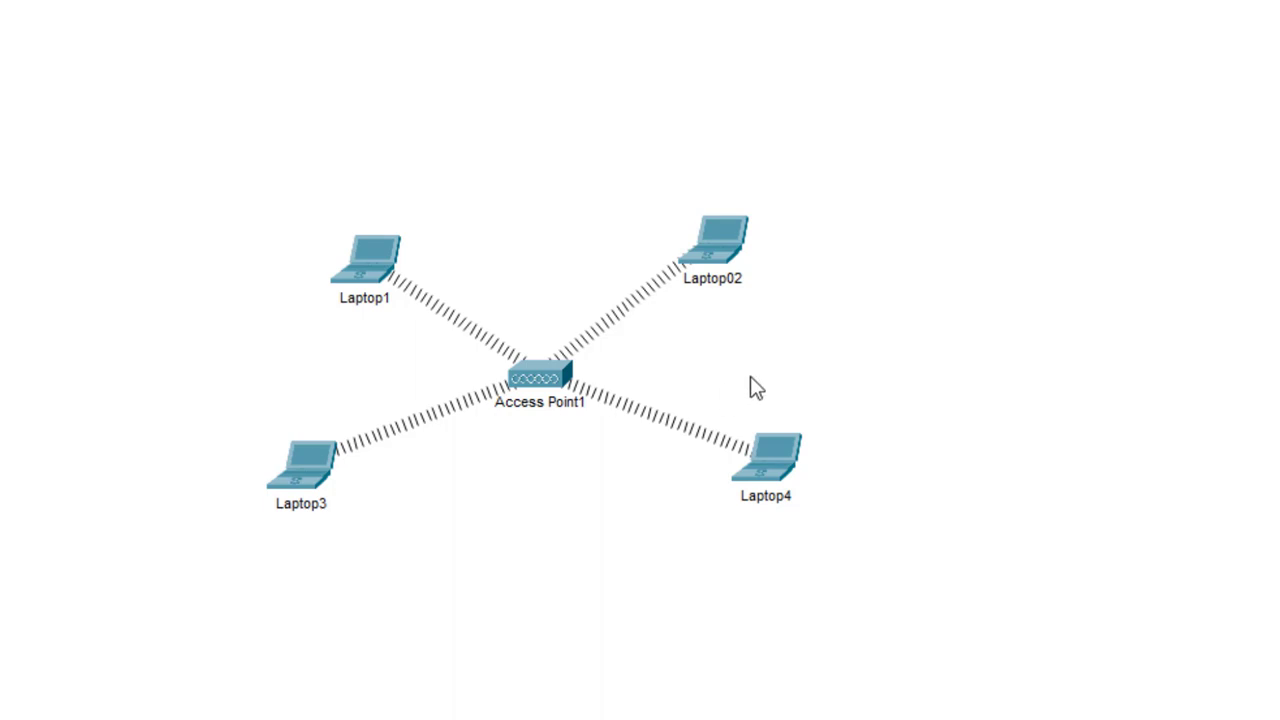
{"action": "mouse_move", "coordinate": [889, 191]}
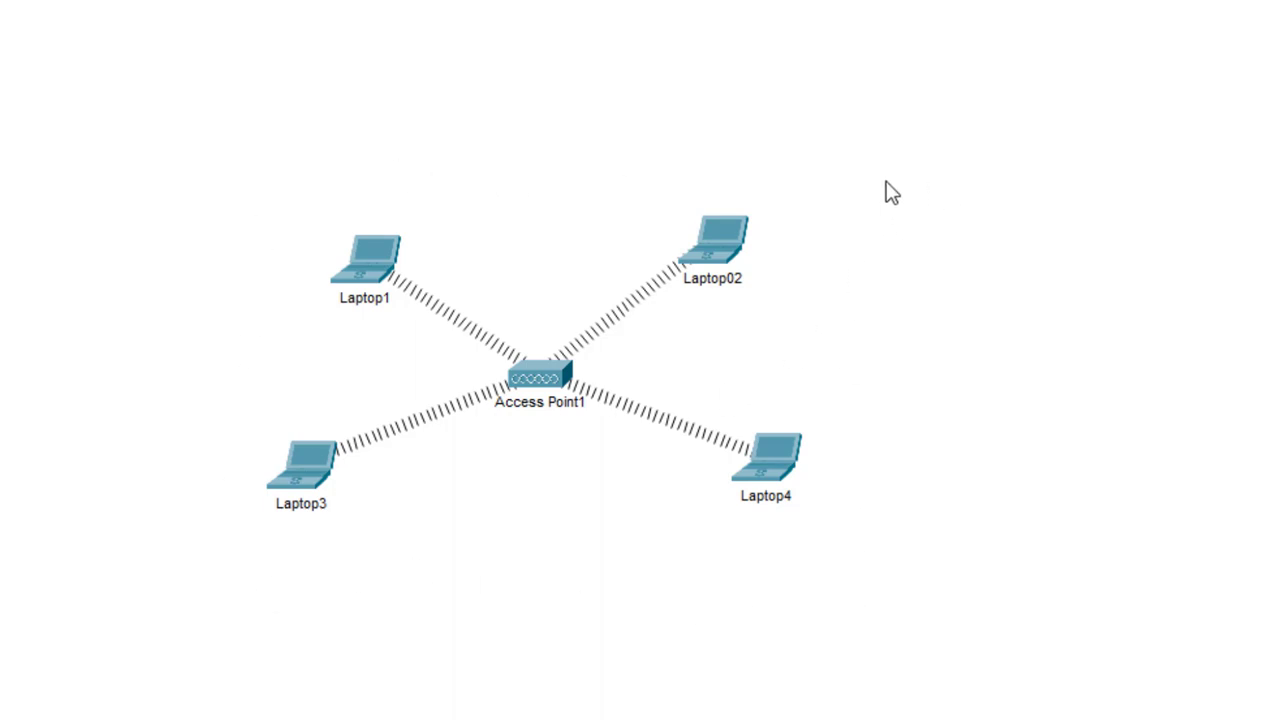
{"action": "mouse_move", "coordinate": [840, 469]}
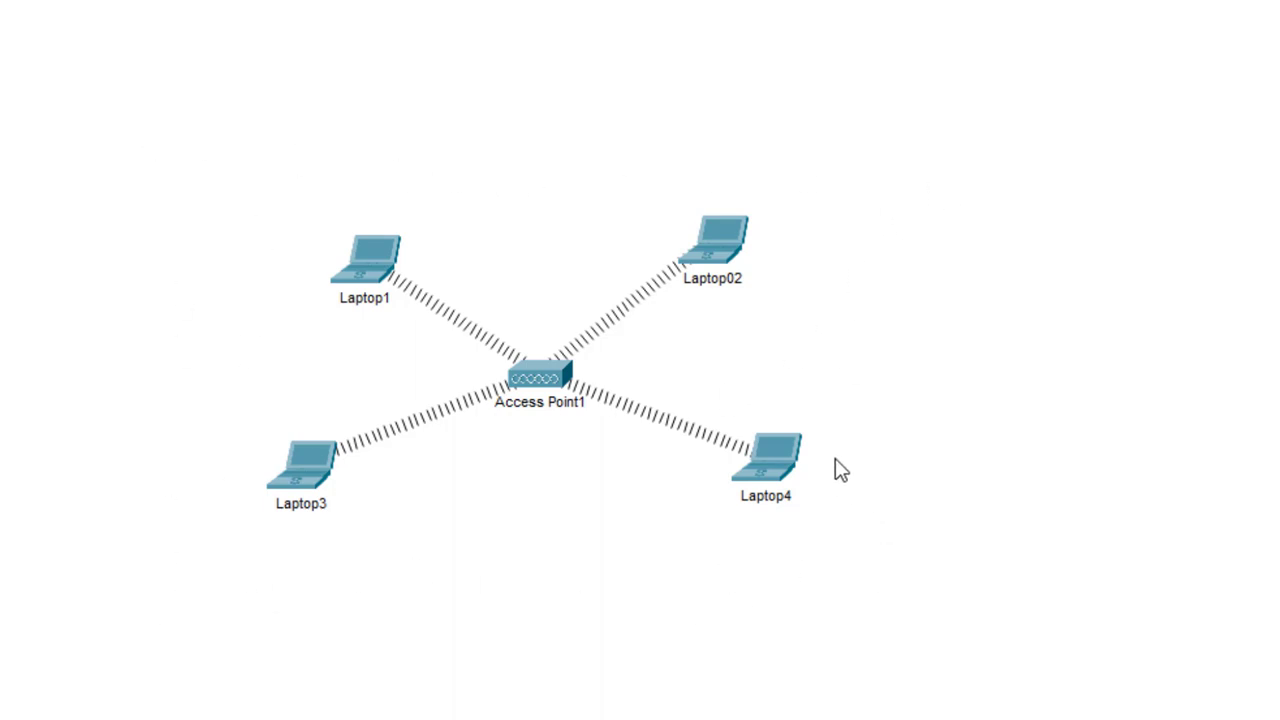
{"action": "mouse_move", "coordinate": [820, 462]}
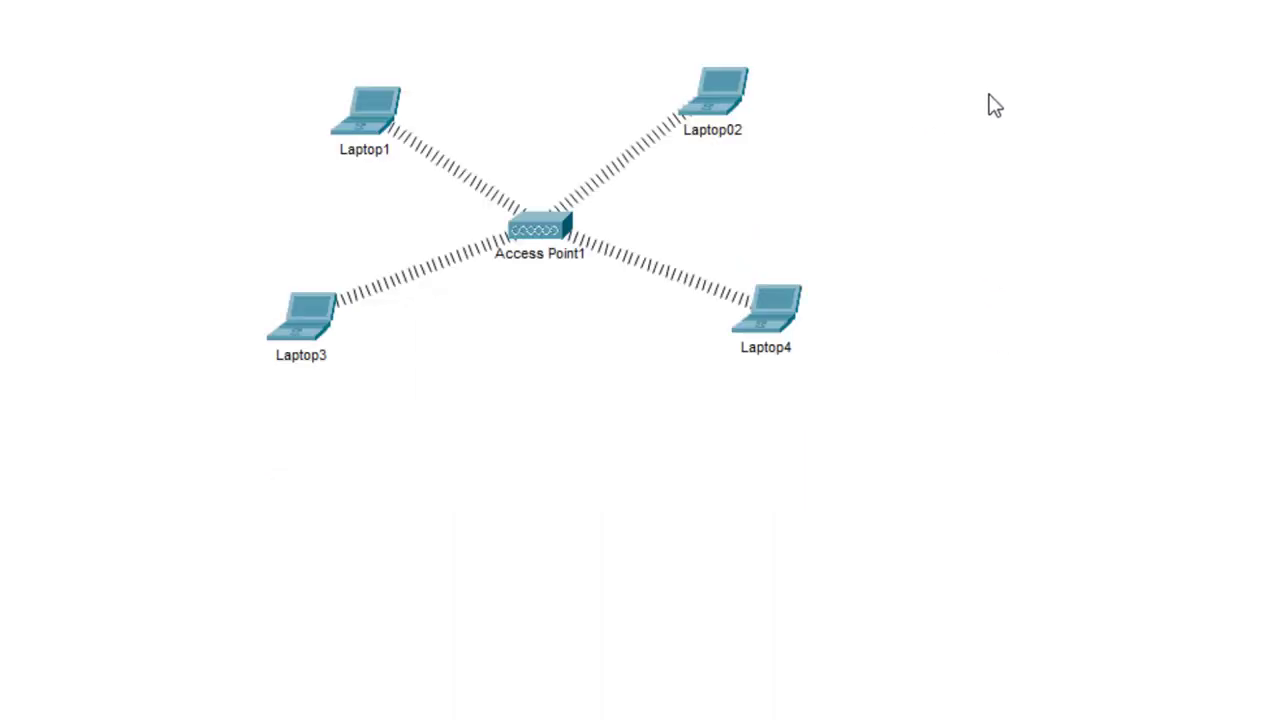
{"action": "mouse_move", "coordinate": [916, 150]}
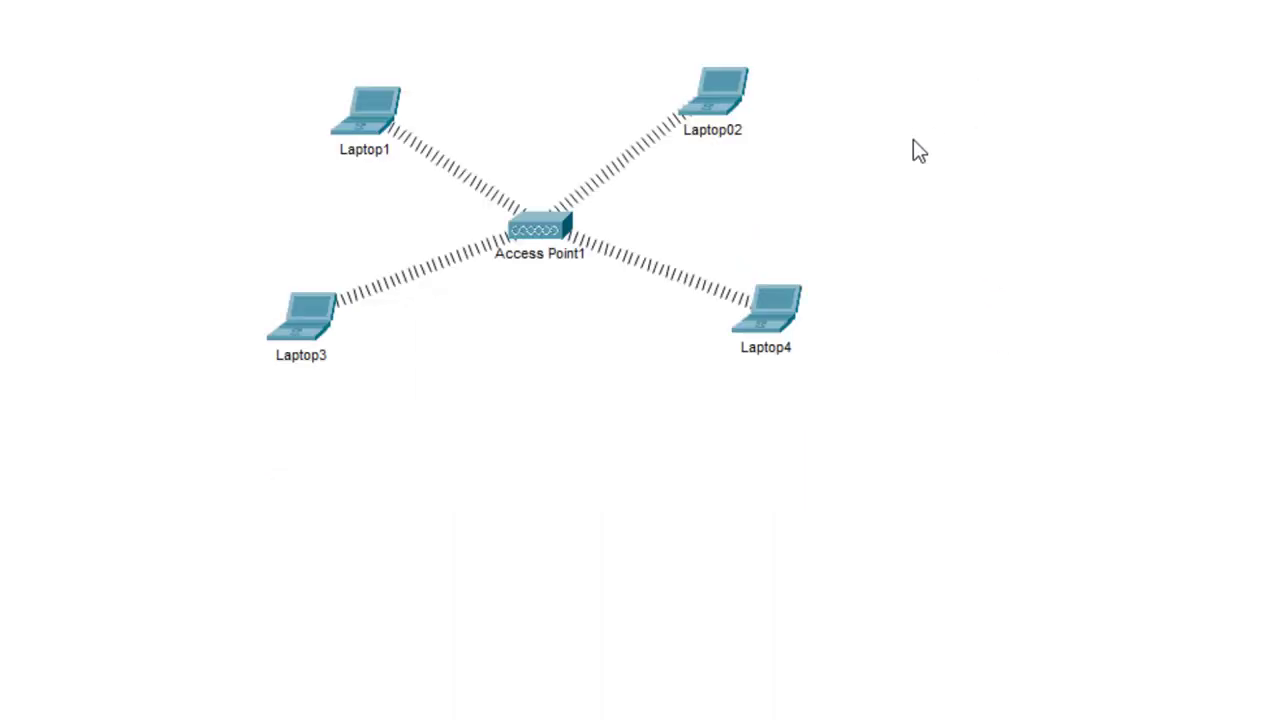
{"action": "mouse_move", "coordinate": [840, 67]}
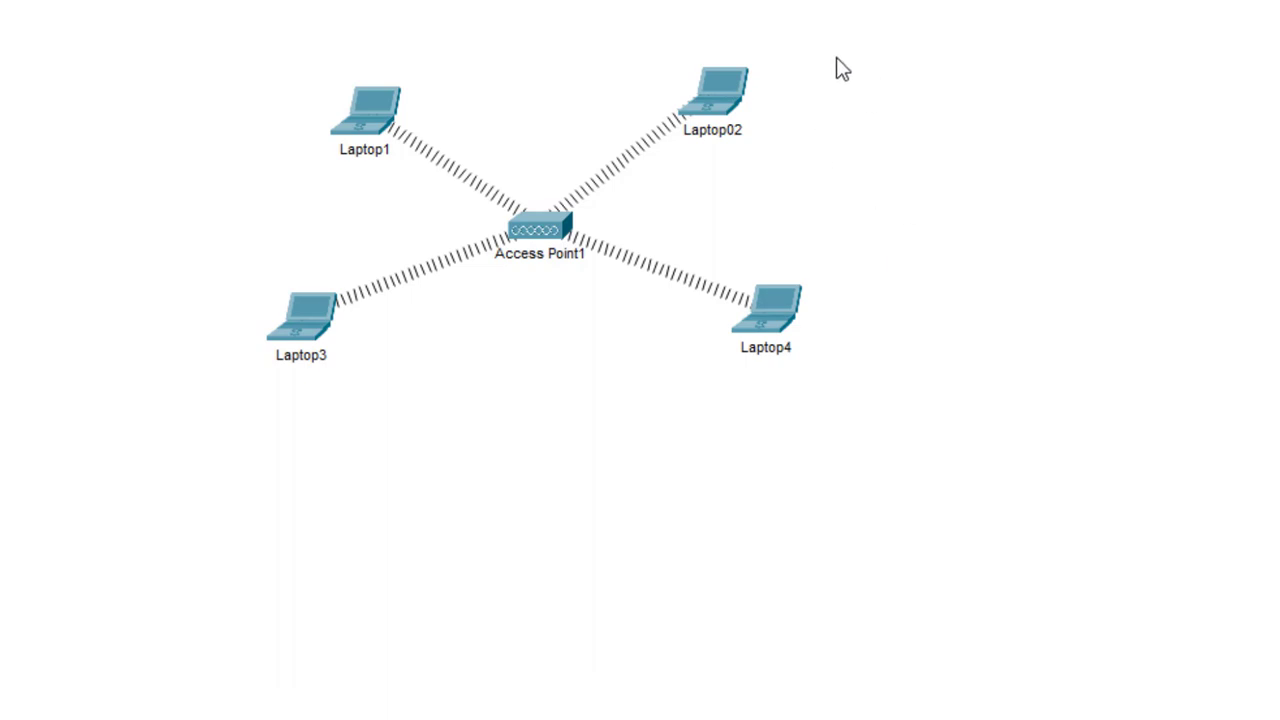
{"action": "mouse_move", "coordinate": [887, 410]}
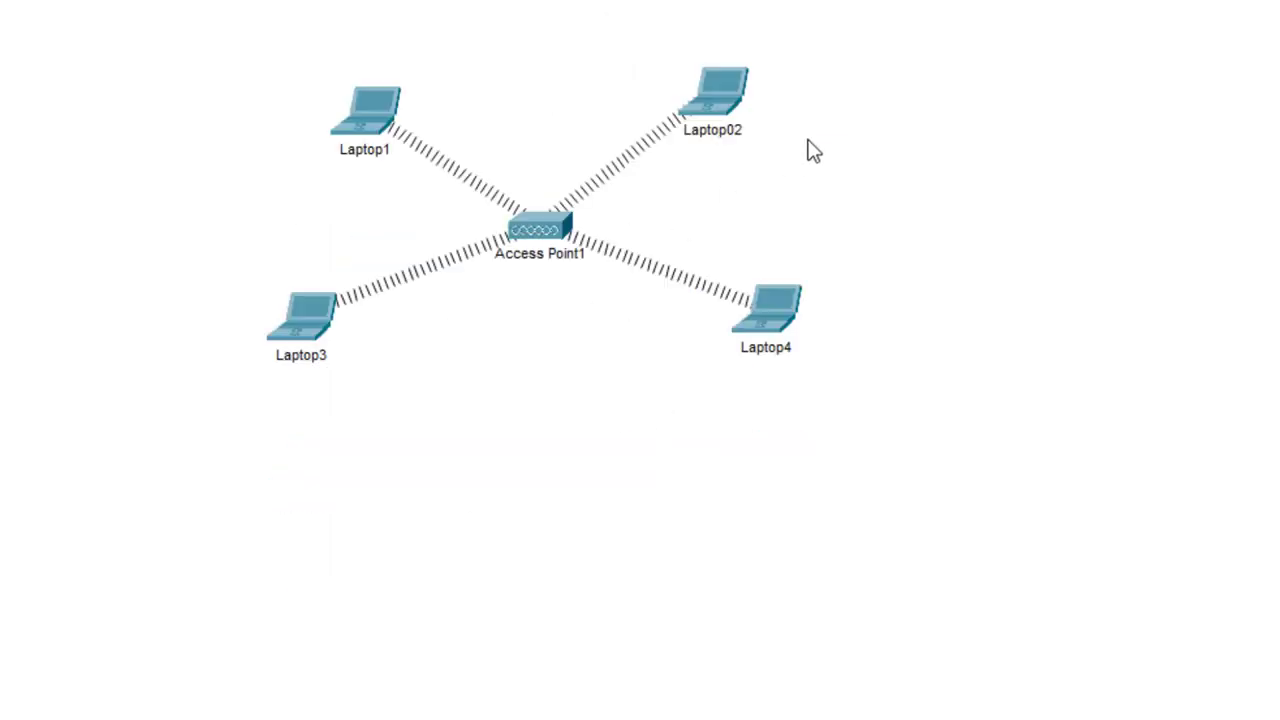
{"action": "mouse_move", "coordinate": [278, 275]}
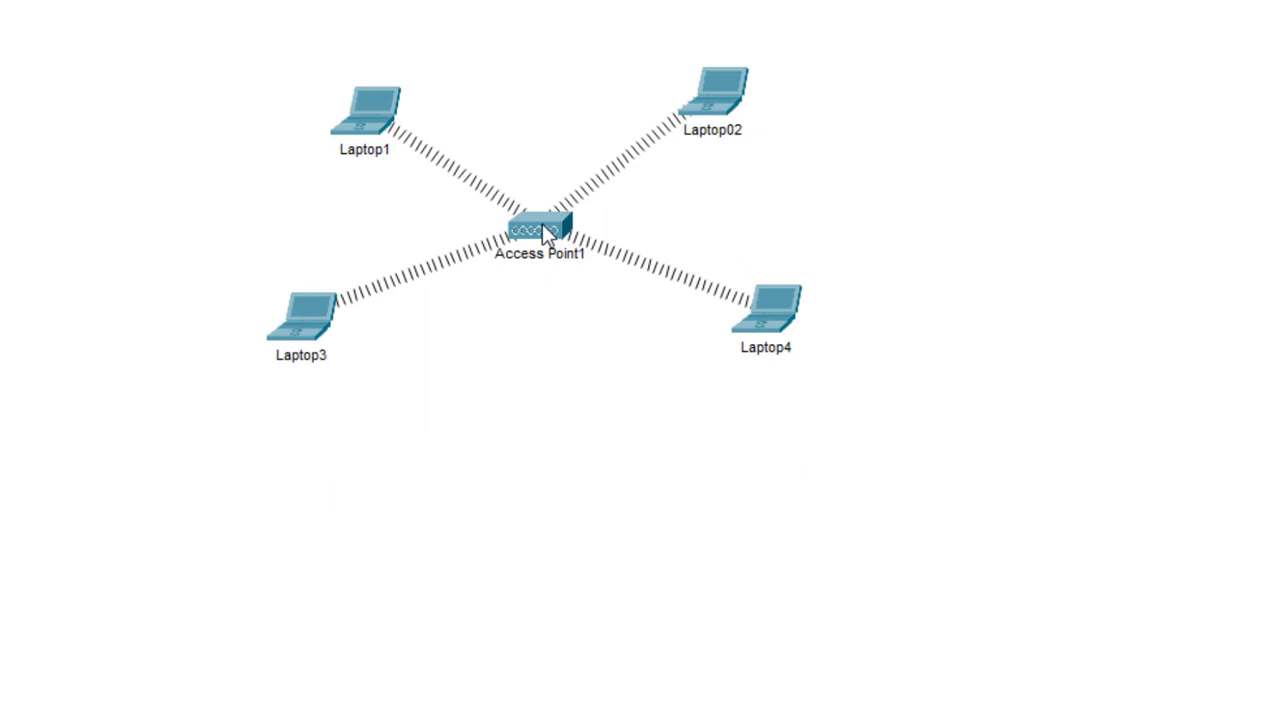
{"action": "mouse_move", "coordinate": [690, 355]}
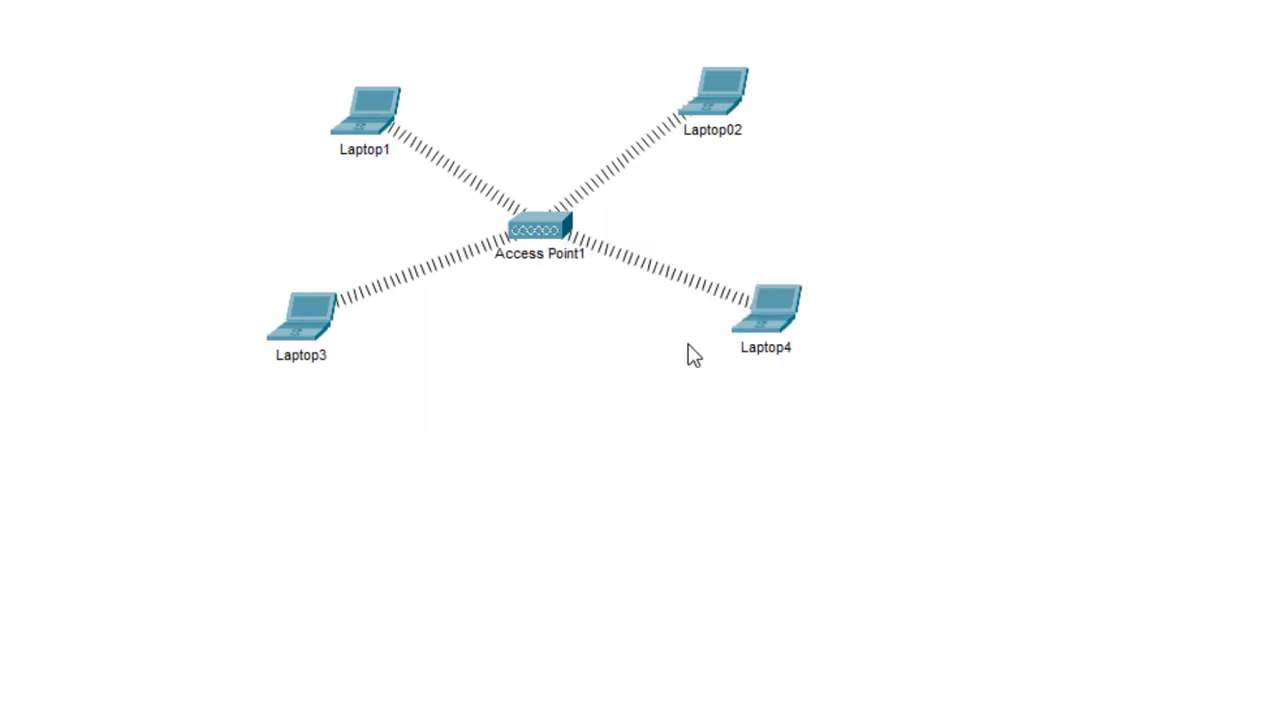
{"action": "mouse_move", "coordinate": [696, 203]}
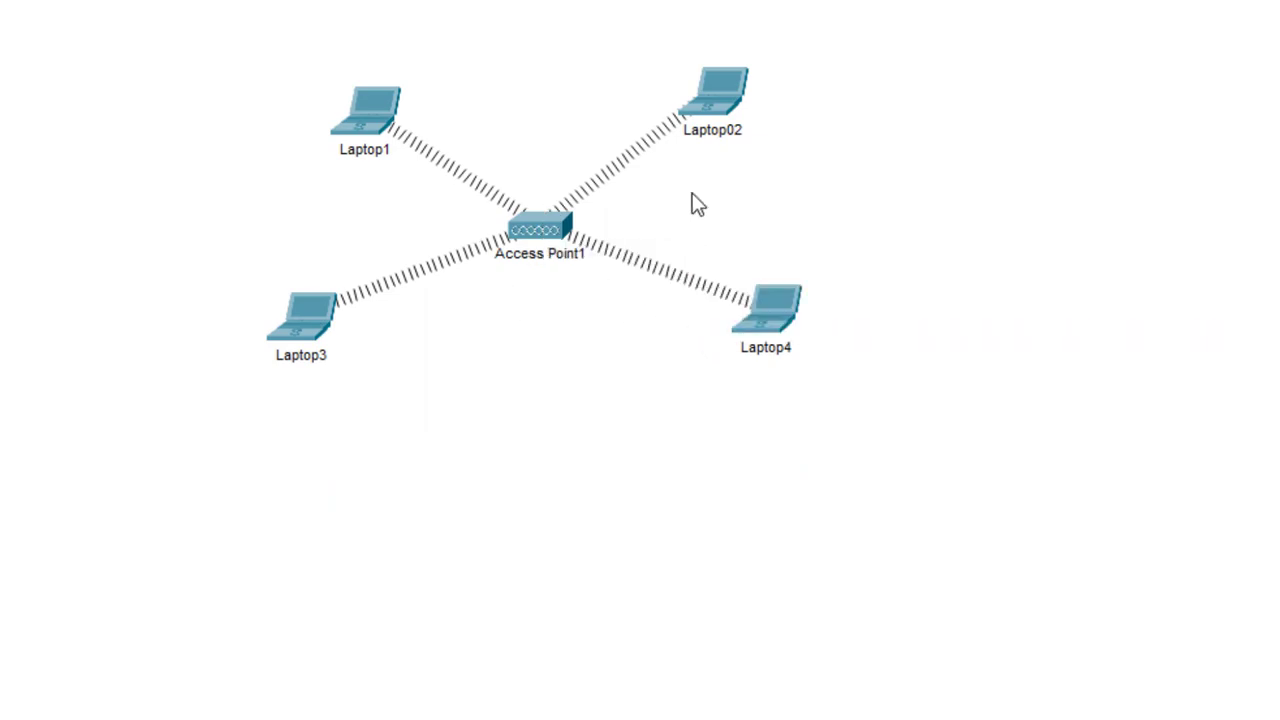
{"action": "mouse_move", "coordinate": [562, 90]}
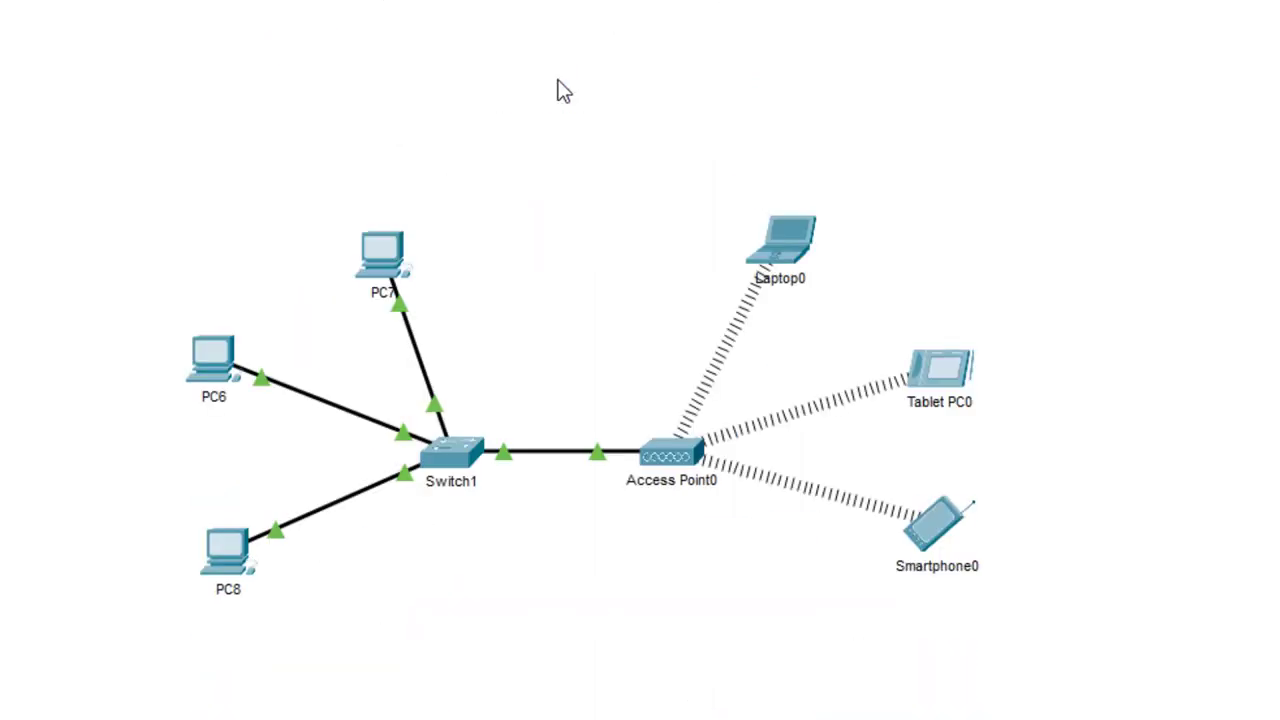
{"action": "mouse_move", "coordinate": [553, 182]}
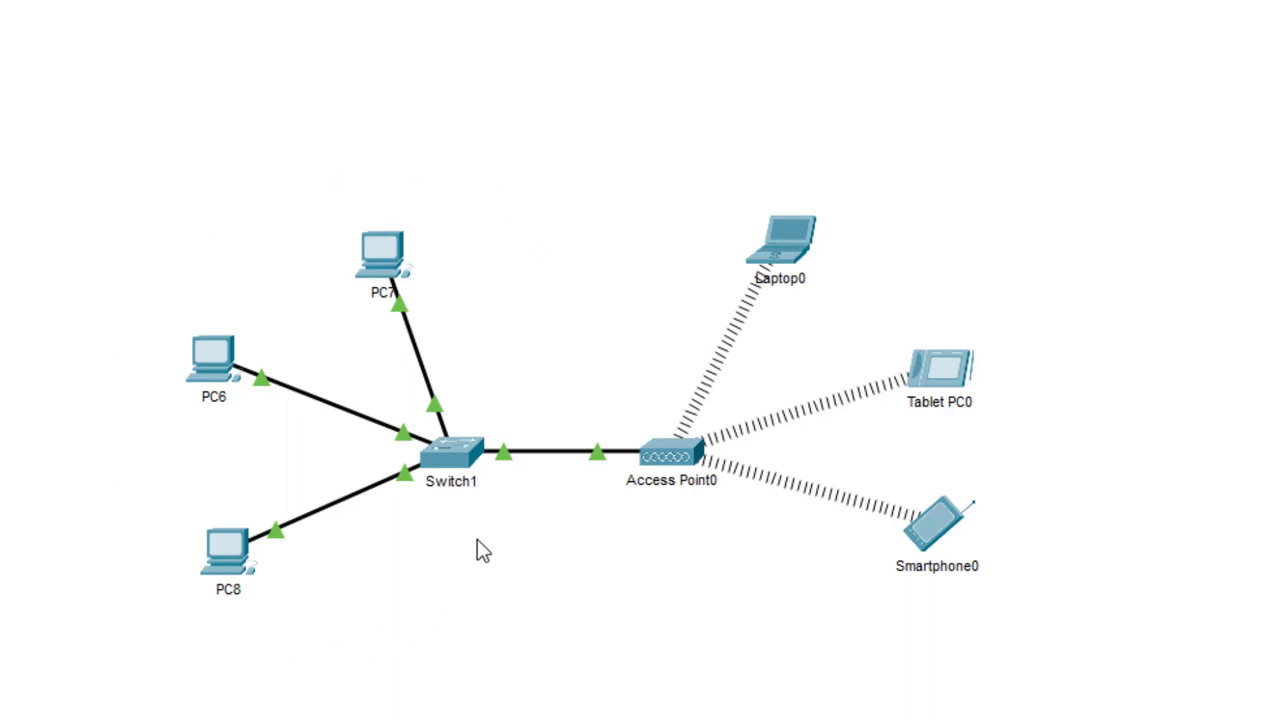
{"action": "mouse_move", "coordinate": [393, 231]}
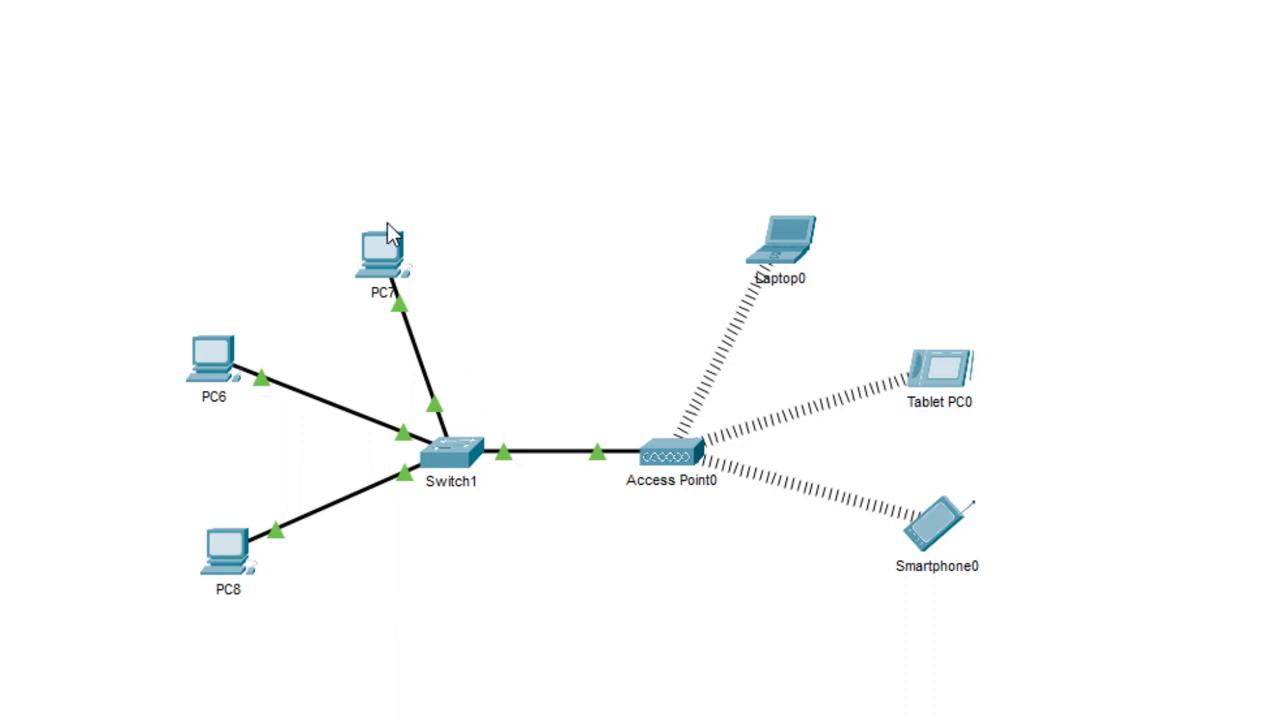
{"action": "mouse_move", "coordinate": [977, 289]}
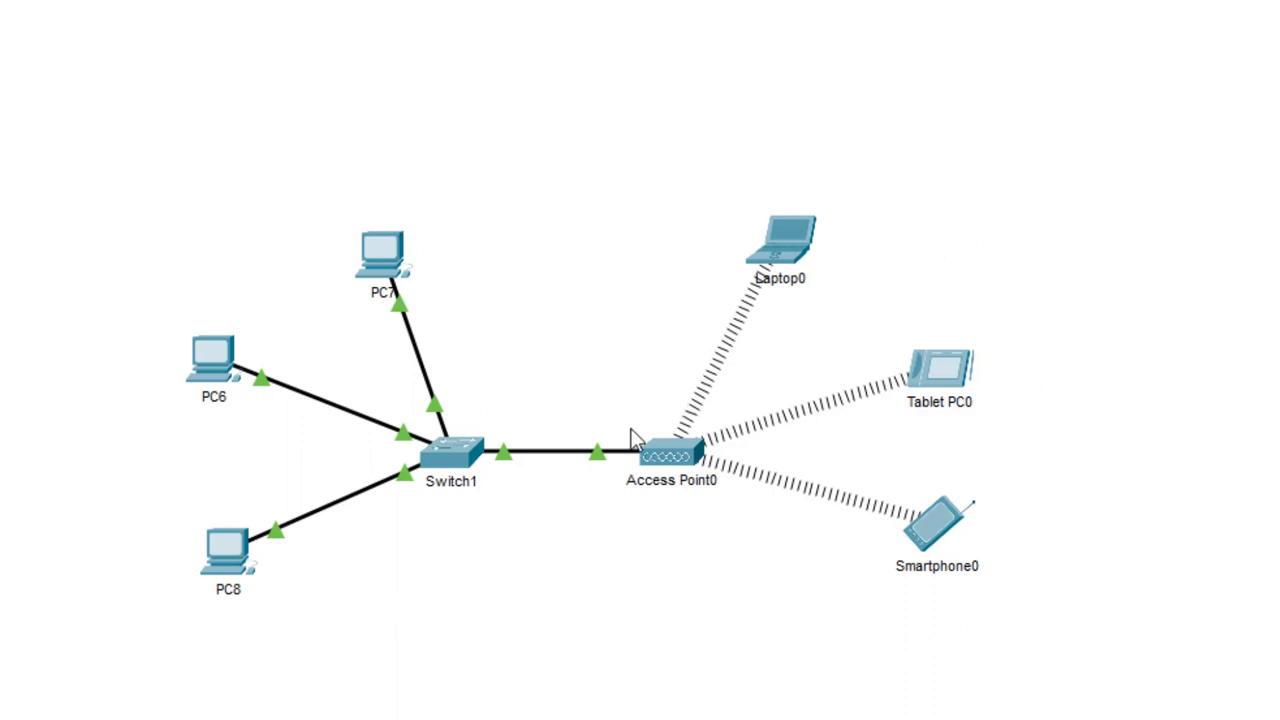
{"action": "mouse_move", "coordinate": [446, 580]}
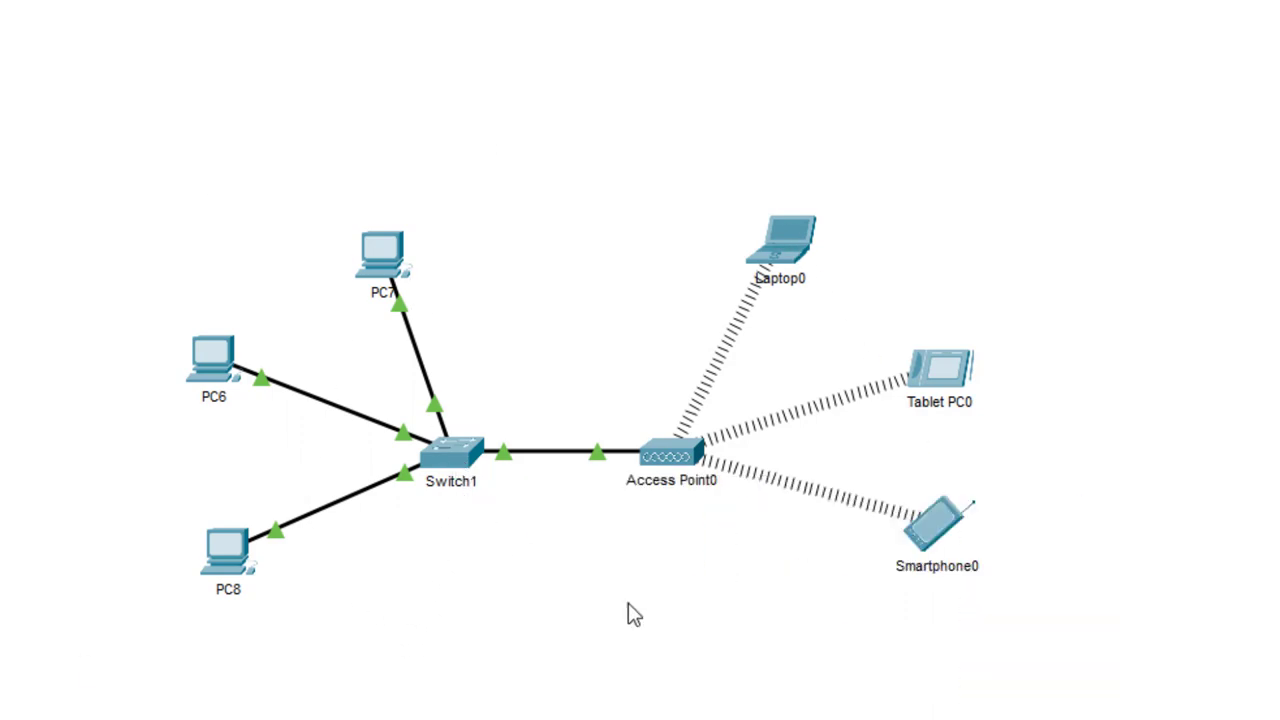
{"action": "mouse_move", "coordinate": [993, 405]}
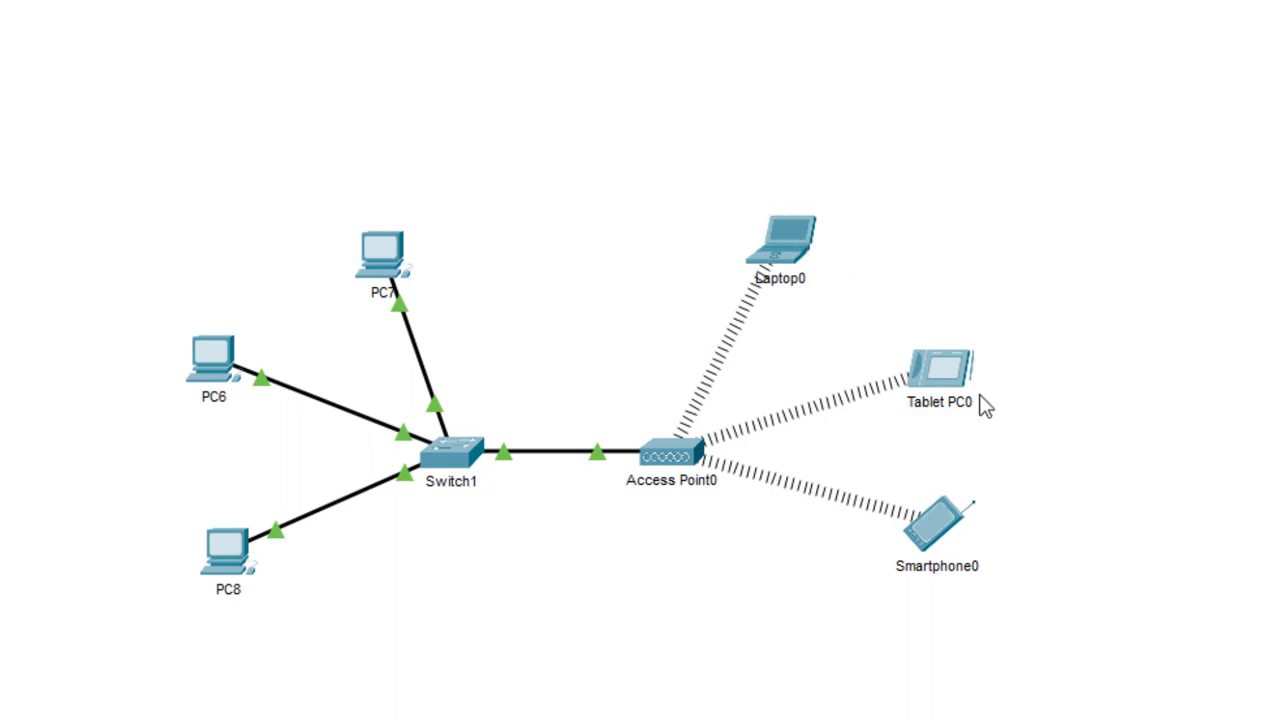
{"action": "mouse_move", "coordinate": [702, 458]}
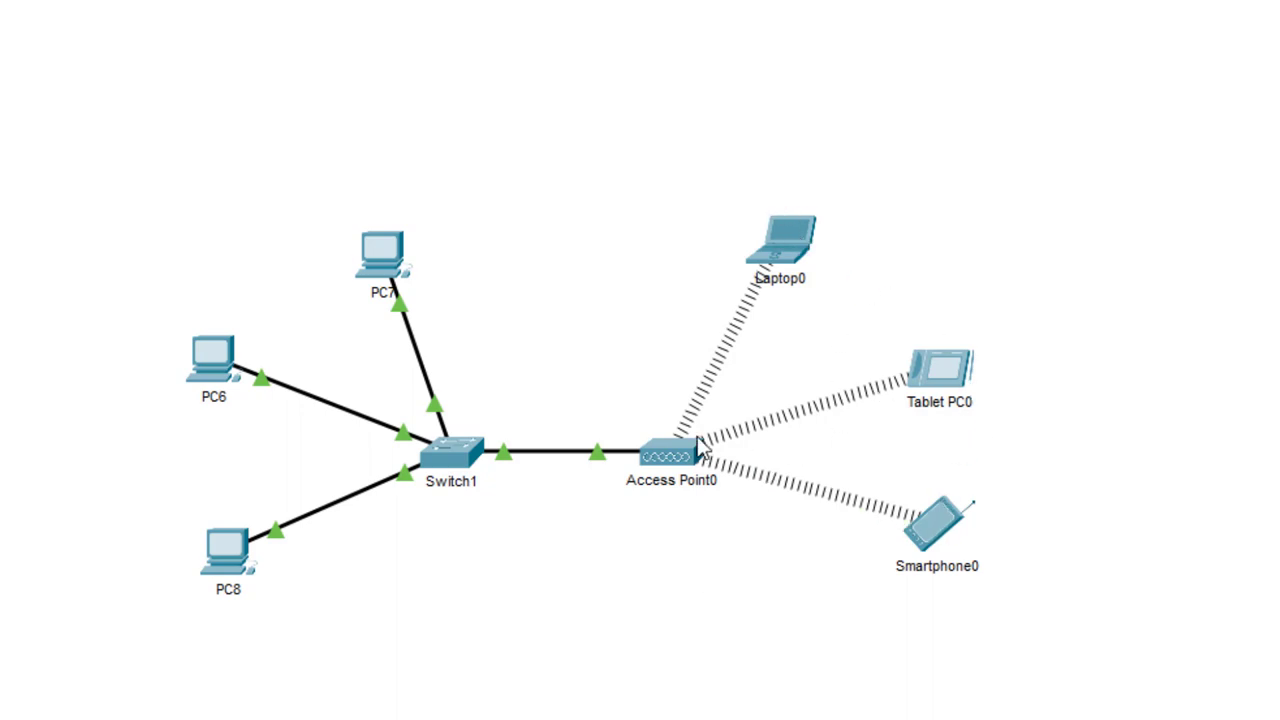
{"action": "mouse_move", "coordinate": [586, 590]}
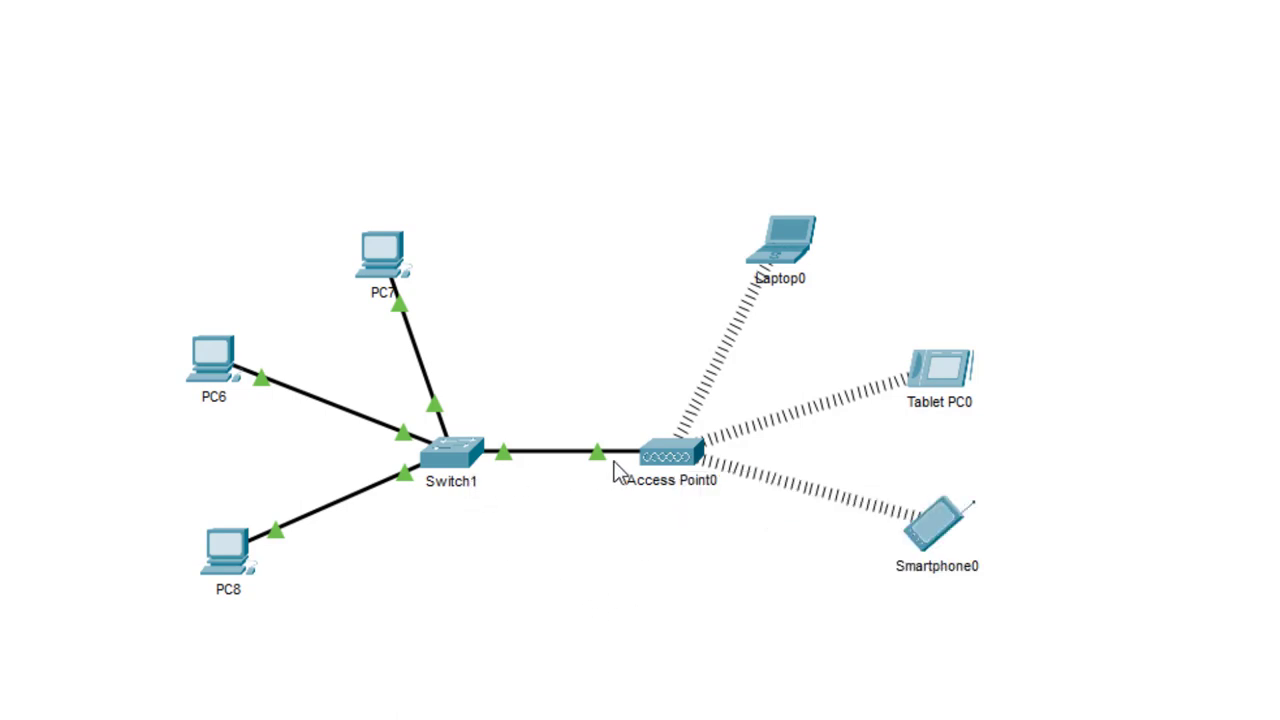
{"action": "mouse_move", "coordinate": [573, 570]}
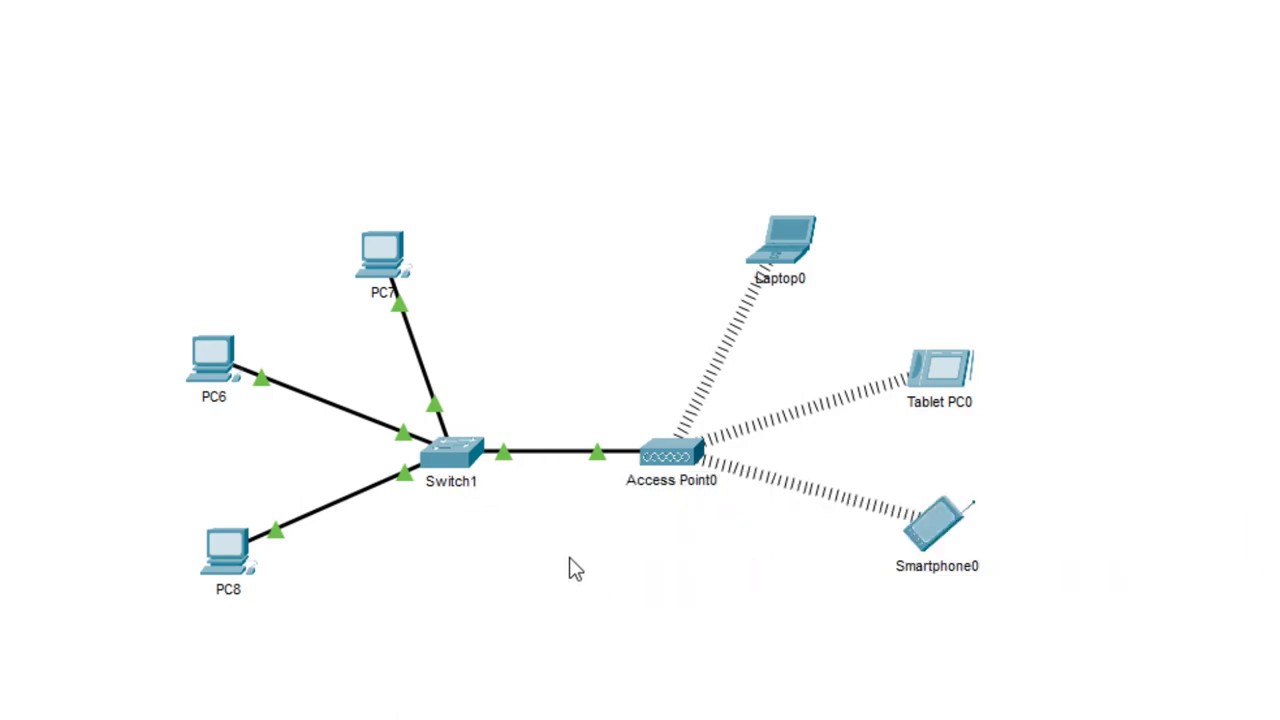
{"action": "mouse_move", "coordinate": [480, 123]}
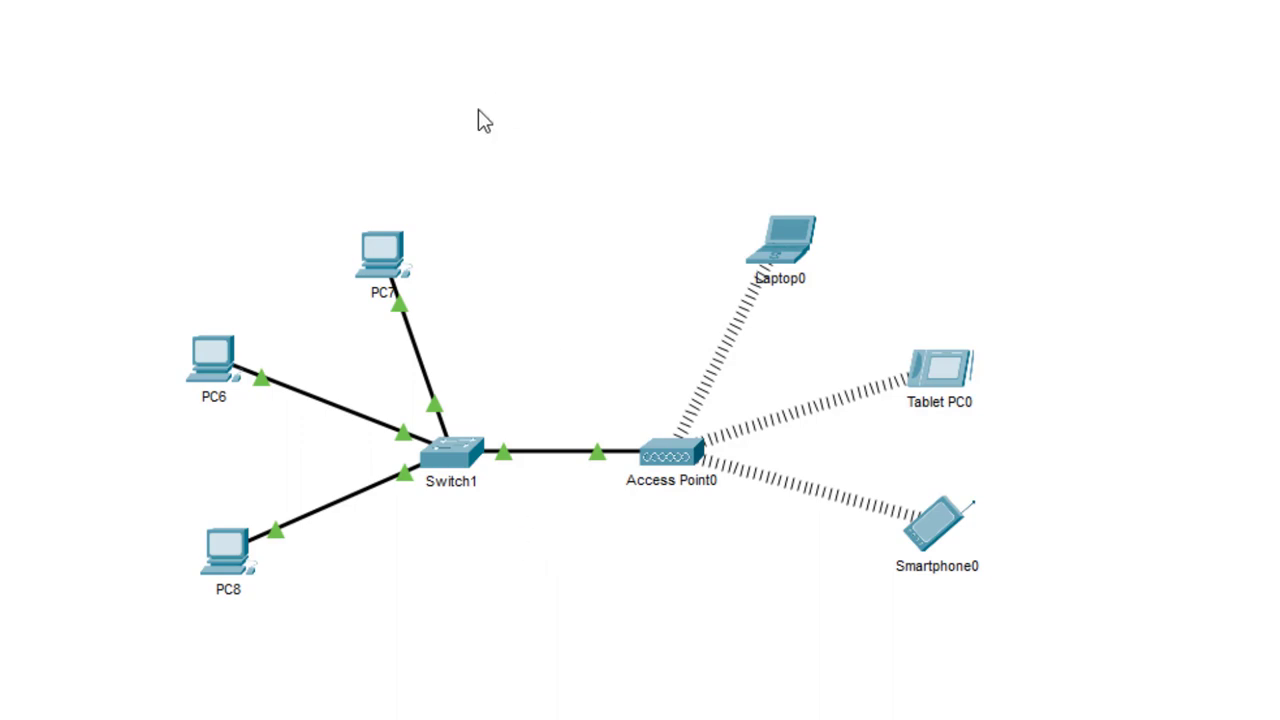
{"action": "mouse_move", "coordinate": [521, 233]}
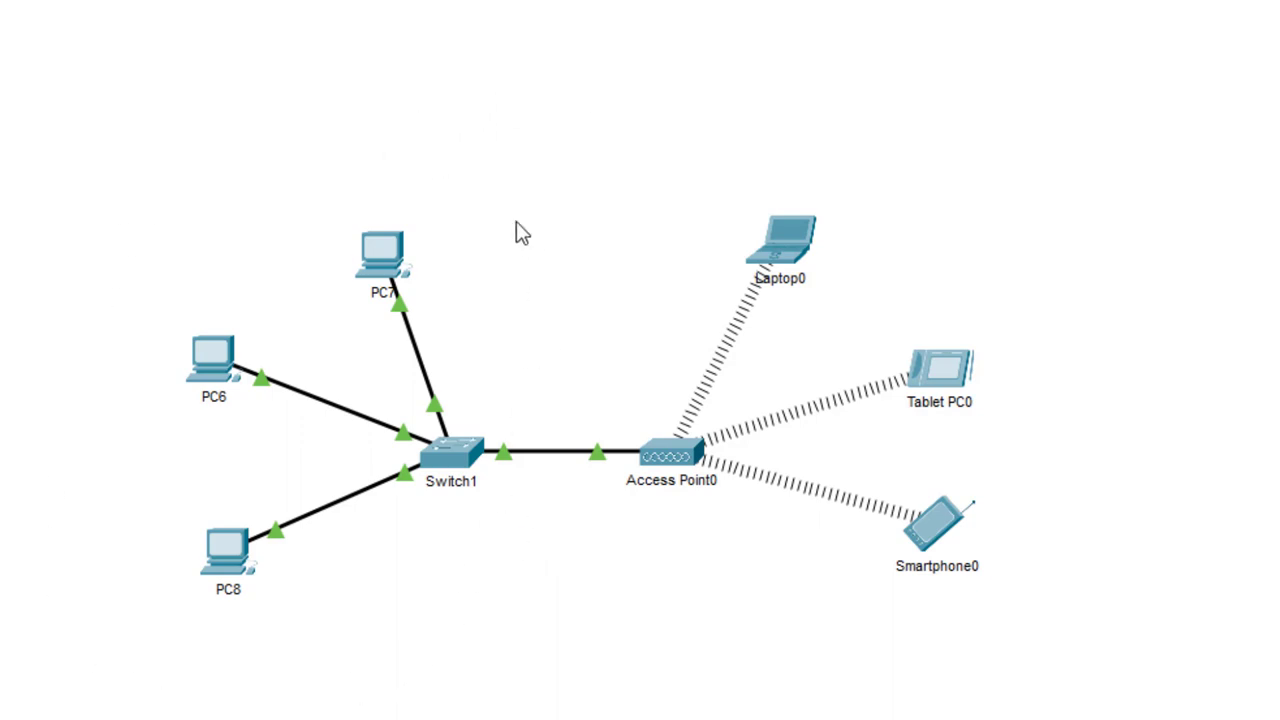
{"action": "mouse_move", "coordinate": [677, 470]}
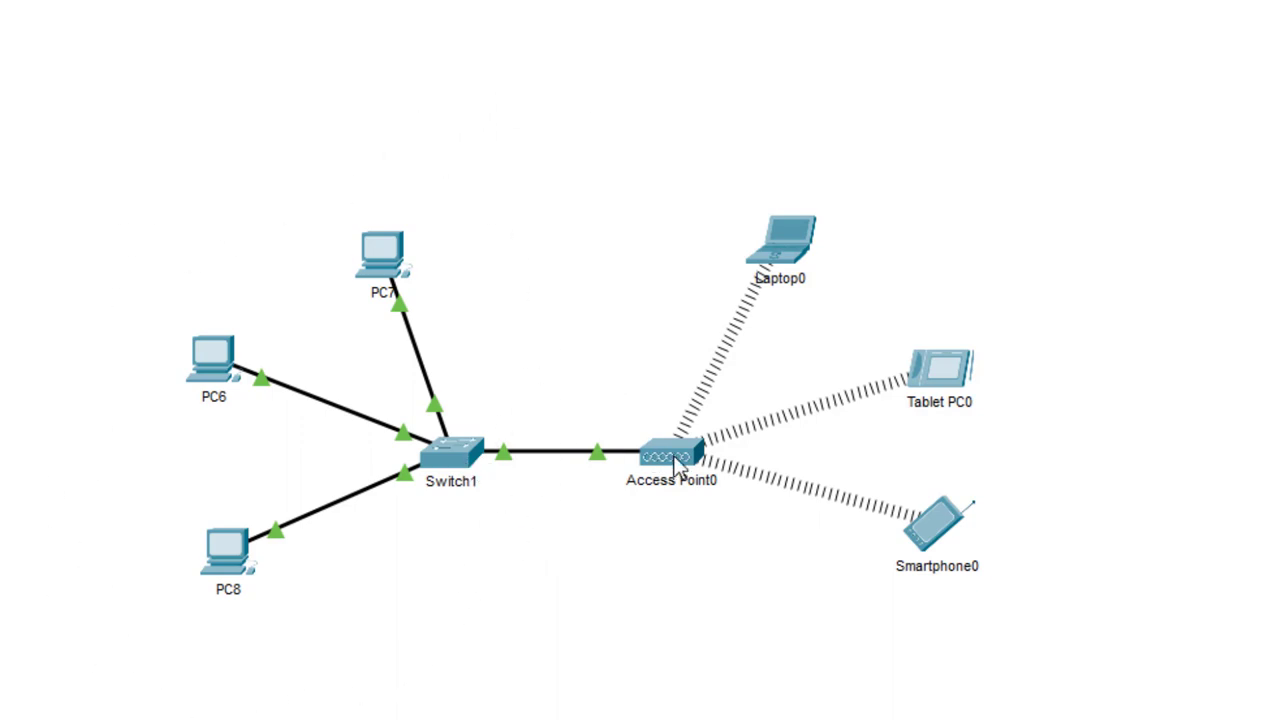
{"action": "mouse_move", "coordinate": [927, 268]}
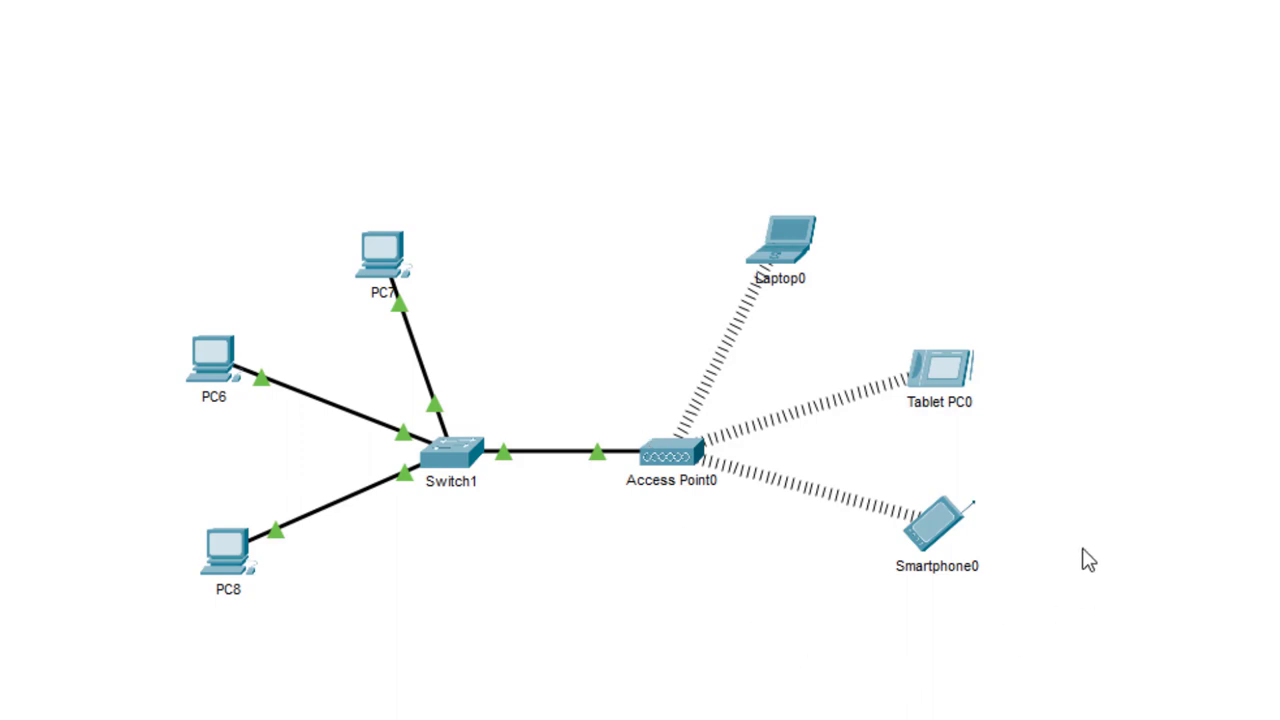
{"action": "mouse_move", "coordinate": [1083, 500]}
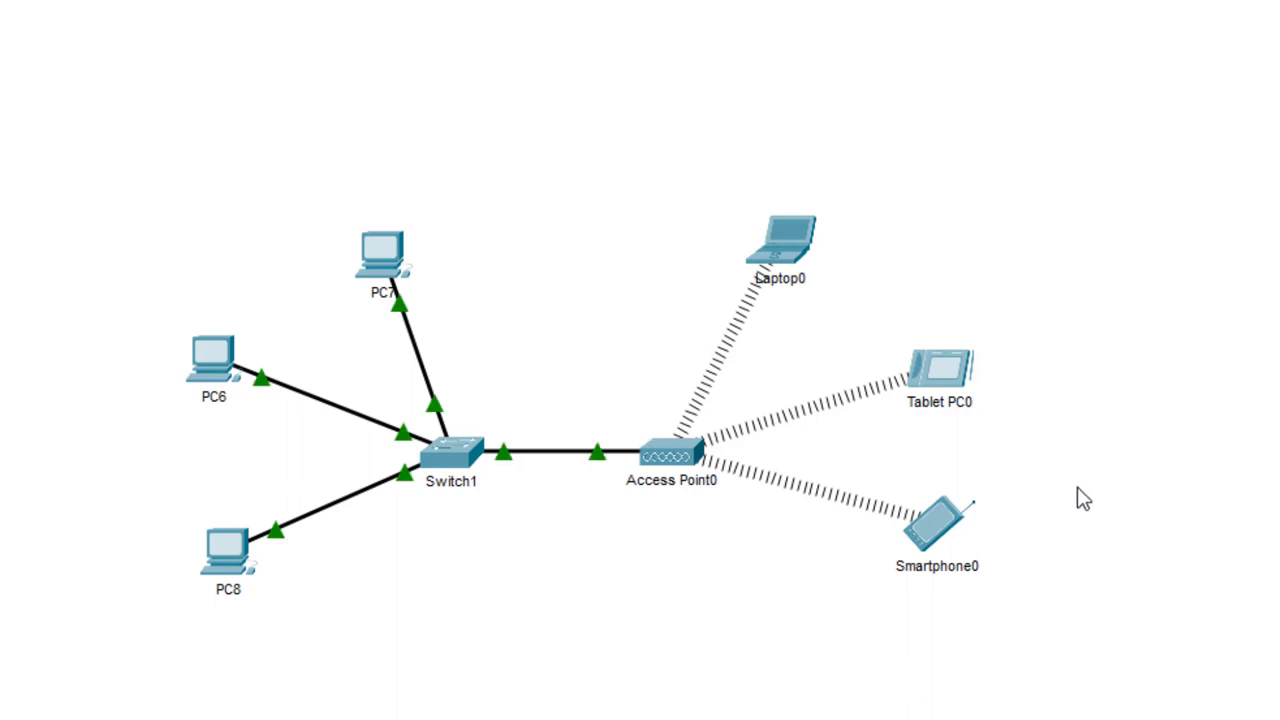
{"action": "mouse_move", "coordinate": [482, 368]}
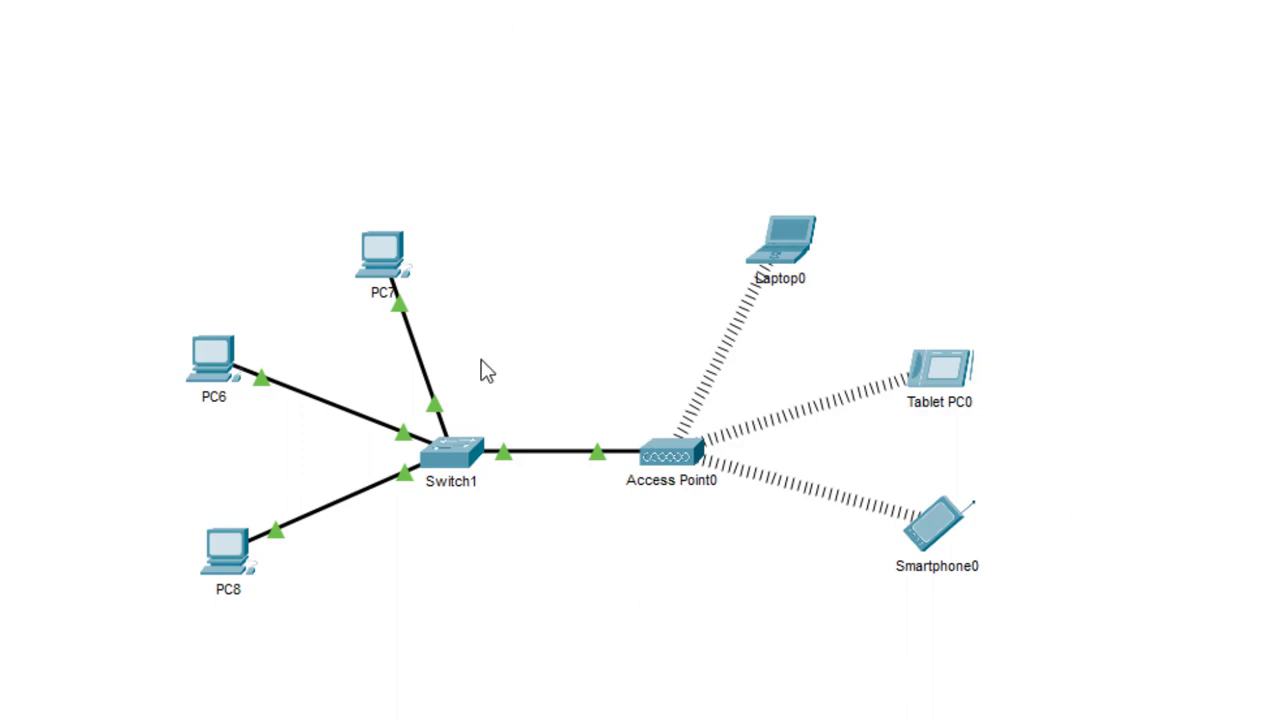
{"action": "mouse_move", "coordinate": [1072, 315]}
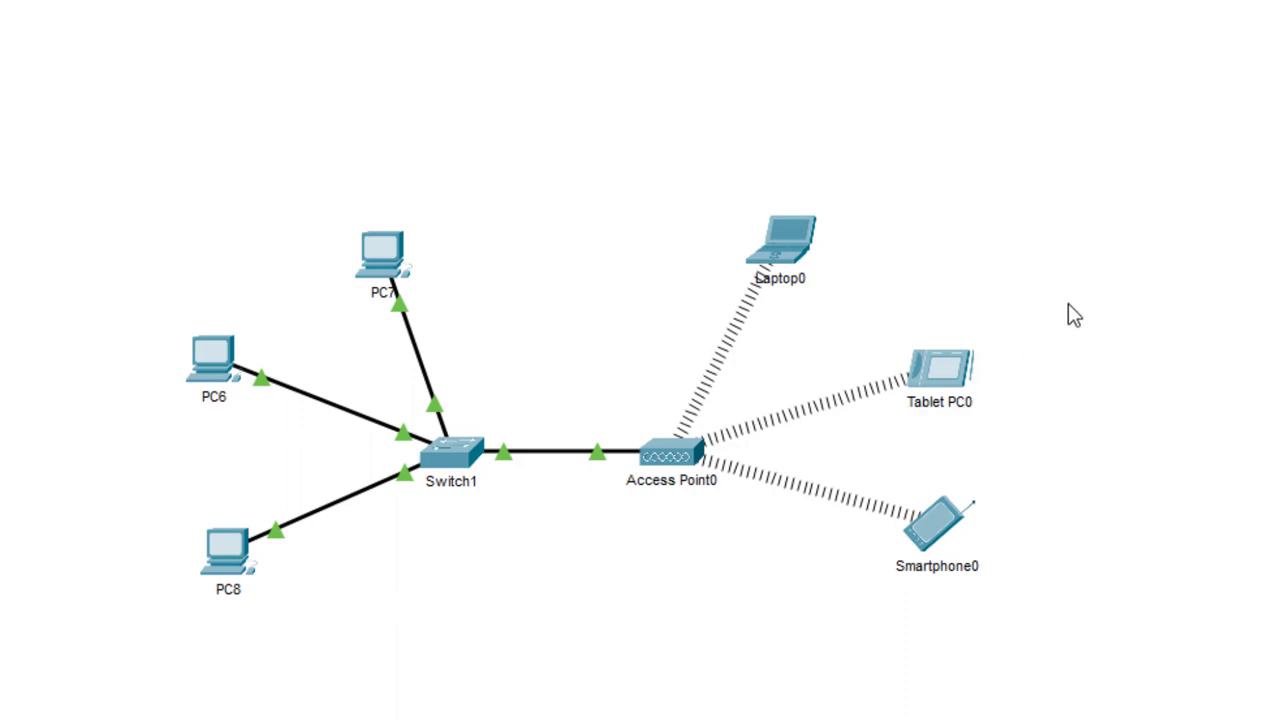
{"action": "mouse_move", "coordinate": [1057, 251]}
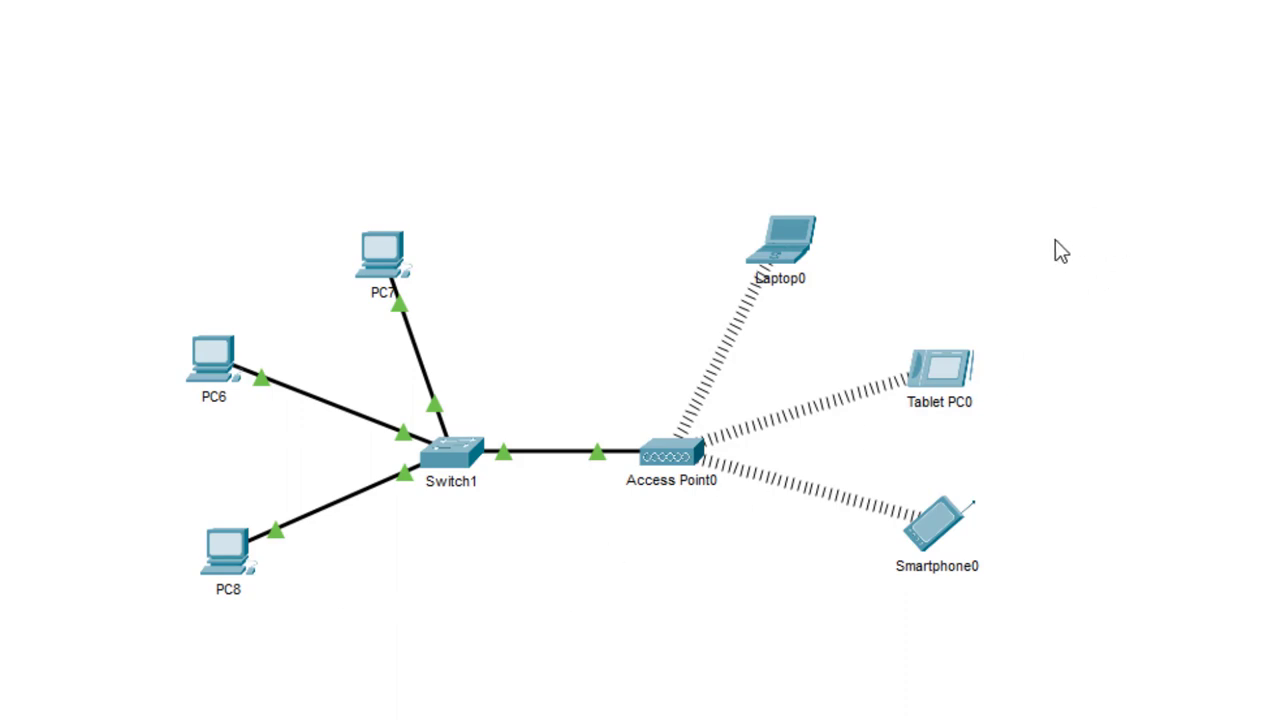
{"action": "mouse_move", "coordinate": [1013, 174]}
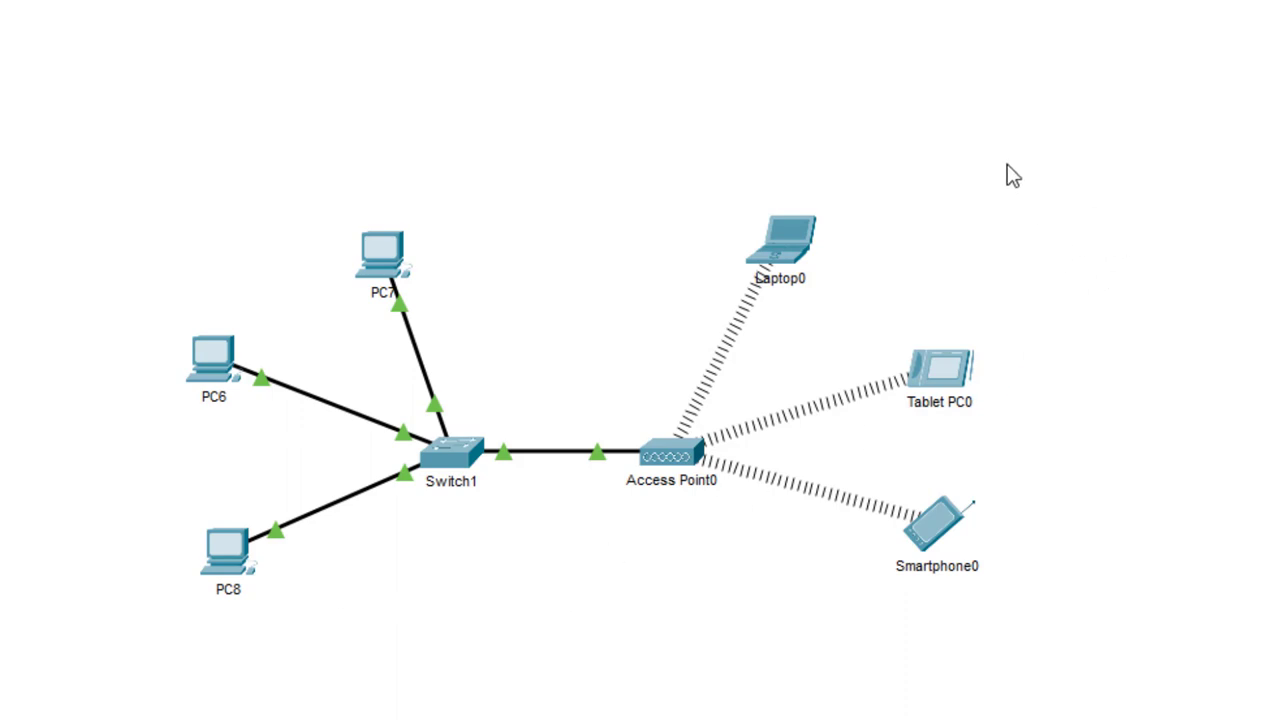
{"action": "mouse_move", "coordinate": [245, 707]}
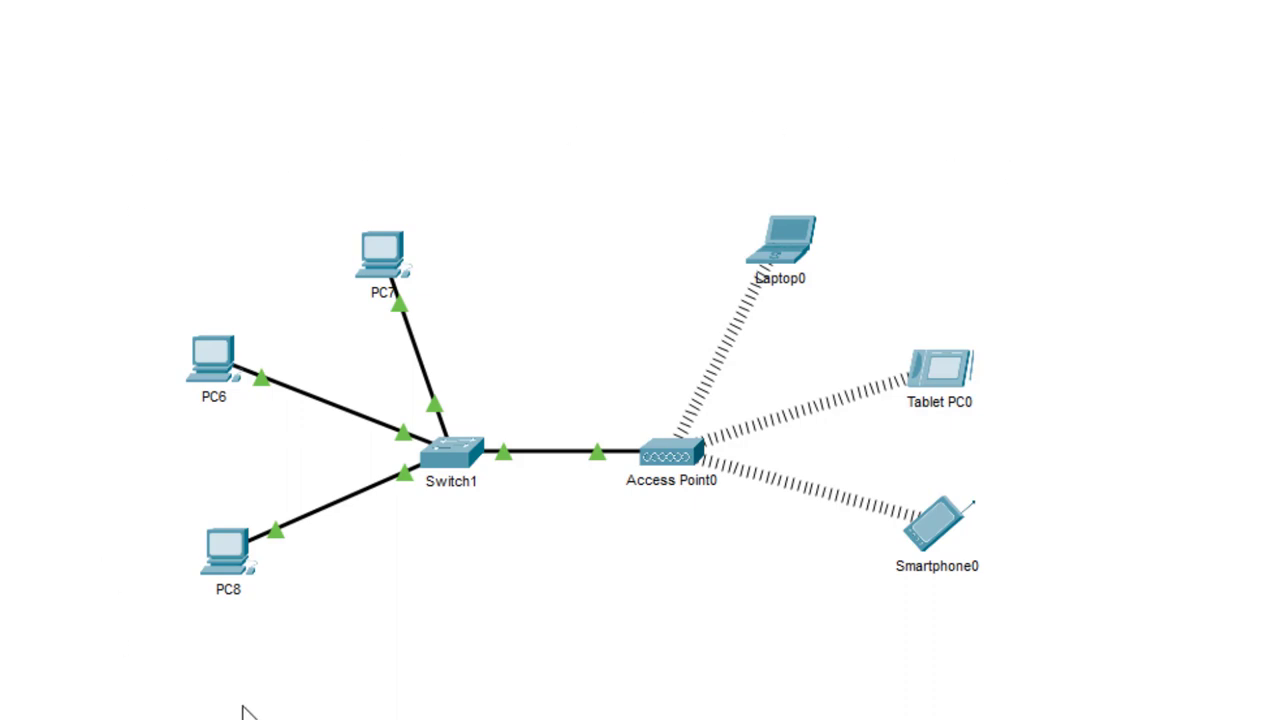
{"action": "mouse_move", "coordinate": [252, 407]}
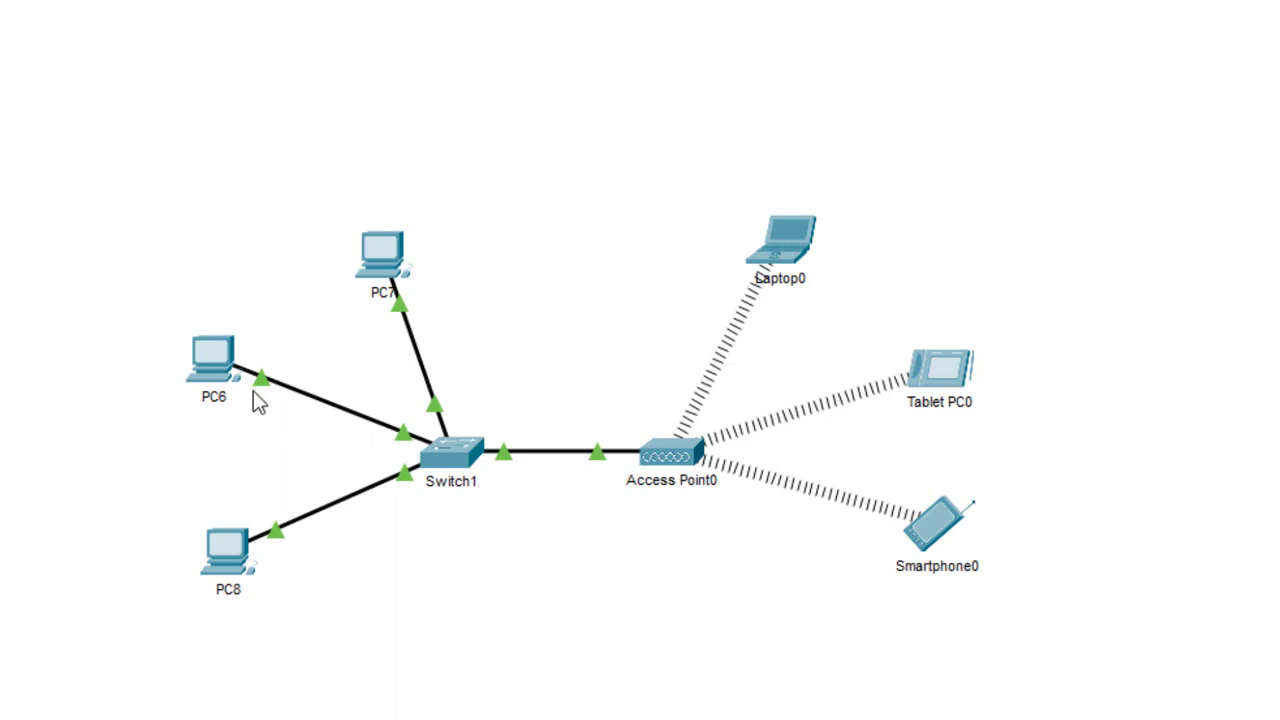
{"action": "mouse_move", "coordinate": [606, 564]}
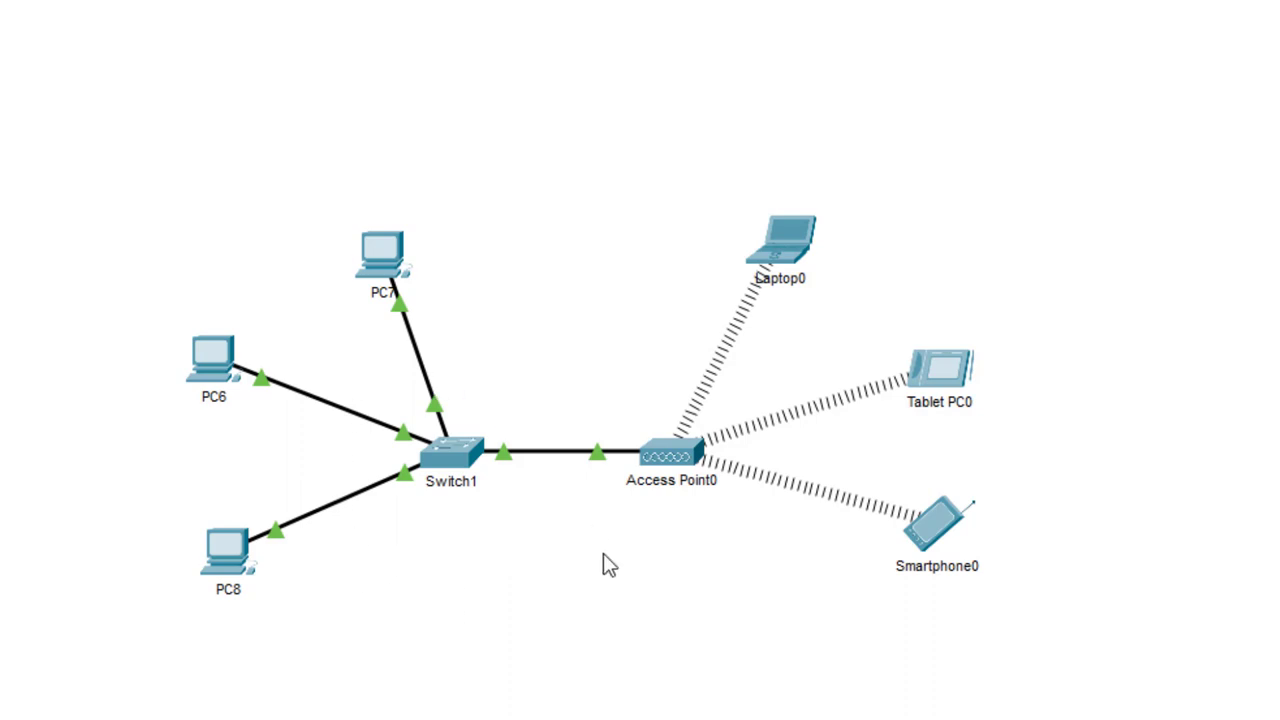
{"action": "mouse_move", "coordinate": [565, 500]}
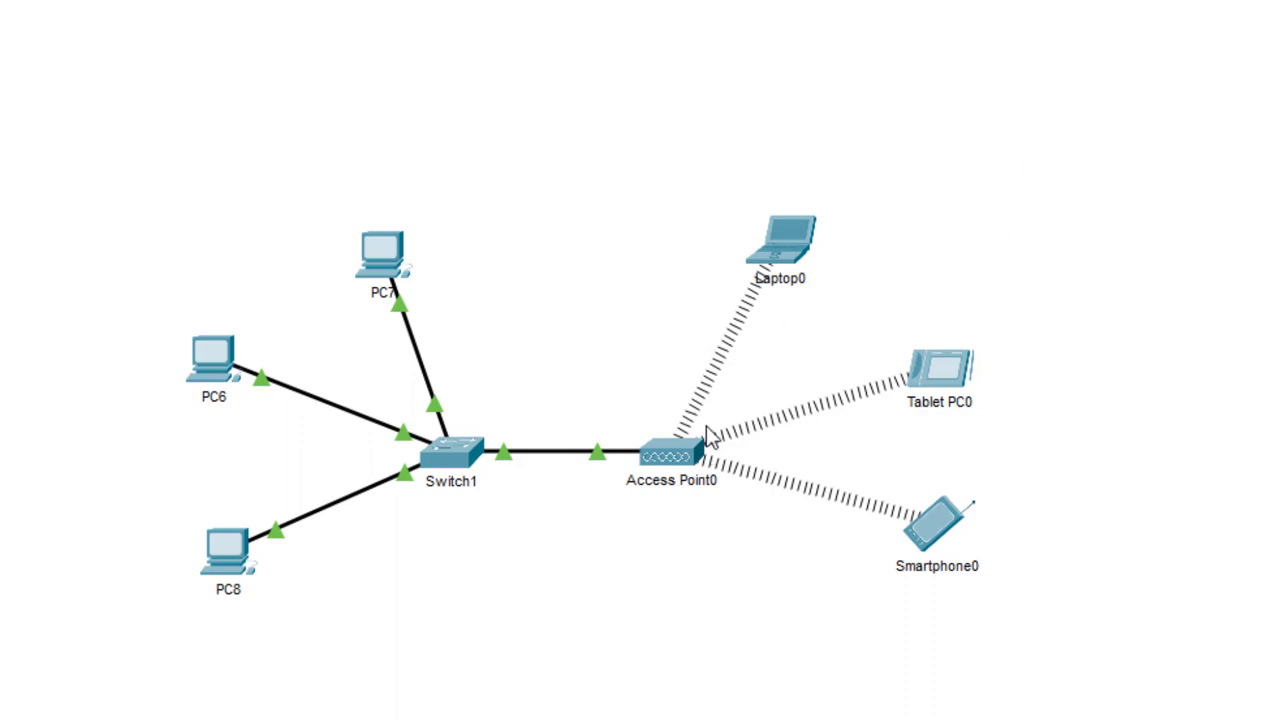
{"action": "mouse_move", "coordinate": [727, 377]}
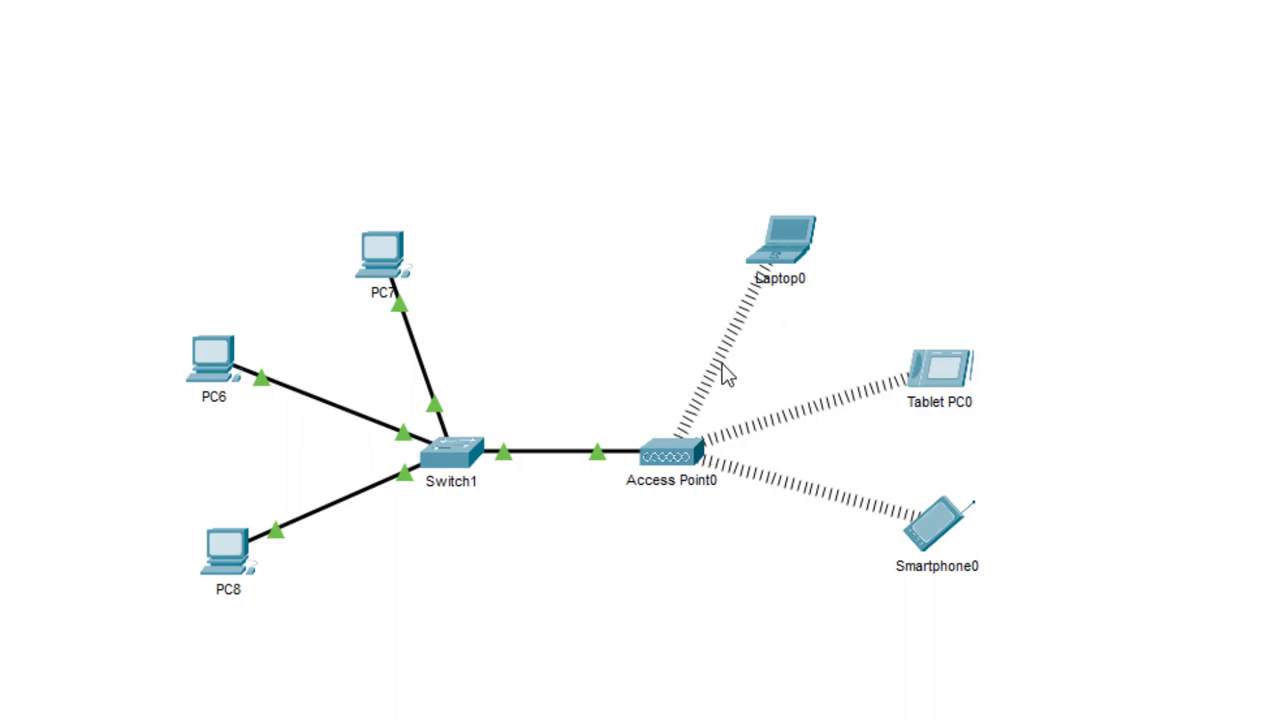
{"action": "mouse_move", "coordinate": [950, 211]}
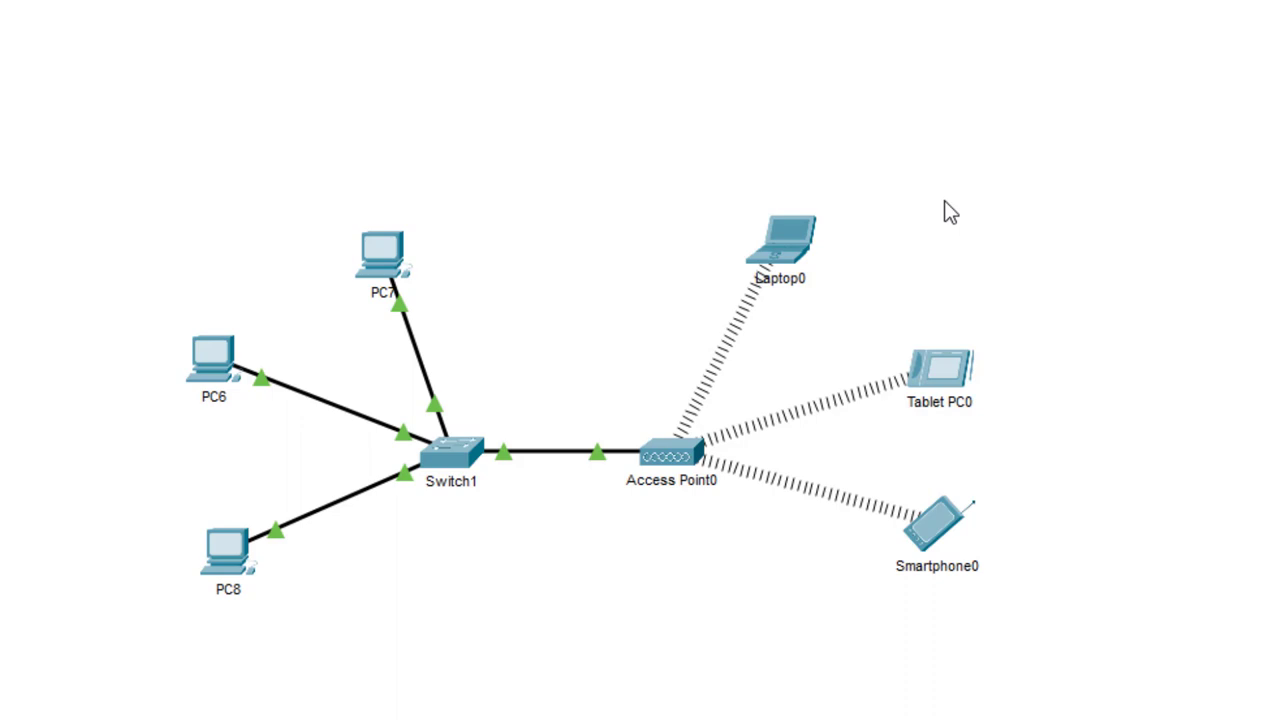
{"action": "mouse_move", "coordinate": [227, 104]}
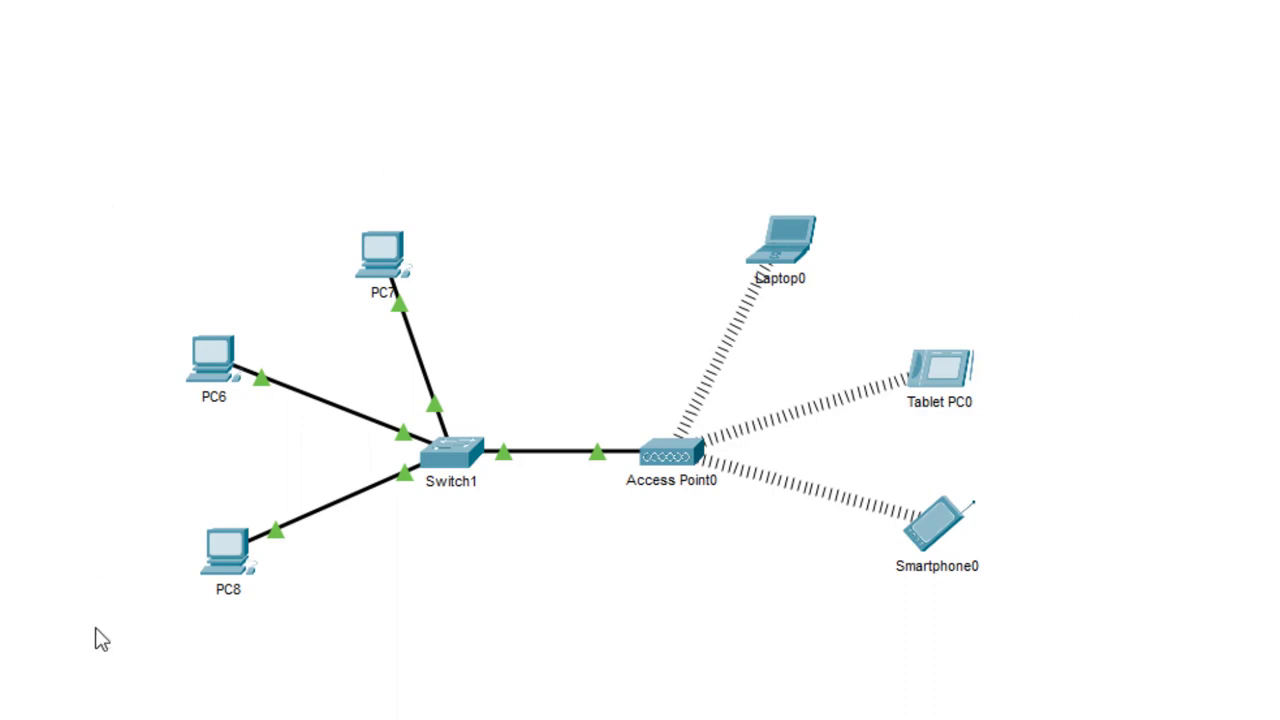
{"action": "mouse_move", "coordinate": [117, 713]}
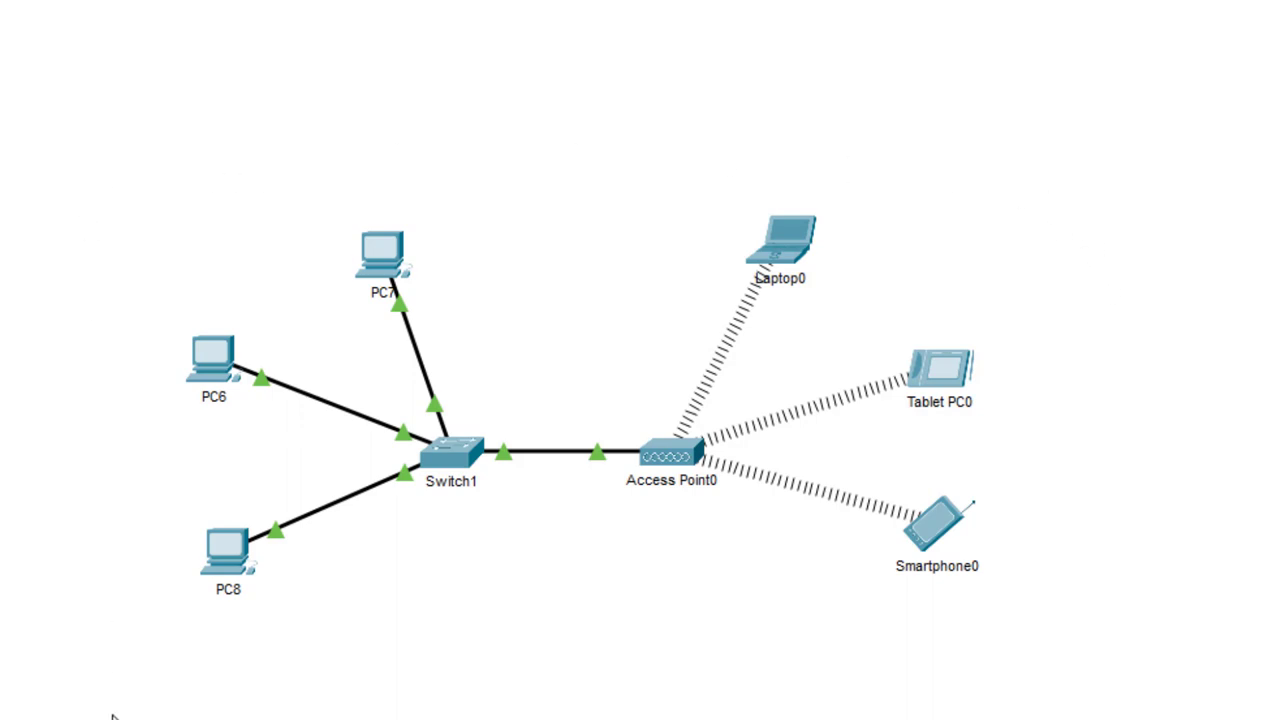
{"action": "mouse_move", "coordinate": [960, 584]}
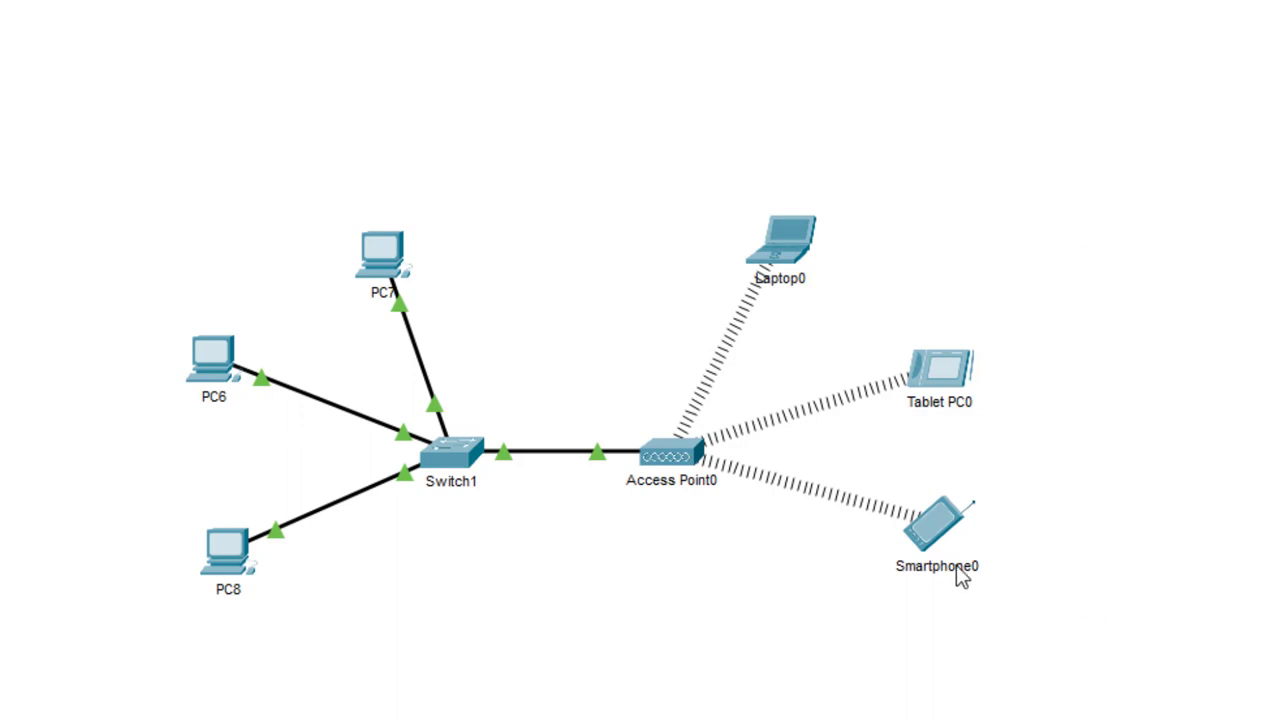
{"action": "mouse_move", "coordinate": [328, 105]}
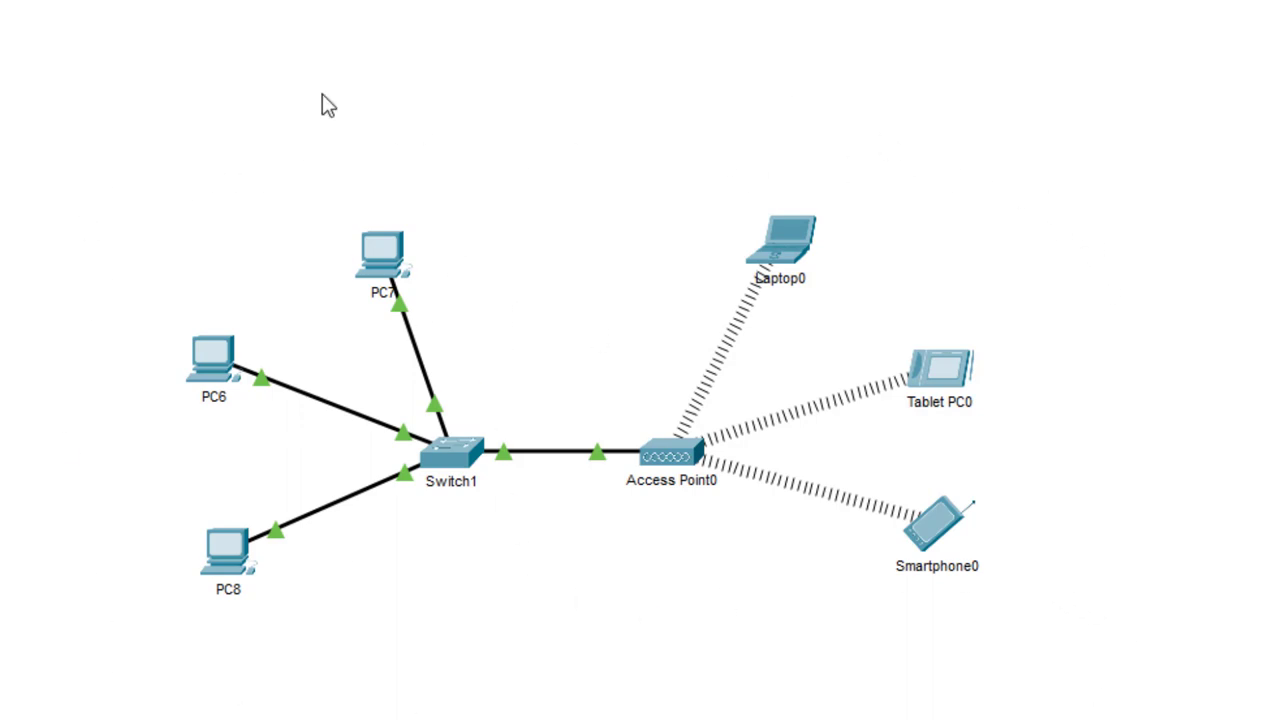
{"action": "mouse_move", "coordinate": [113, 174]}
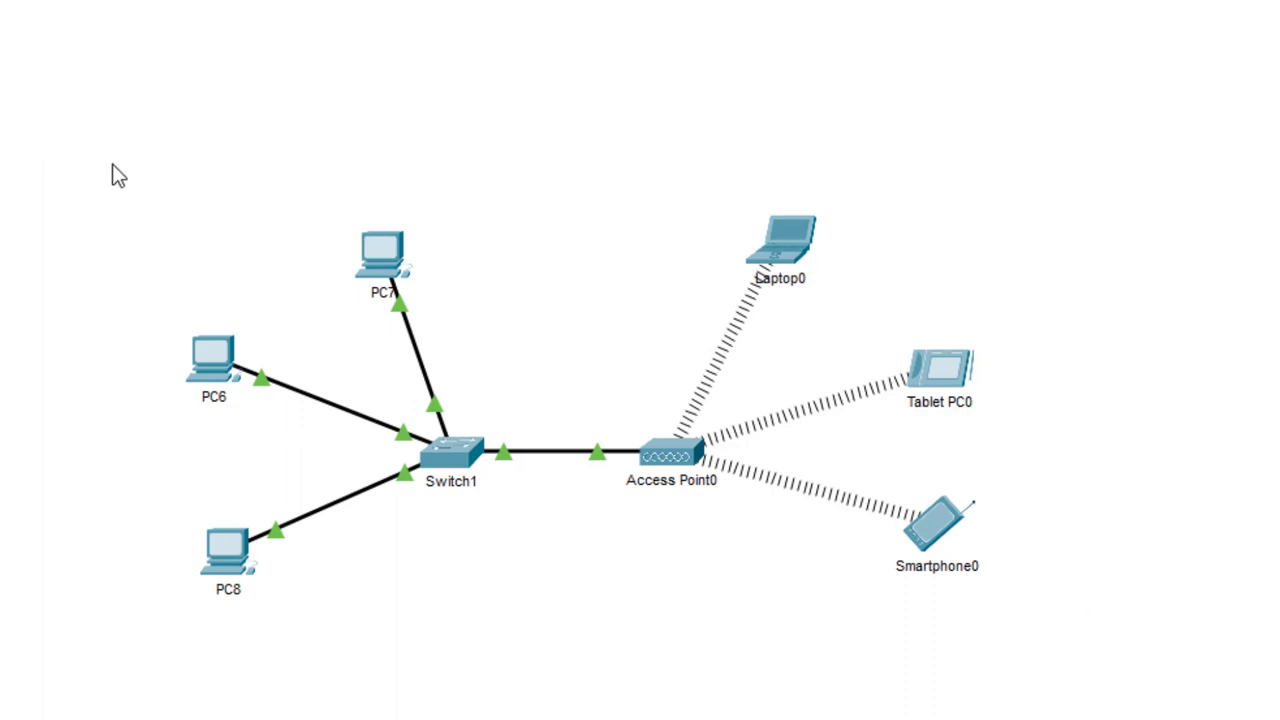
{"action": "mouse_move", "coordinate": [99, 306]}
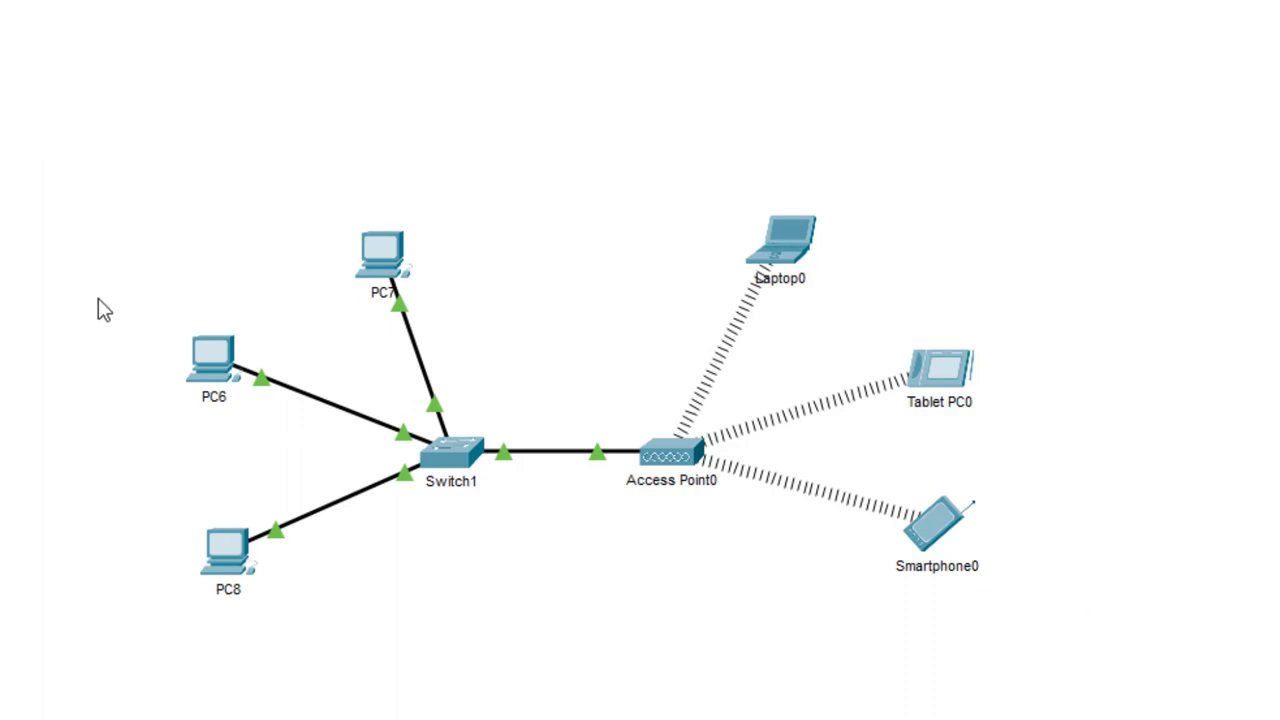
{"action": "mouse_move", "coordinate": [436, 211]}
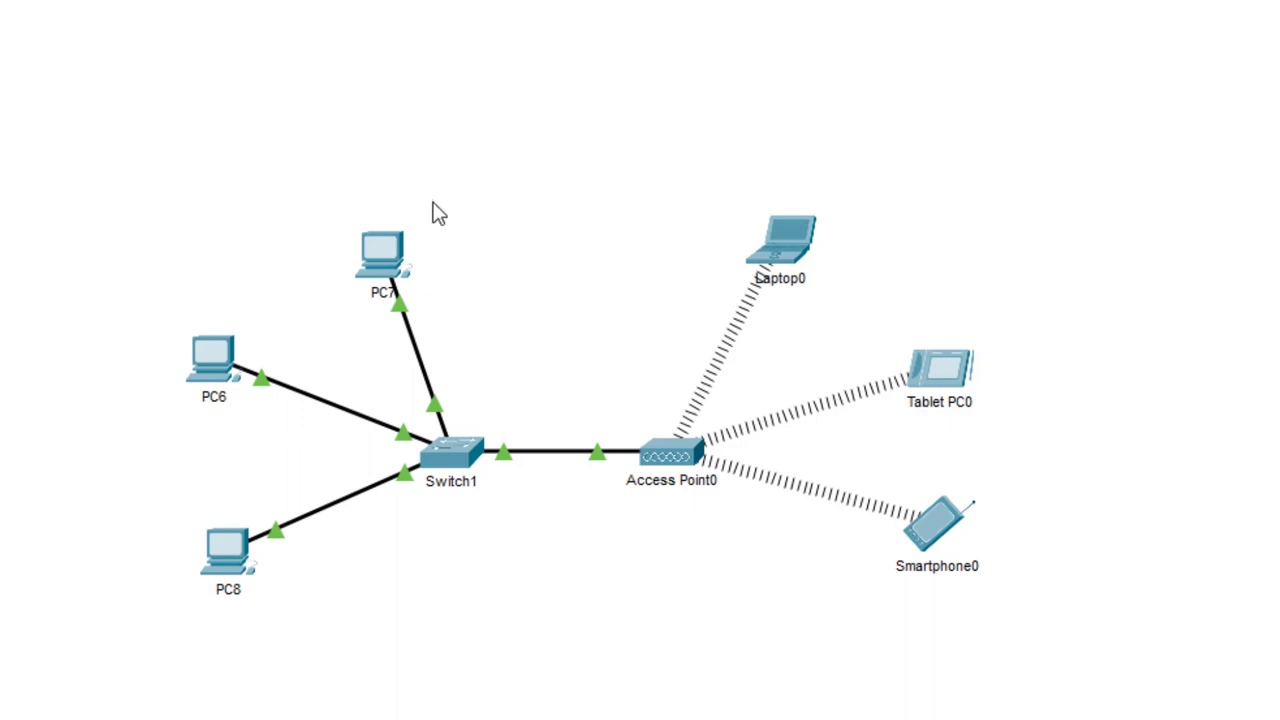
{"action": "mouse_move", "coordinate": [573, 145]}
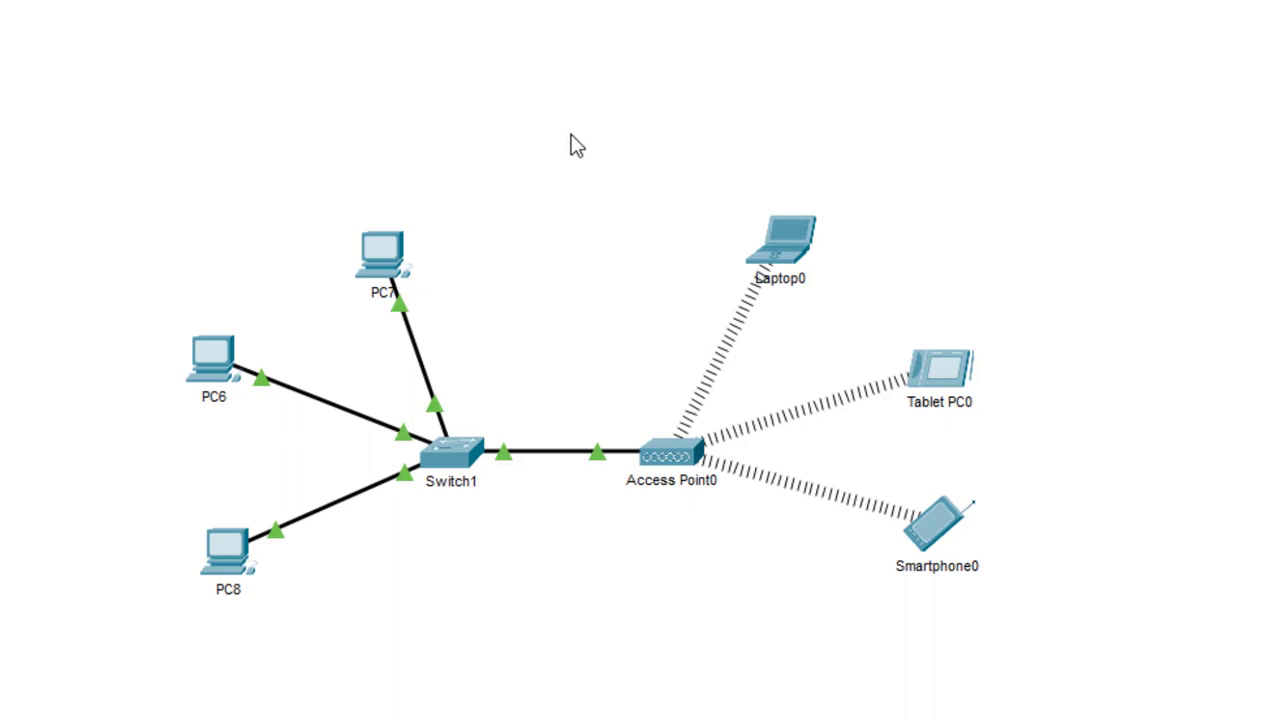
{"action": "mouse_move", "coordinate": [566, 137]}
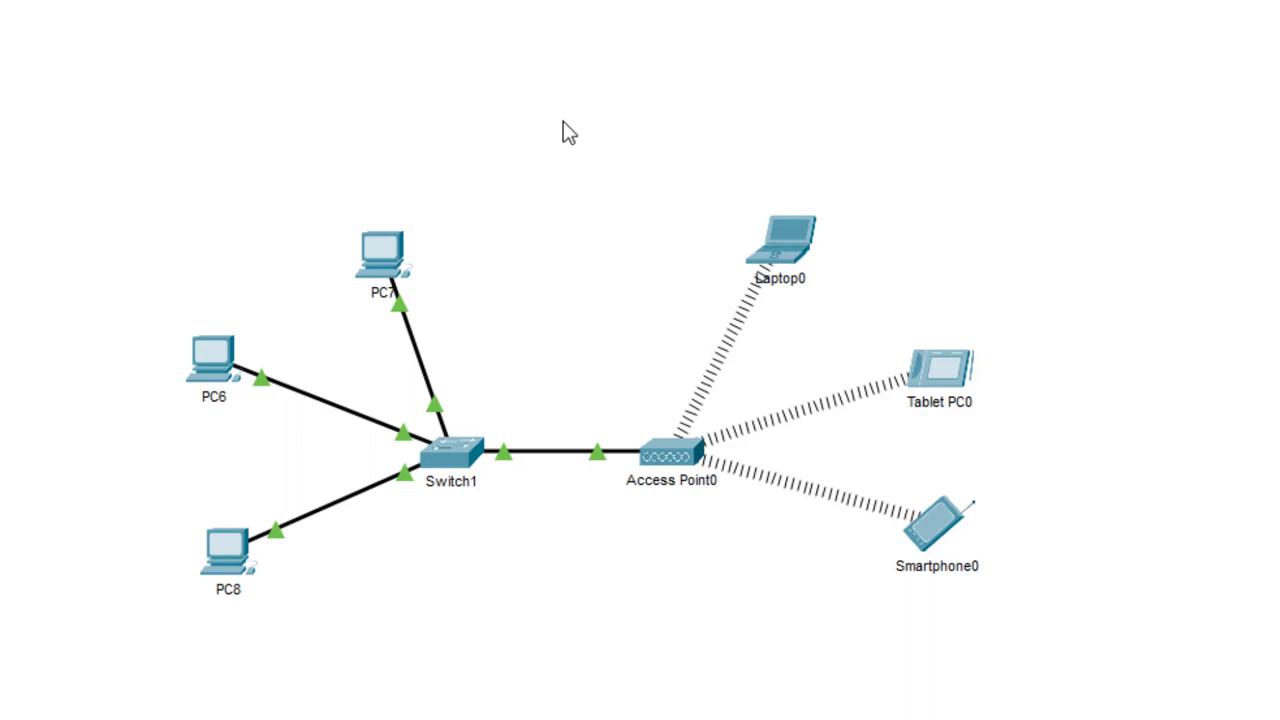
{"action": "mouse_move", "coordinate": [549, 82]}
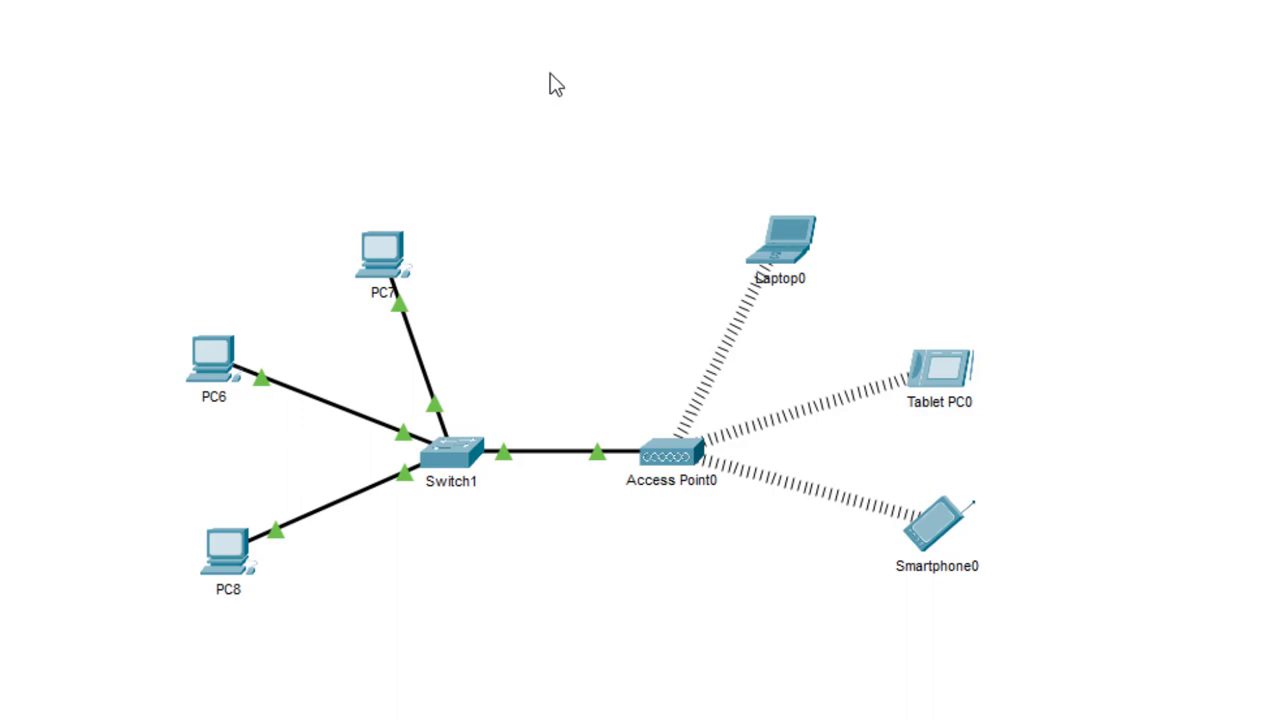
{"action": "mouse_move", "coordinate": [548, 75]}
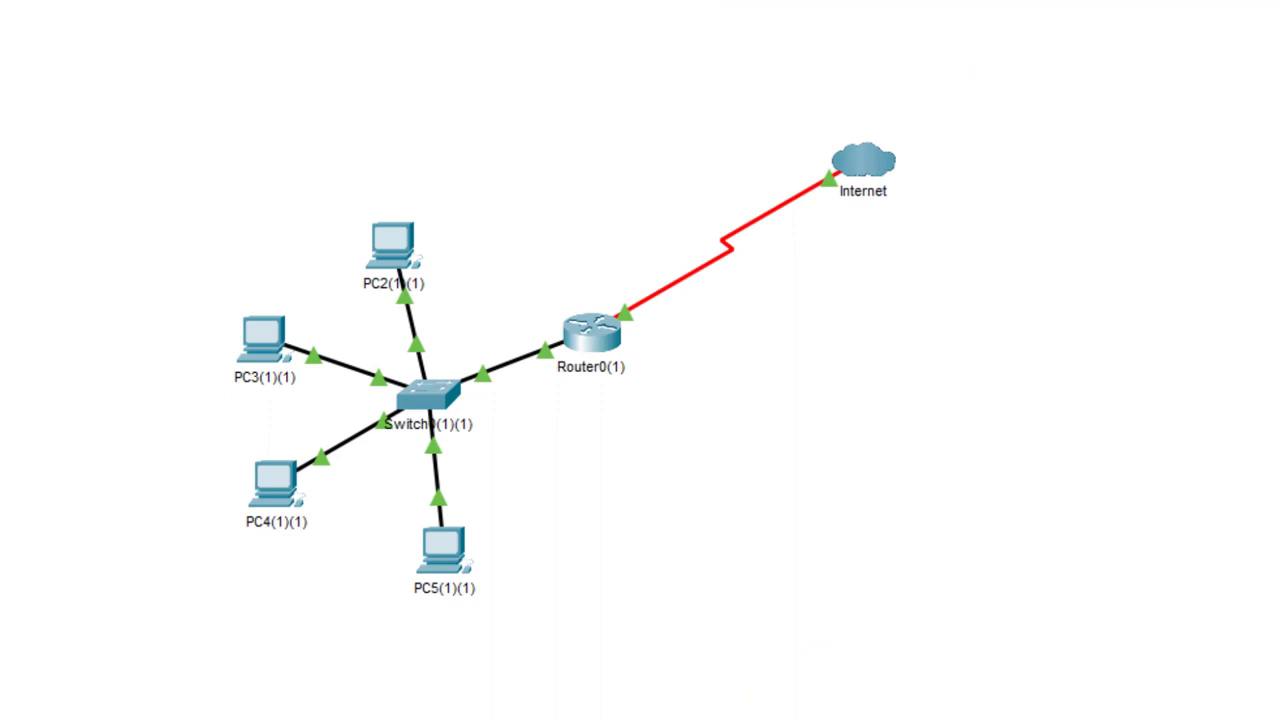
{"action": "mouse_move", "coordinate": [160, 352]}
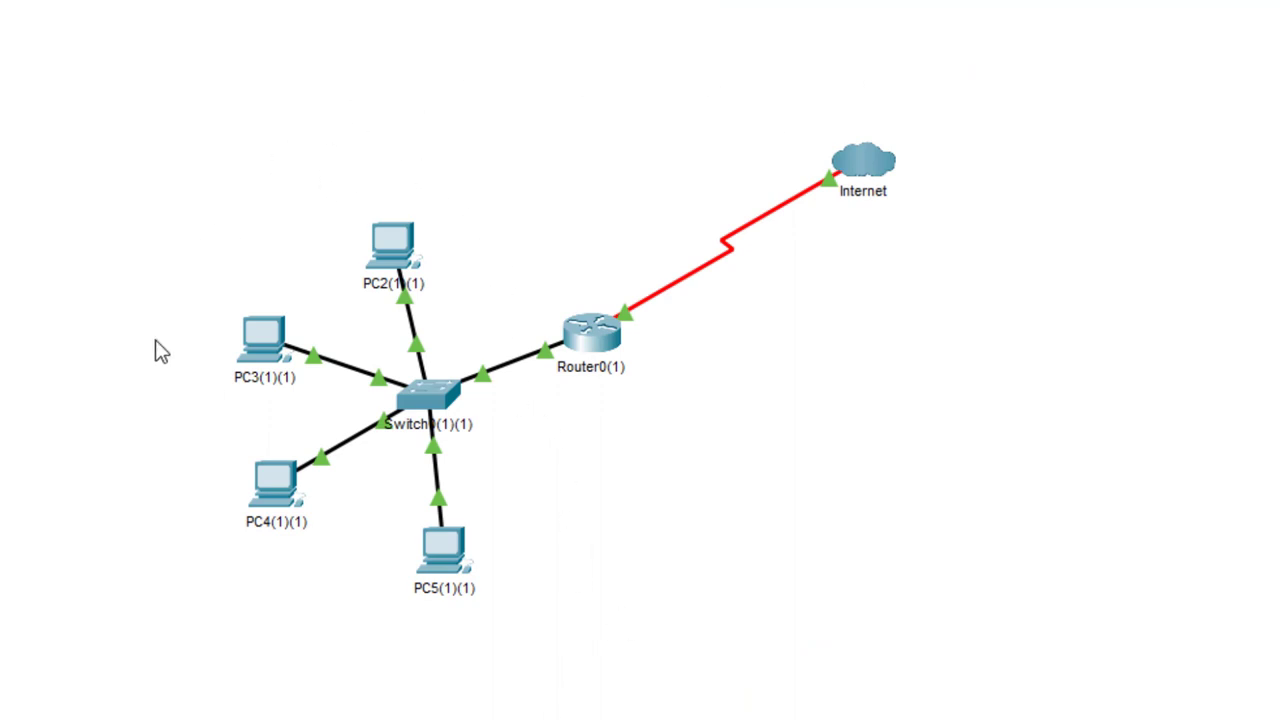
{"action": "mouse_move", "coordinate": [240, 258]}
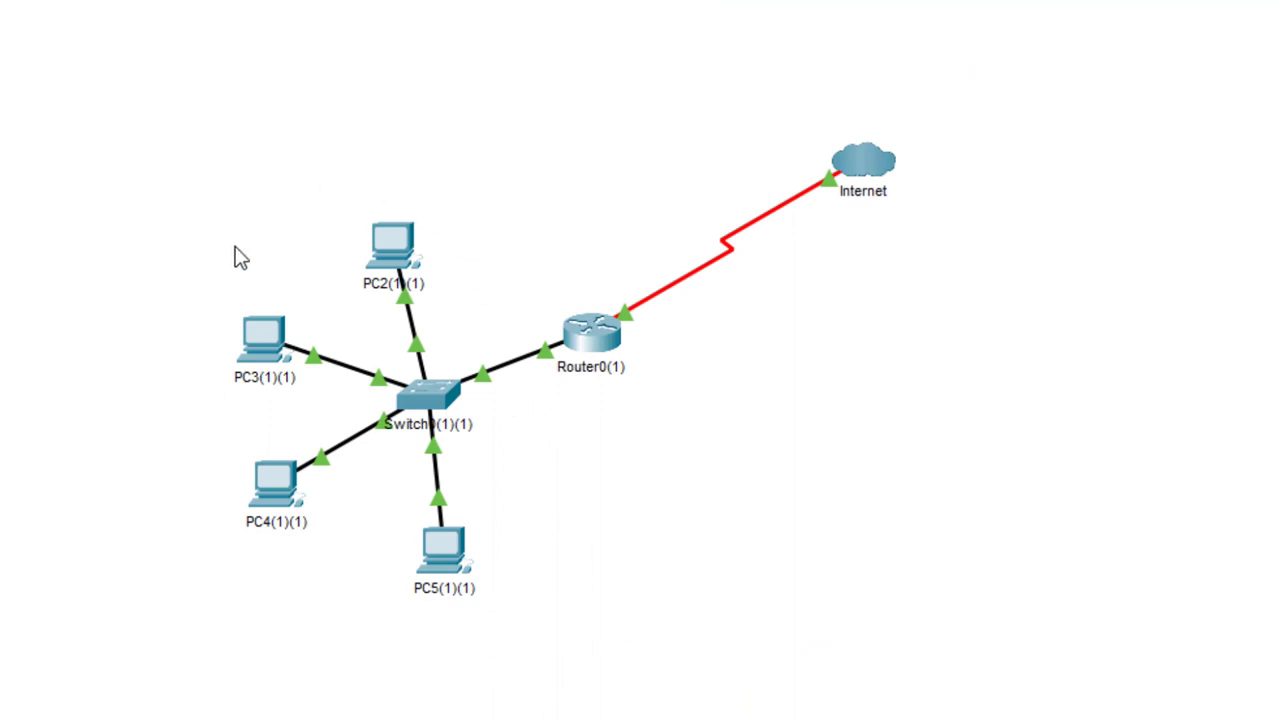
{"action": "mouse_move", "coordinate": [608, 345]}
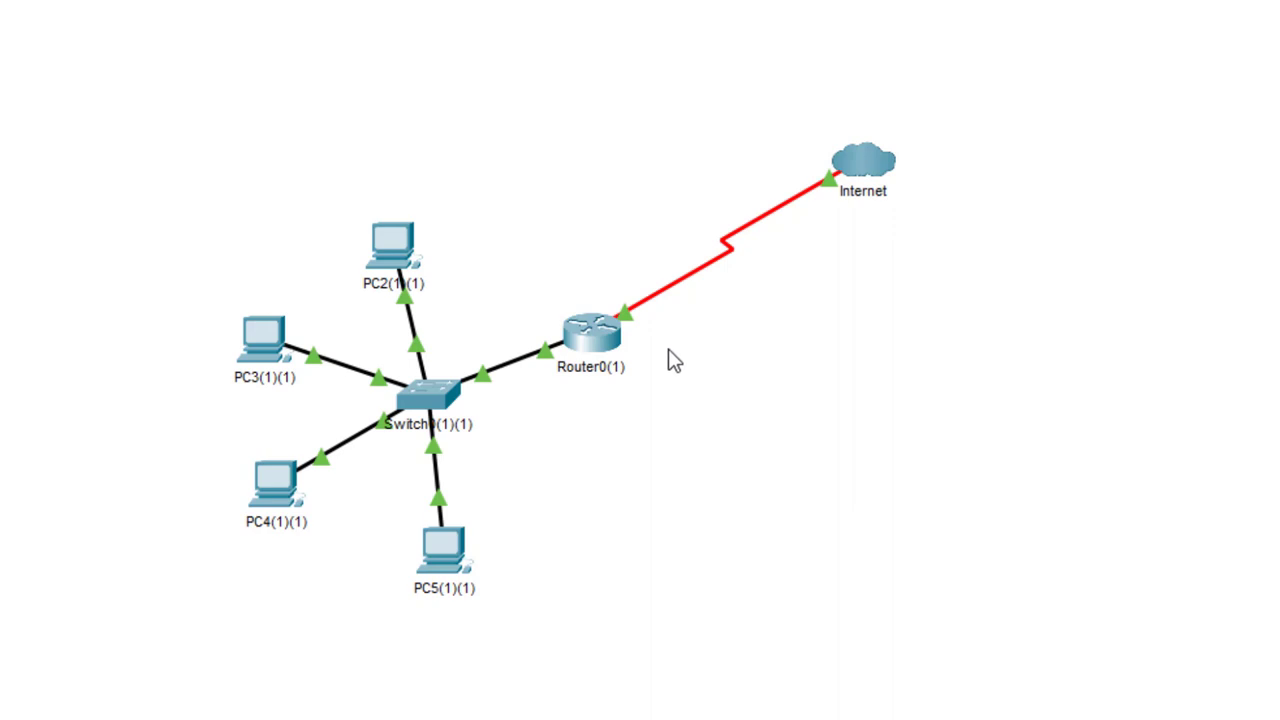
{"action": "mouse_move", "coordinate": [672, 460]}
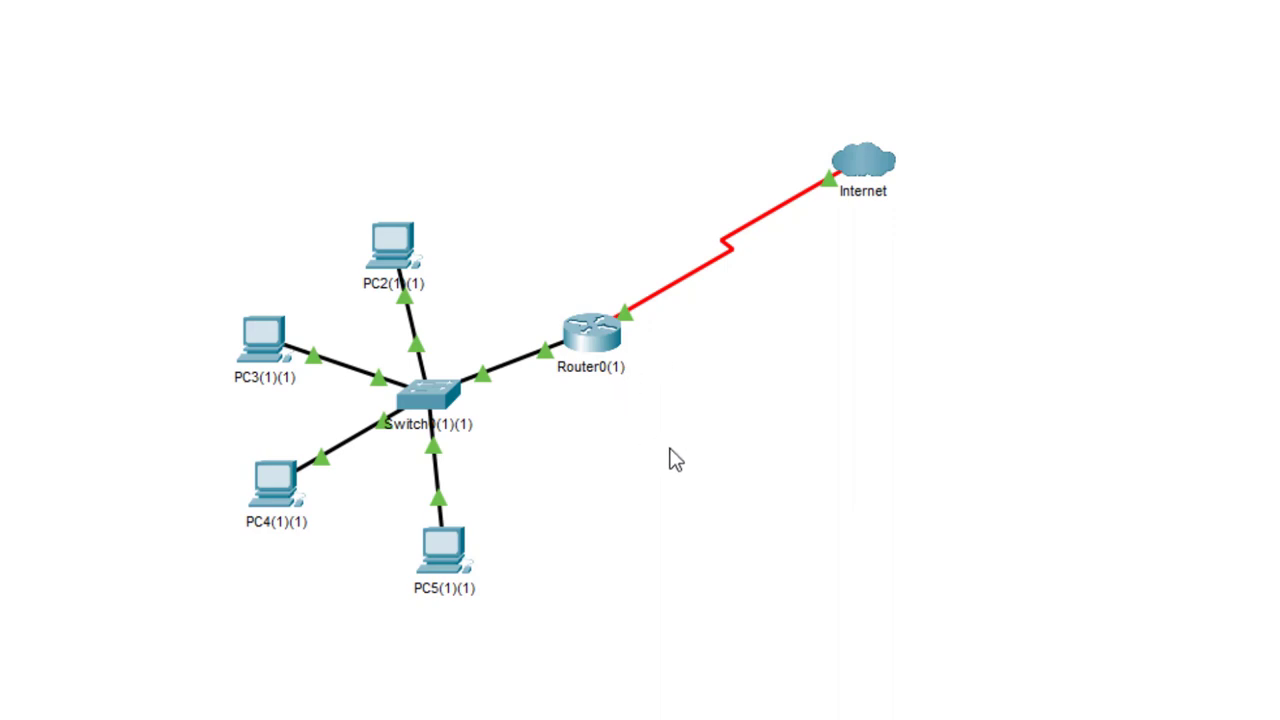
{"action": "mouse_move", "coordinate": [258, 218]}
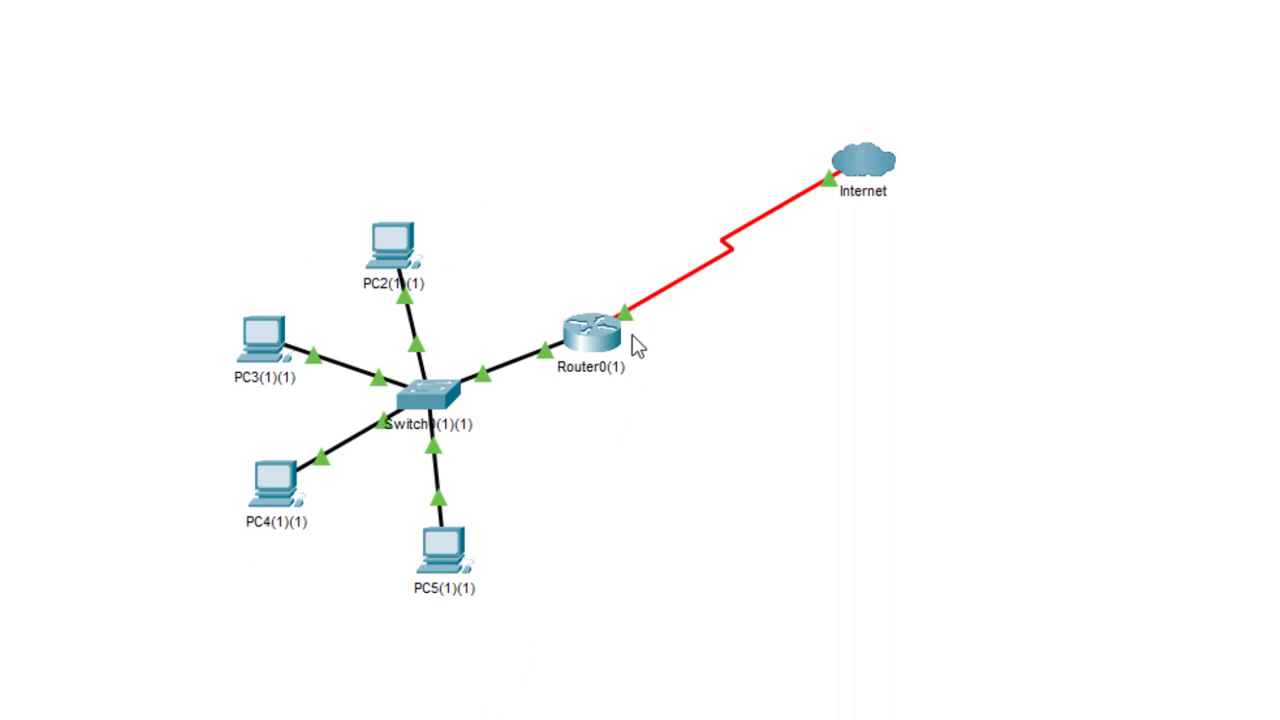
{"action": "mouse_move", "coordinate": [863, 165]}
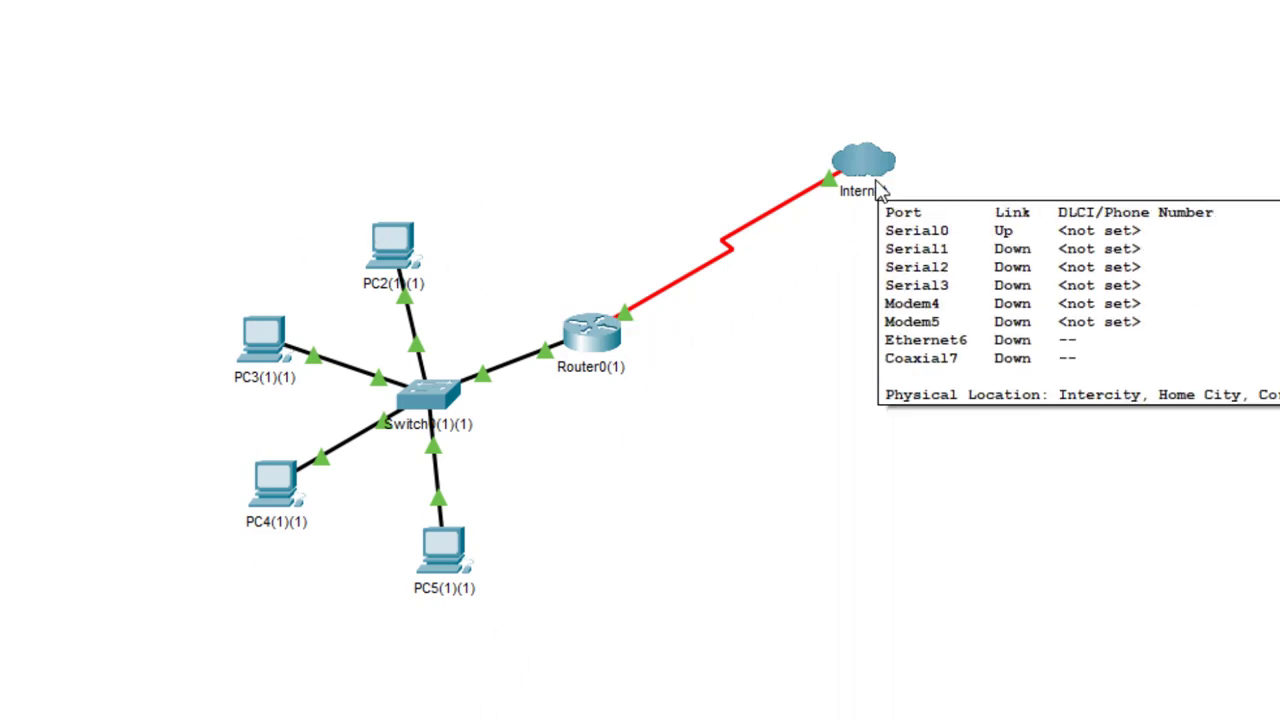
{"action": "mouse_move", "coordinate": [1085, 212]}
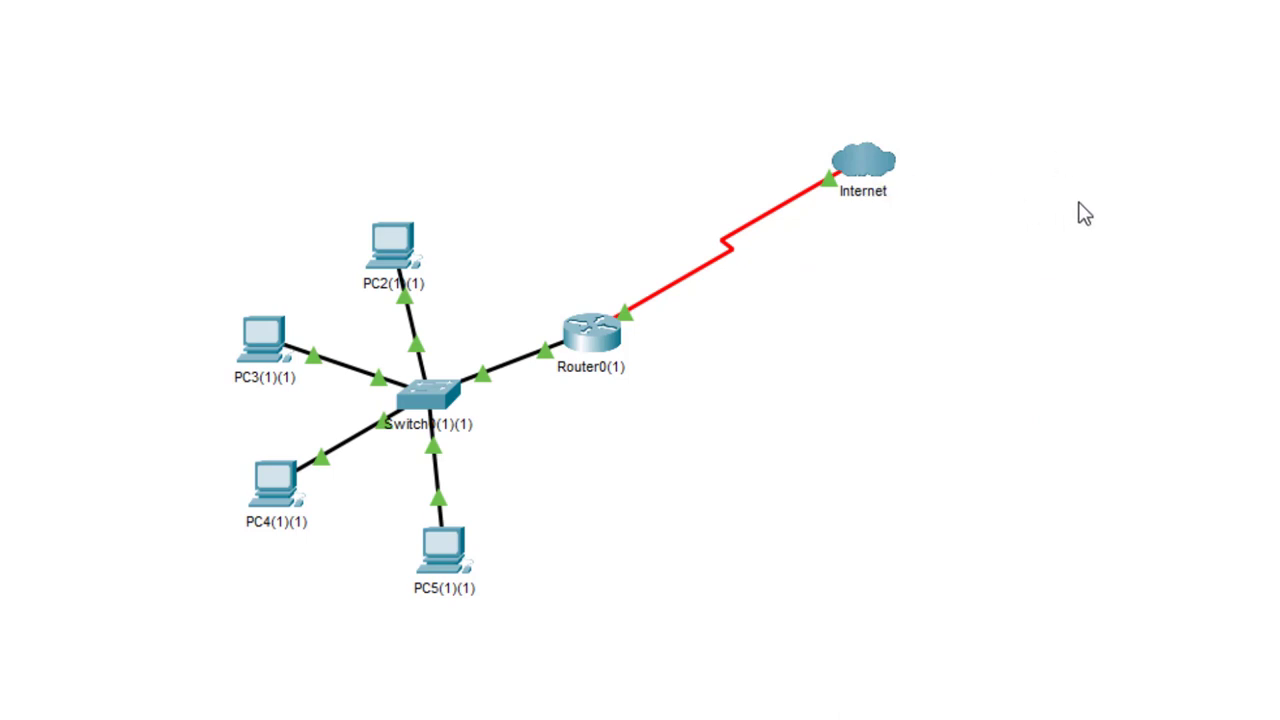
{"action": "mouse_move", "coordinate": [1081, 151]}
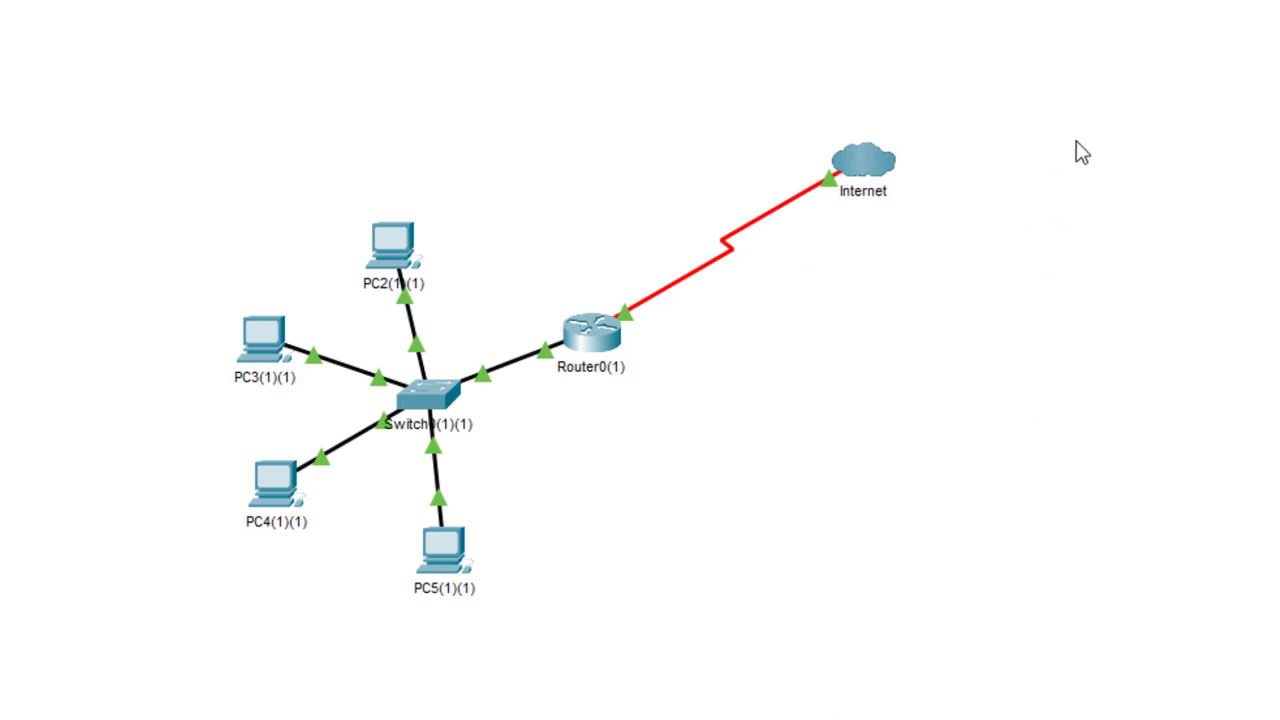
{"action": "mouse_move", "coordinate": [1052, 26]}
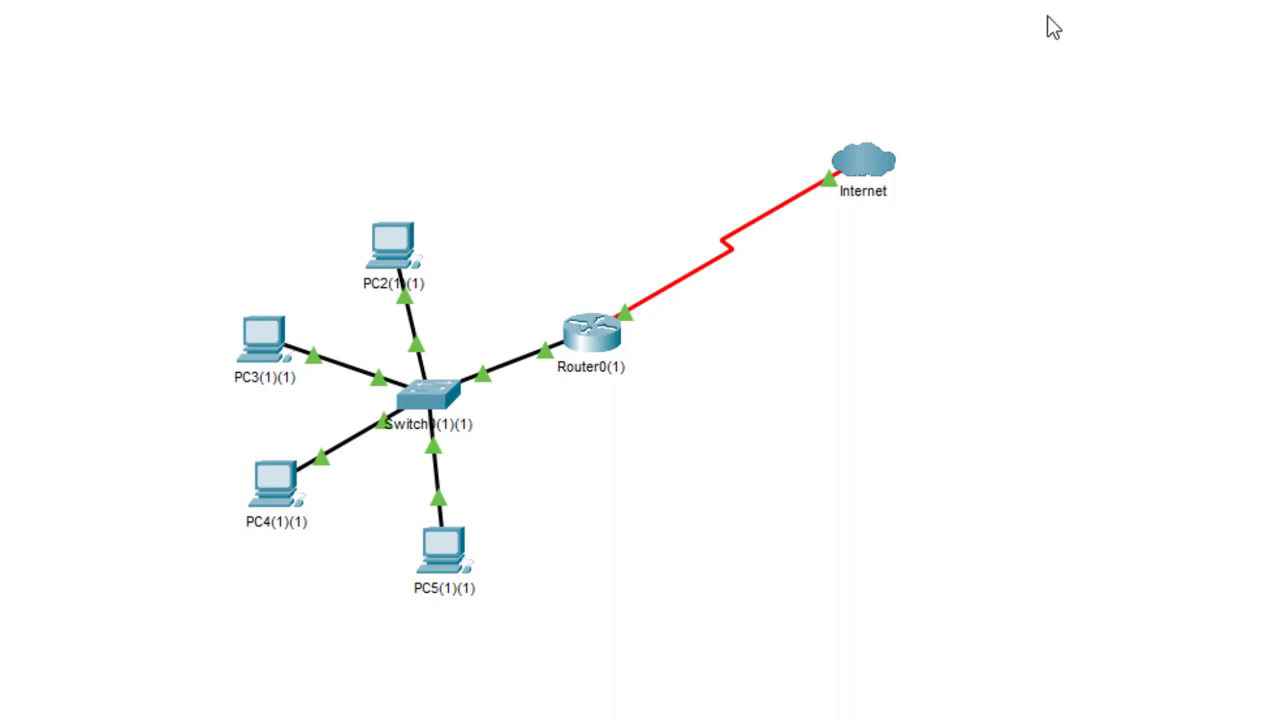
{"action": "mouse_move", "coordinate": [793, 225]}
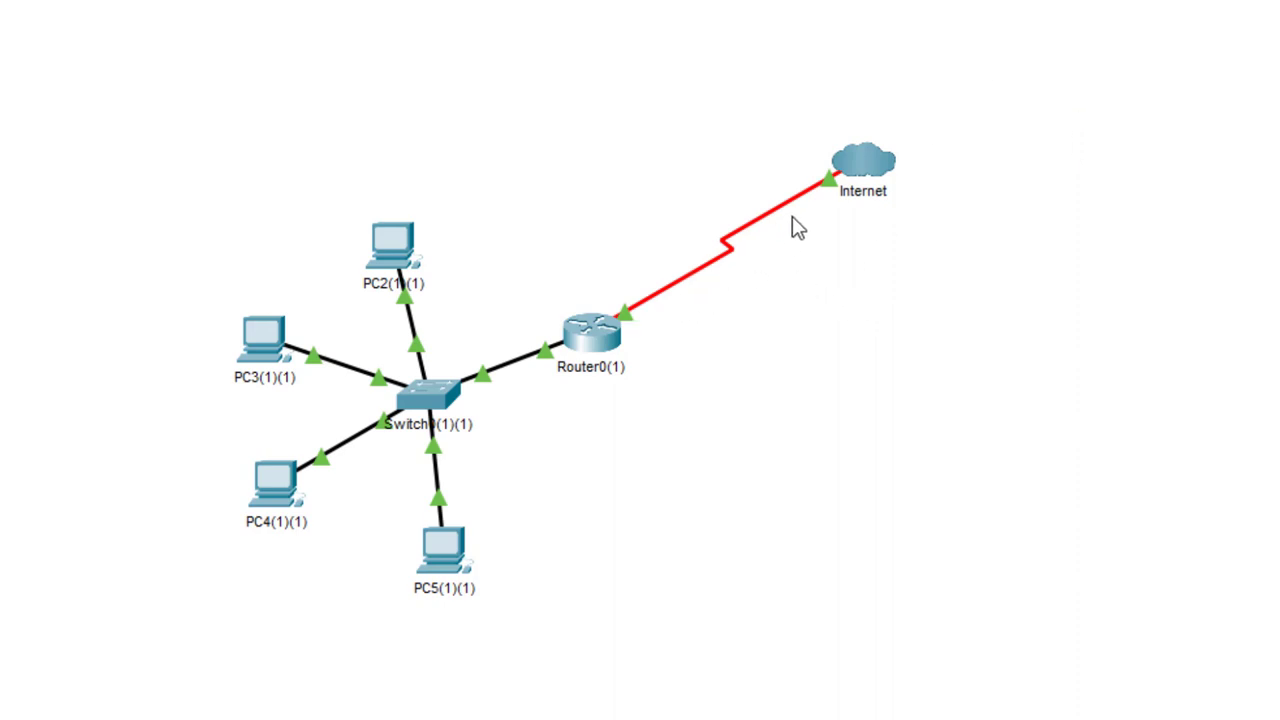
{"action": "mouse_move", "coordinate": [780, 250]}
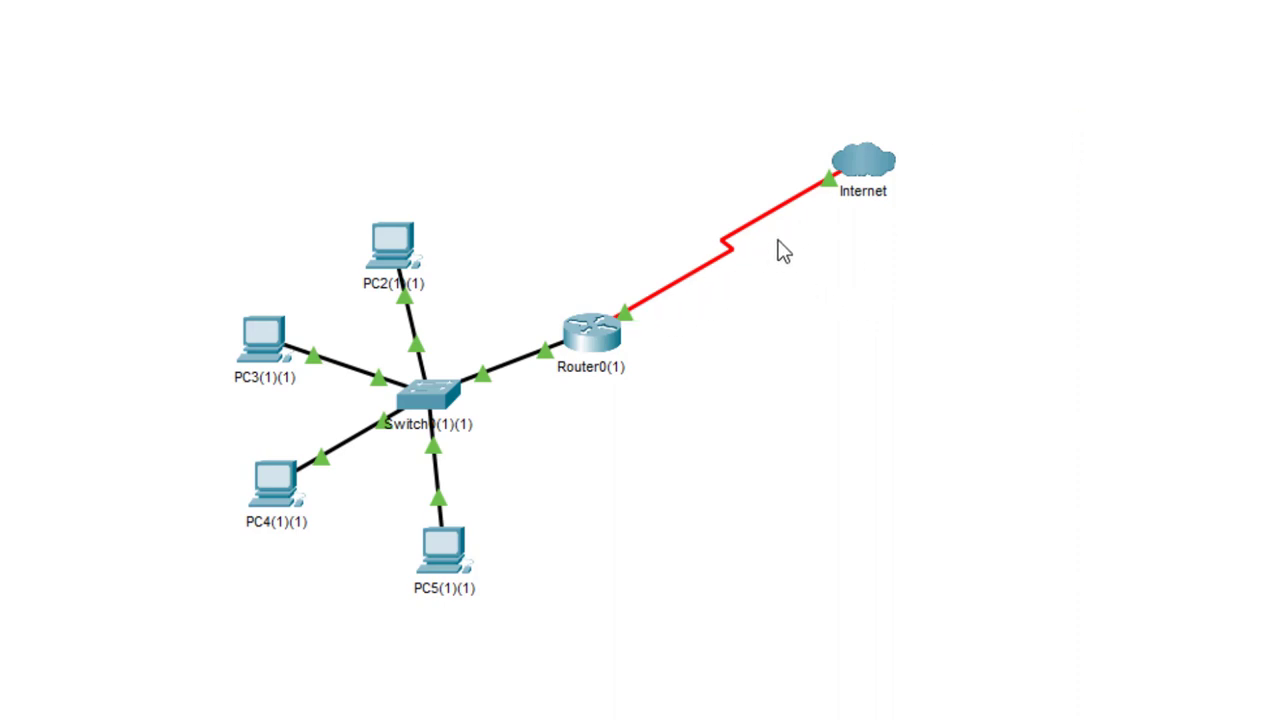
{"action": "mouse_move", "coordinate": [733, 295]}
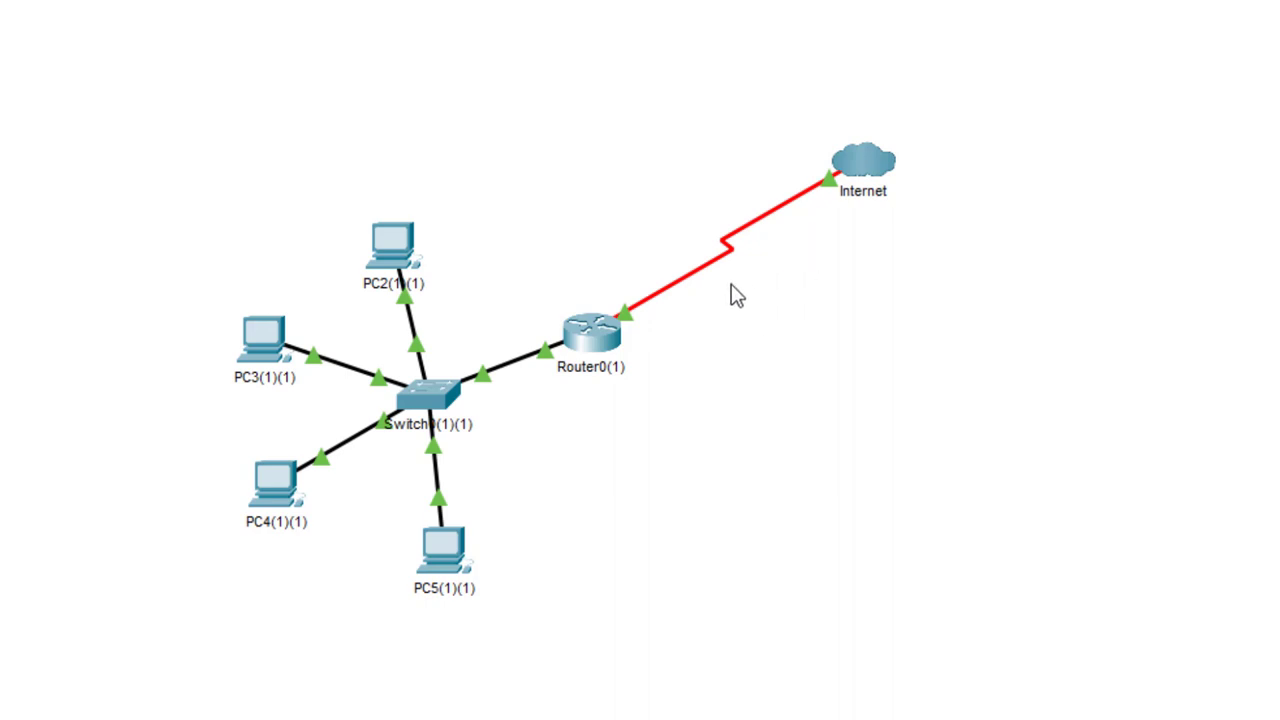
{"action": "mouse_move", "coordinate": [609, 242]}
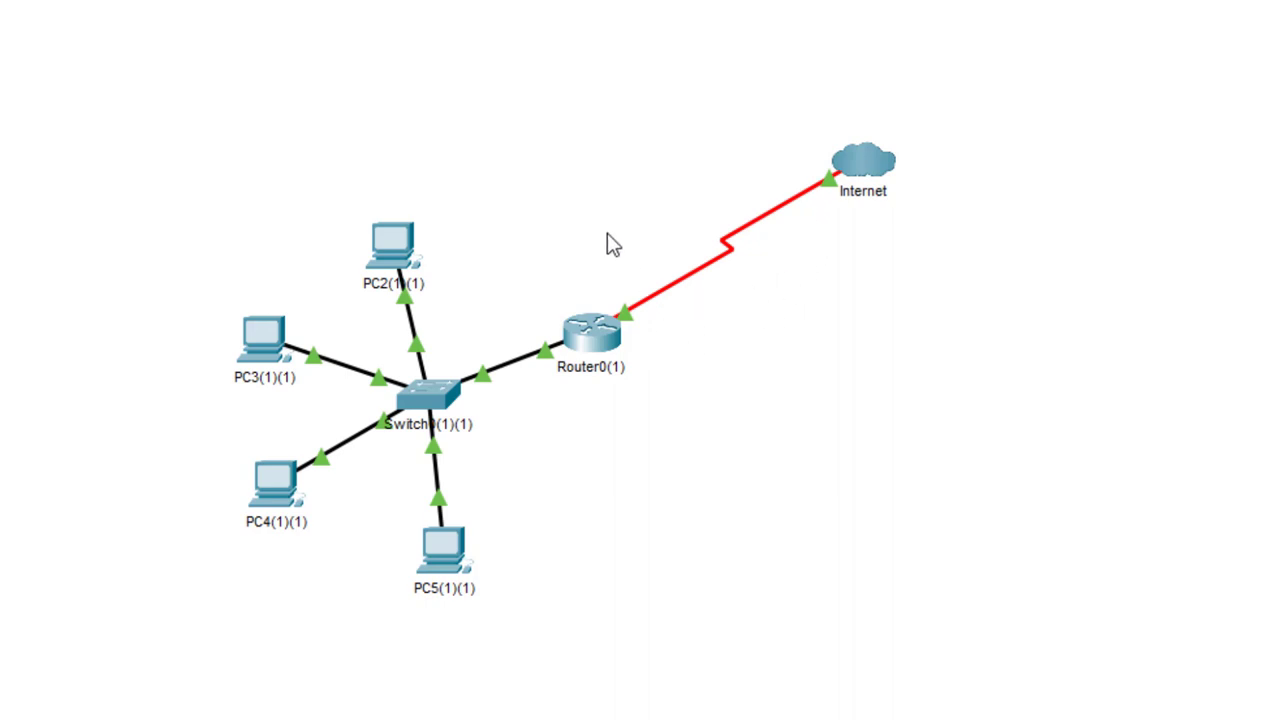
{"action": "mouse_move", "coordinate": [1024, 123]}
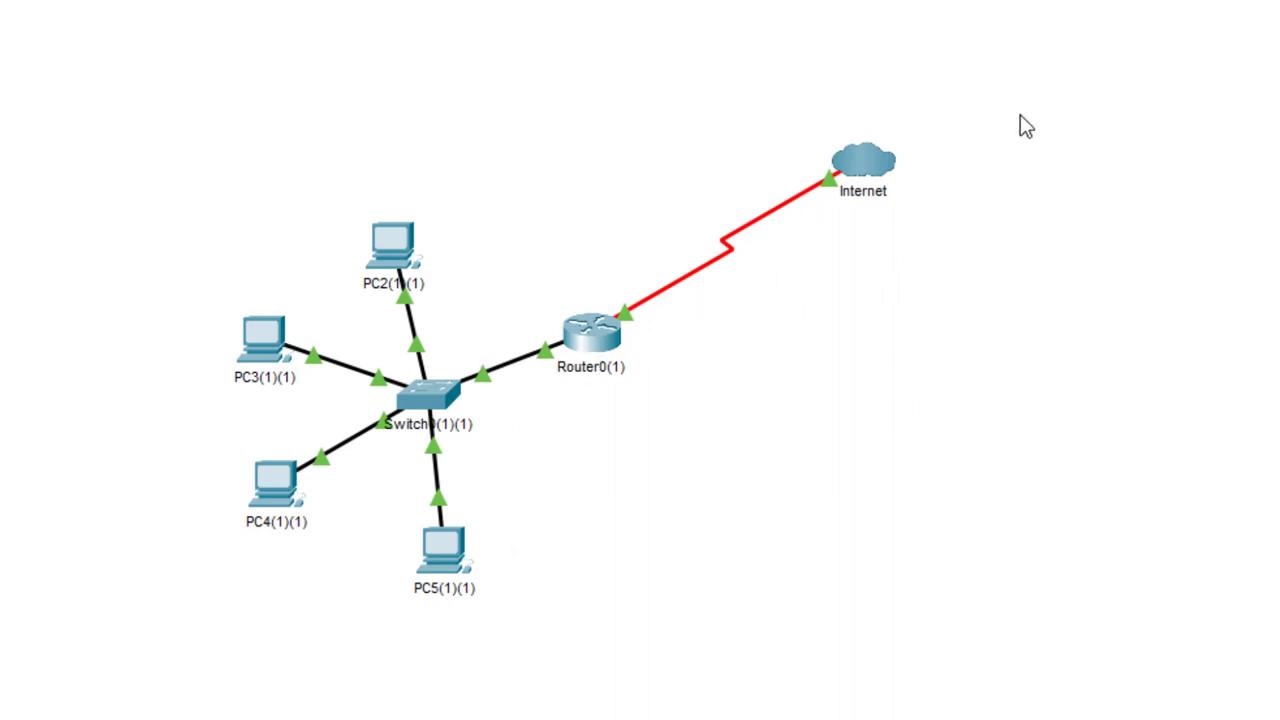
{"action": "mouse_move", "coordinate": [1002, 186]}
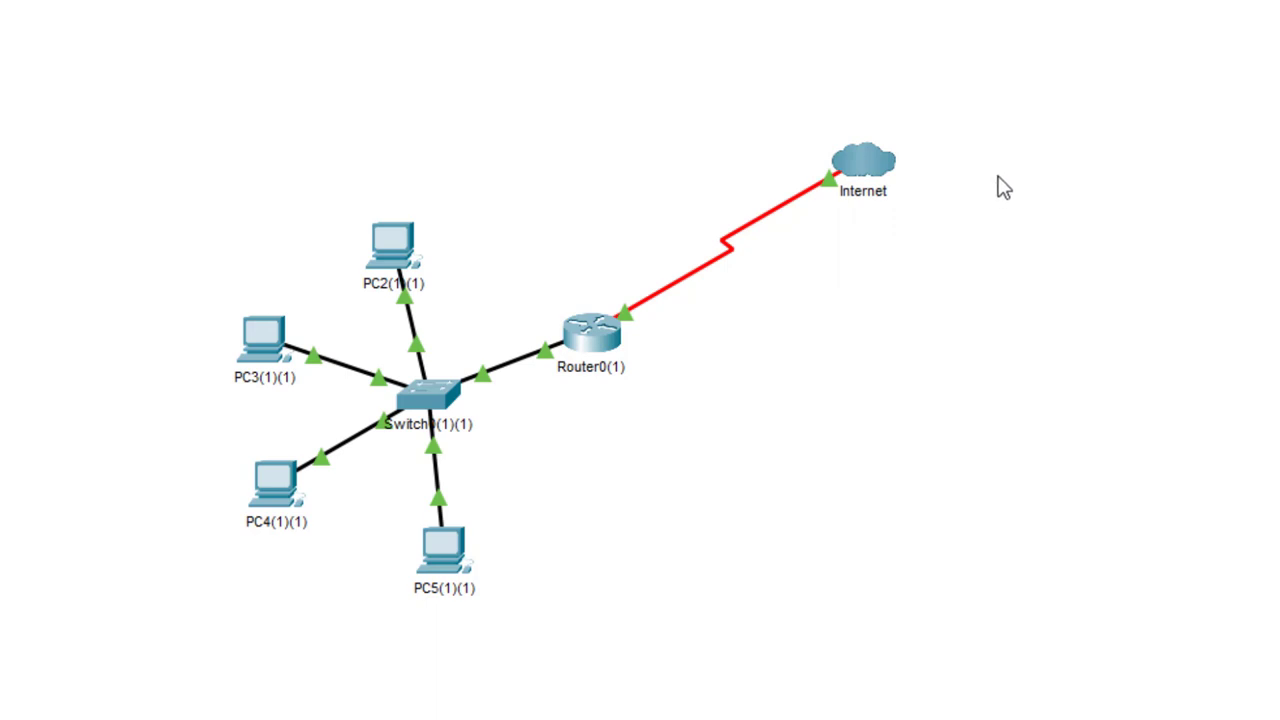
{"action": "mouse_move", "coordinate": [730, 338]}
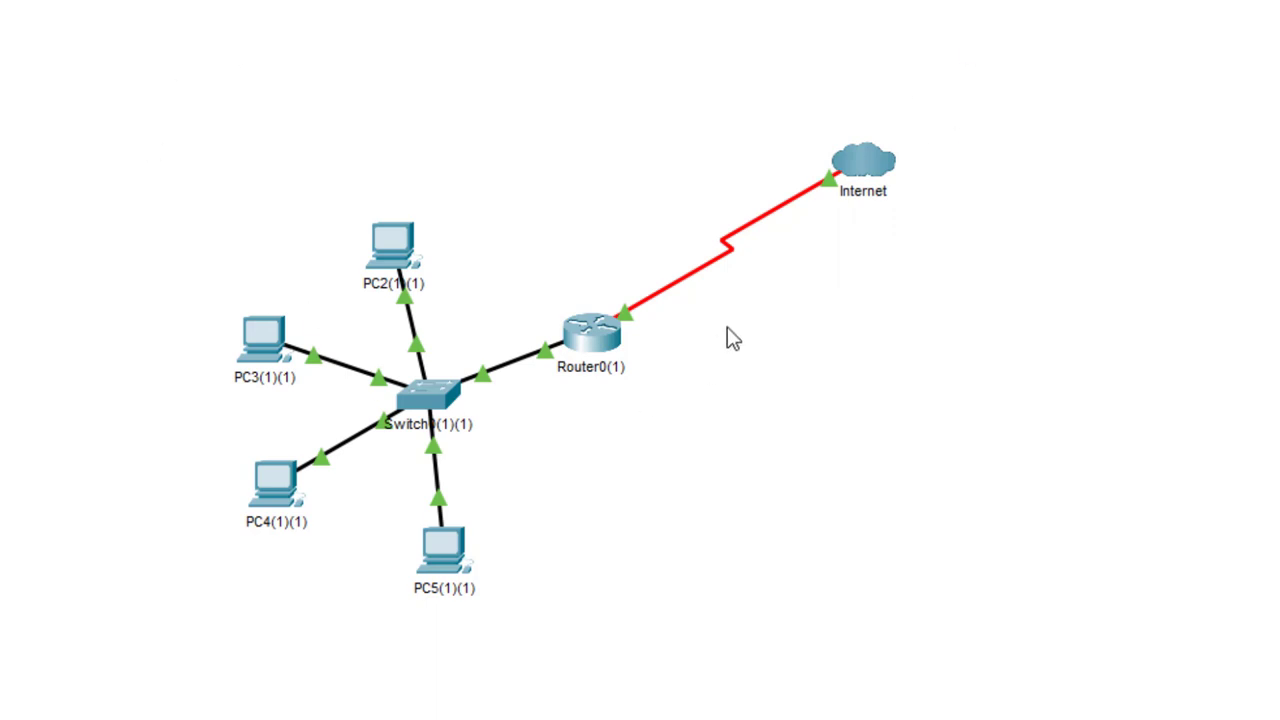
{"action": "mouse_move", "coordinate": [560, 250]}
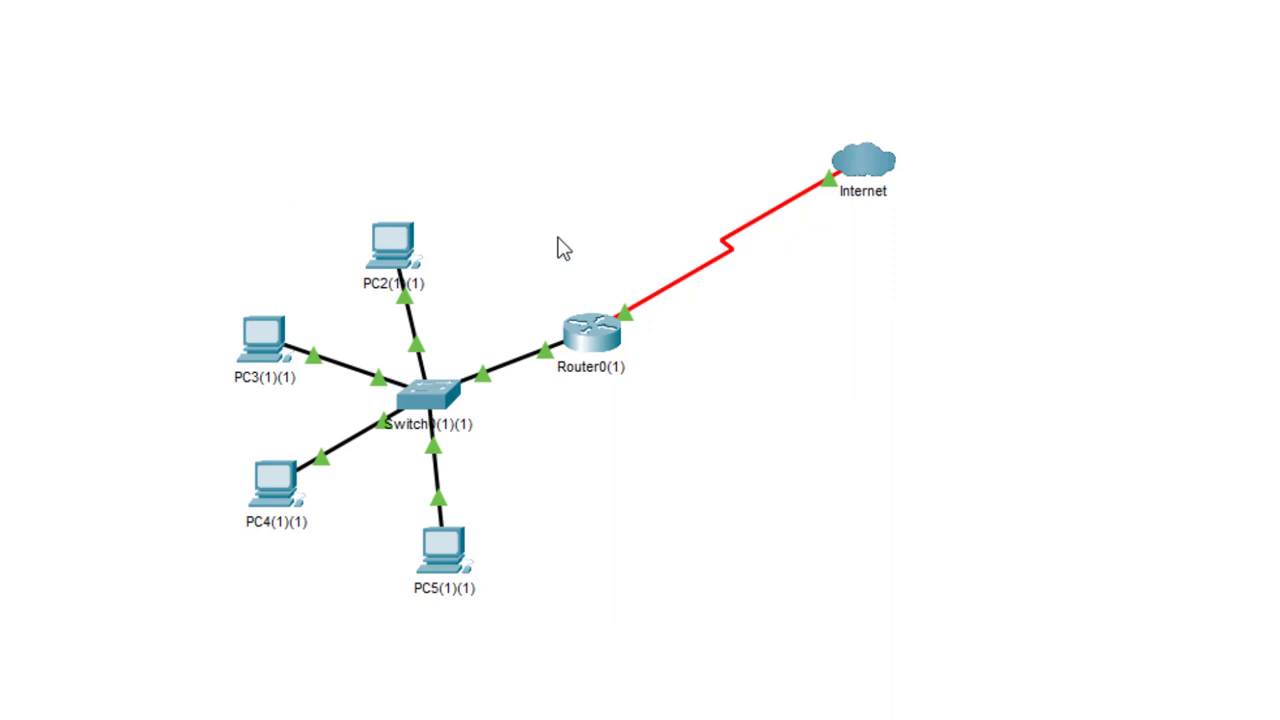
{"action": "mouse_move", "coordinate": [543, 377]}
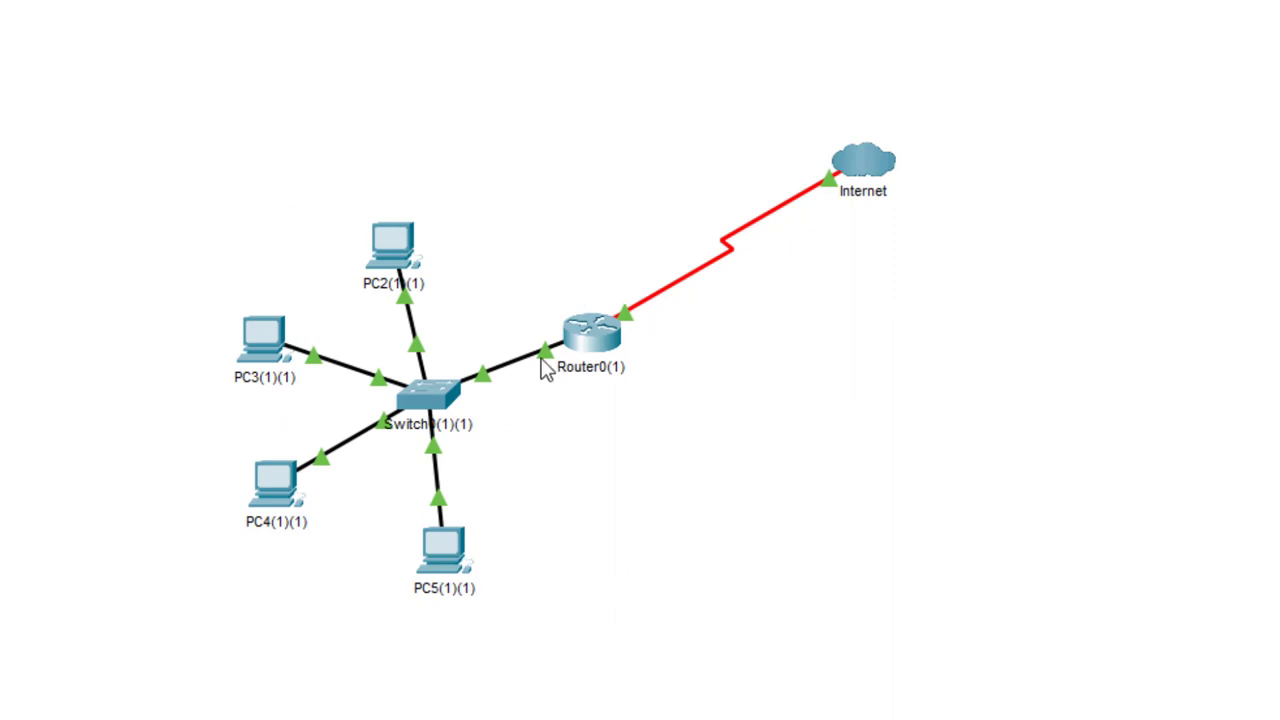
{"action": "mouse_move", "coordinate": [897, 152]}
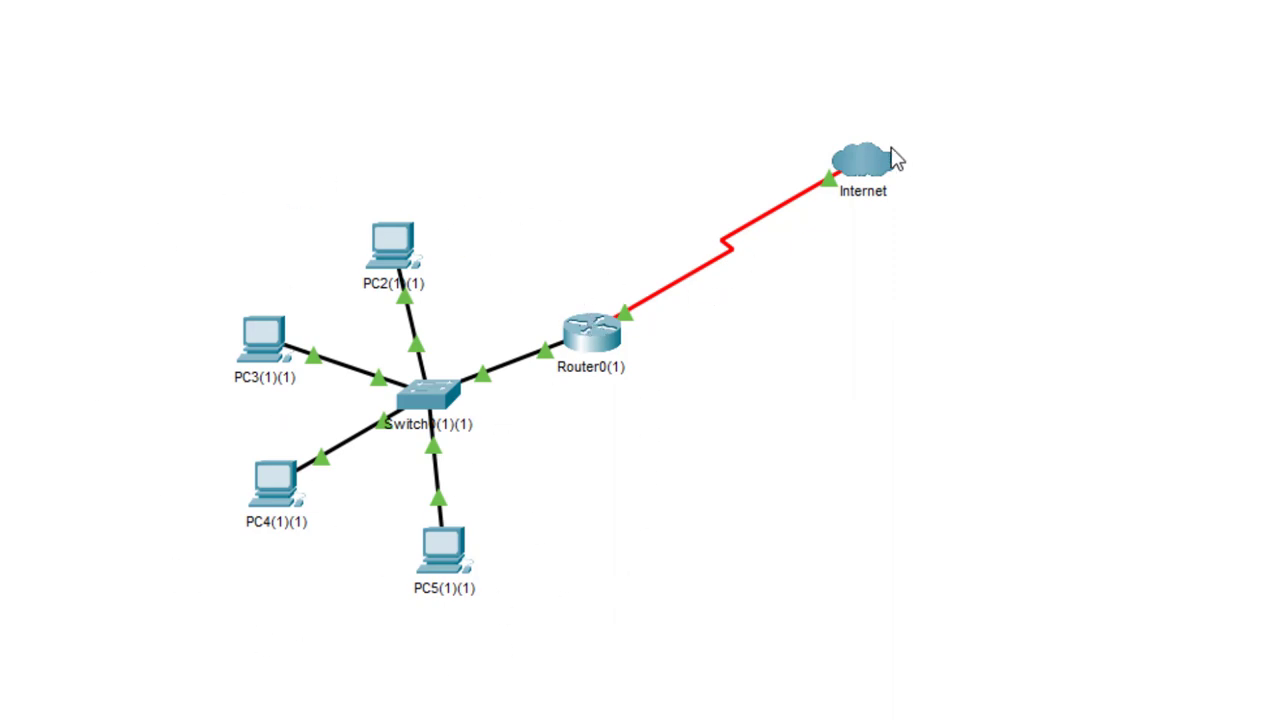
{"action": "mouse_move", "coordinate": [901, 178]}
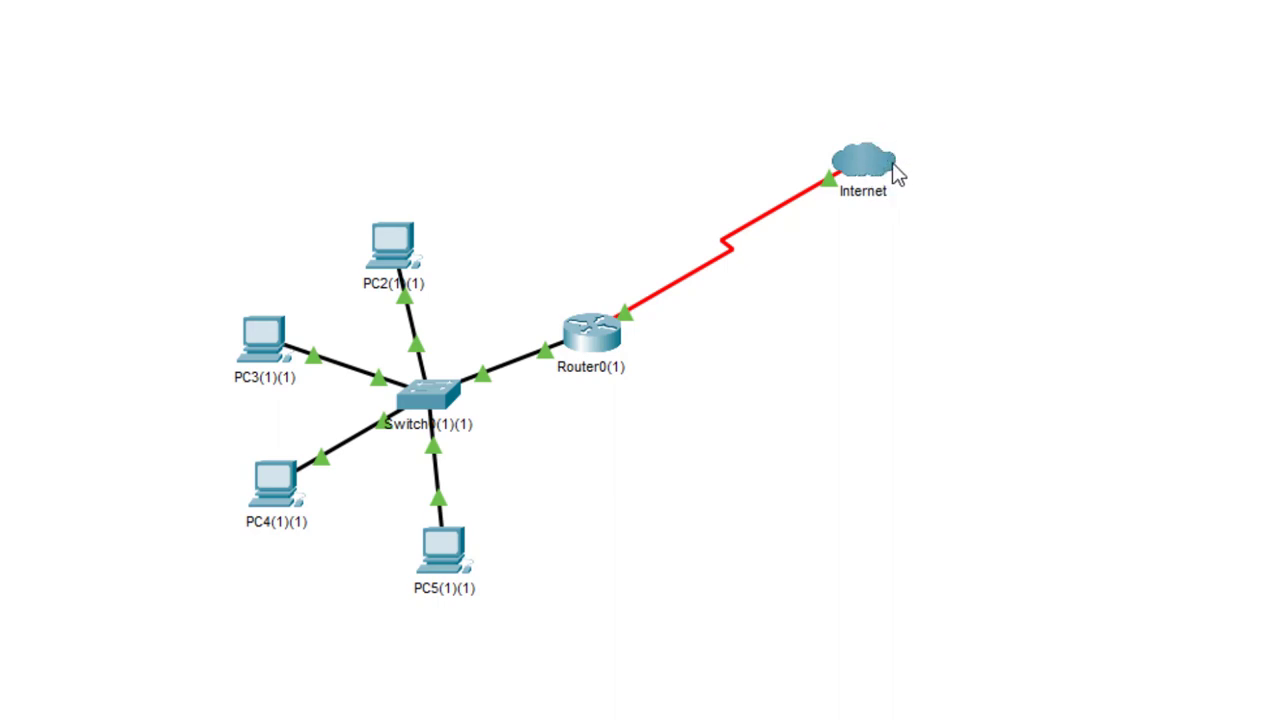
{"action": "mouse_move", "coordinate": [1076, 238]}
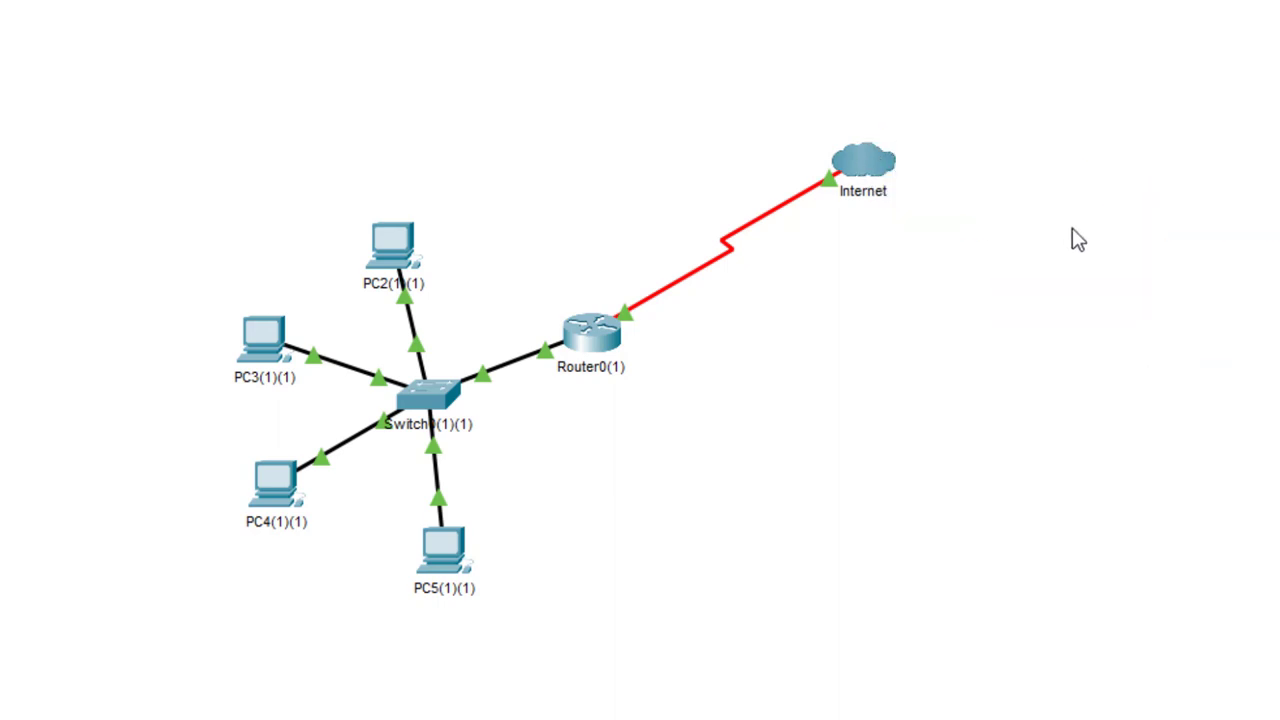
{"action": "mouse_move", "coordinate": [1034, 223]}
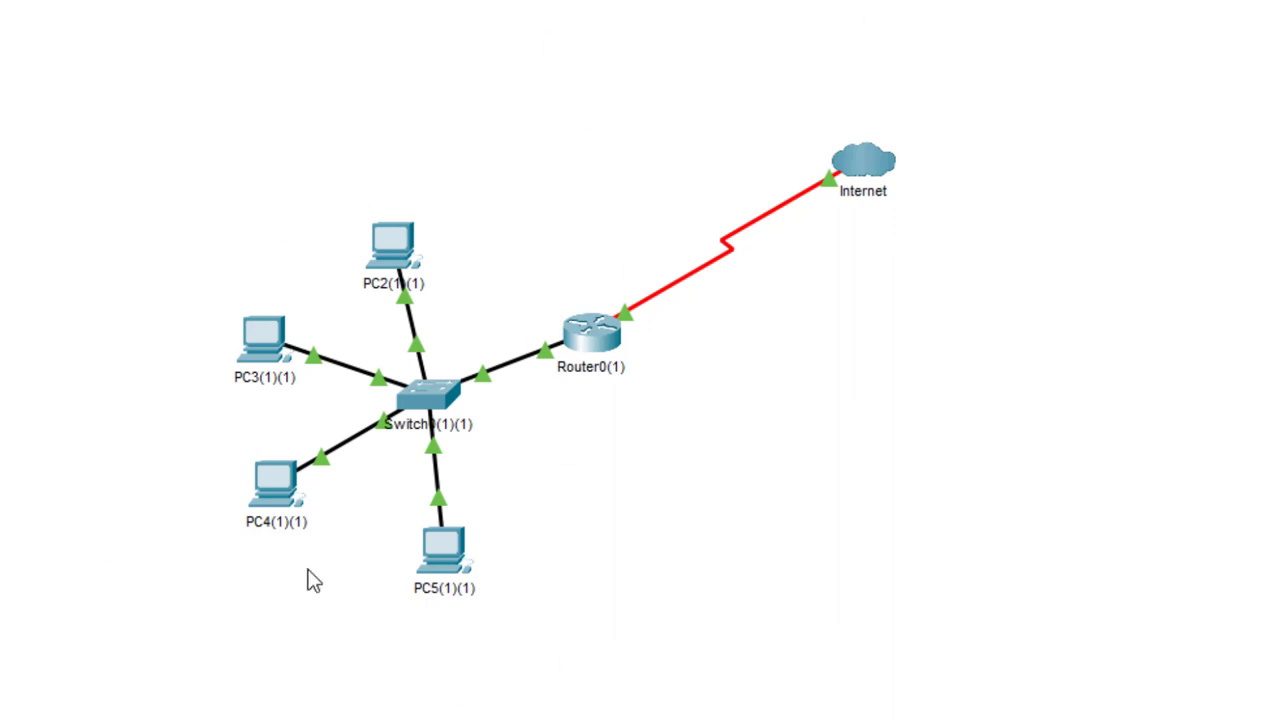
{"action": "mouse_move", "coordinate": [718, 477]}
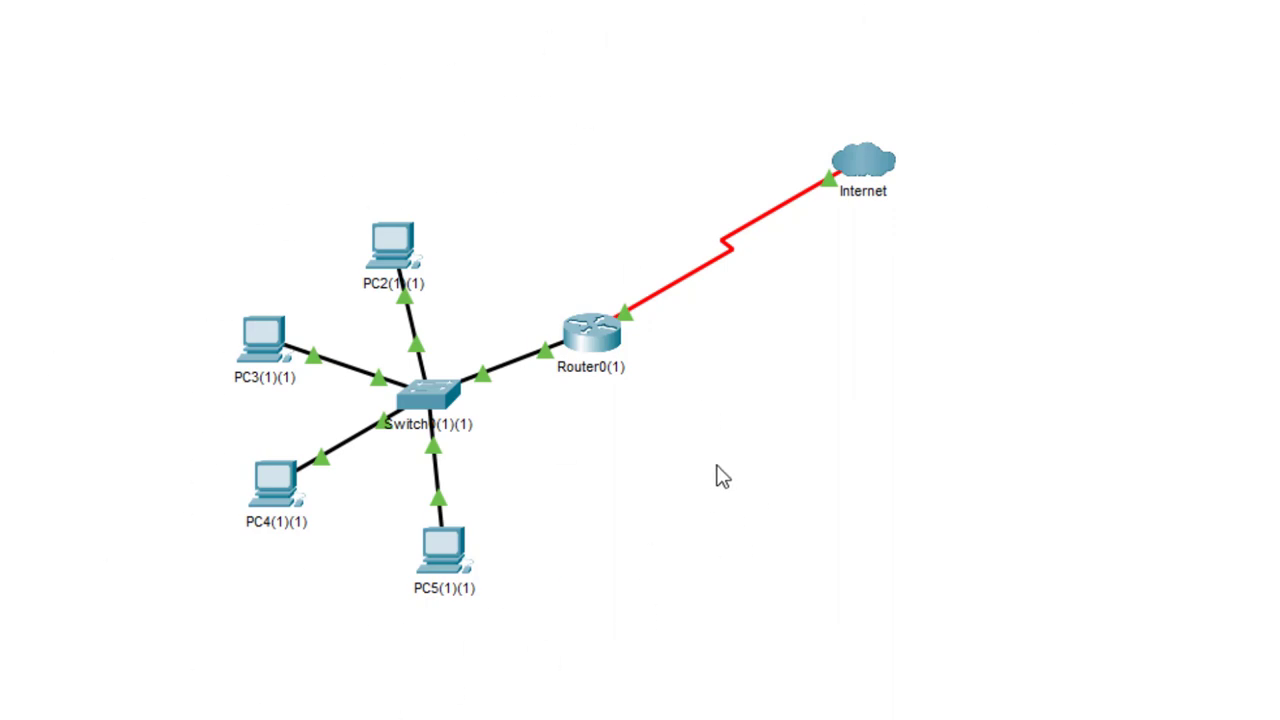
{"action": "mouse_move", "coordinate": [708, 366]}
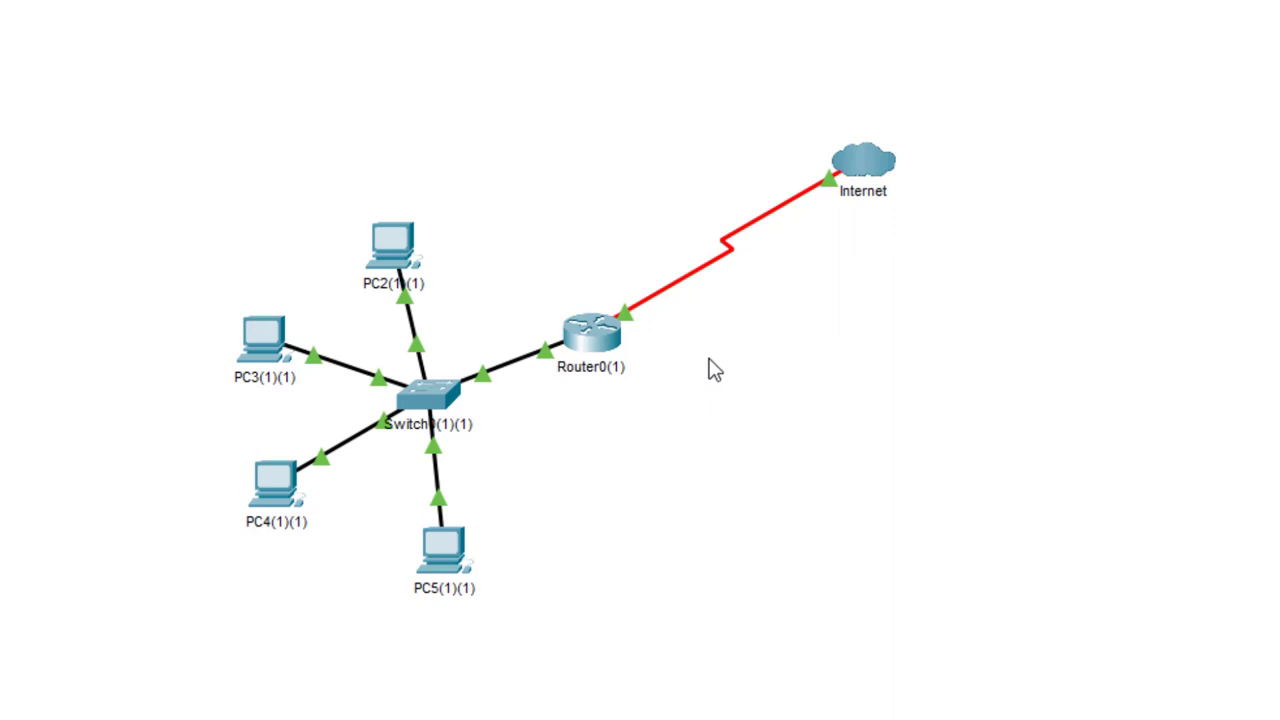
{"action": "mouse_move", "coordinate": [711, 360]}
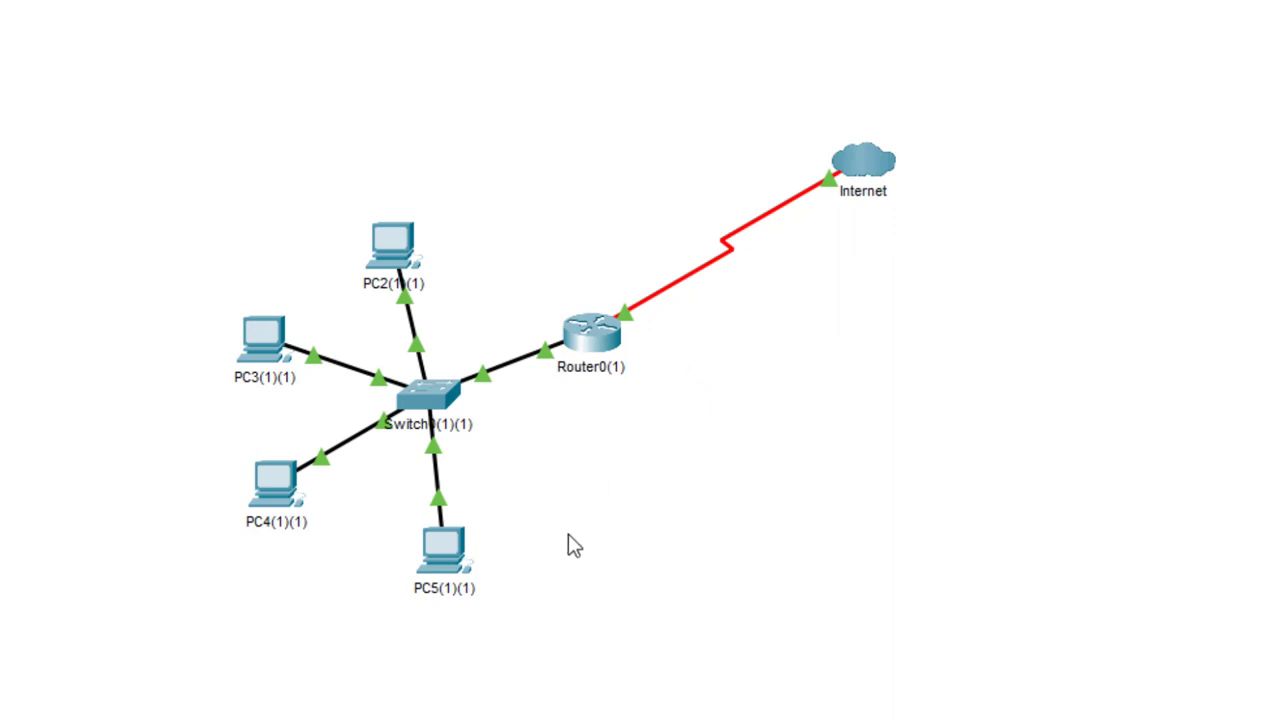
{"action": "mouse_move", "coordinate": [338, 705]}
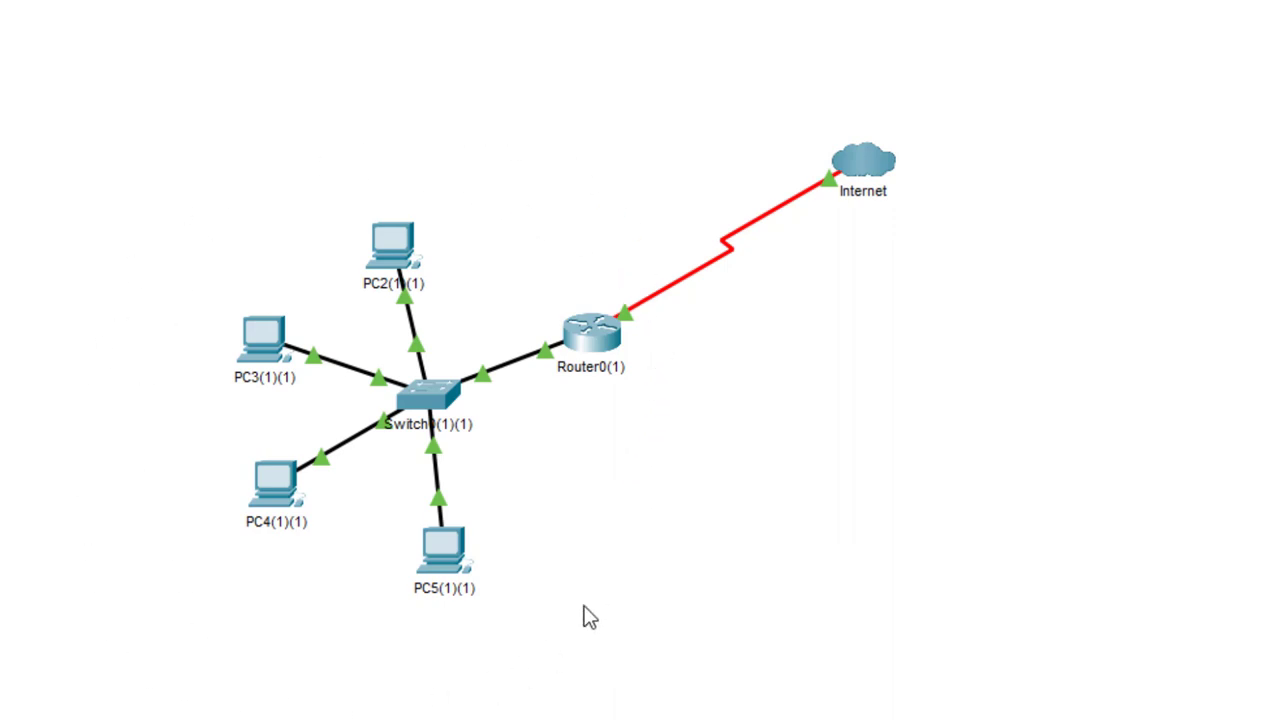
{"action": "mouse_move", "coordinate": [506, 667]}
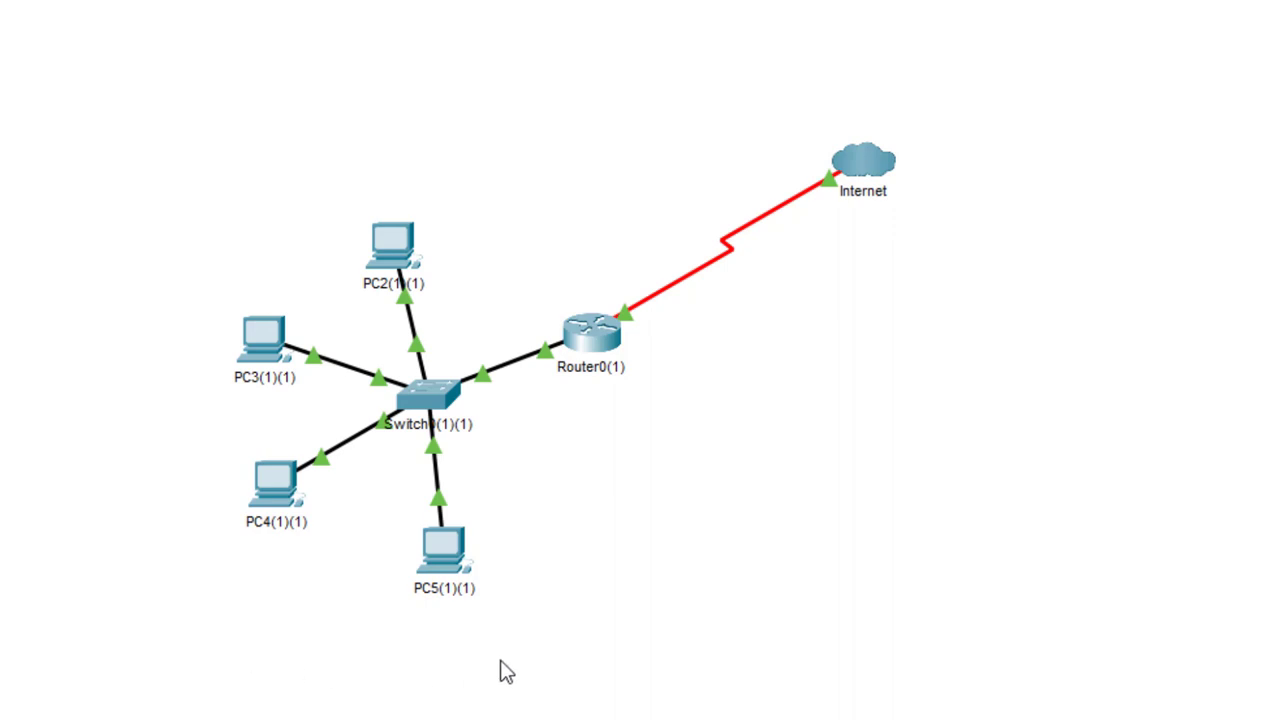
{"action": "mouse_move", "coordinate": [196, 674]}
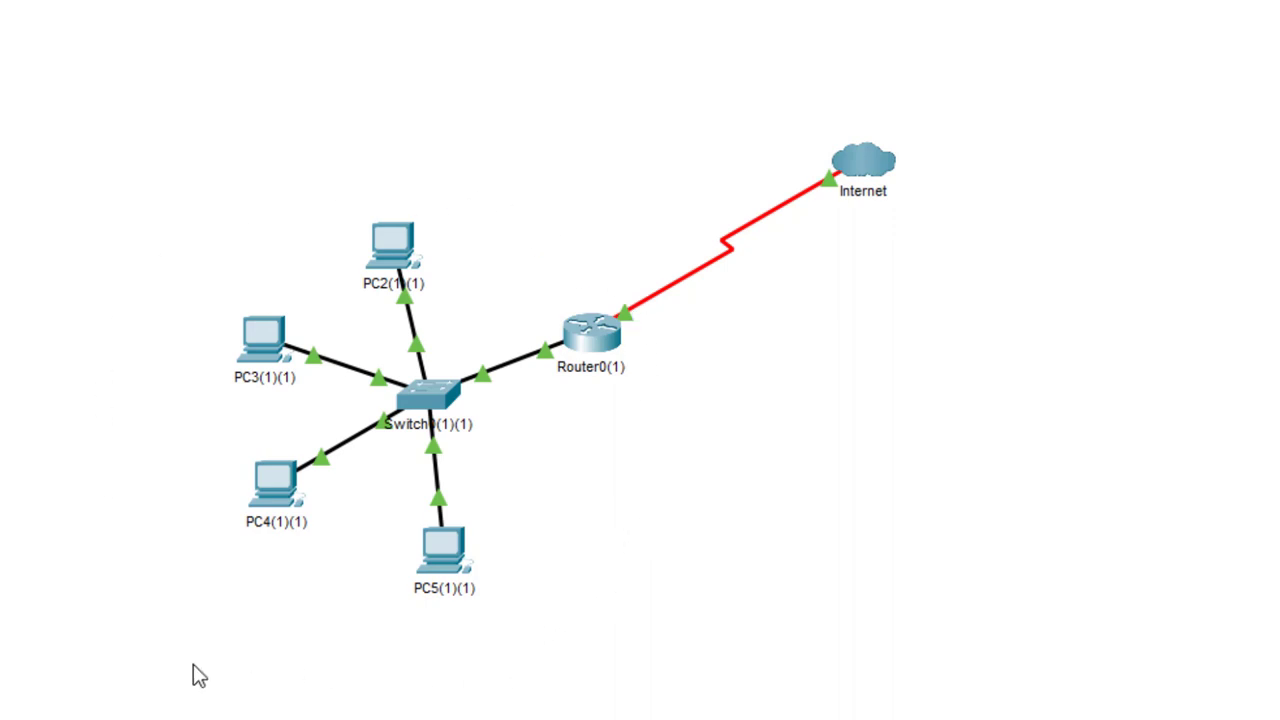
{"action": "mouse_move", "coordinate": [668, 282]}
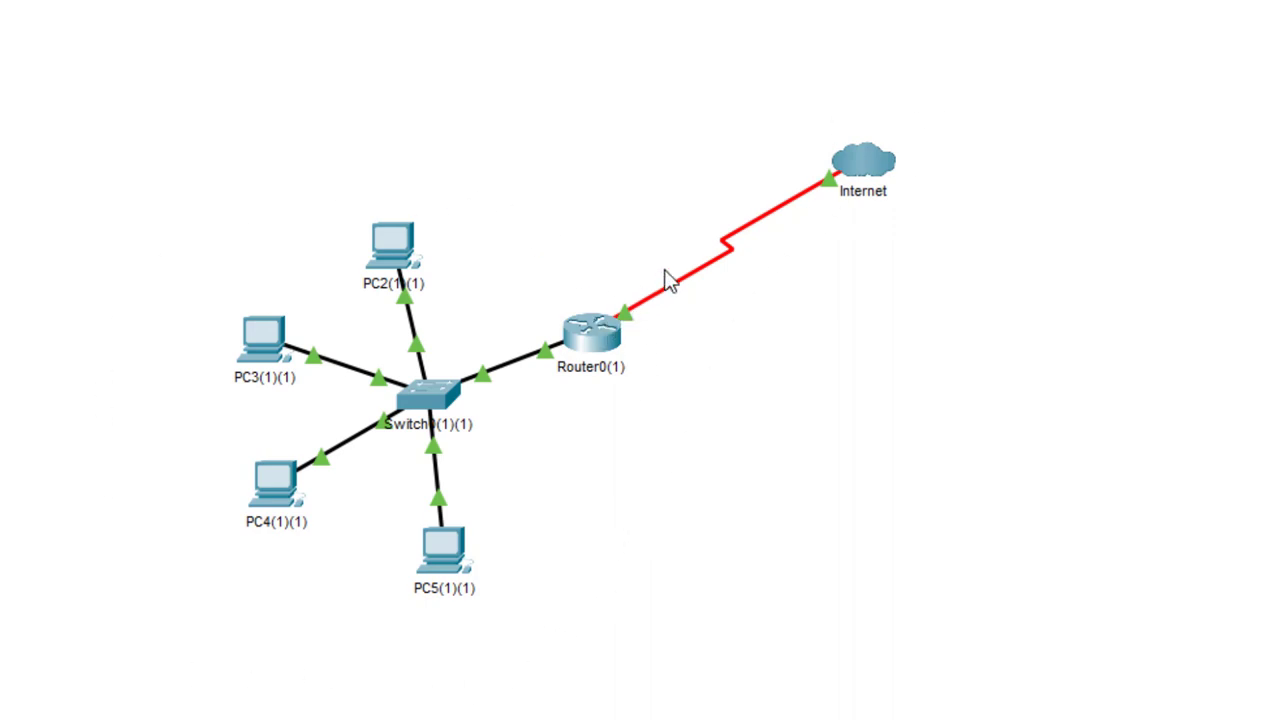
{"action": "mouse_move", "coordinate": [788, 174]}
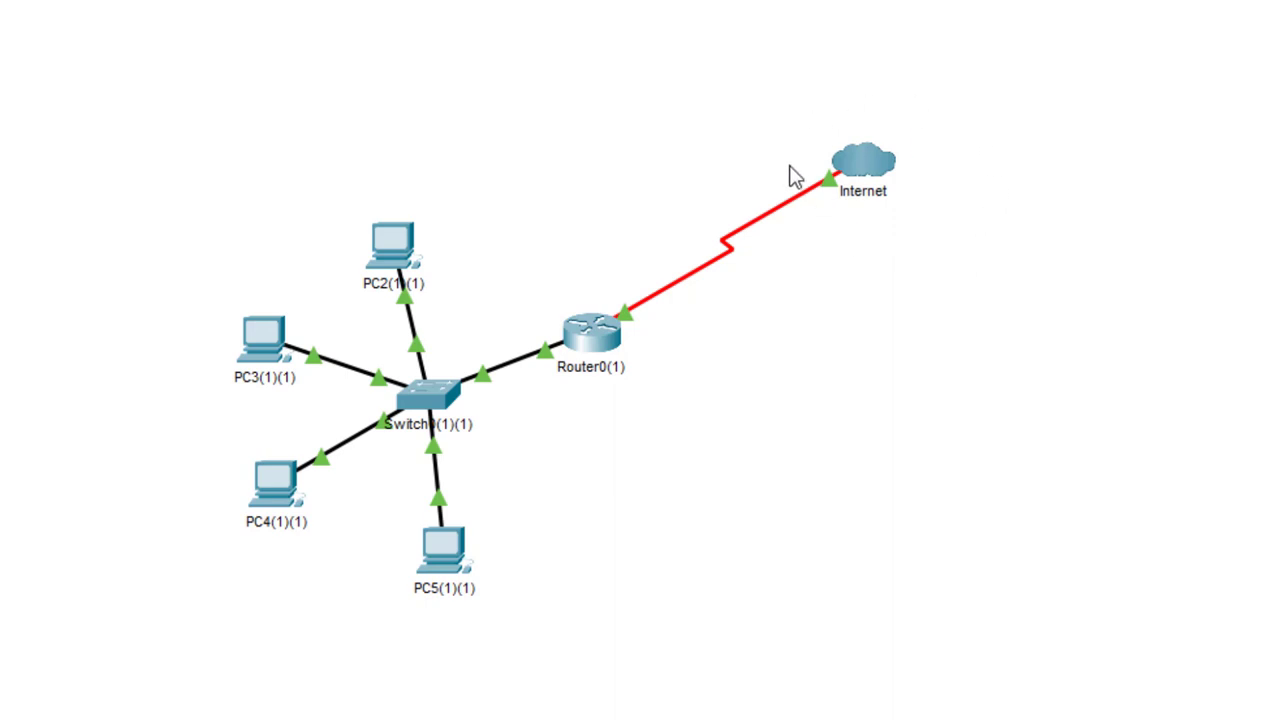
{"action": "mouse_move", "coordinate": [793, 222]}
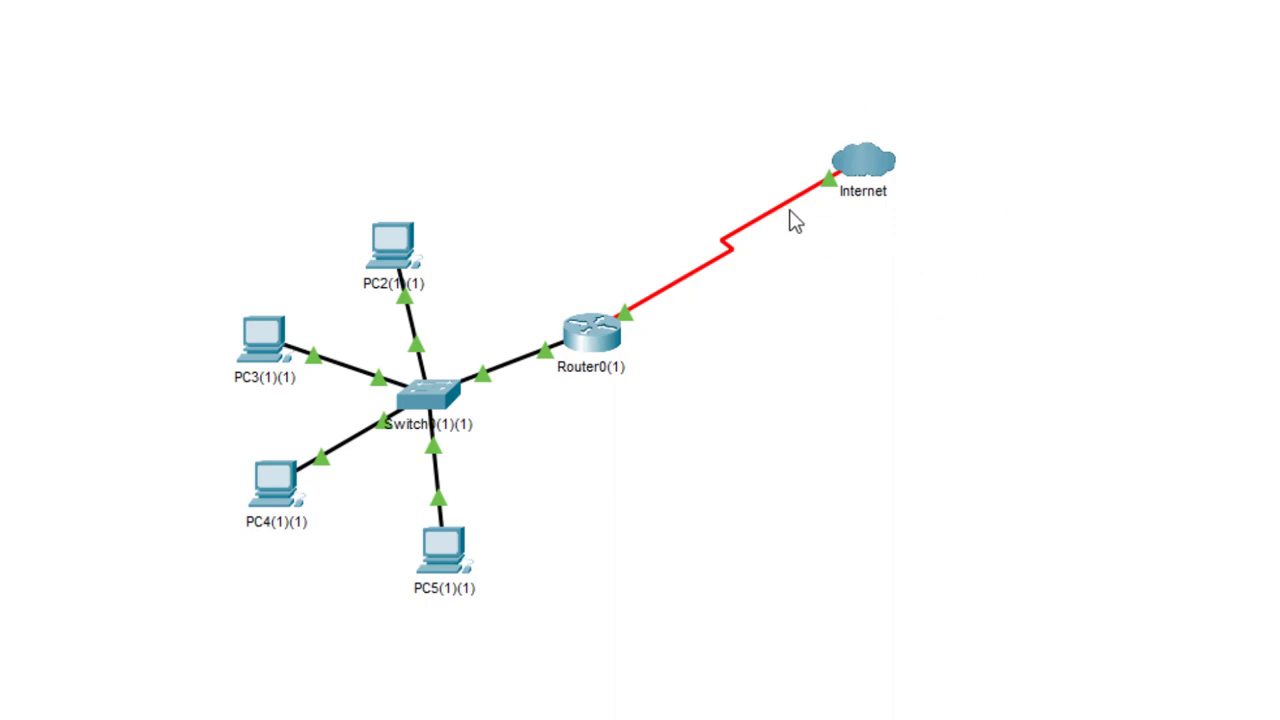
{"action": "mouse_move", "coordinate": [861, 252]}
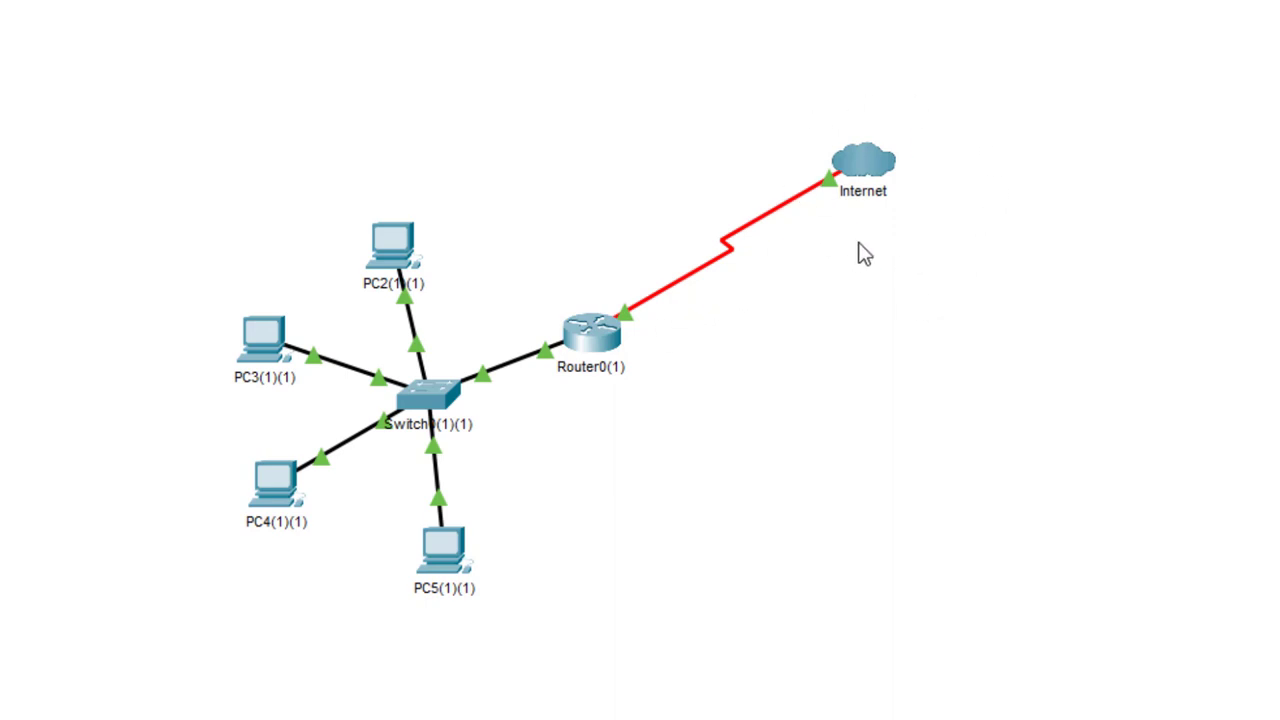
{"action": "mouse_move", "coordinate": [636, 332]}
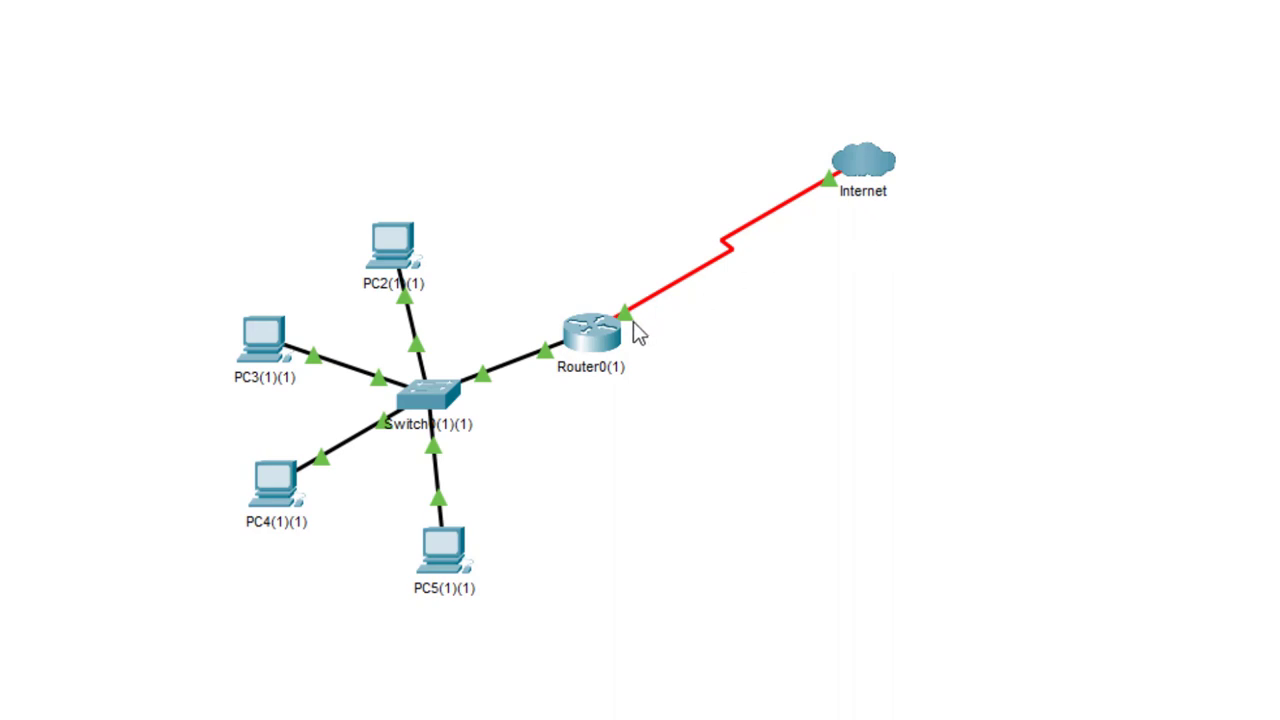
{"action": "mouse_move", "coordinate": [795, 170]}
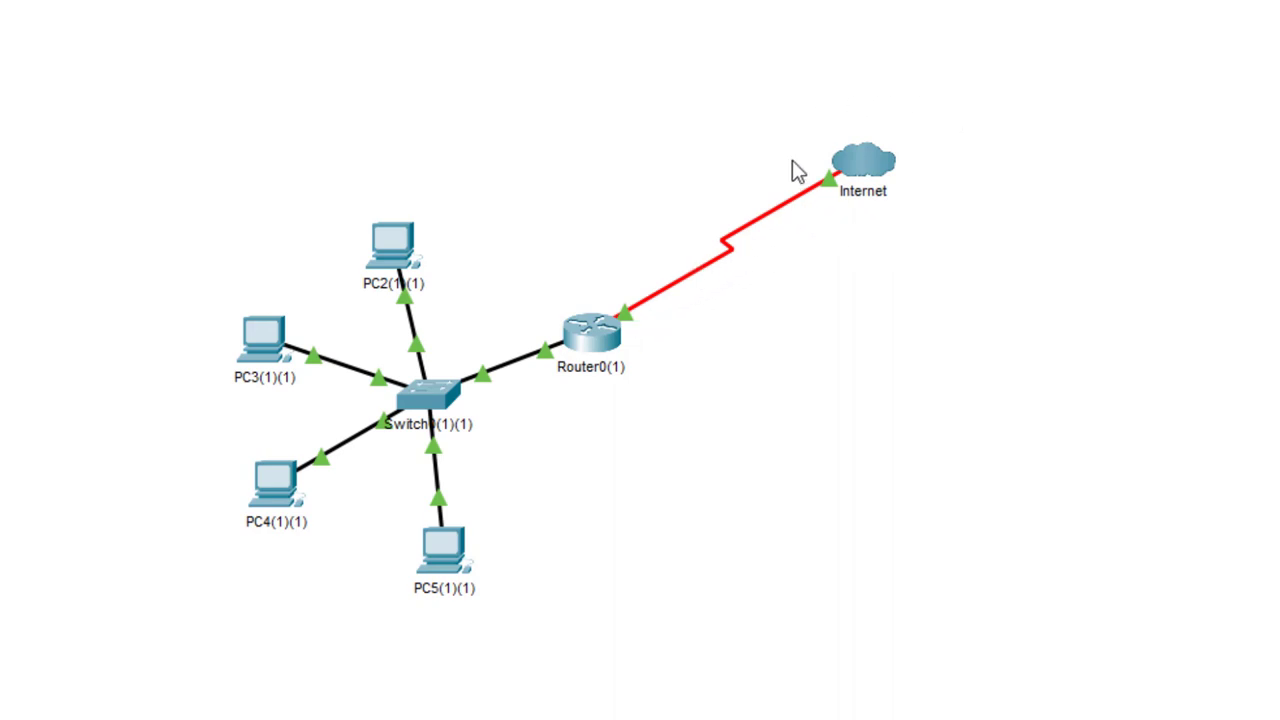
{"action": "mouse_move", "coordinate": [908, 302]}
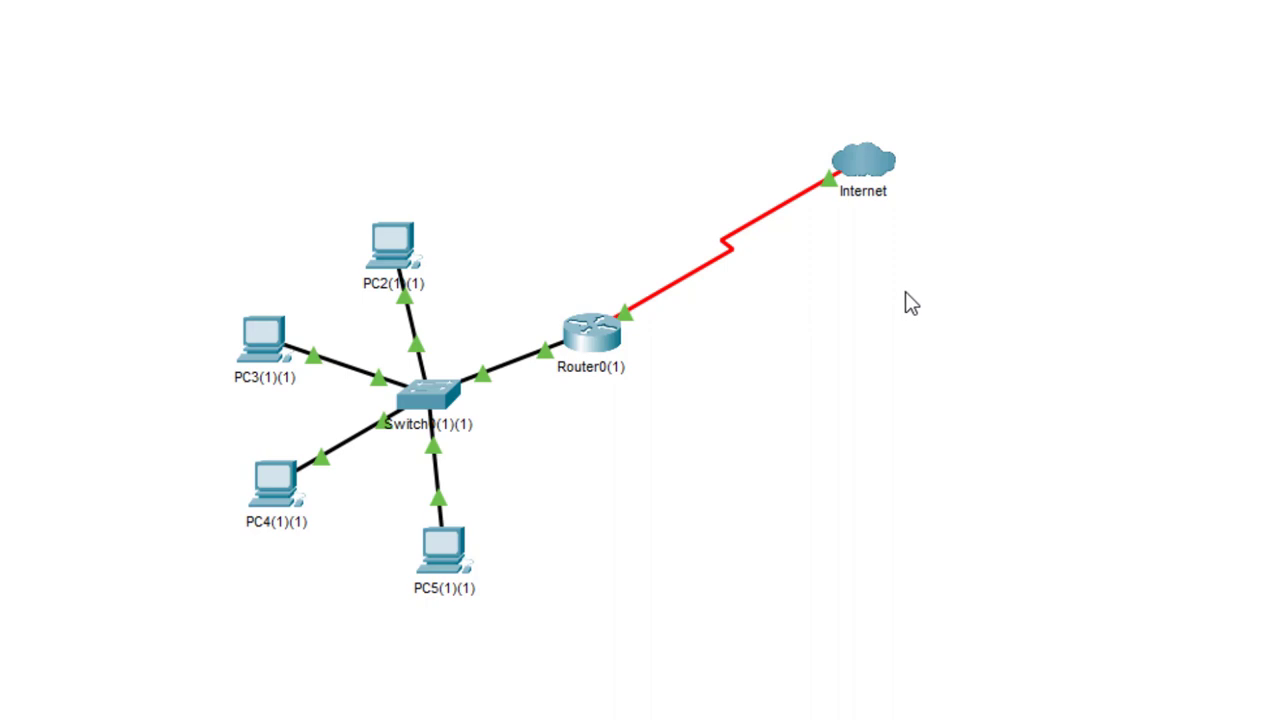
{"action": "mouse_move", "coordinate": [812, 238]}
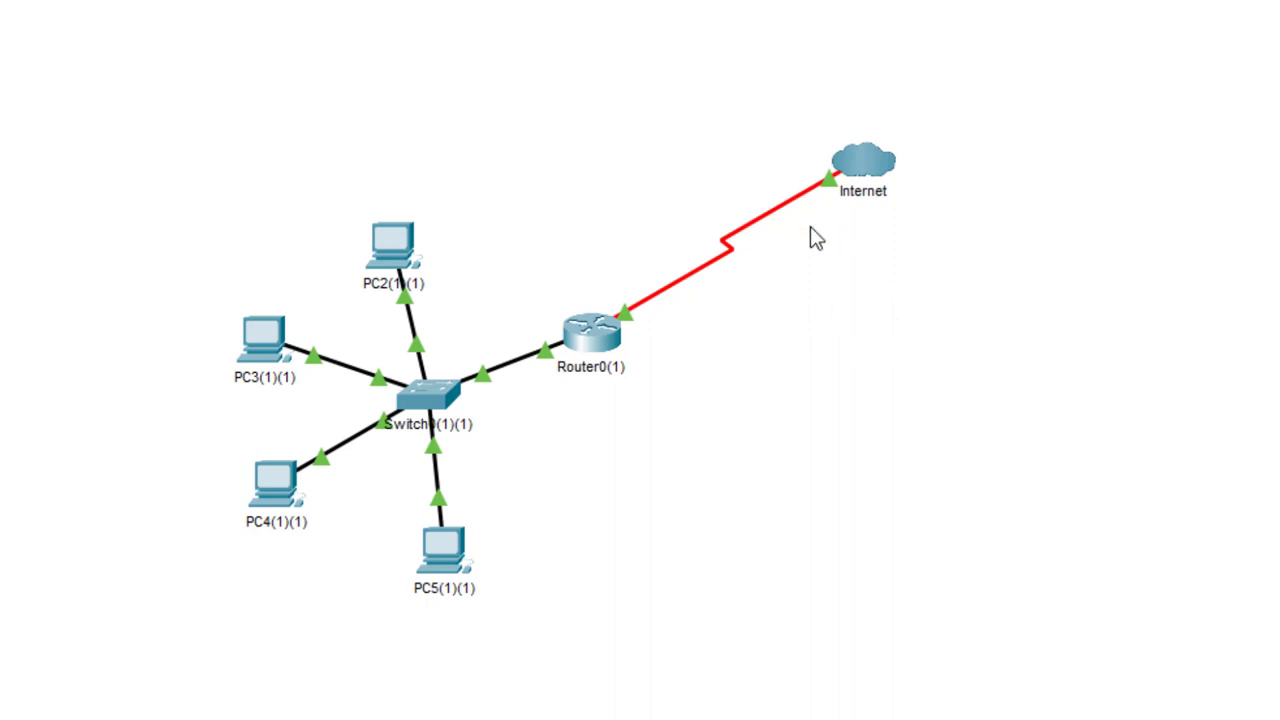
{"action": "mouse_move", "coordinate": [935, 218]}
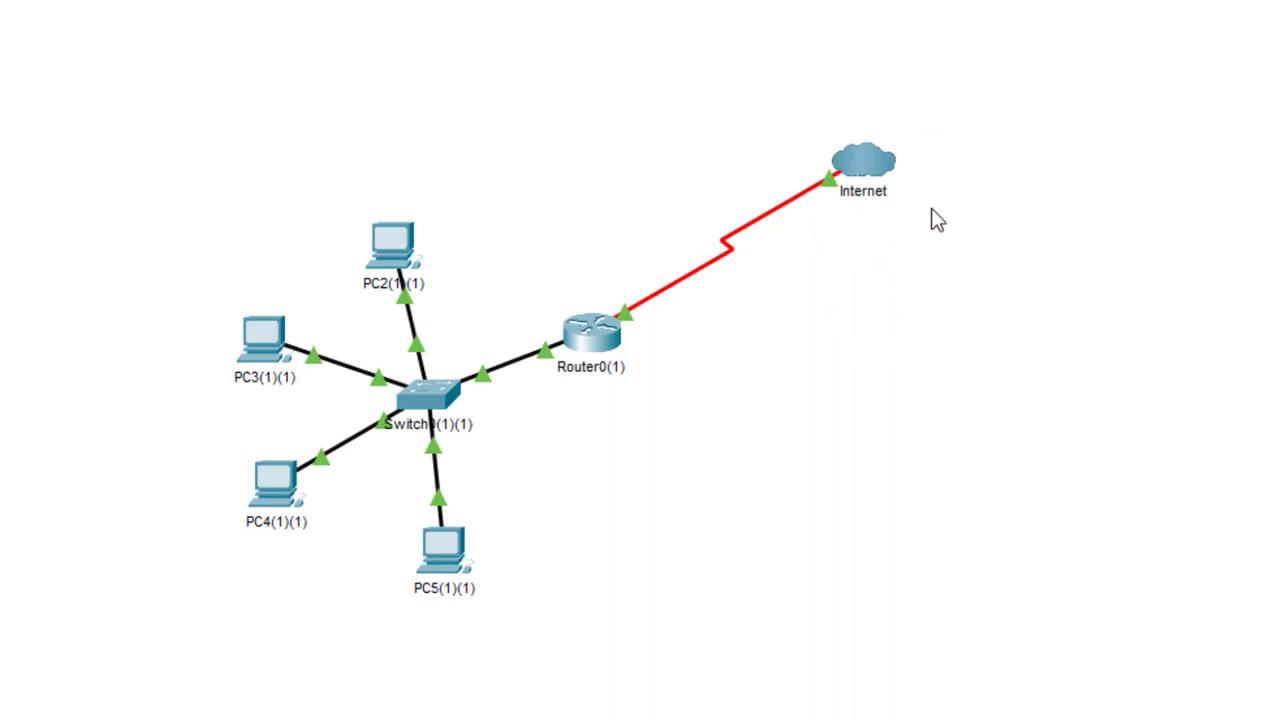
{"action": "mouse_move", "coordinate": [912, 226]}
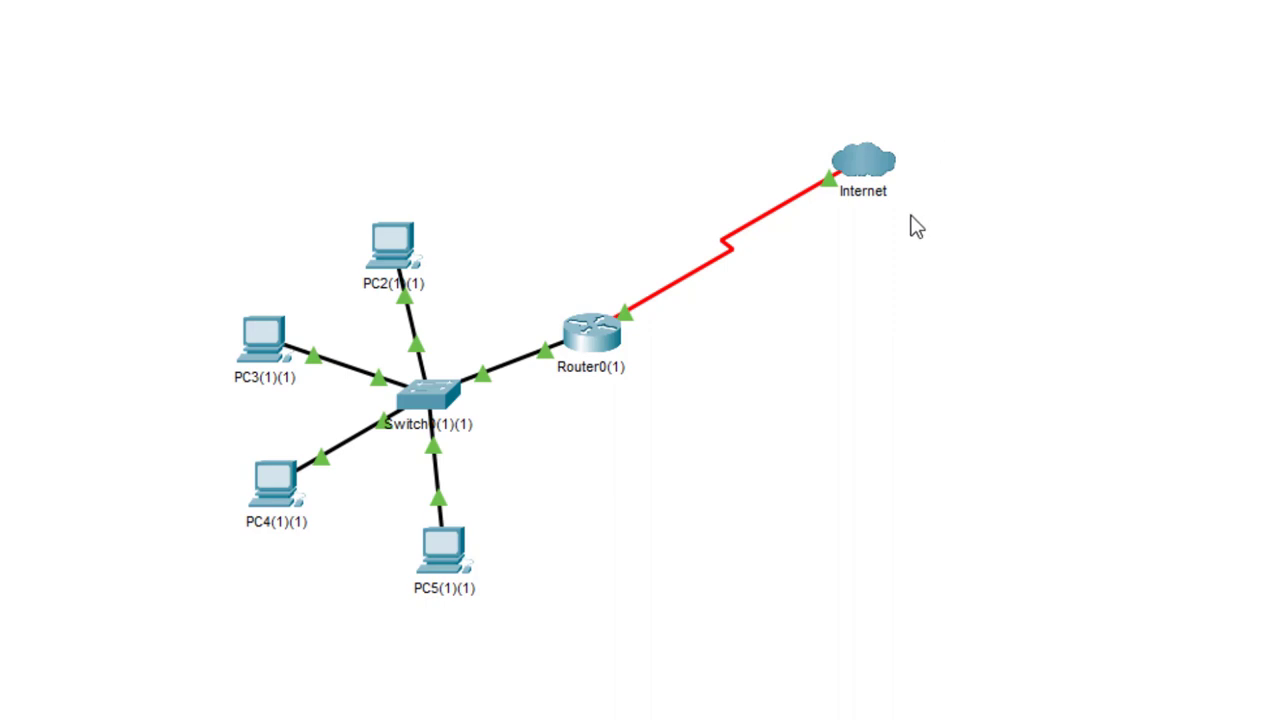
{"action": "mouse_move", "coordinate": [908, 218]}
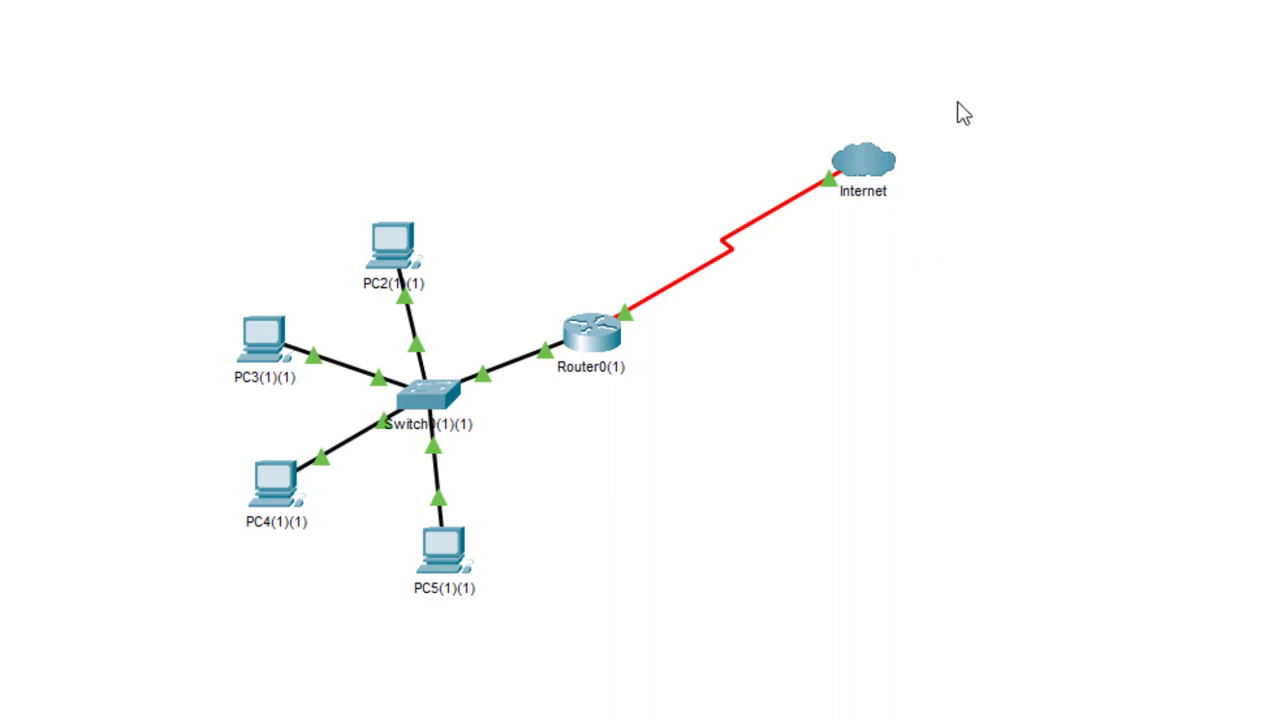
{"action": "mouse_move", "coordinate": [925, 248]}
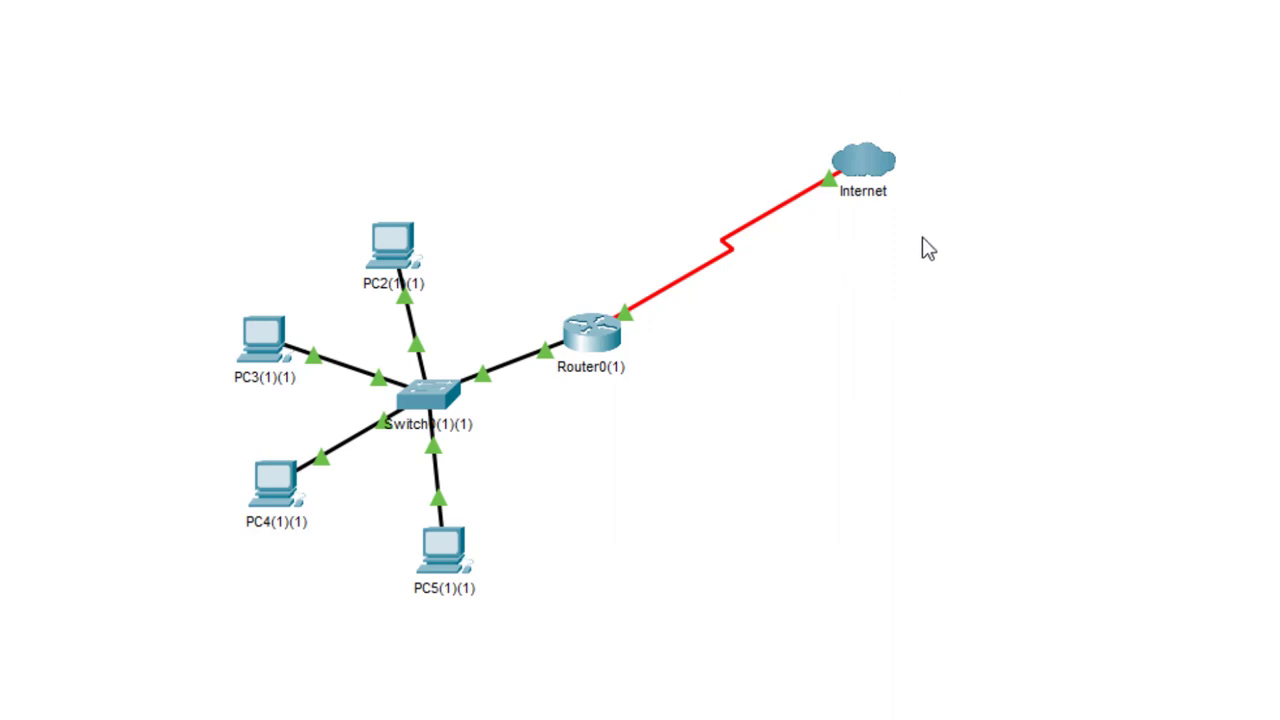
{"action": "mouse_move", "coordinate": [972, 208]}
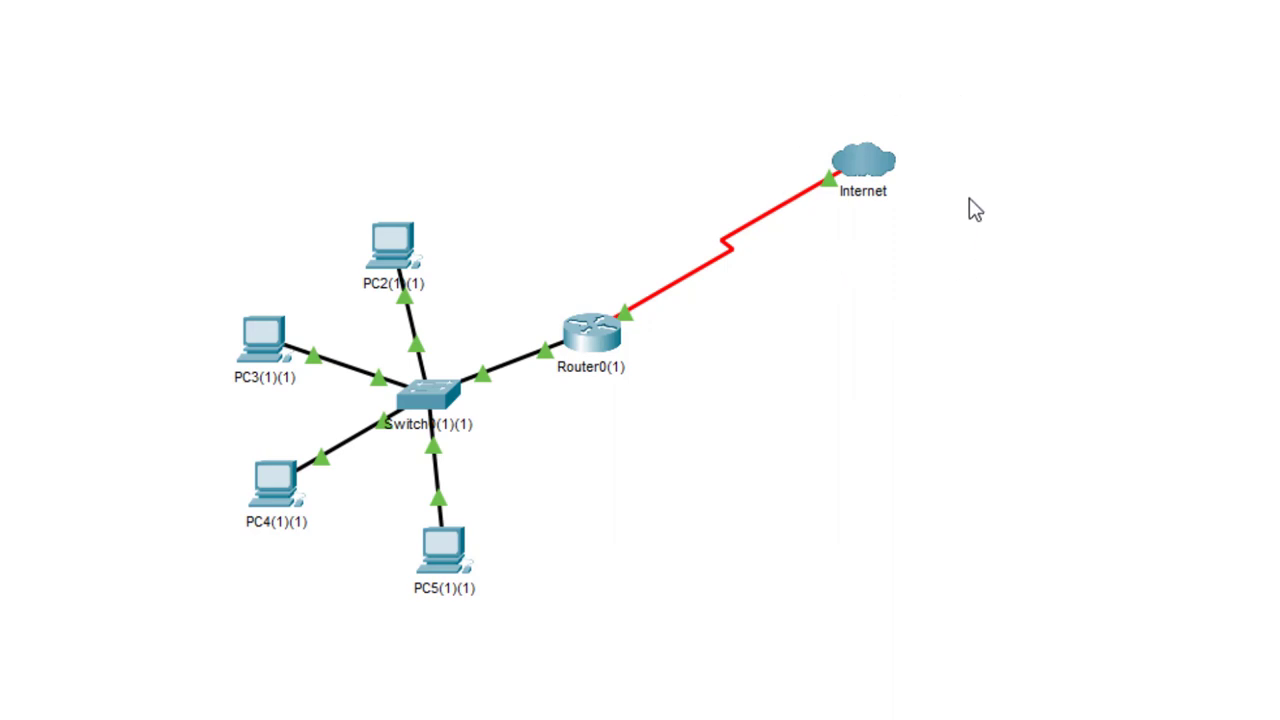
{"action": "mouse_move", "coordinate": [997, 162]}
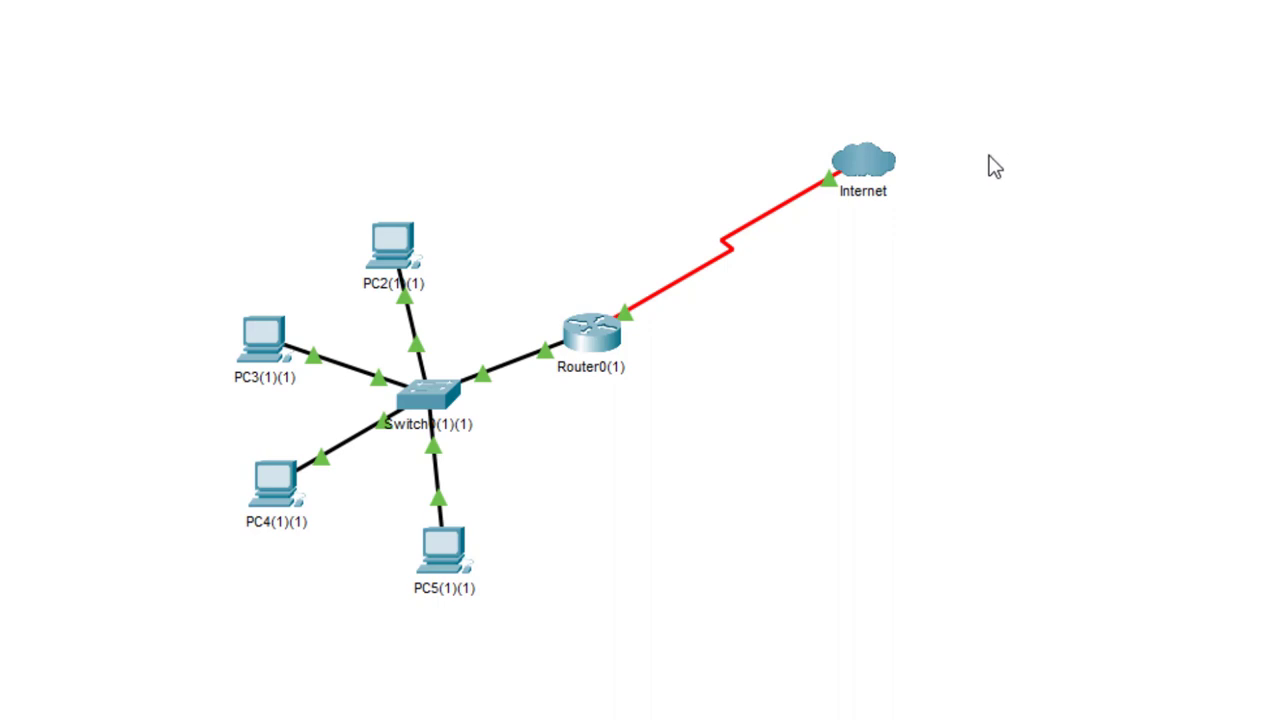
{"action": "mouse_move", "coordinate": [245, 172]}
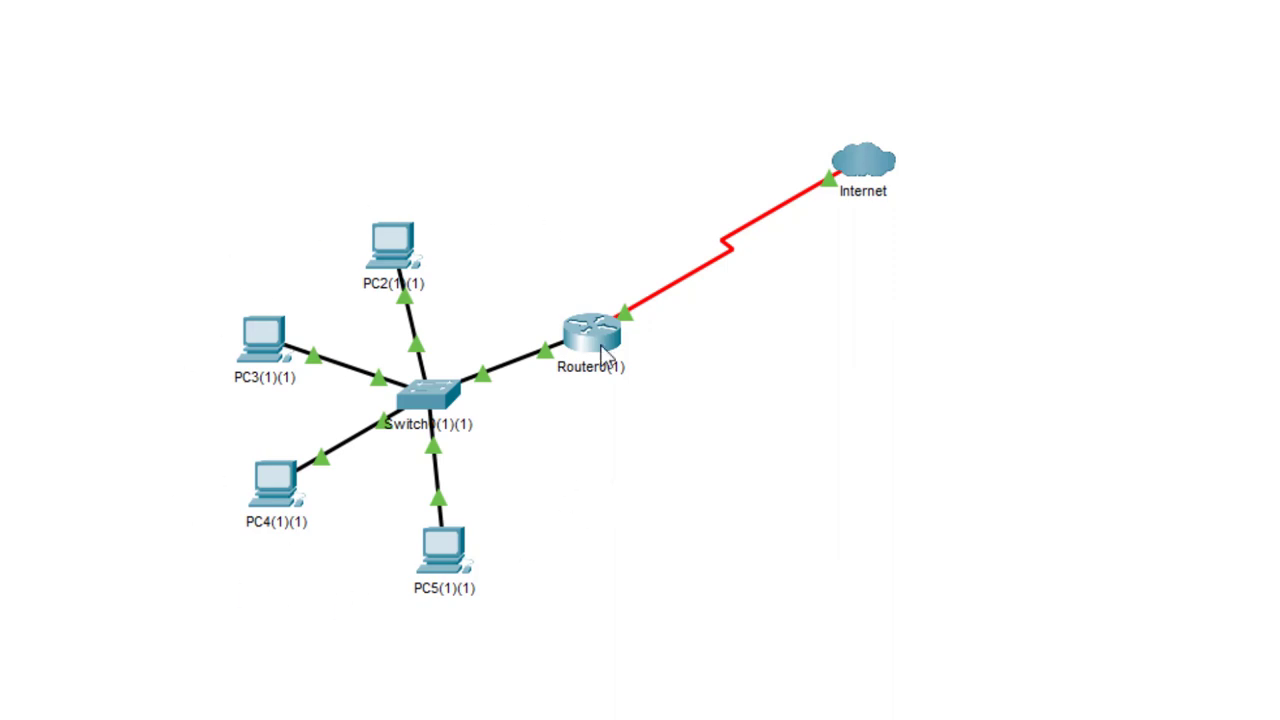
{"action": "mouse_move", "coordinate": [532, 461]}
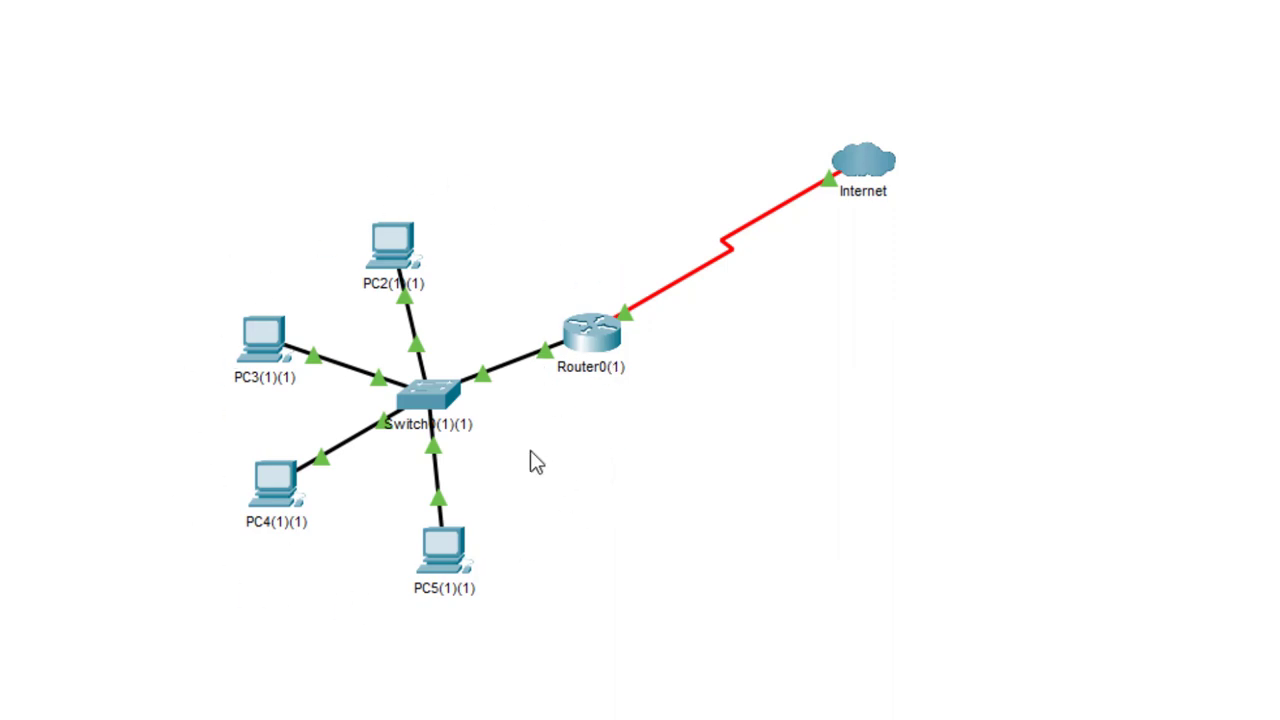
{"action": "mouse_move", "coordinate": [652, 388]}
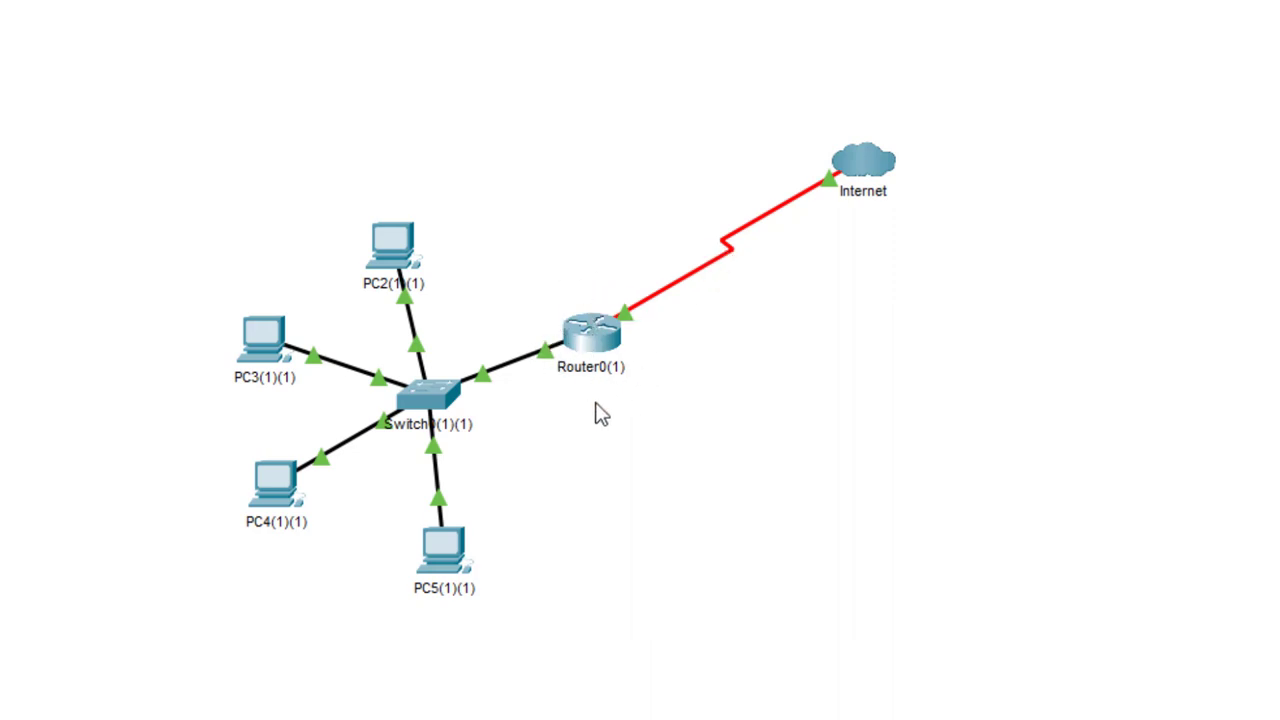
{"action": "mouse_move", "coordinate": [1049, 112]}
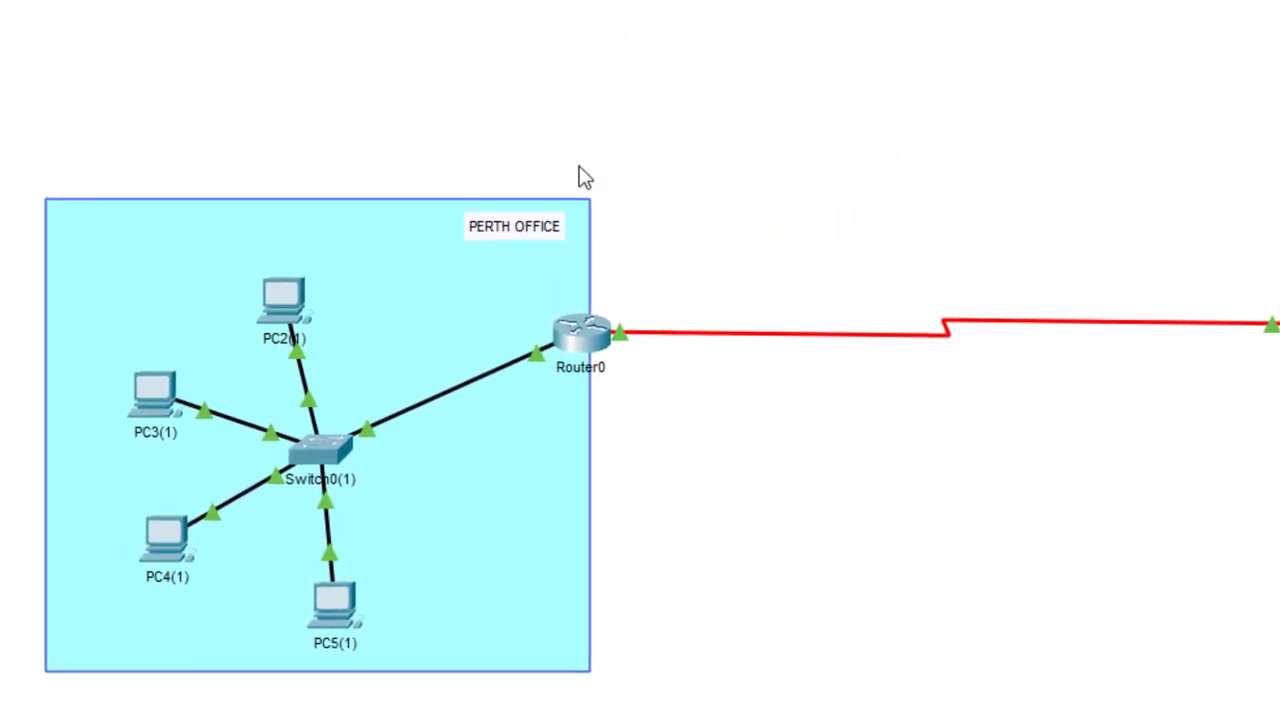
{"action": "mouse_move", "coordinate": [1193, 231]}
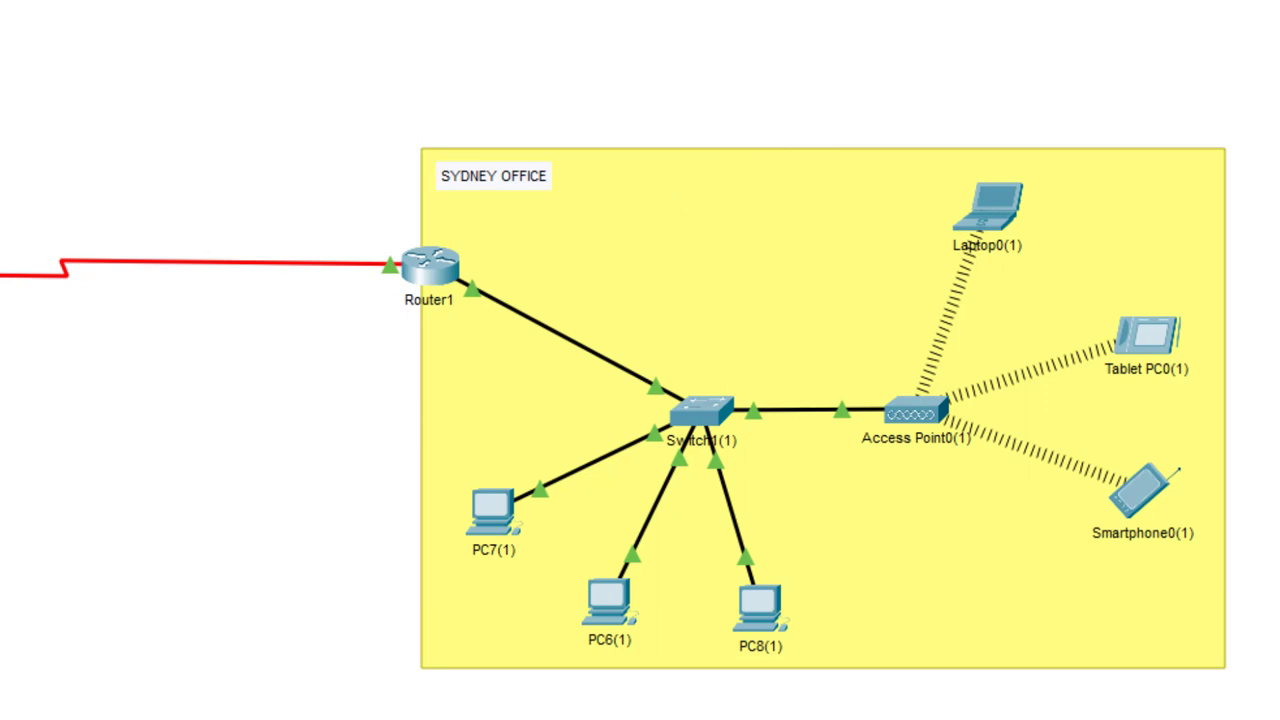
{"action": "mouse_move", "coordinate": [625, 325]}
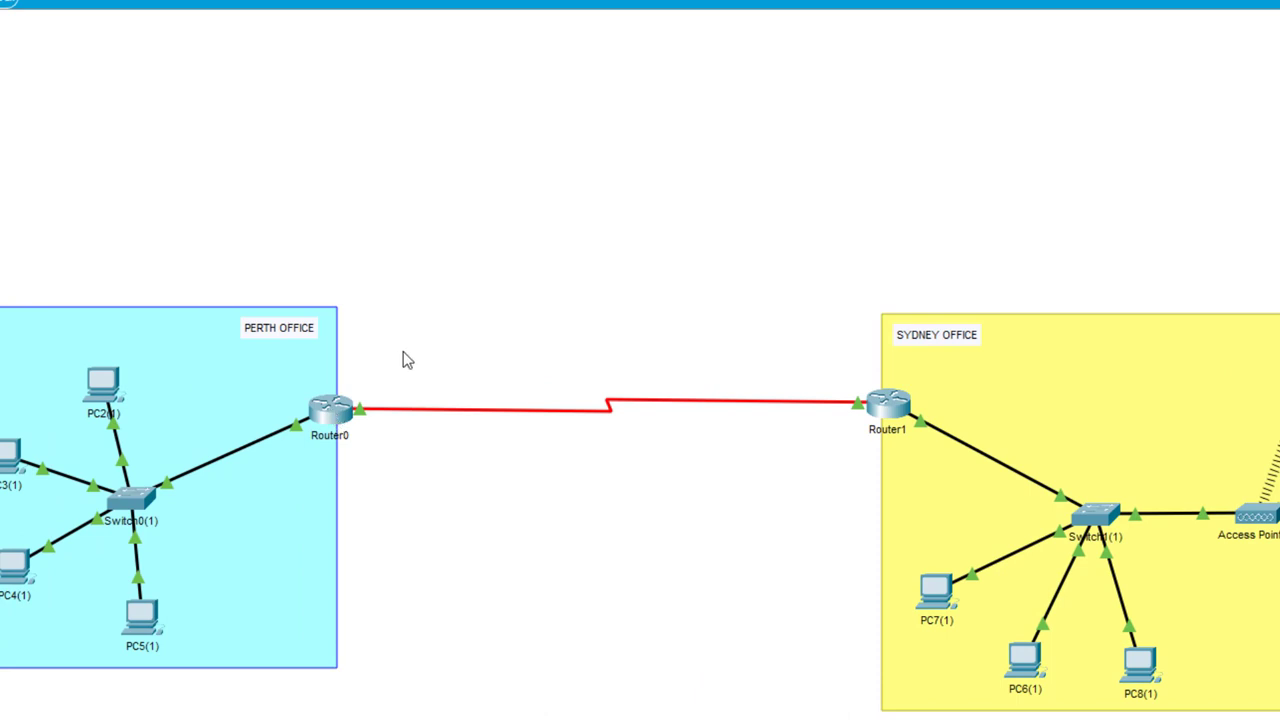
{"action": "mouse_move", "coordinate": [445, 443]}
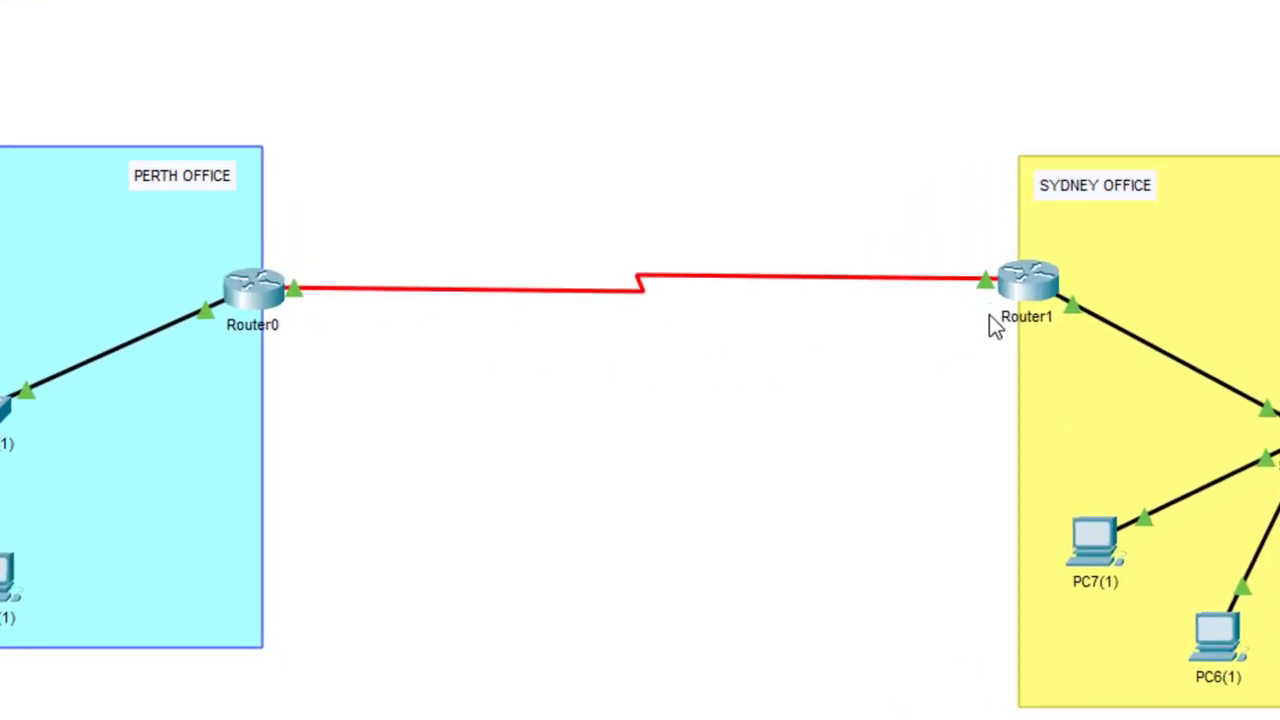
{"action": "mouse_move", "coordinate": [298, 318]}
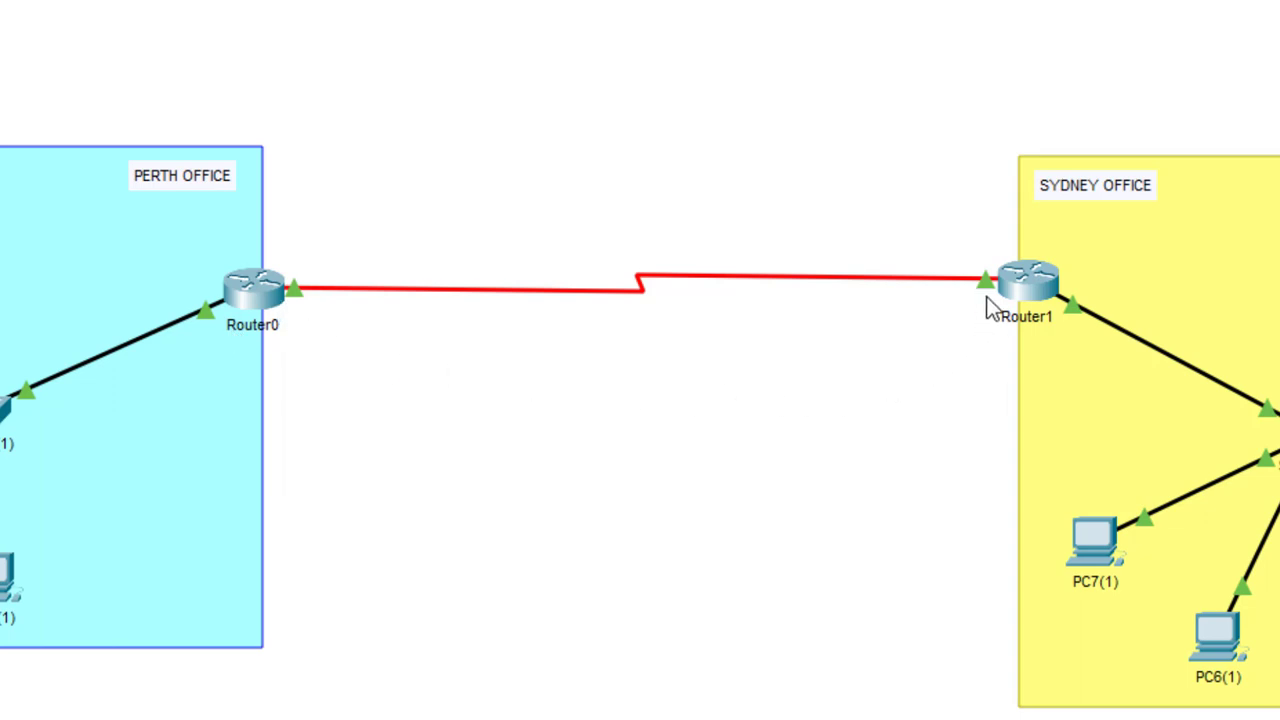
{"action": "mouse_move", "coordinate": [866, 352]}
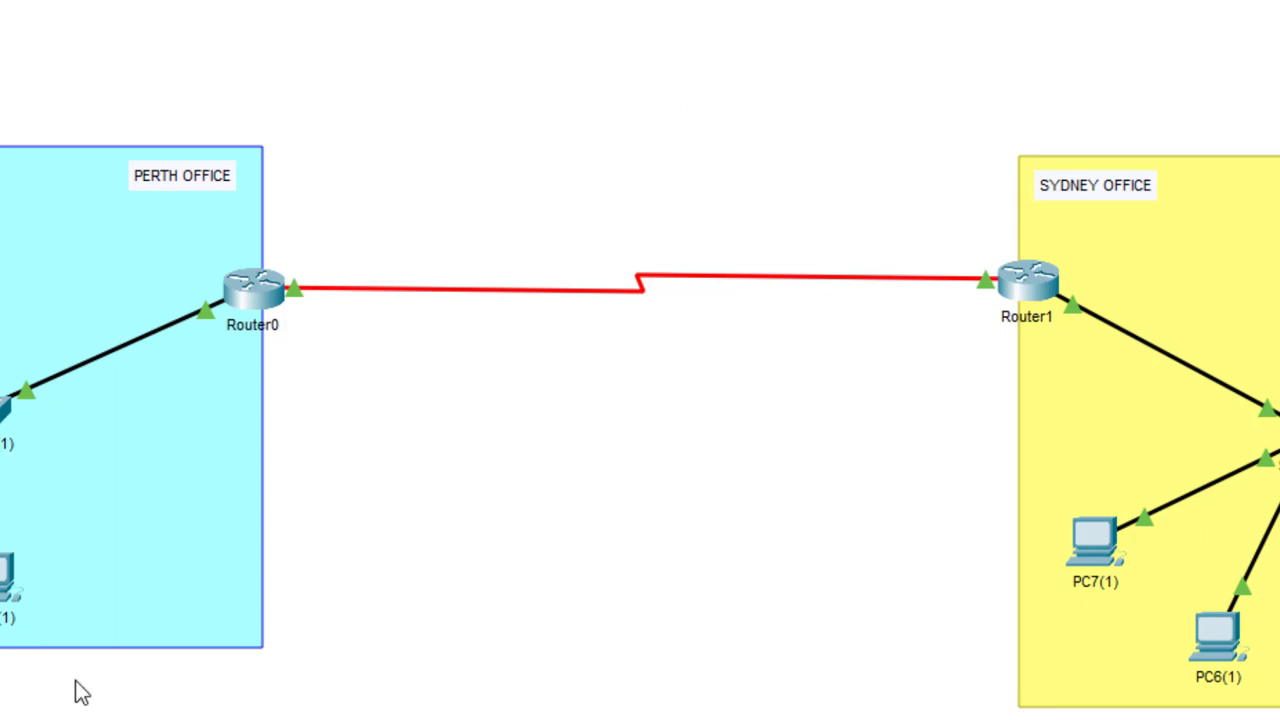
{"action": "mouse_move", "coordinate": [593, 497]}
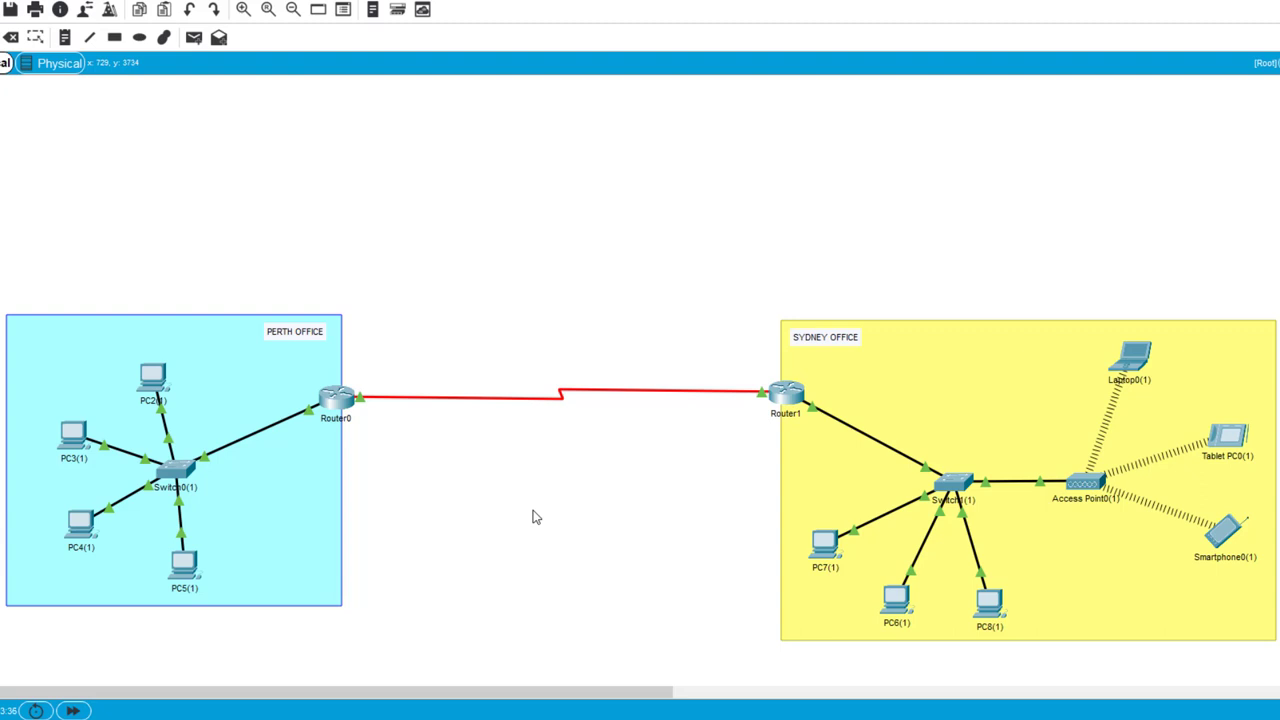
{"action": "mouse_move", "coordinate": [335, 496]}
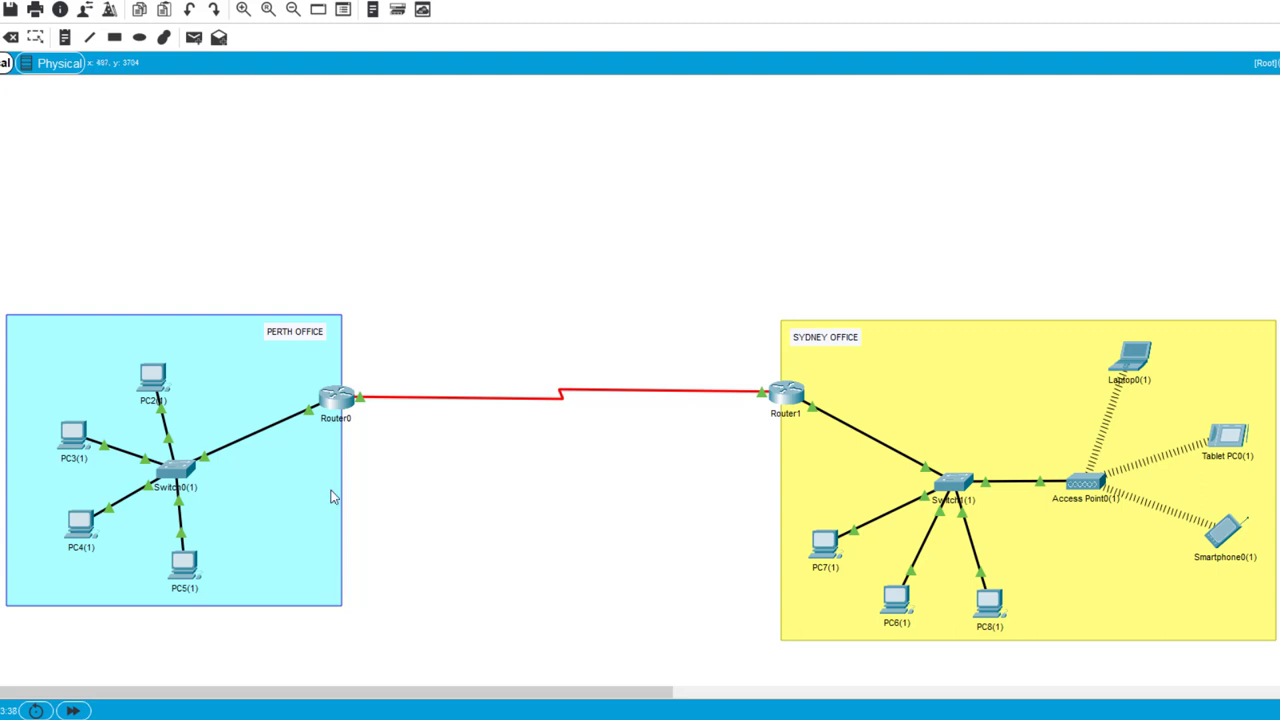
{"action": "mouse_move", "coordinate": [831, 562]}
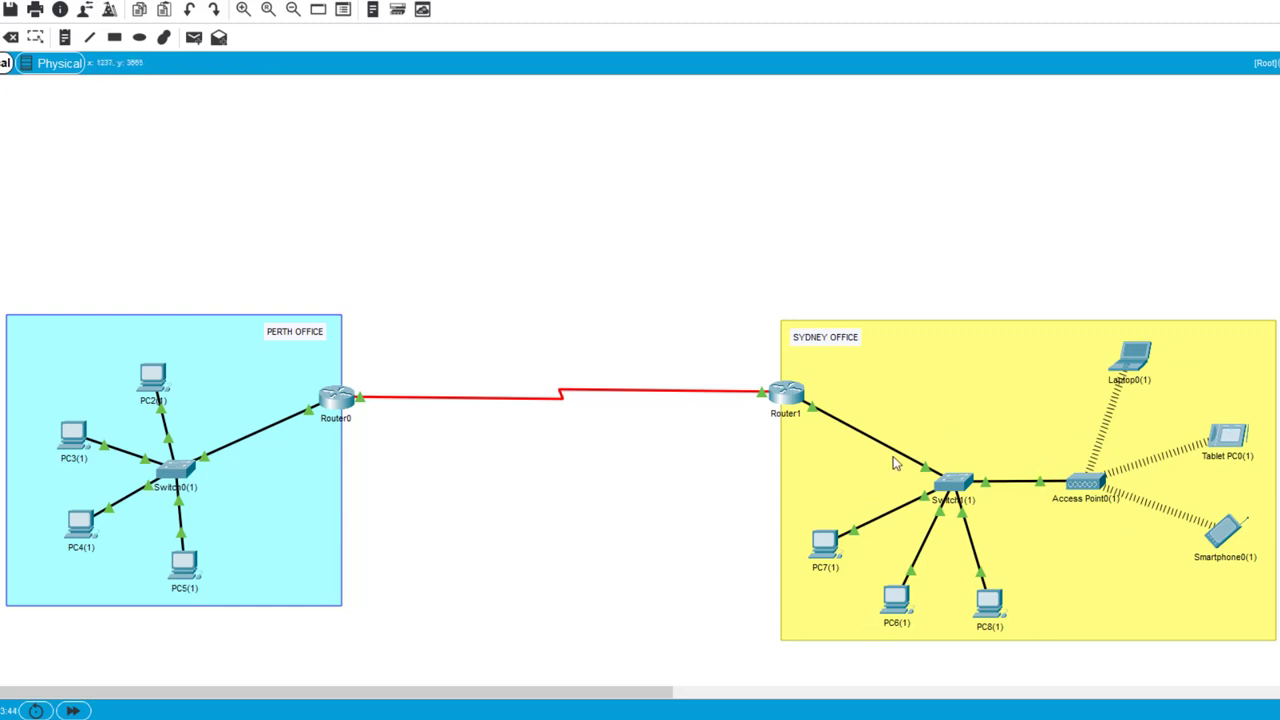
{"action": "mouse_move", "coordinate": [561, 406]}
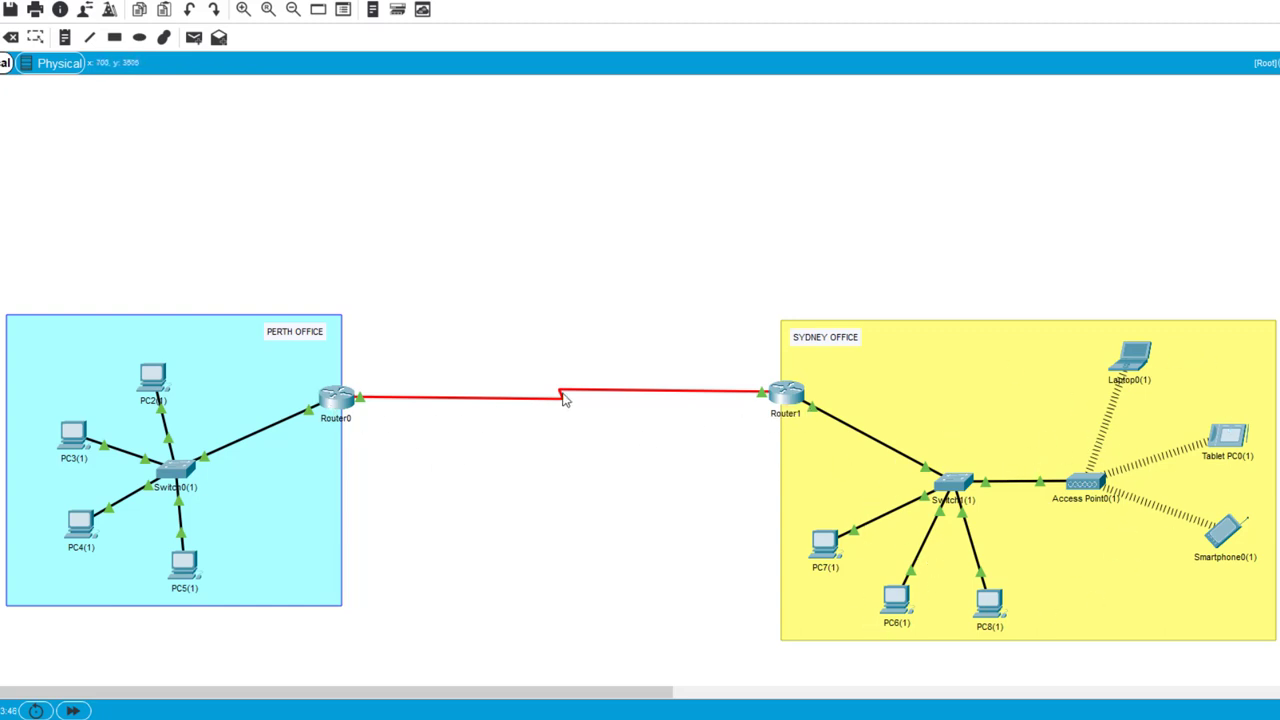
{"action": "mouse_move", "coordinate": [688, 427]}
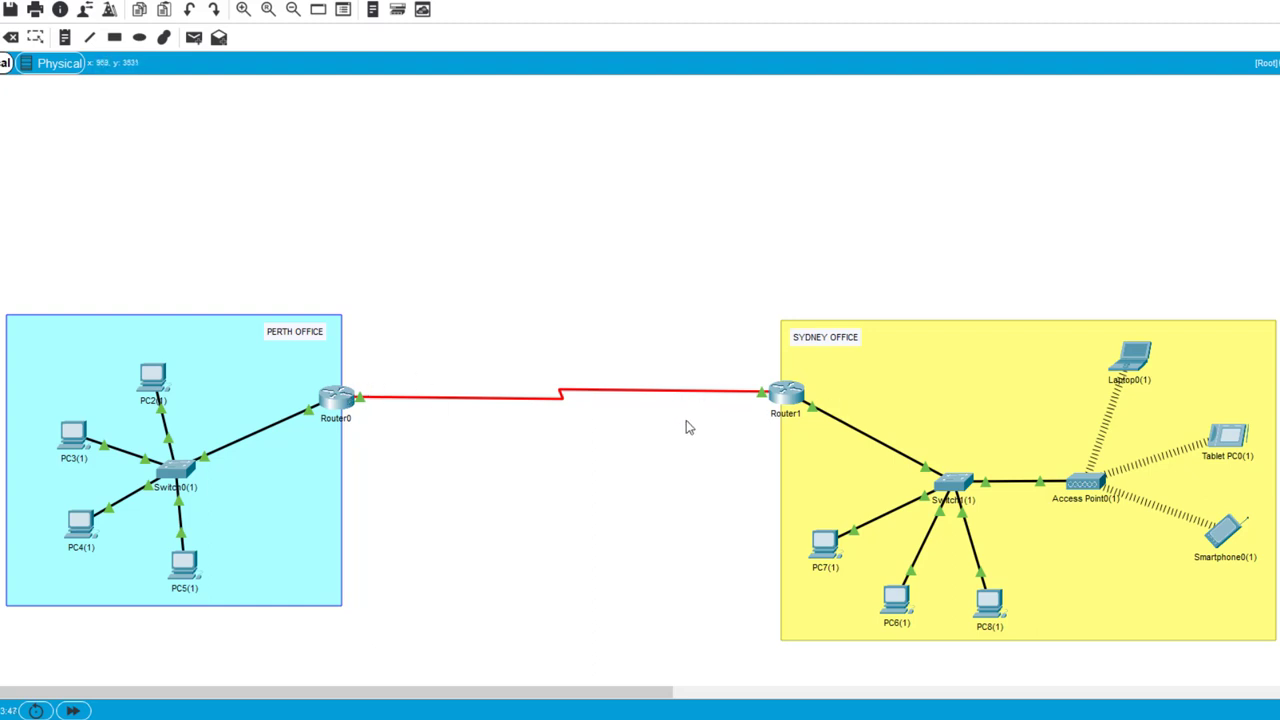
{"action": "mouse_move", "coordinate": [378, 380]}
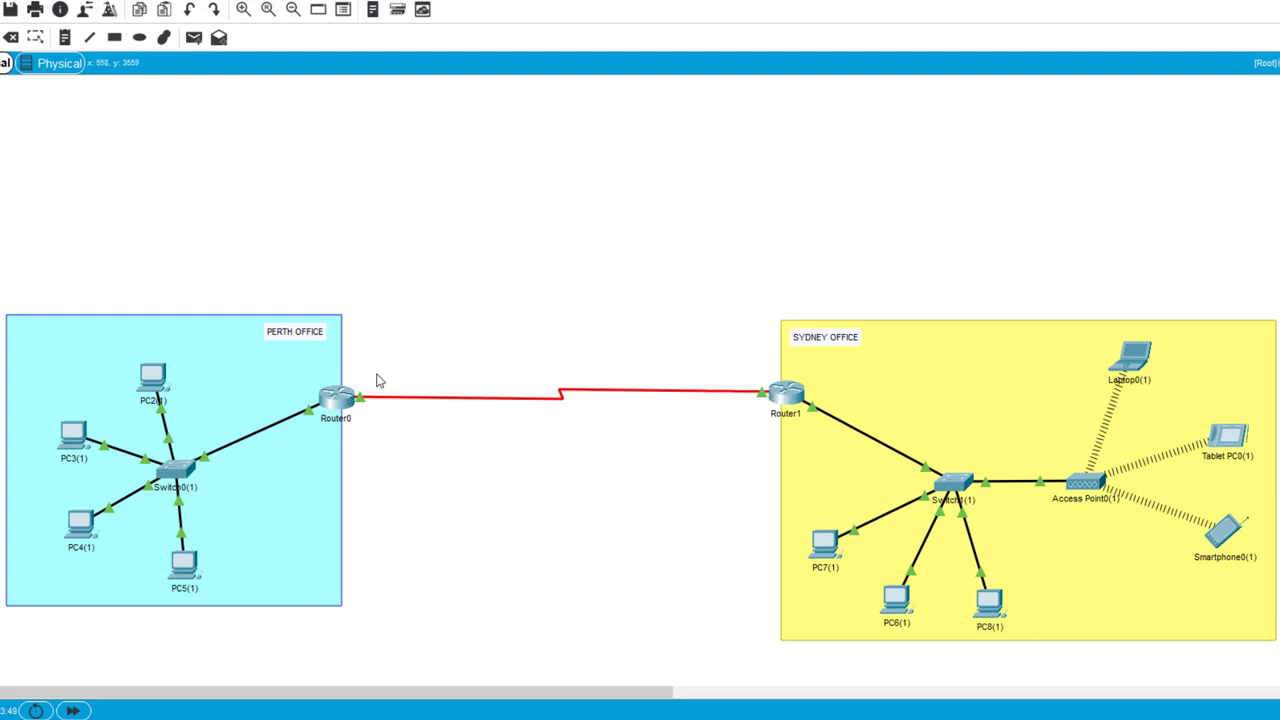
{"action": "mouse_move", "coordinate": [658, 379]}
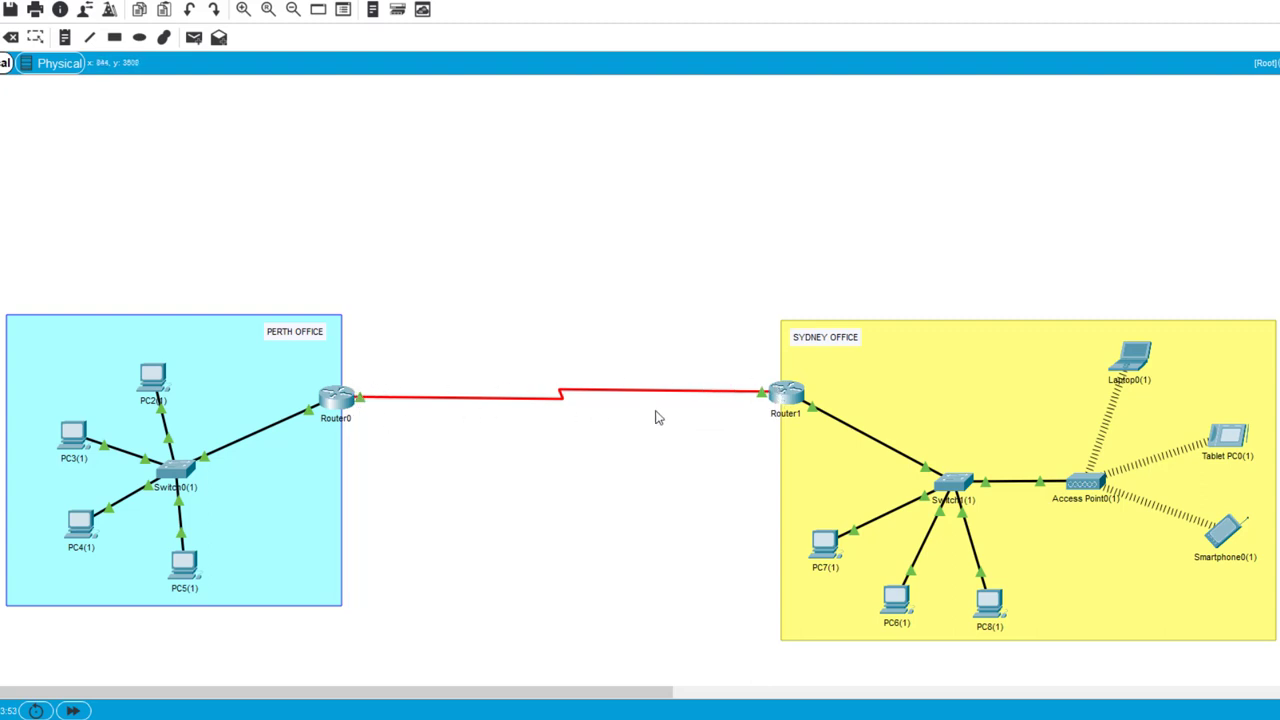
{"action": "mouse_move", "coordinate": [395, 417]}
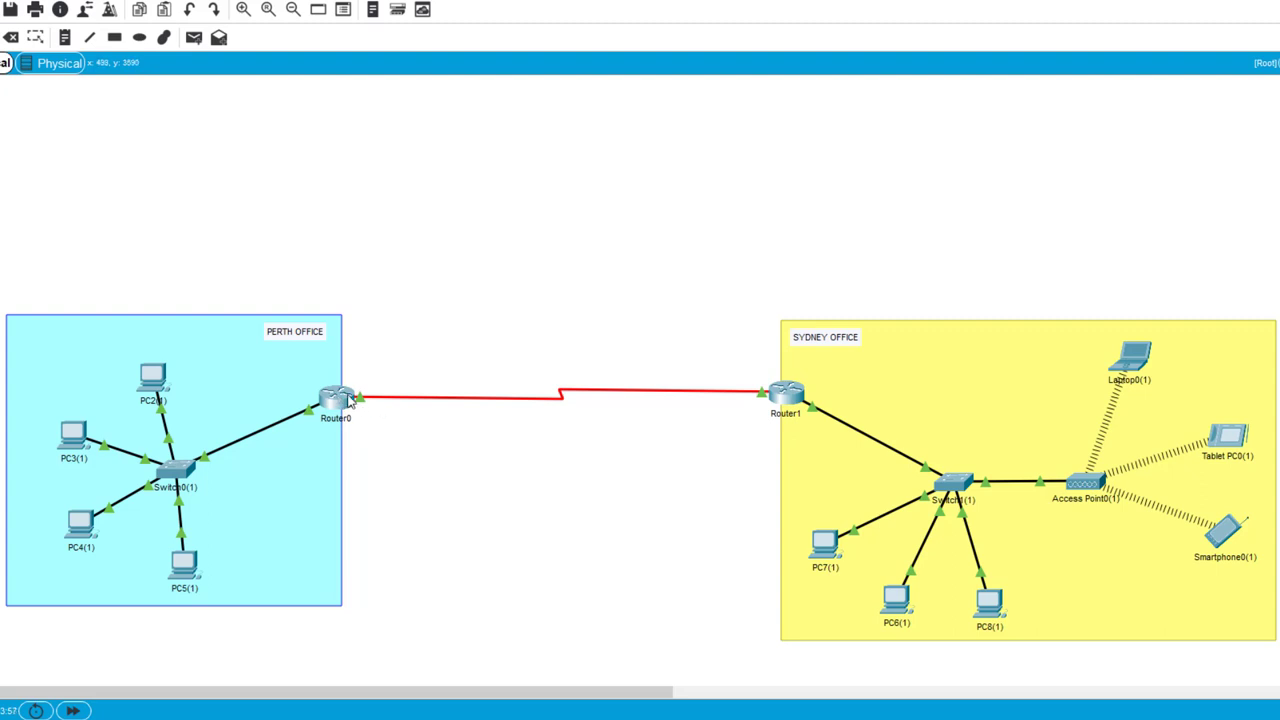
{"action": "mouse_move", "coordinate": [466, 602]}
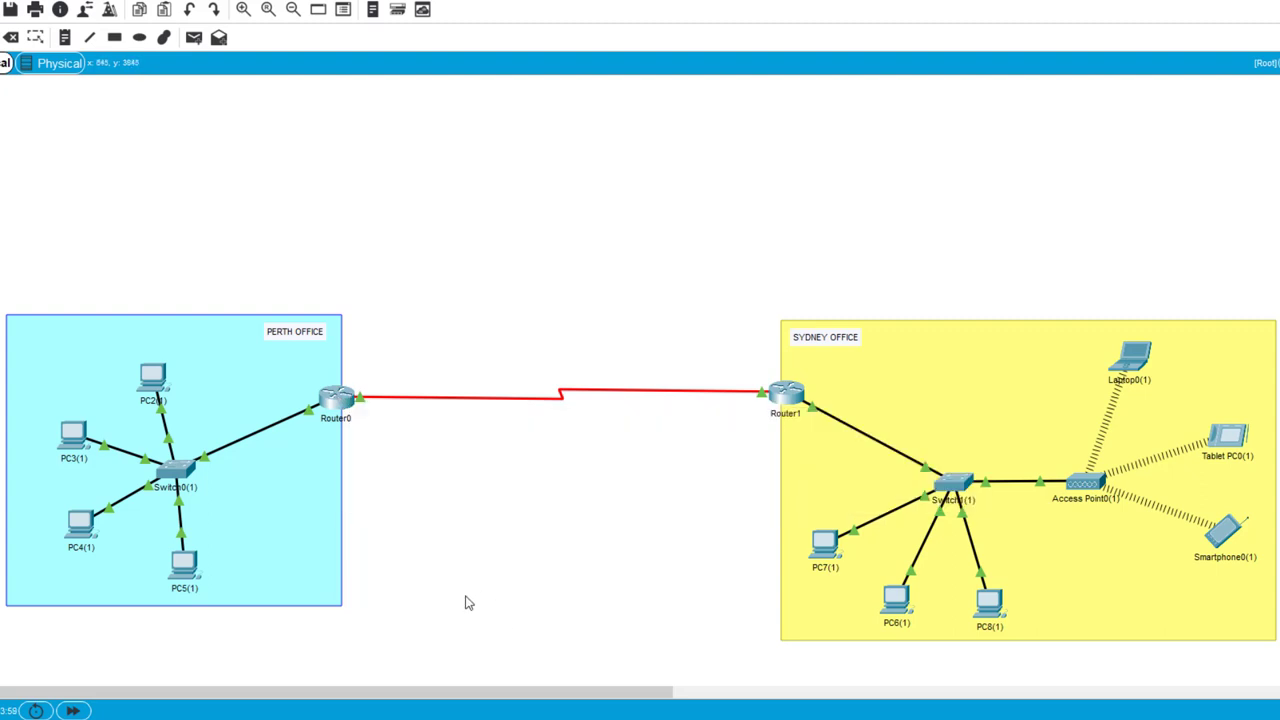
{"action": "mouse_move", "coordinate": [471, 540]}
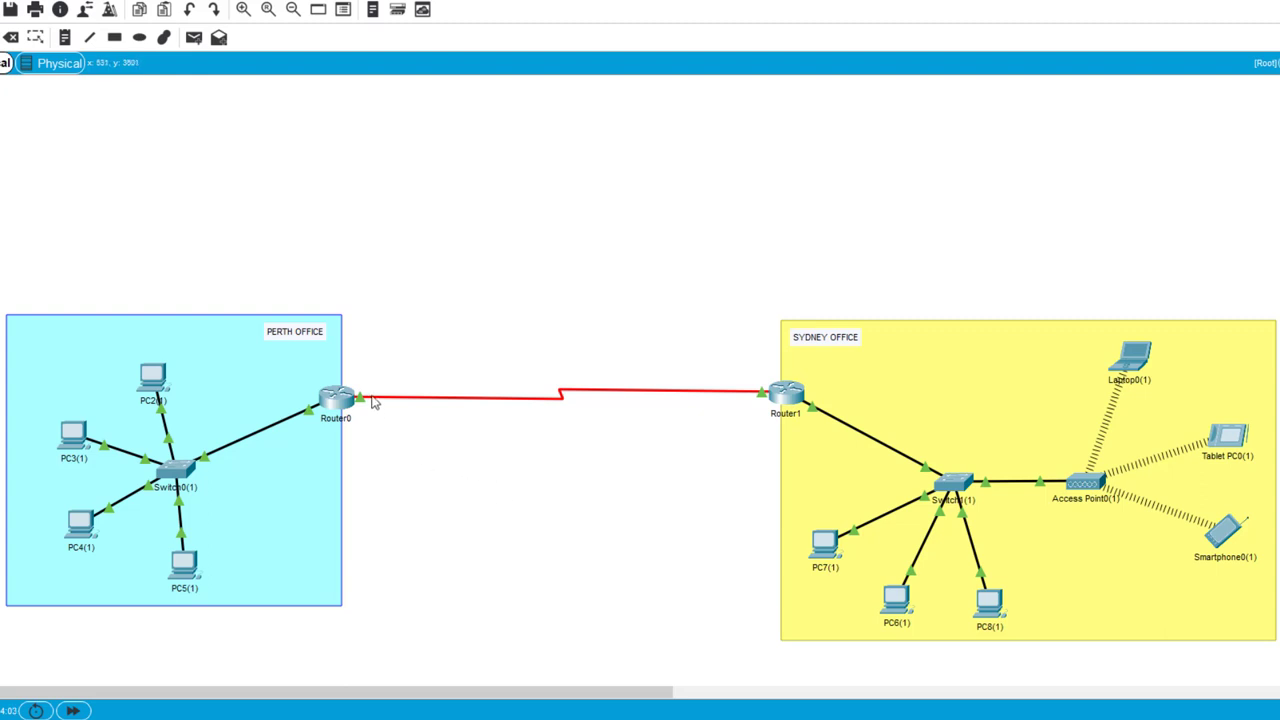
{"action": "mouse_move", "coordinate": [705, 448]}
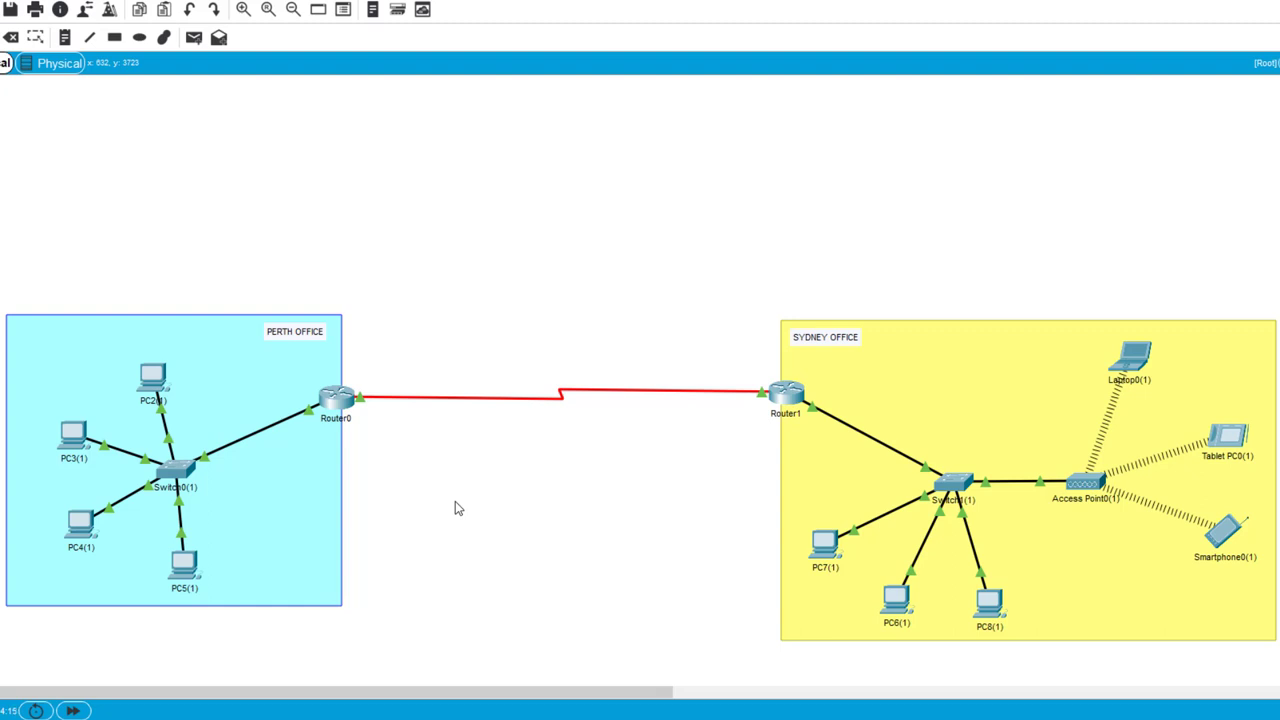
{"action": "mouse_move", "coordinate": [473, 318]}
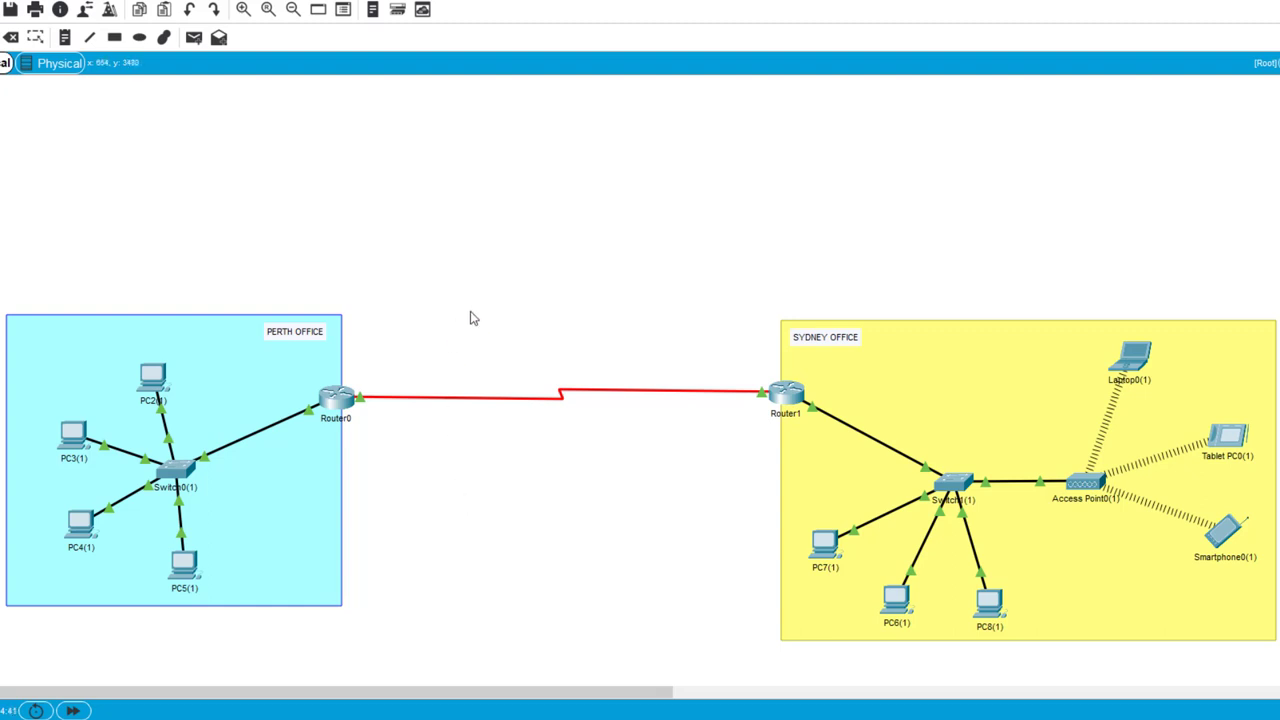
{"action": "mouse_move", "coordinate": [481, 368]}
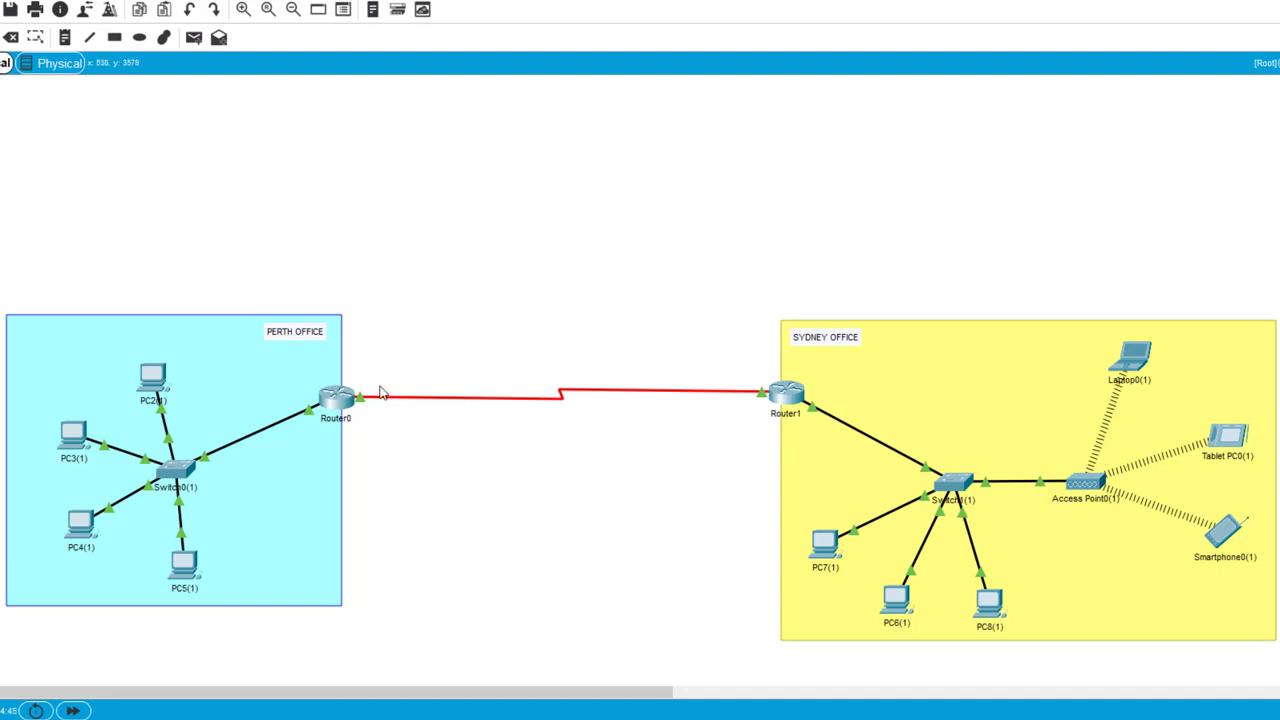
{"action": "mouse_move", "coordinate": [405, 381]}
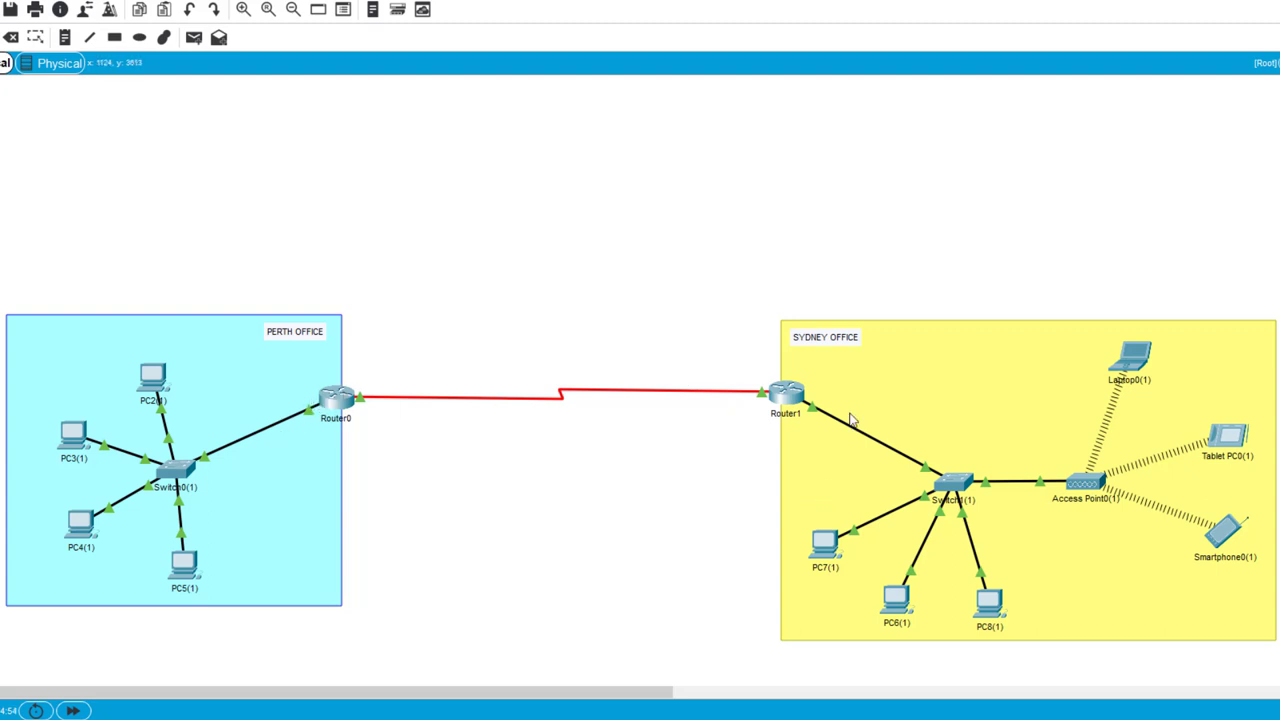
{"action": "mouse_move", "coordinate": [802, 370]}
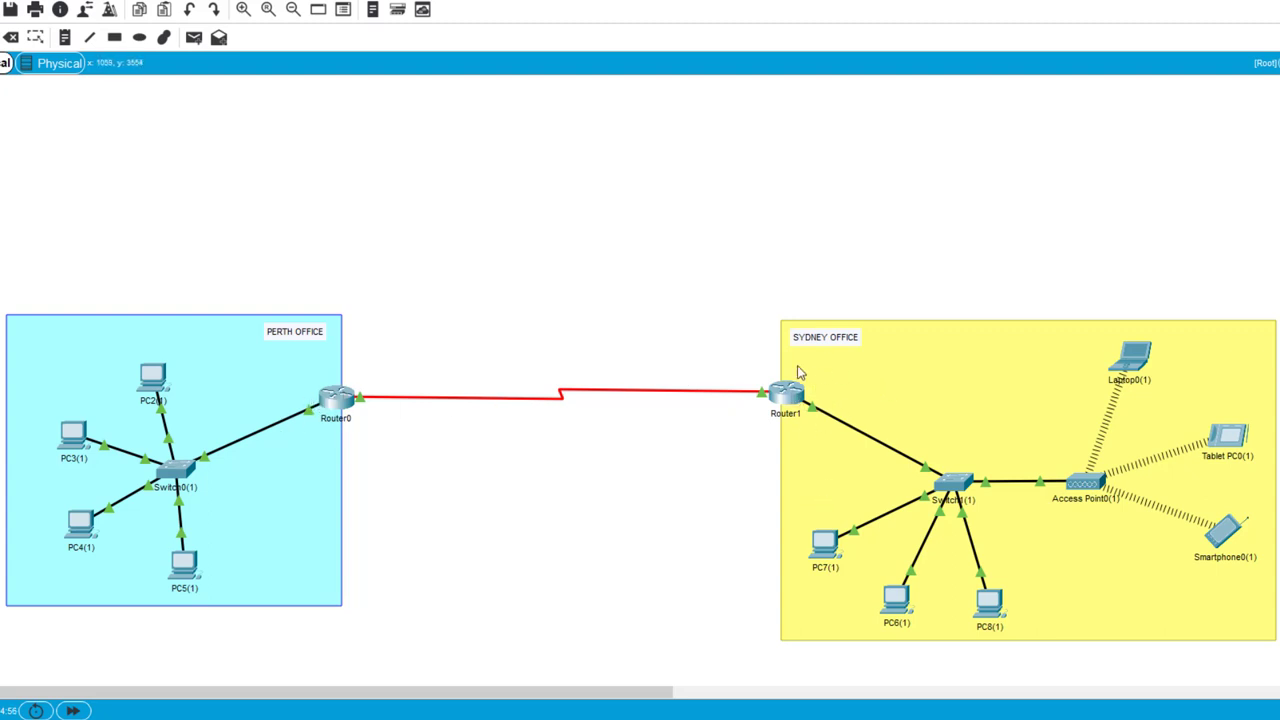
{"action": "mouse_move", "coordinate": [378, 363]}
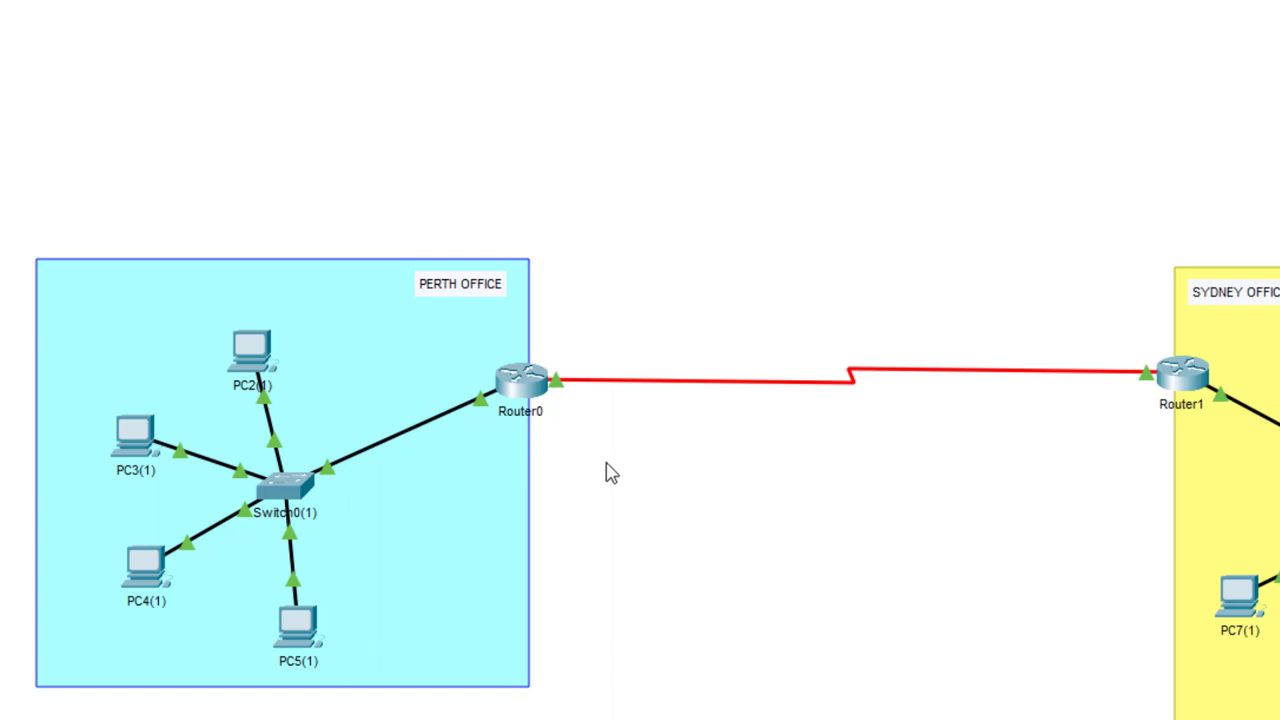
{"action": "mouse_move", "coordinate": [609, 491]}
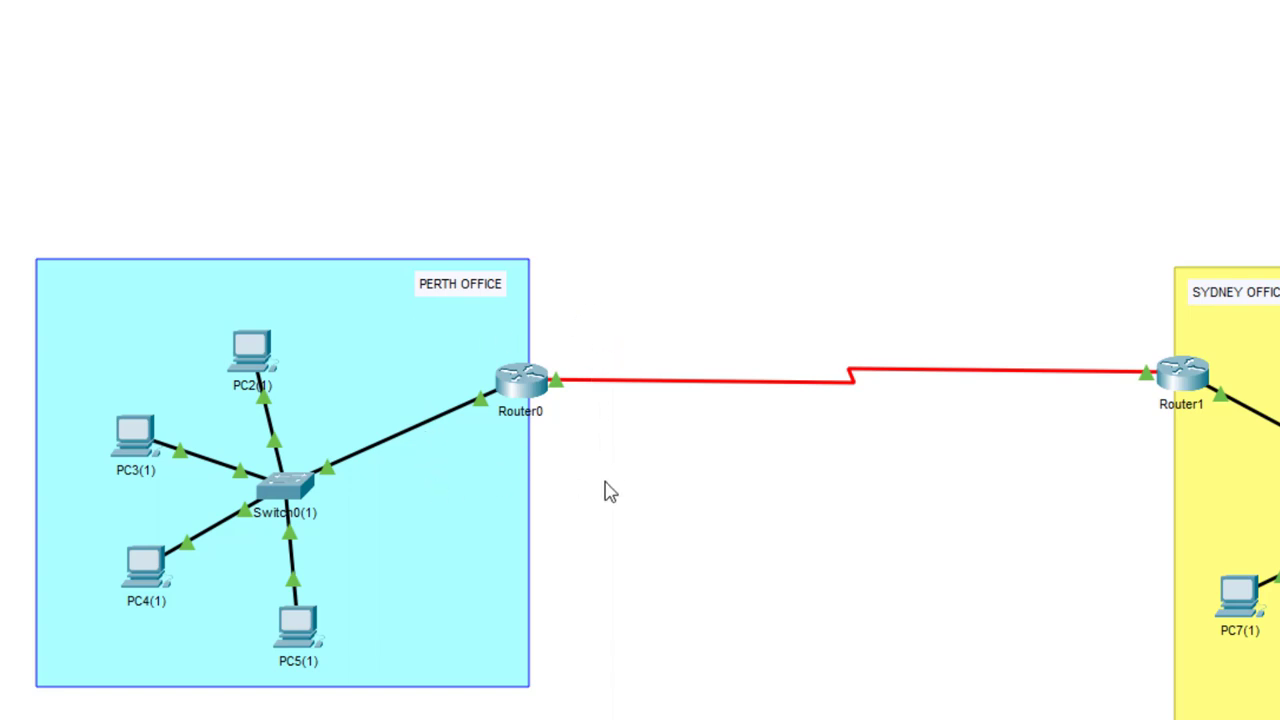
{"action": "mouse_move", "coordinate": [606, 477]}
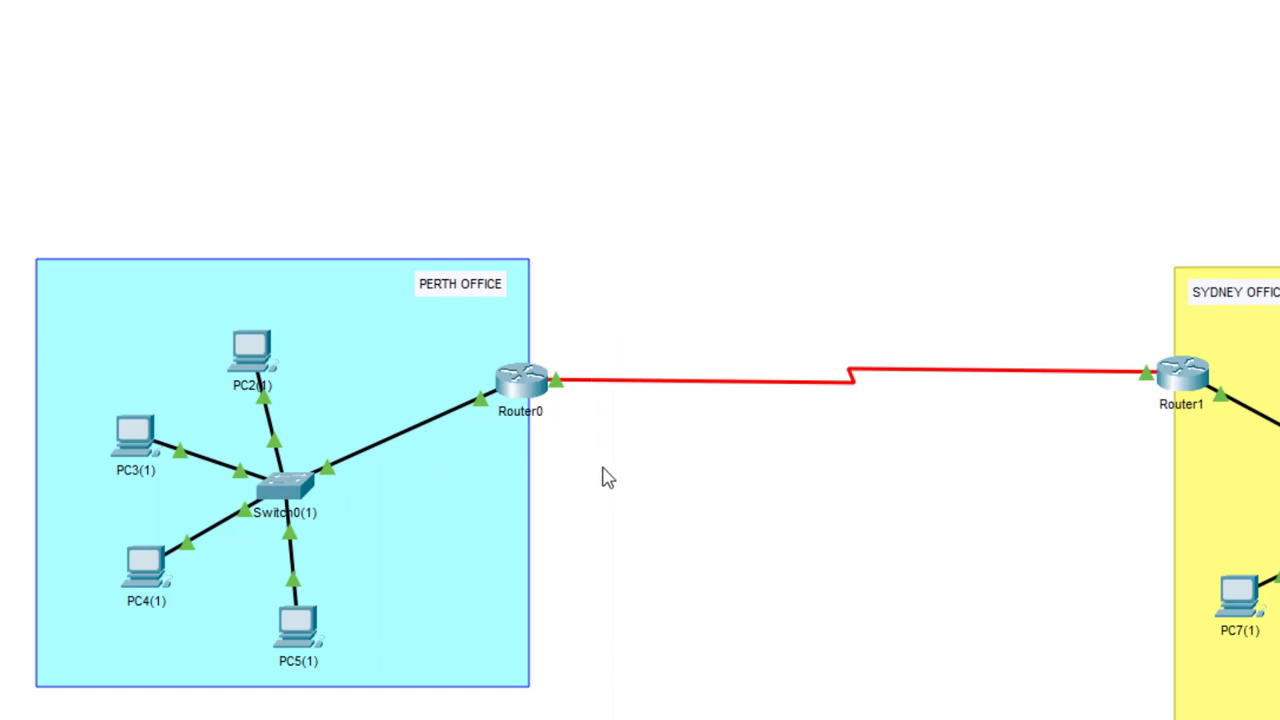
{"action": "mouse_move", "coordinate": [596, 485]}
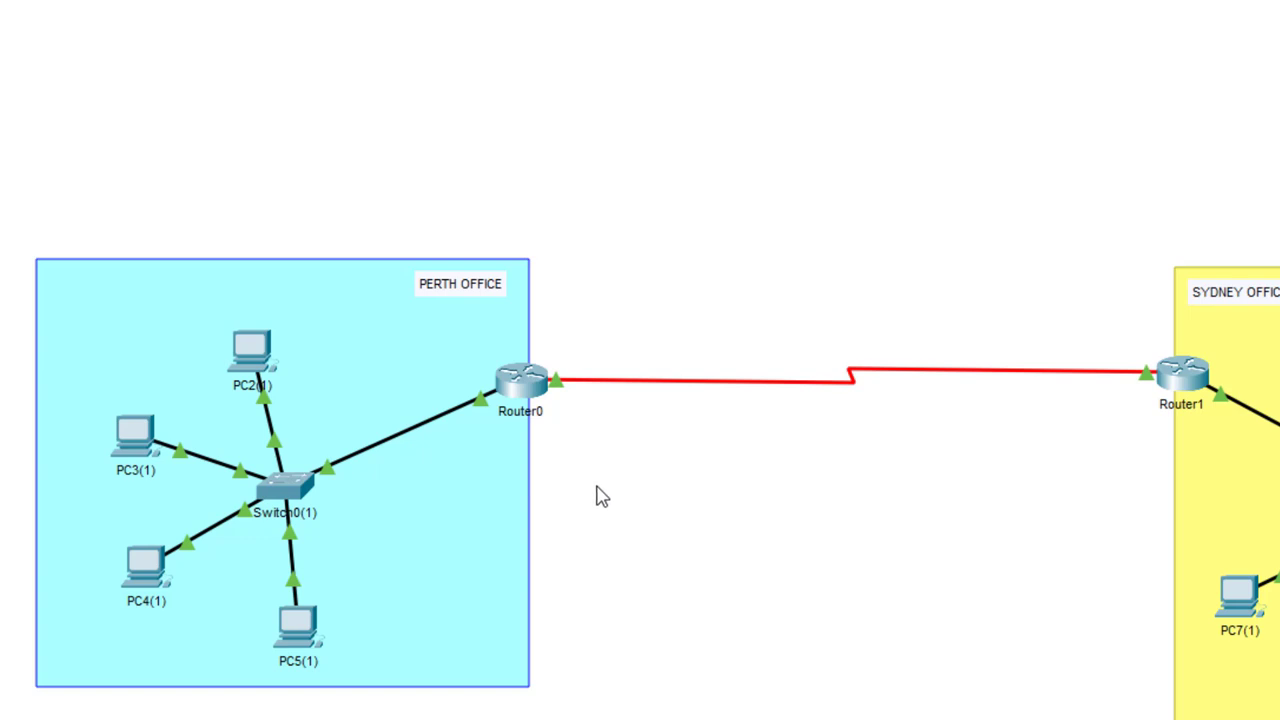
{"action": "mouse_move", "coordinate": [567, 340]}
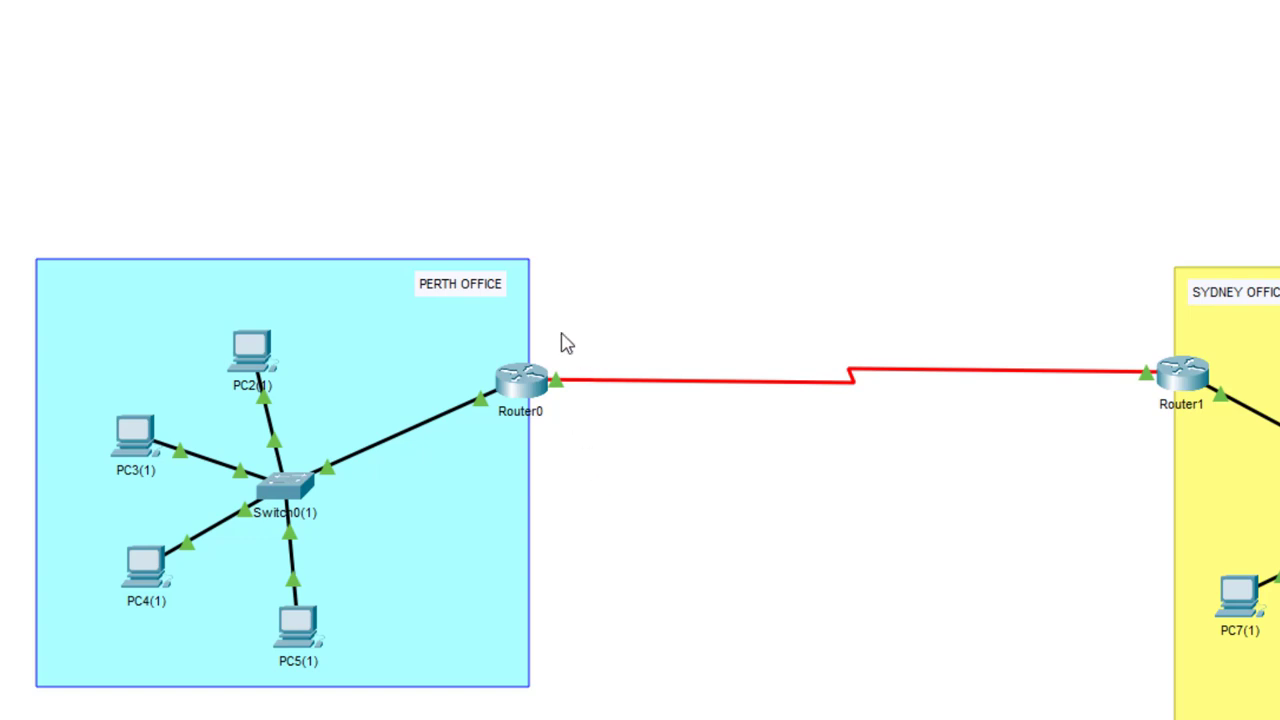
{"action": "mouse_move", "coordinate": [466, 466]}
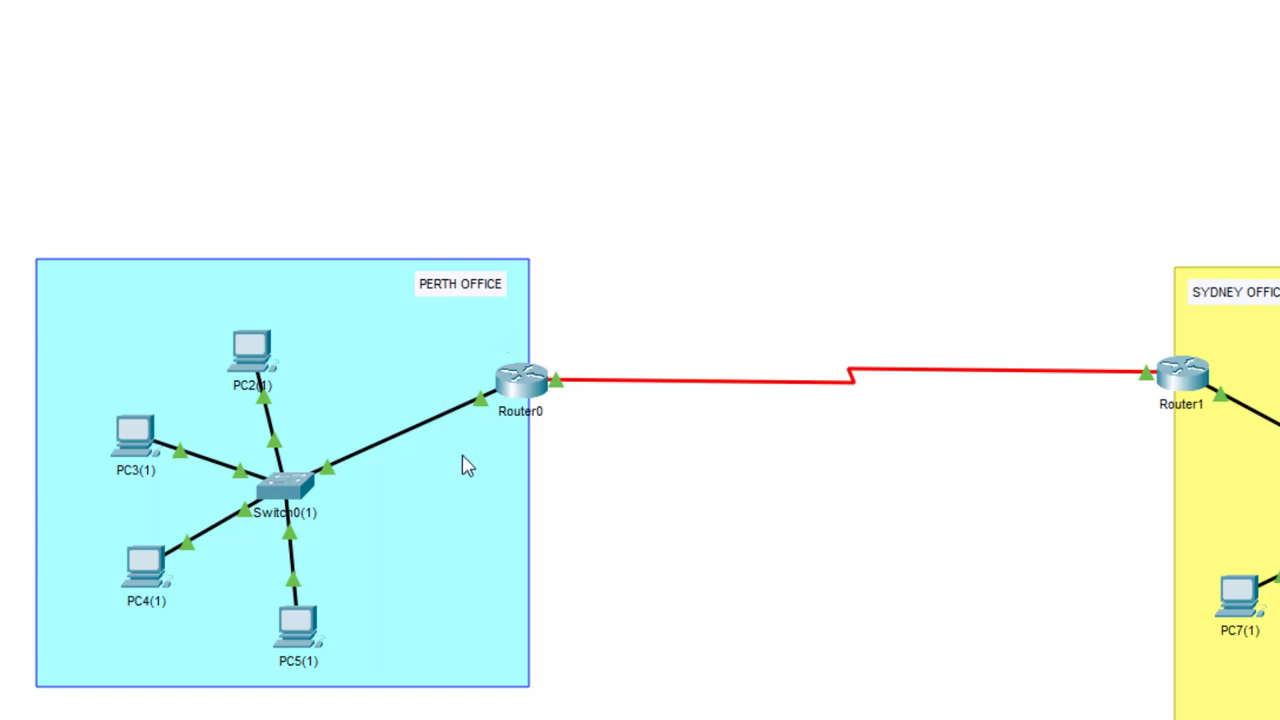
{"action": "mouse_move", "coordinate": [576, 496]}
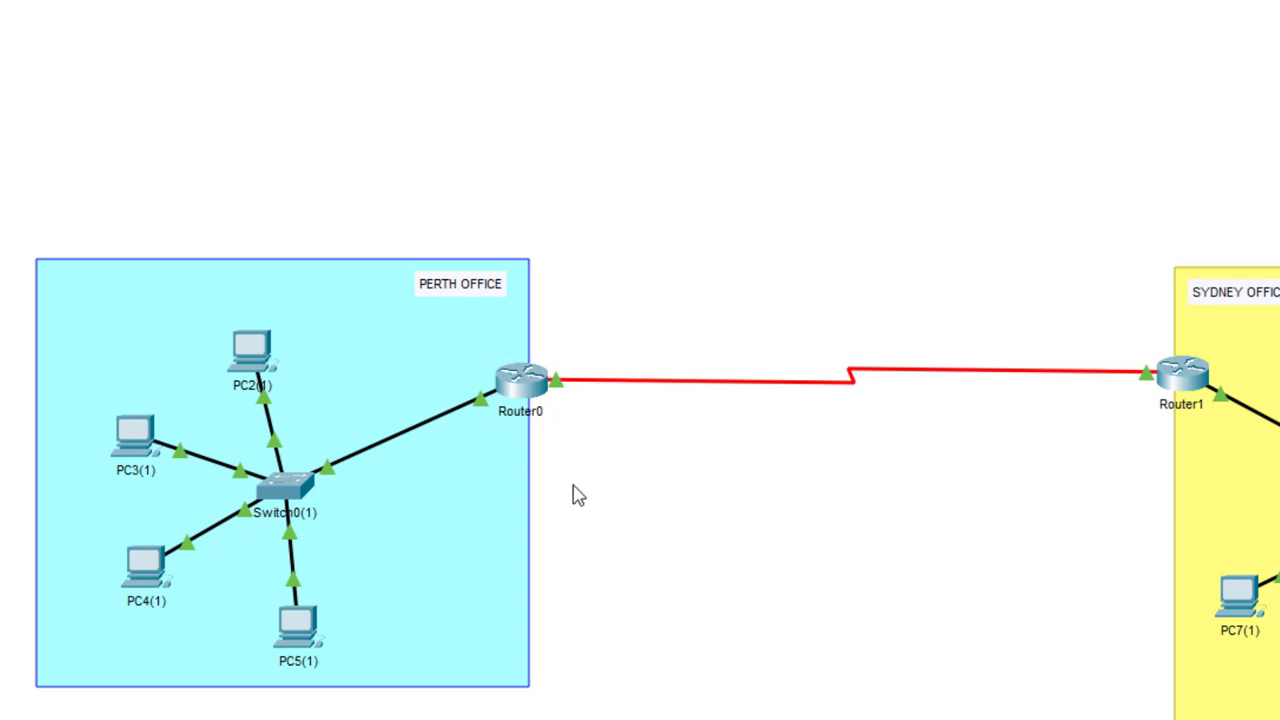
{"action": "mouse_move", "coordinate": [535, 332]}
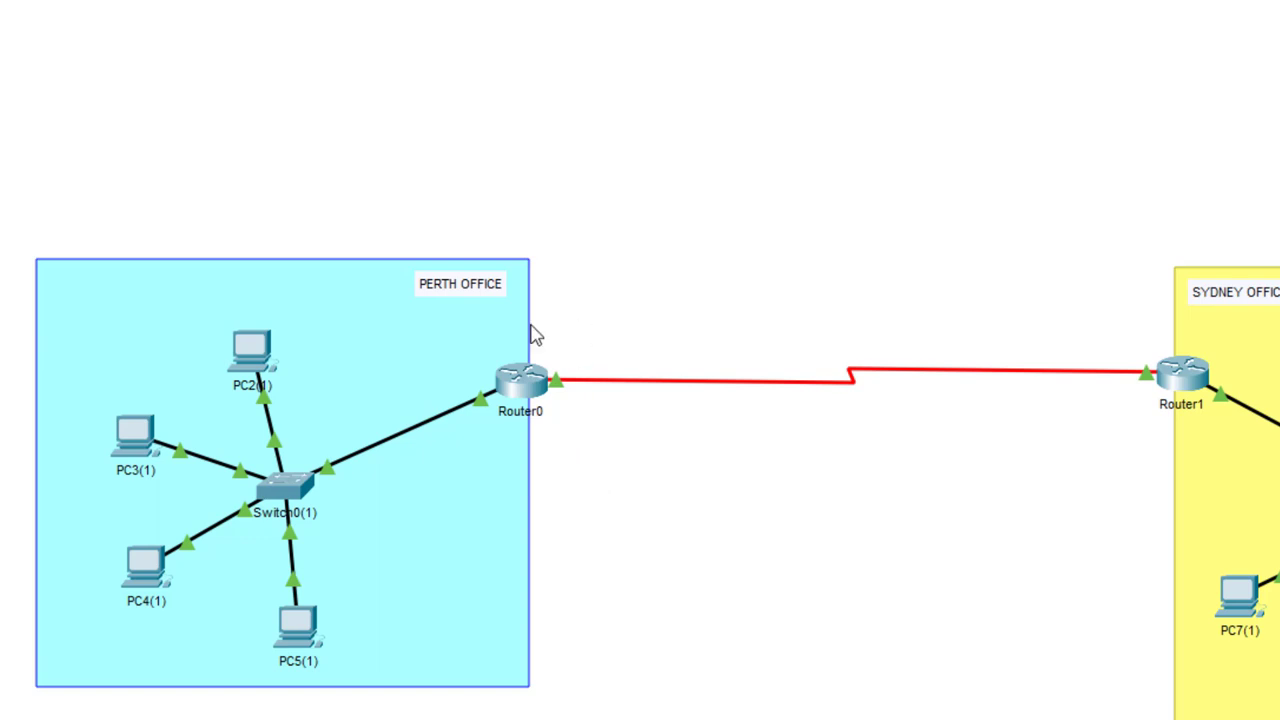
{"action": "mouse_move", "coordinate": [618, 210]}
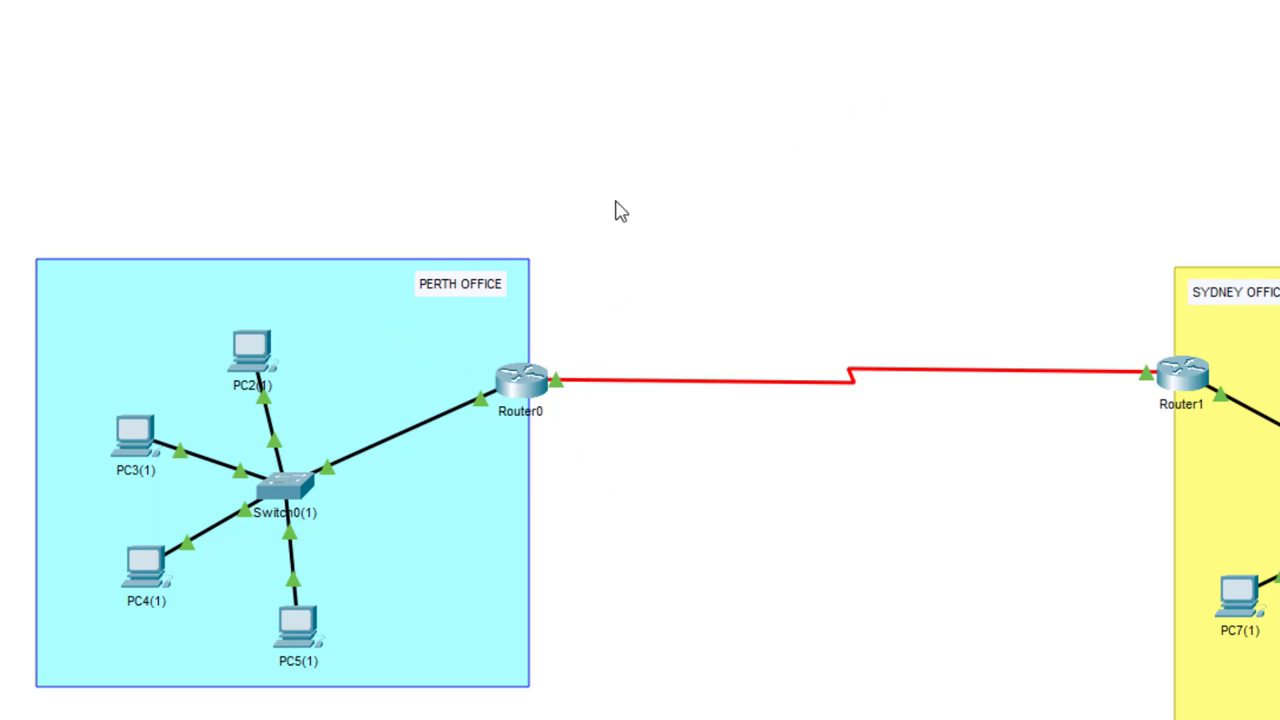
{"action": "mouse_move", "coordinate": [630, 332]}
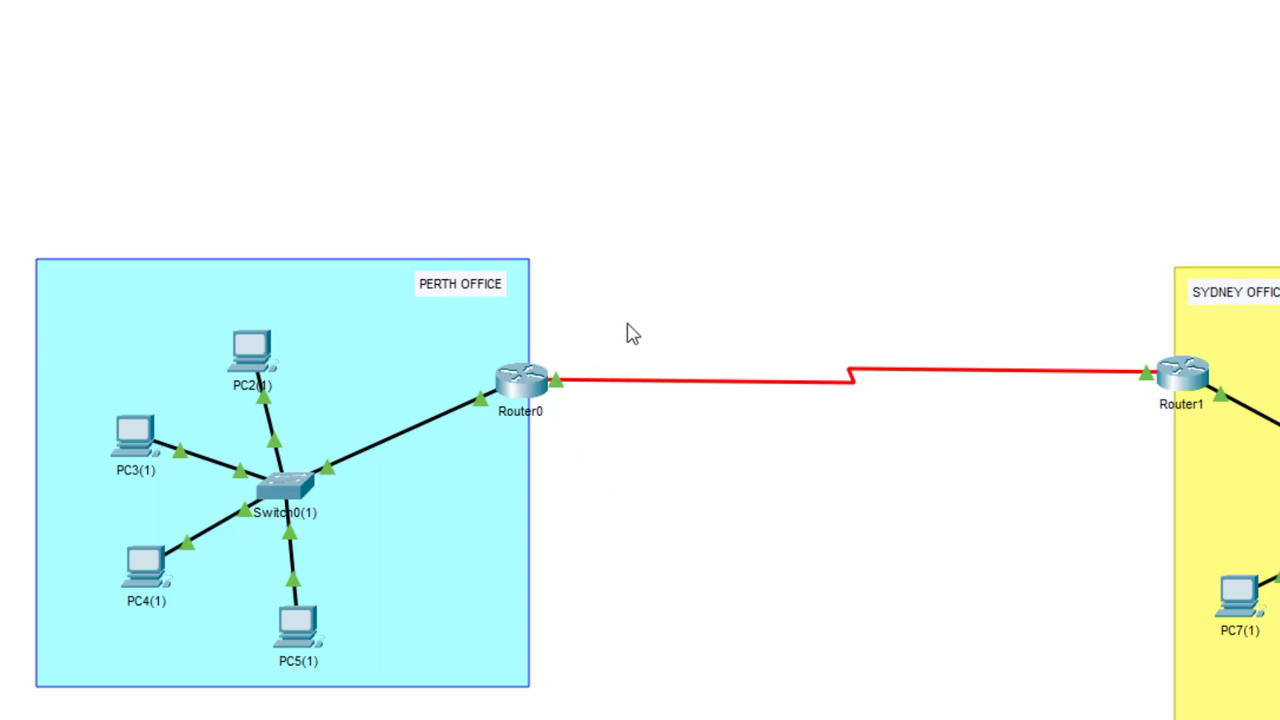
{"action": "mouse_move", "coordinate": [595, 328]}
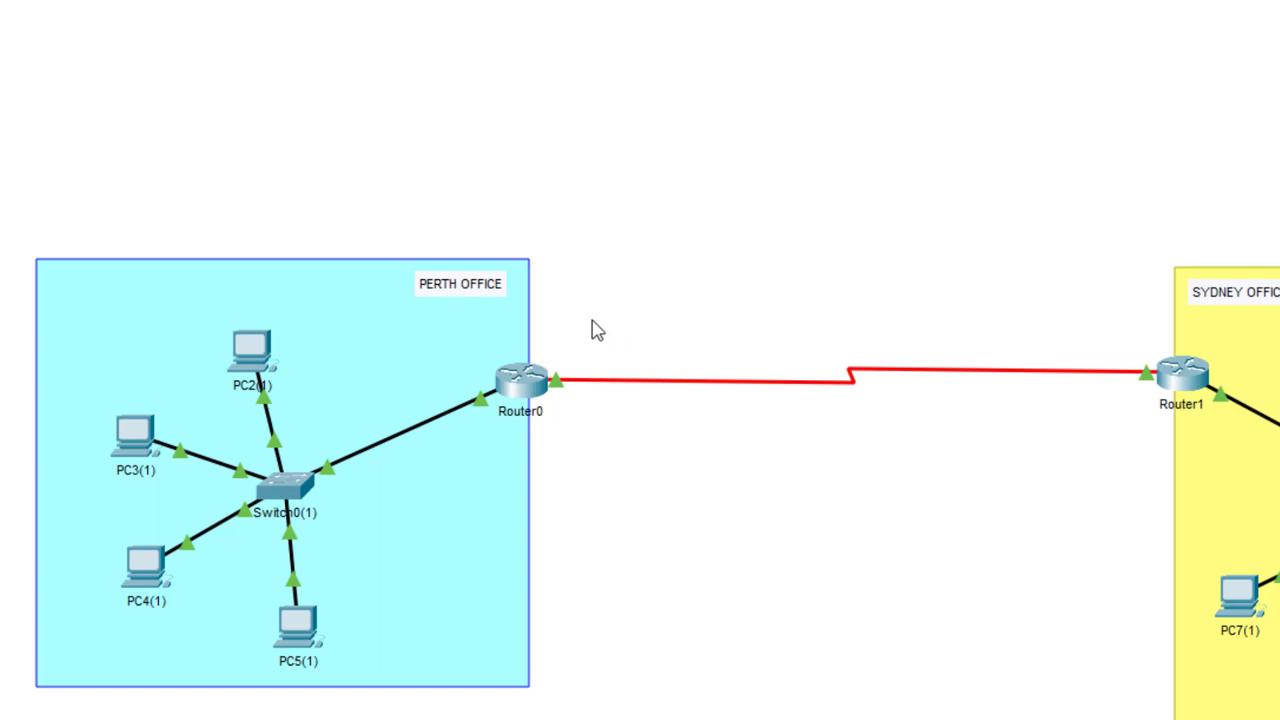
{"action": "mouse_move", "coordinate": [535, 343]}
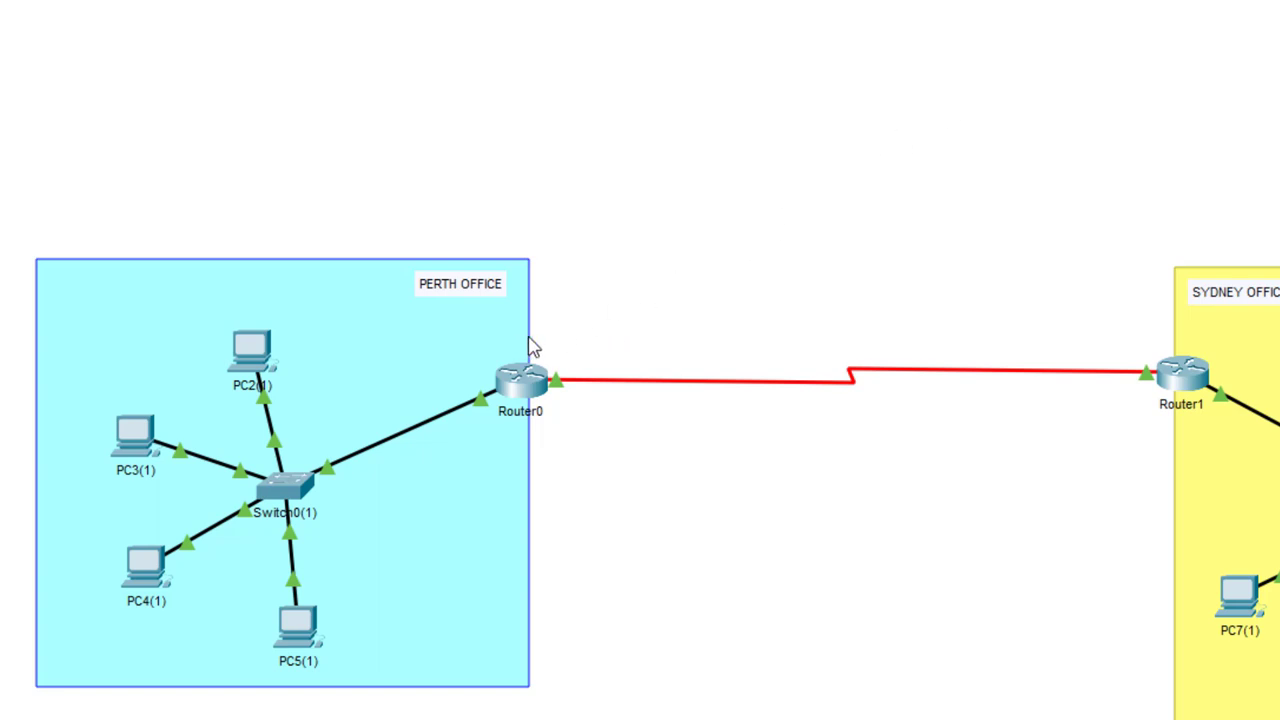
{"action": "mouse_move", "coordinate": [745, 205]}
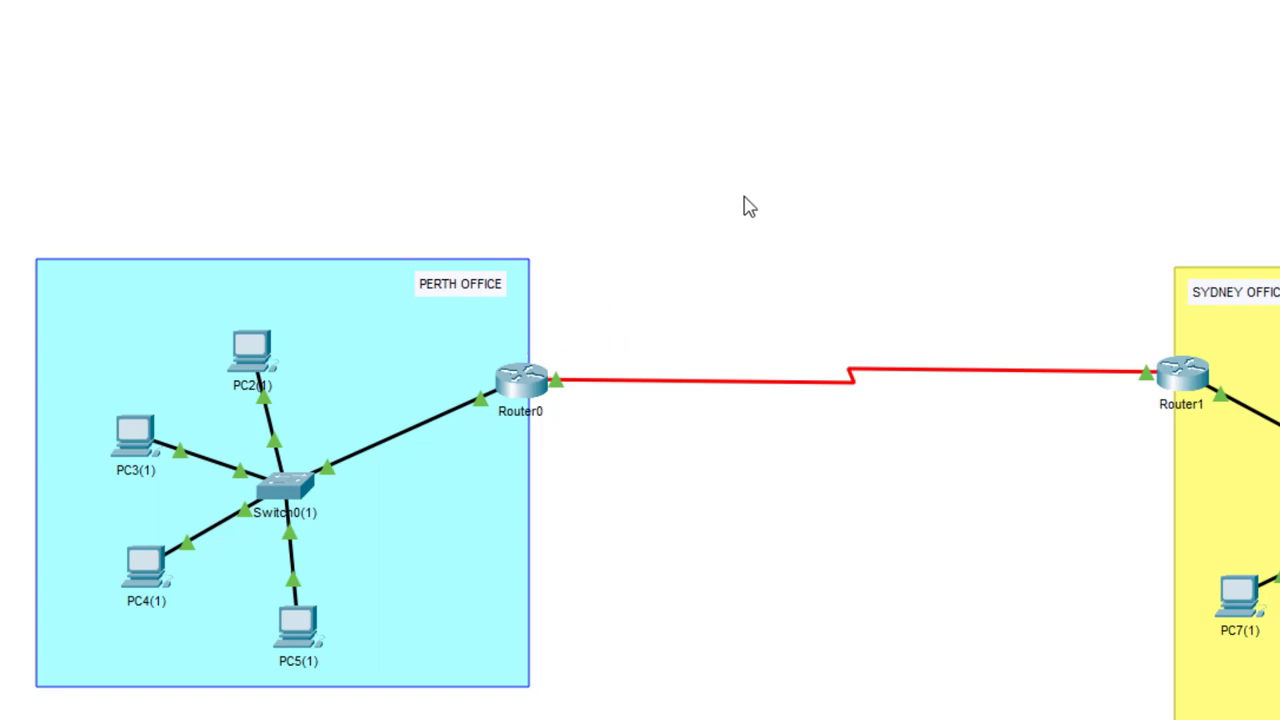
{"action": "mouse_move", "coordinate": [469, 364]}
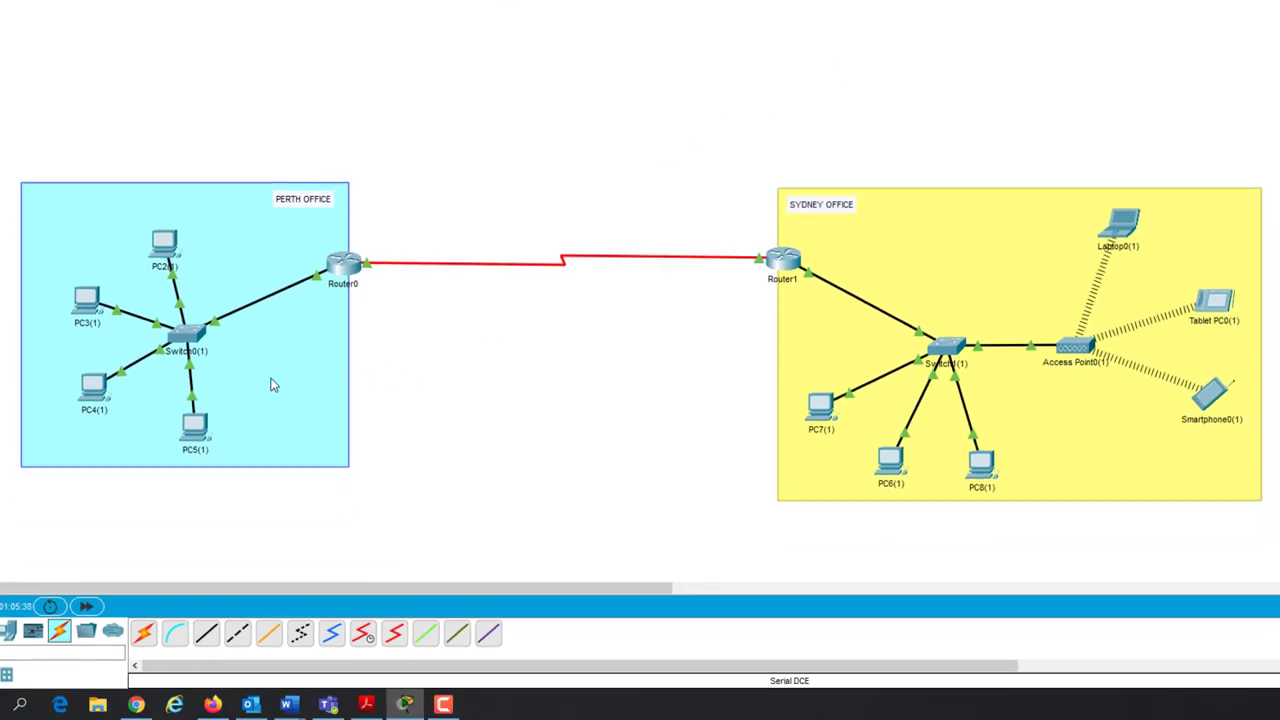
{"action": "mouse_move", "coordinate": [510, 290]}
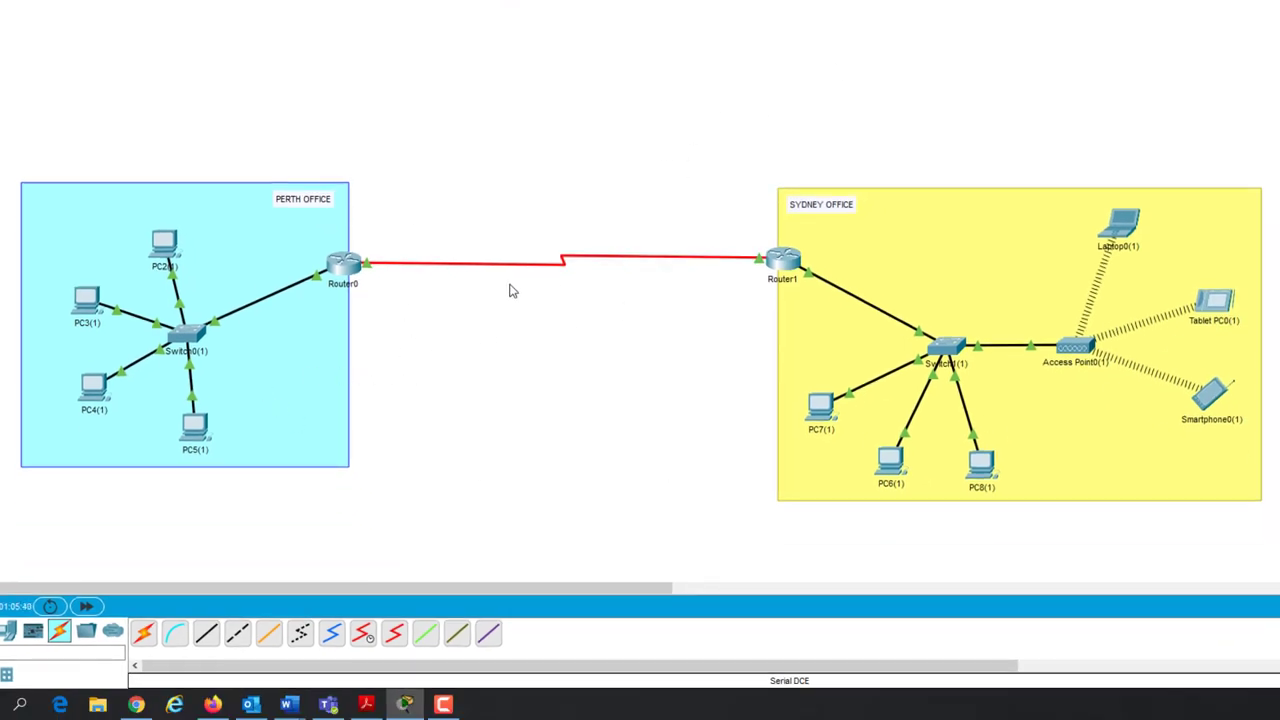
{"action": "mouse_move", "coordinate": [528, 303]}
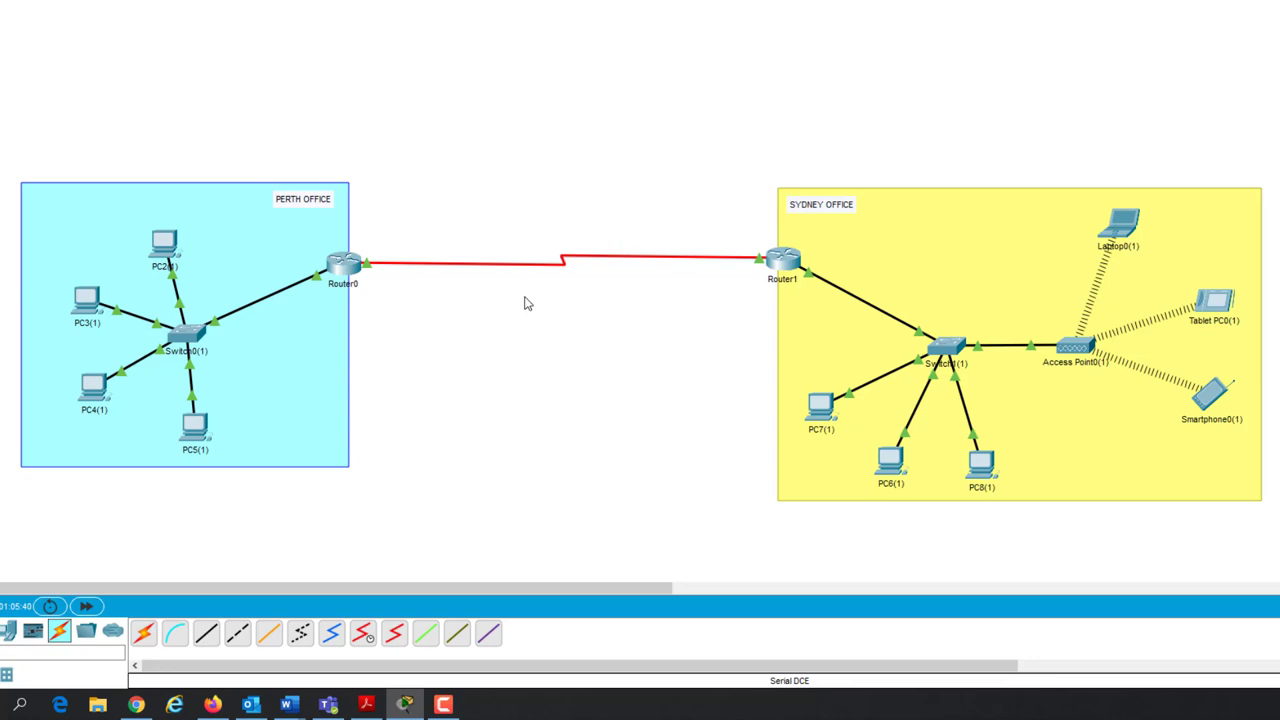